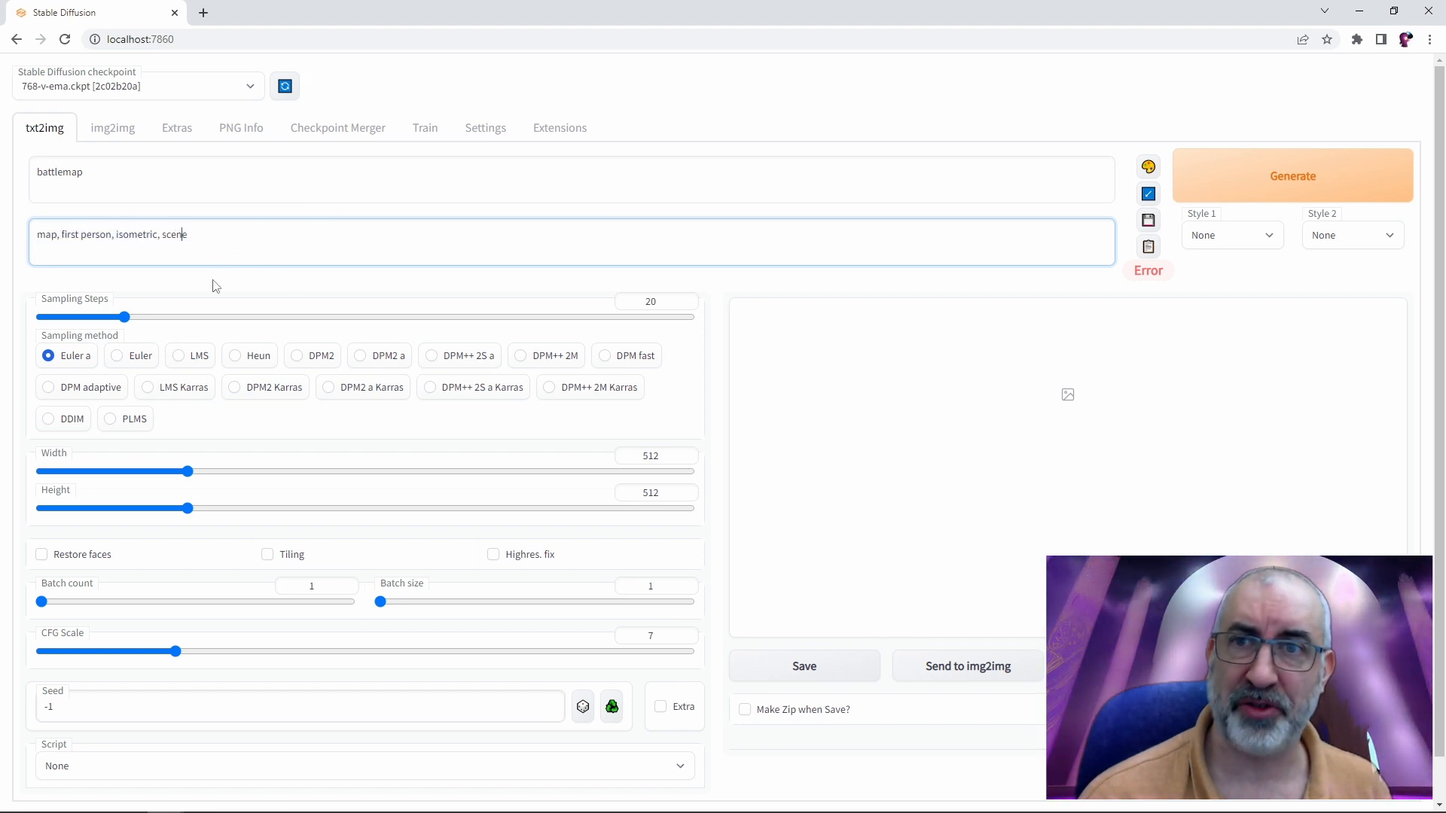
Select the negative prompt 'map, first person, isometric, scene' to review it
triple_click(111, 234)
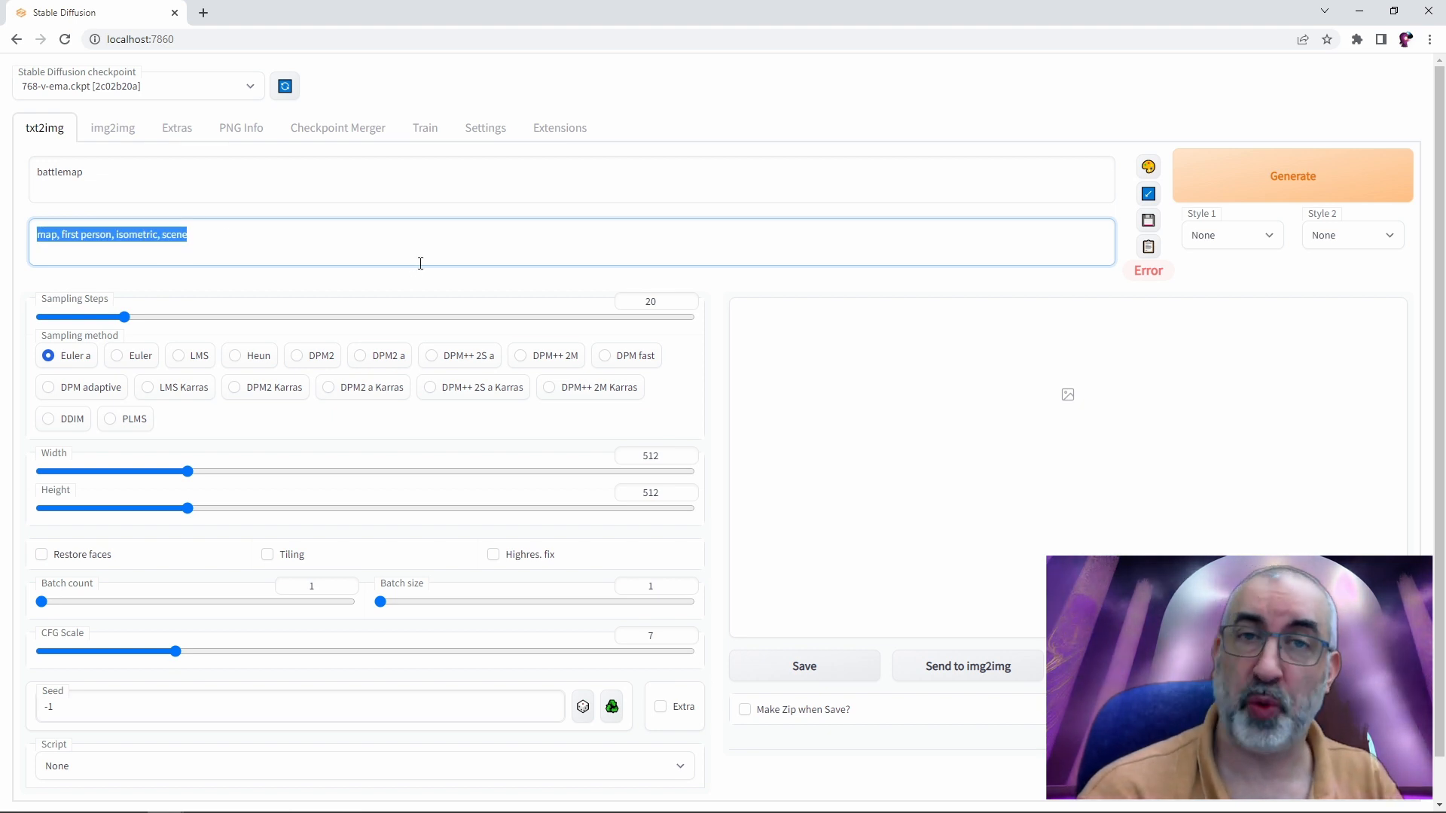
mouse_move(369, 222)
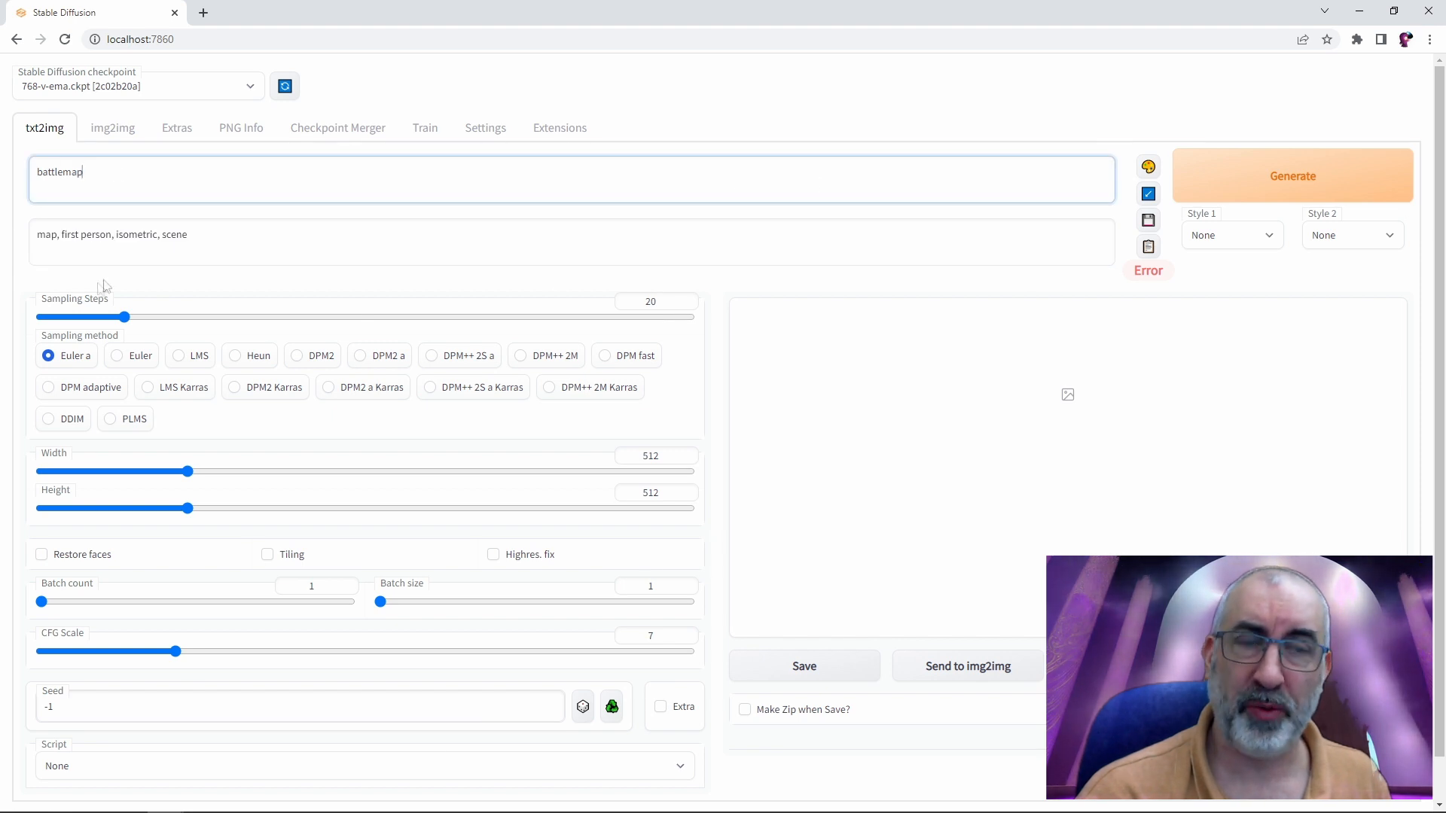
mouse_move(258, 420)
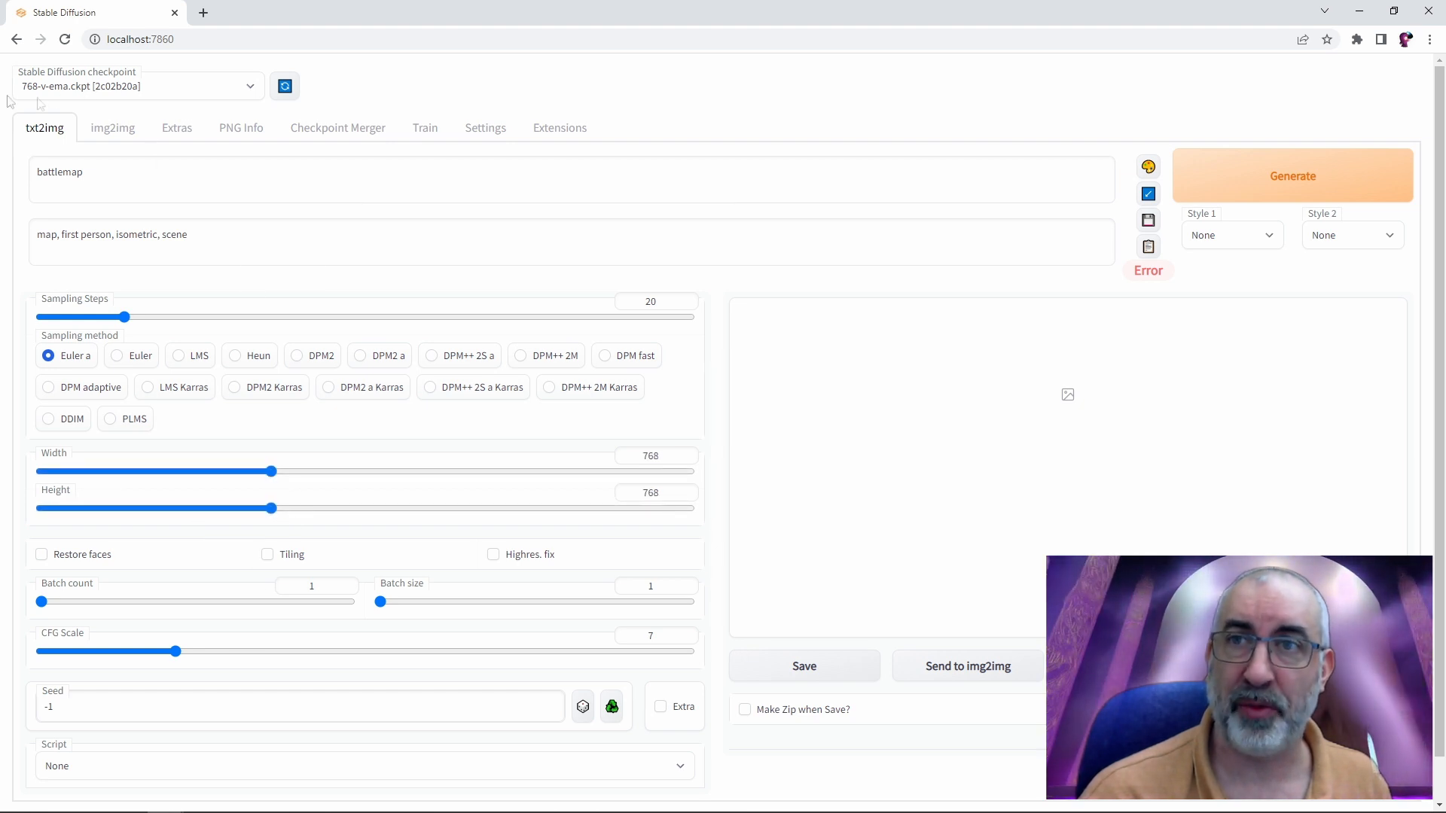
mouse_move(157, 143)
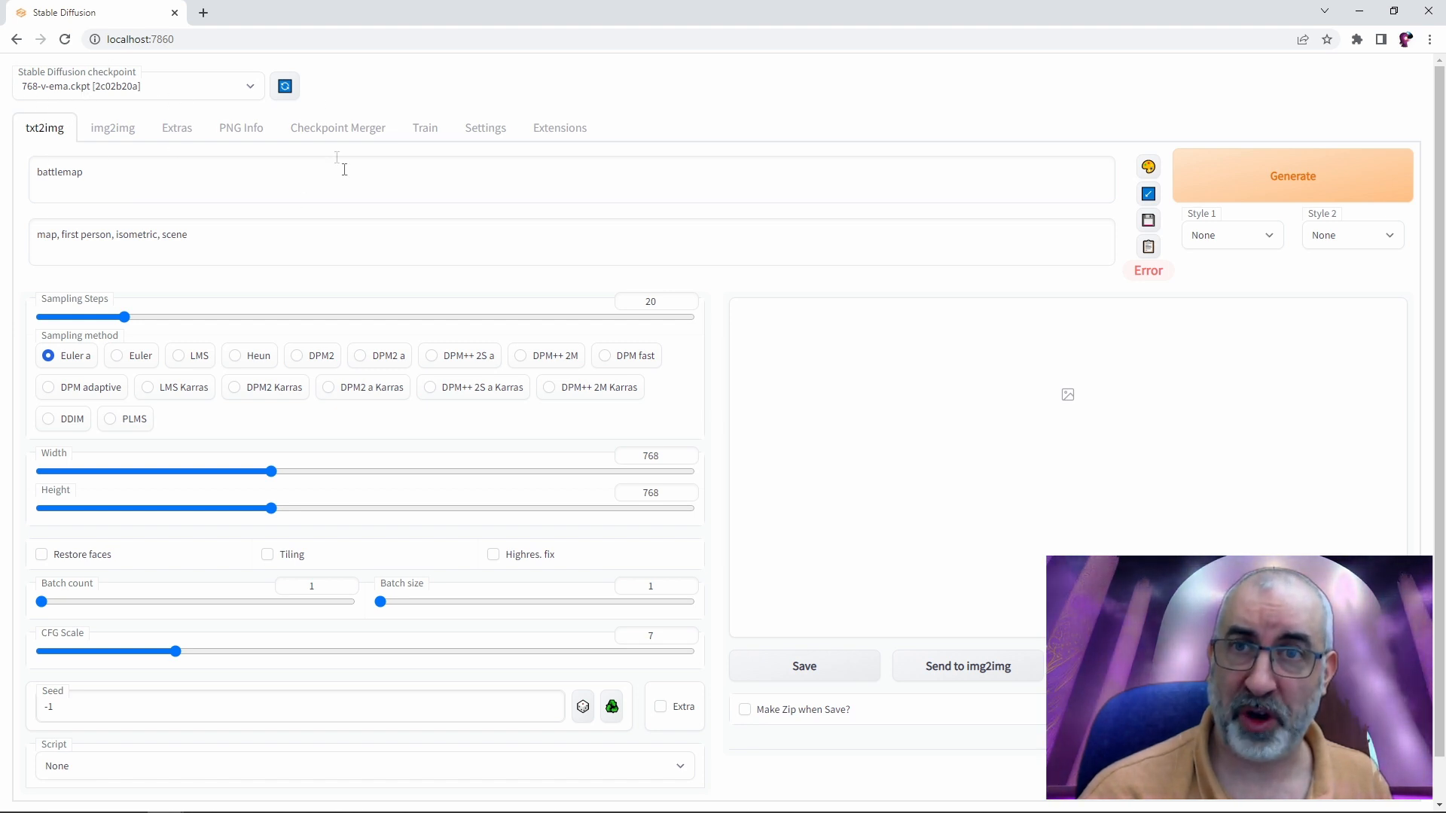
Generate a 768×768 battlemap and view it full size in the lightbox
left_click(1292, 175)
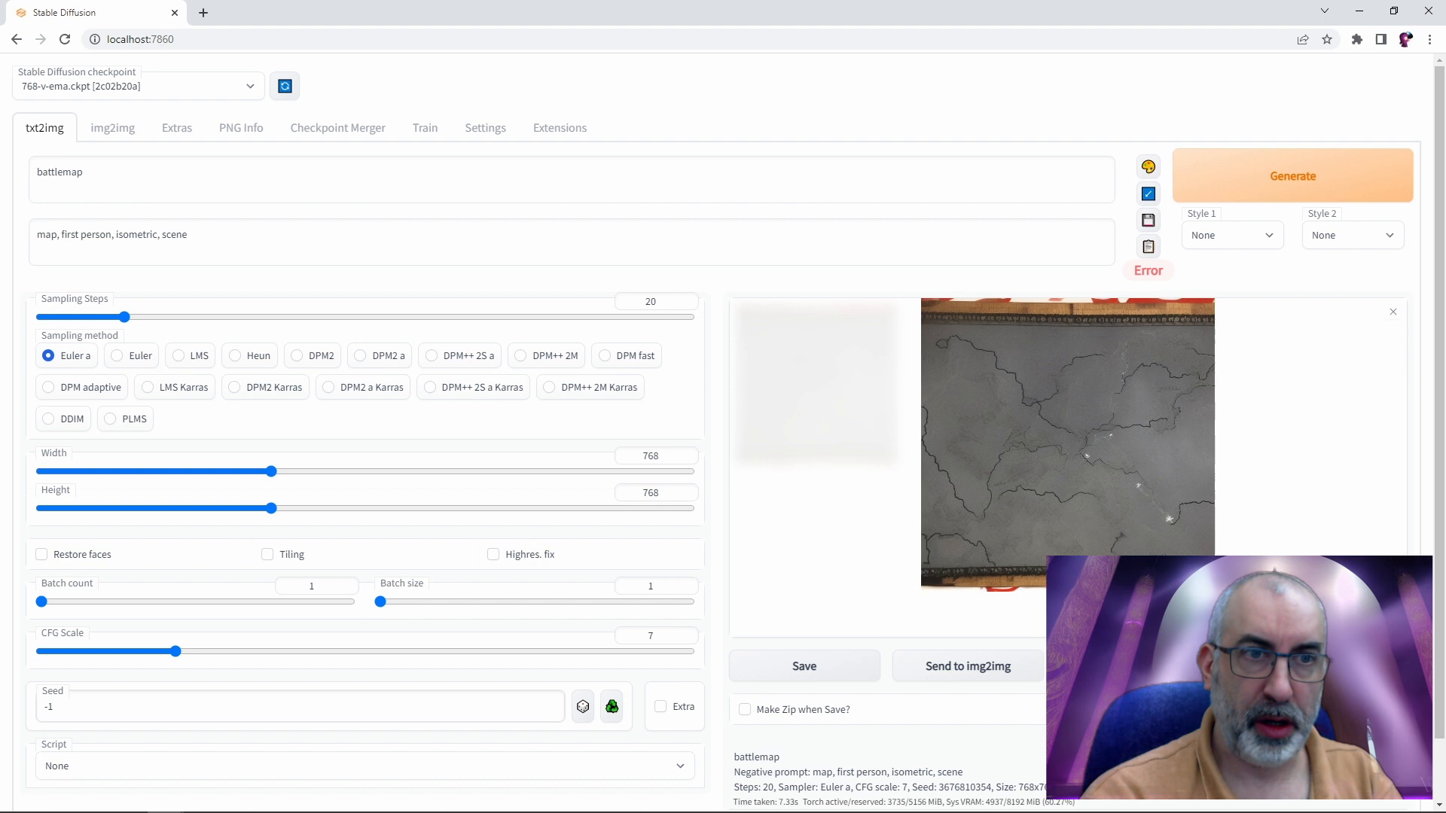
left_click(1067, 441)
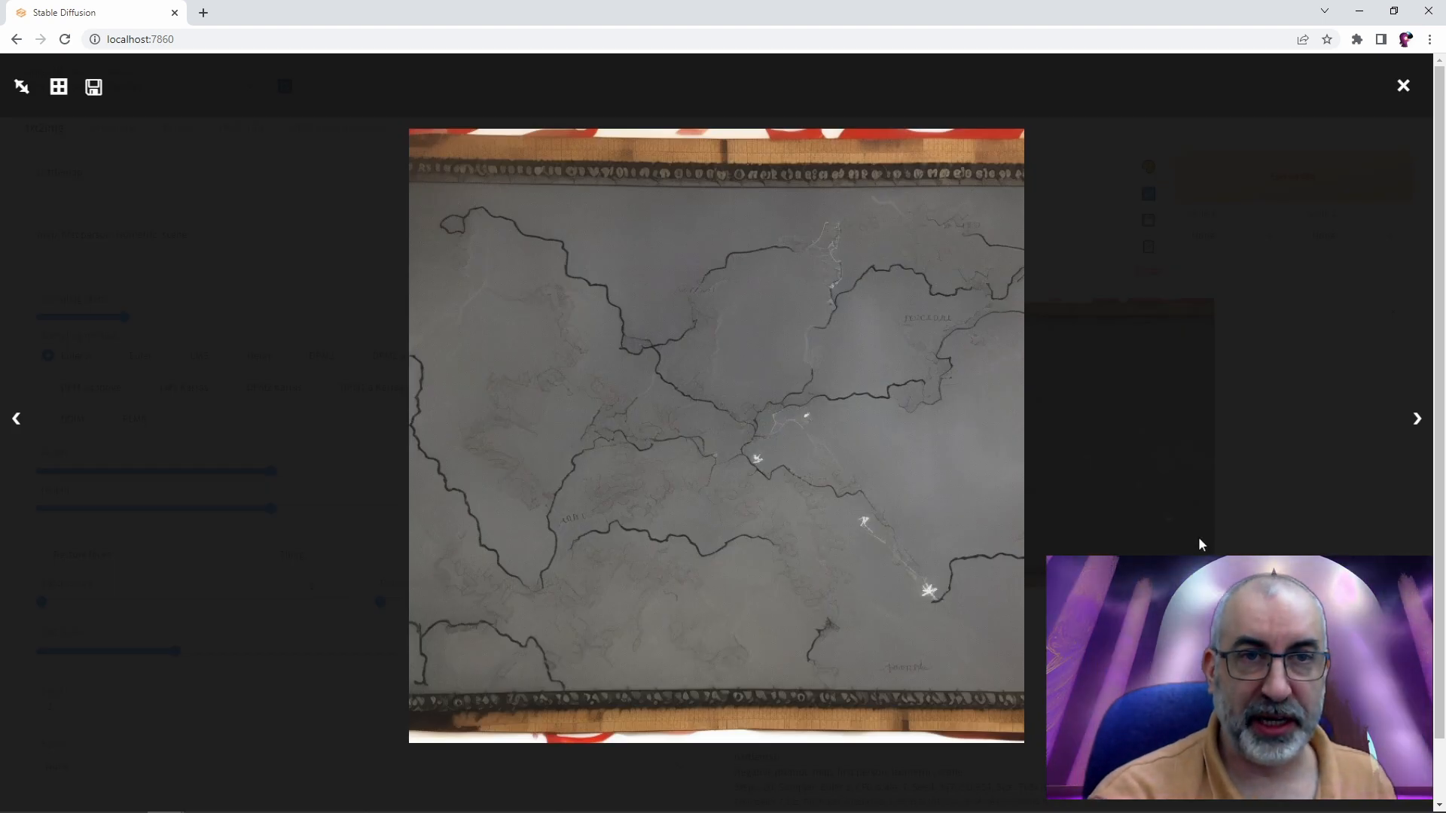
left_click(1402, 86)
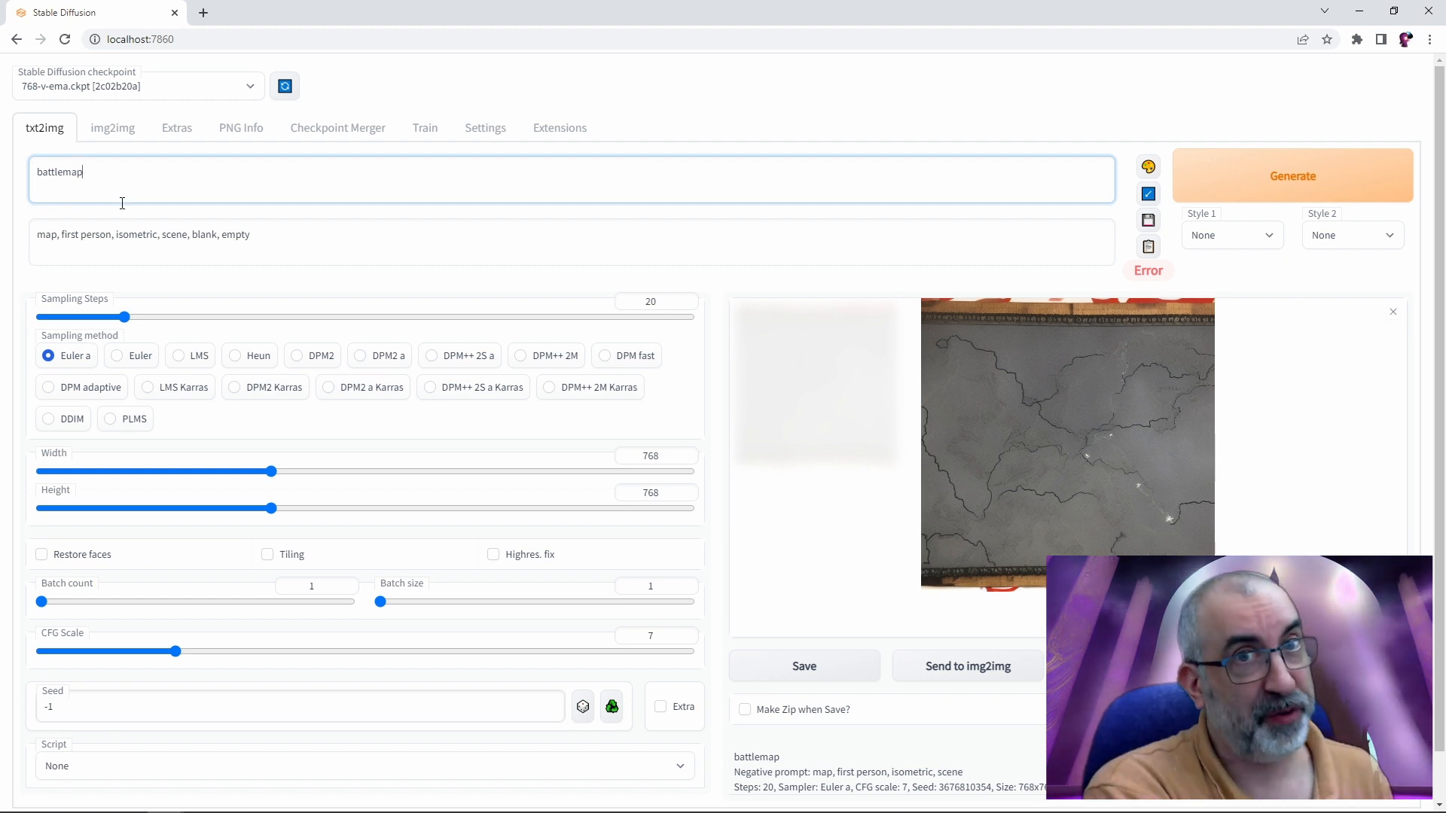
mouse_move(656, 414)
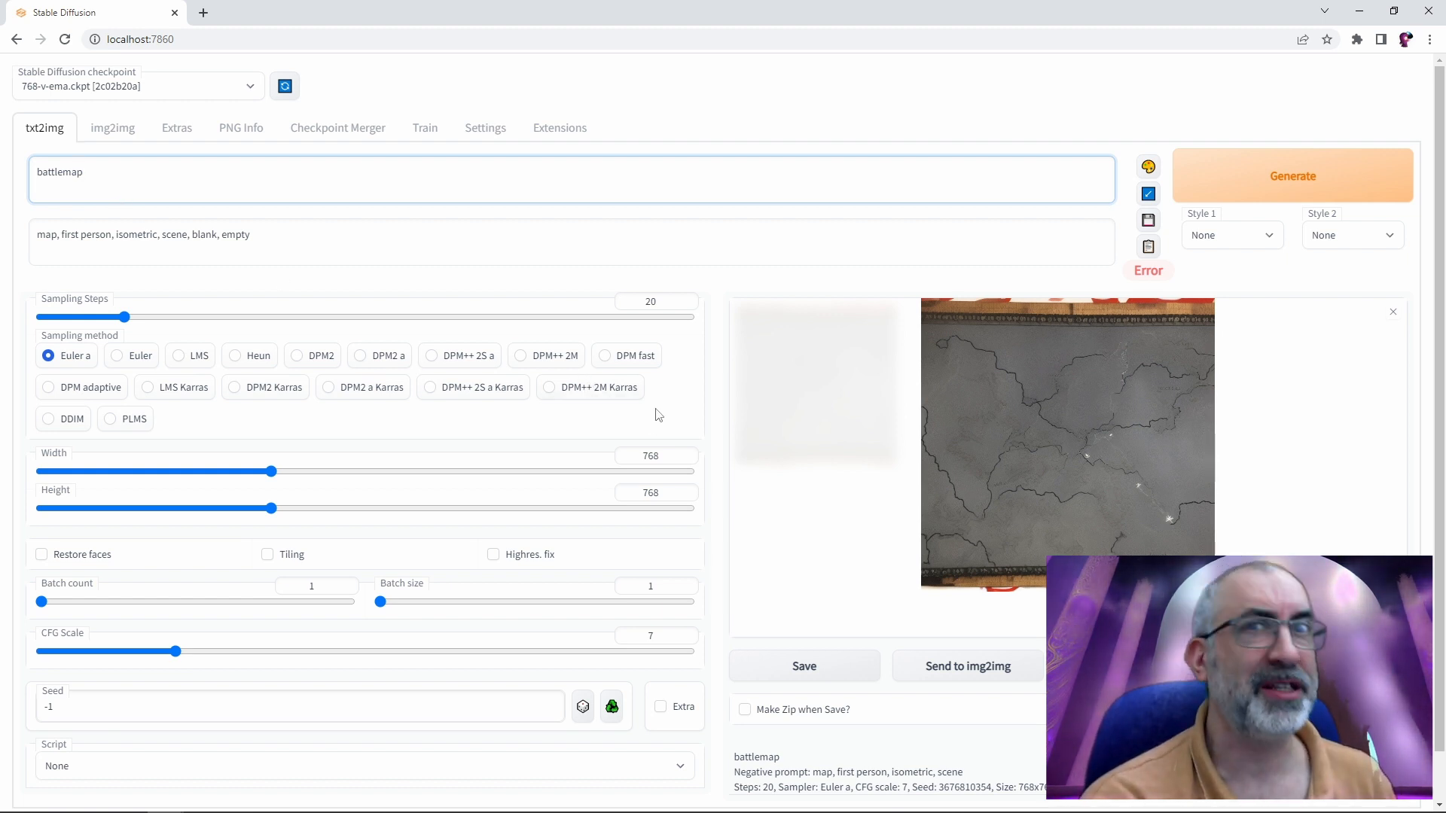
mouse_move(670, 406)
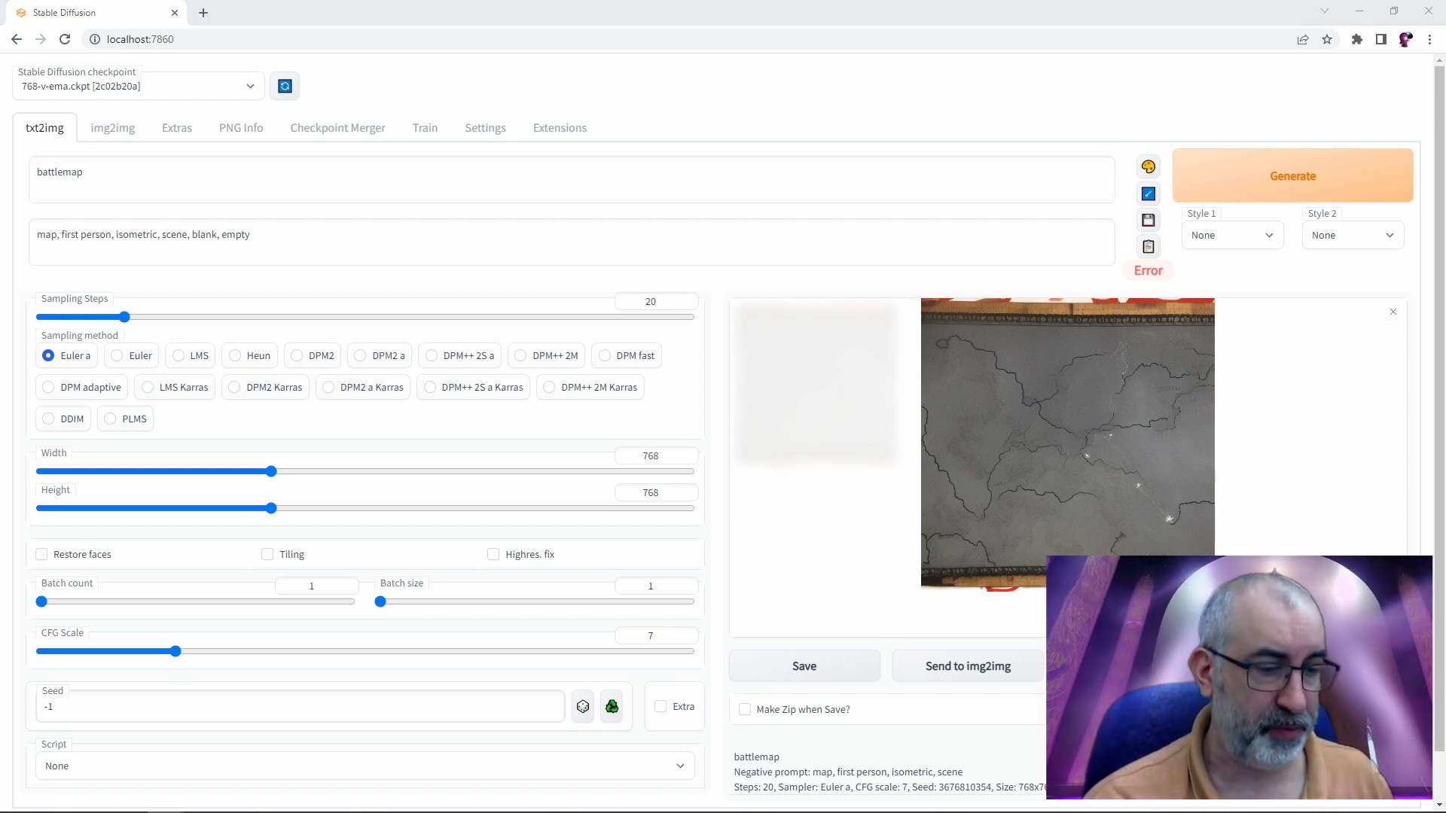
Add 'dungeon room, glowing fire, dark, gloomy, stone, overhead, top down' and set batch count to 6
type(", dungeon room, glowing fire, dark, gloomy, stone, overhead, top down")
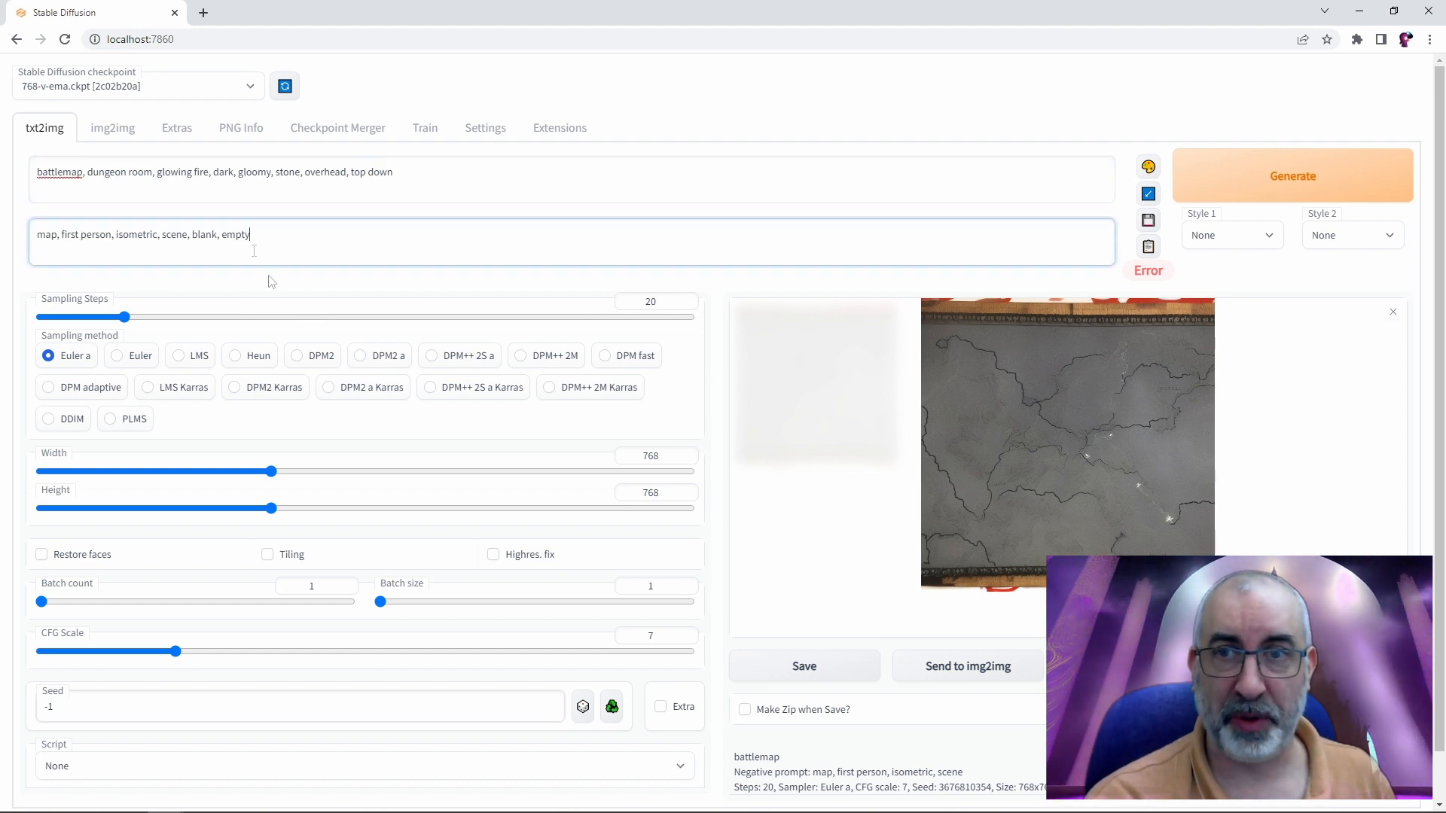
mouse_move(91, 529)
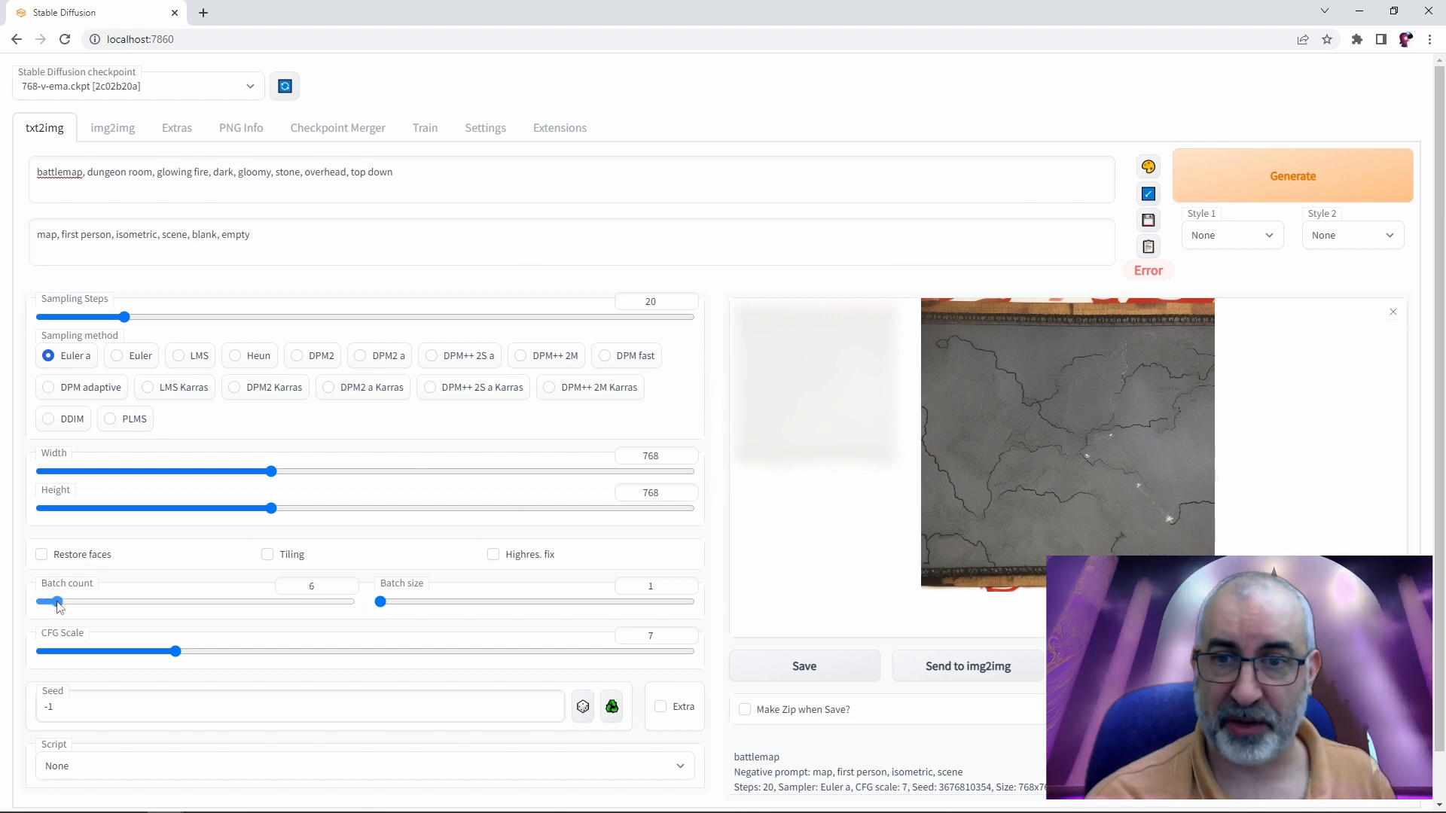
left_click(53, 601)
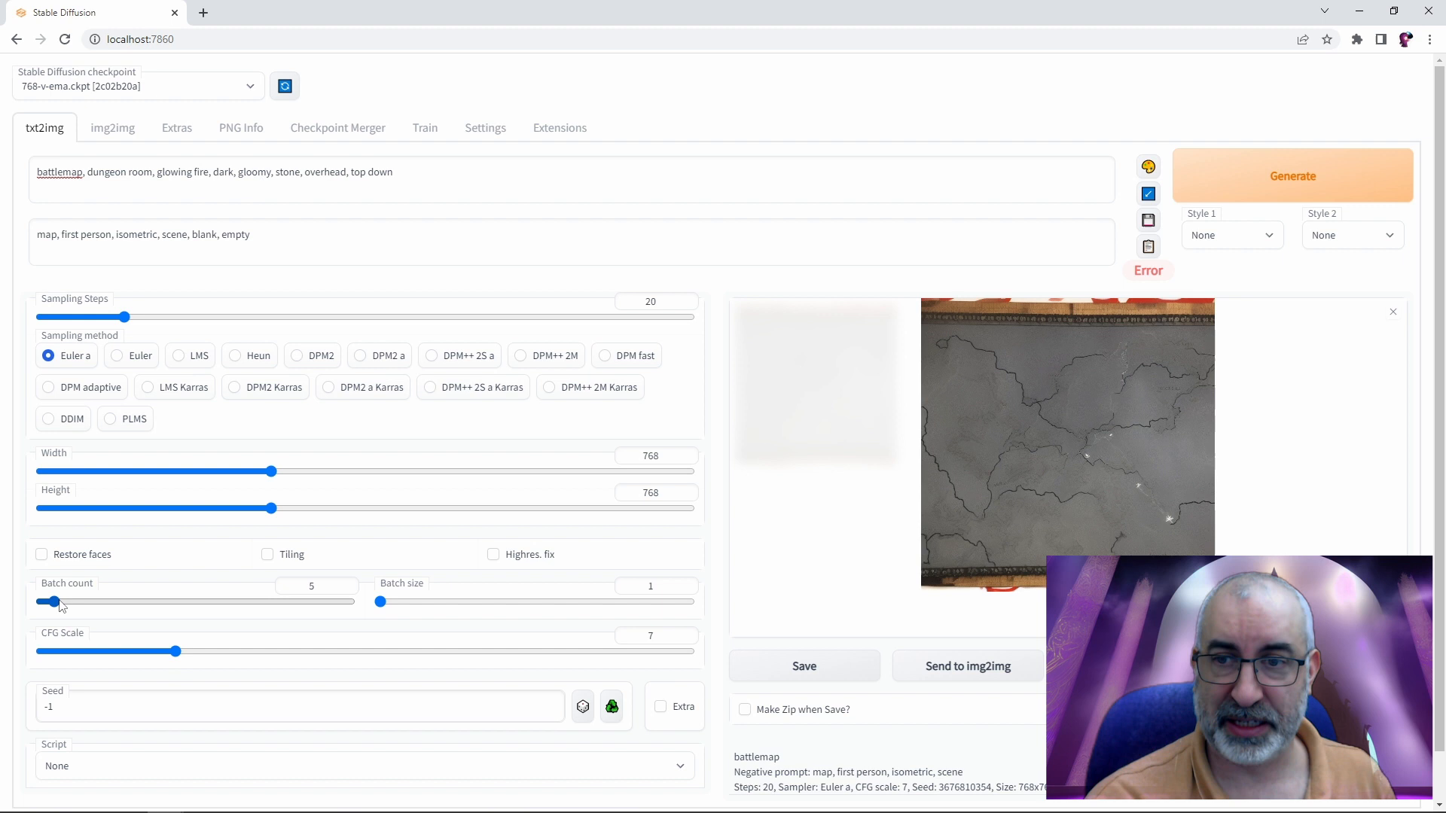
left_click(58, 603)
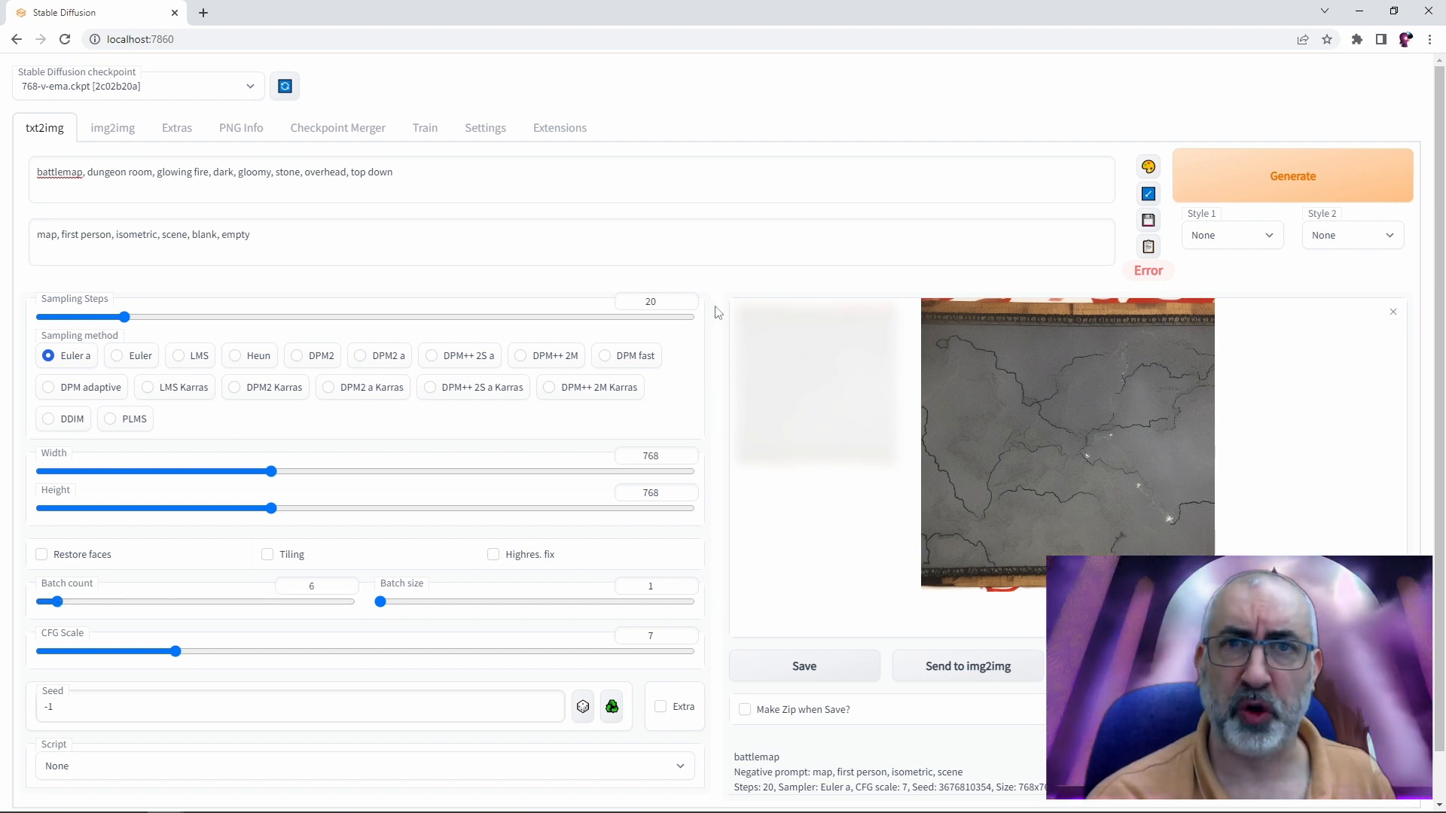
mouse_move(968, 252)
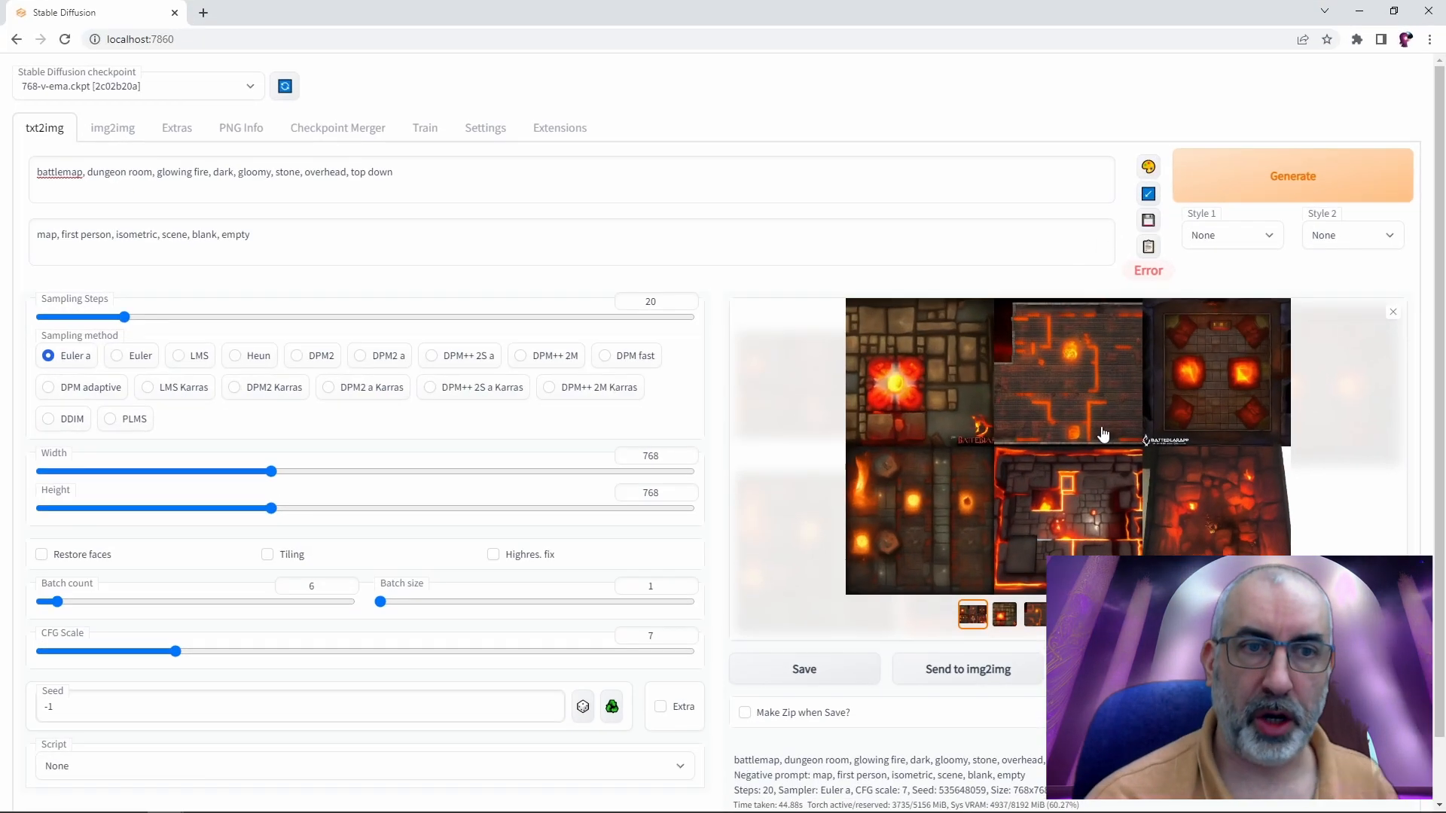
Enlarge the six-map dungeon grid, close it, then view the first map full size
left_click(1104, 433)
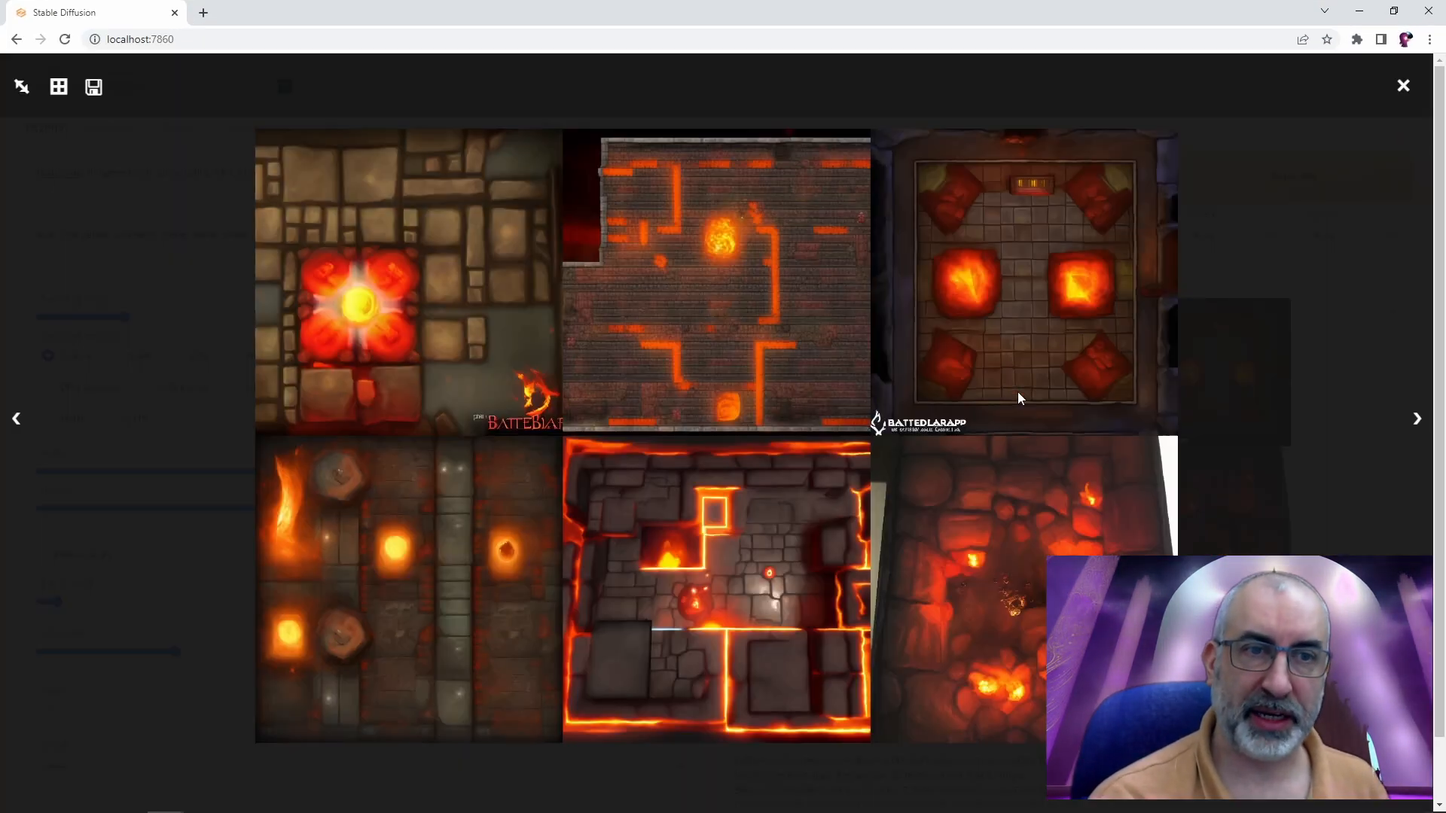
mouse_move(849, 542)
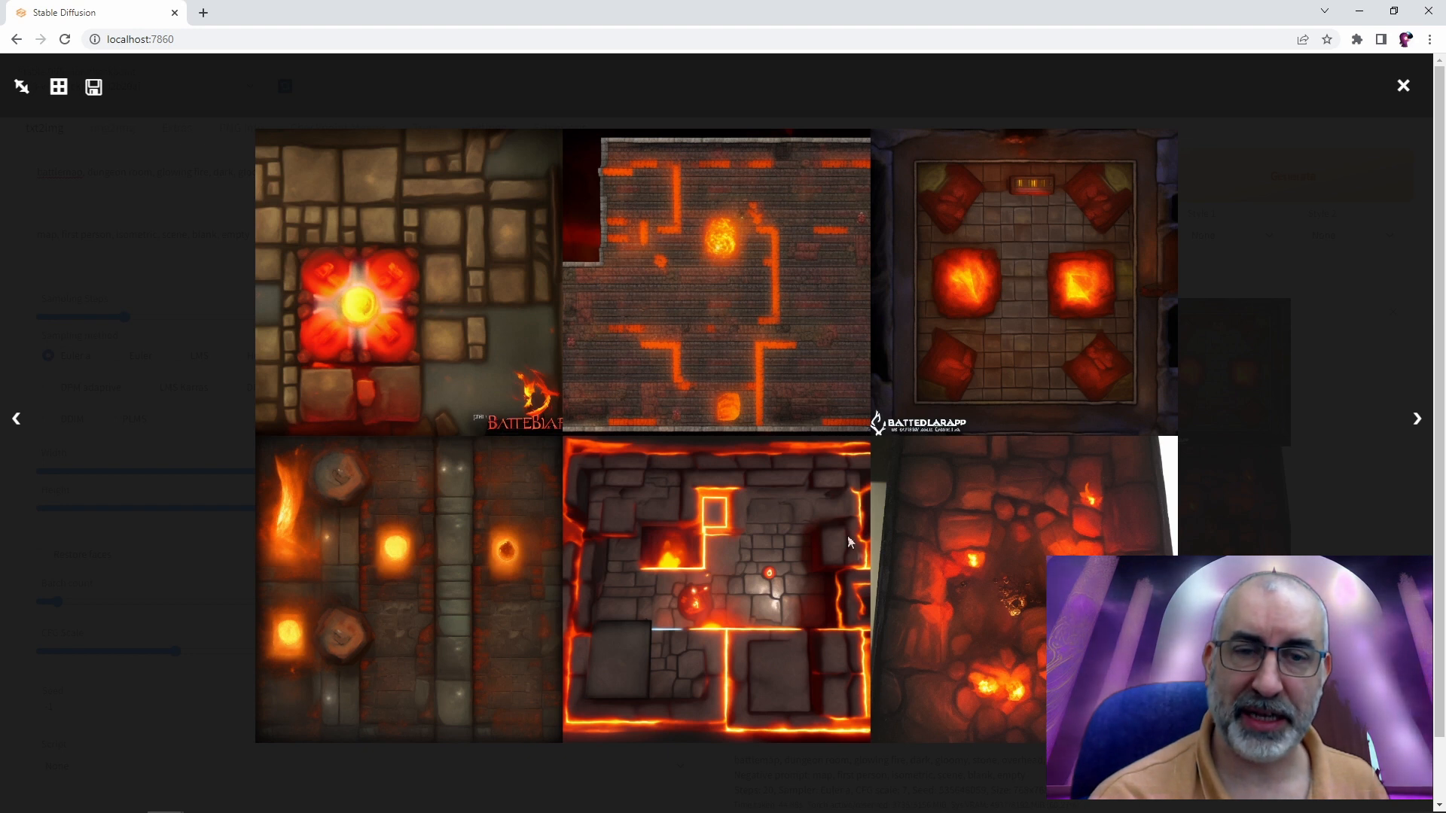
mouse_move(686, 442)
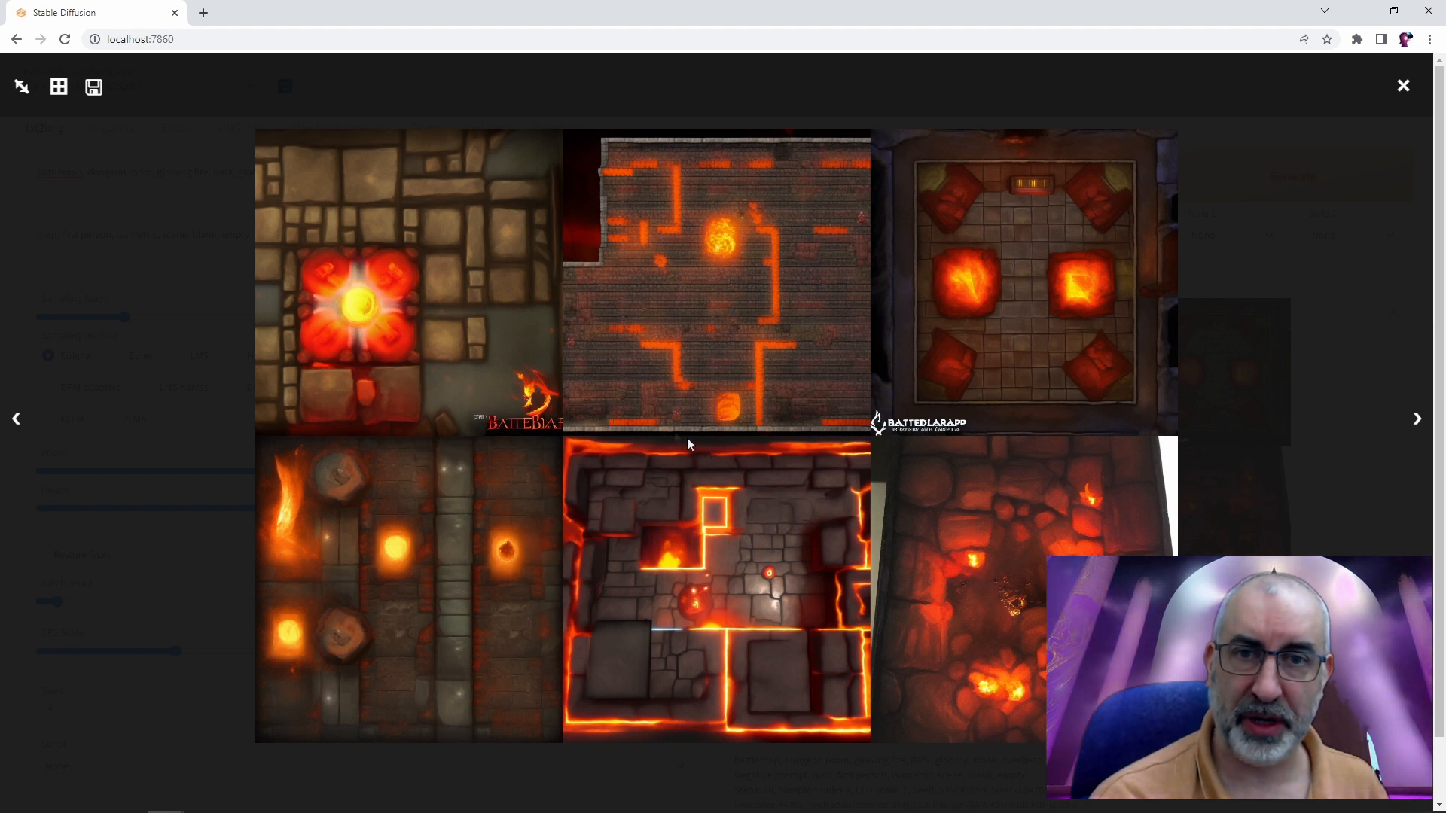
mouse_move(1392, 398)
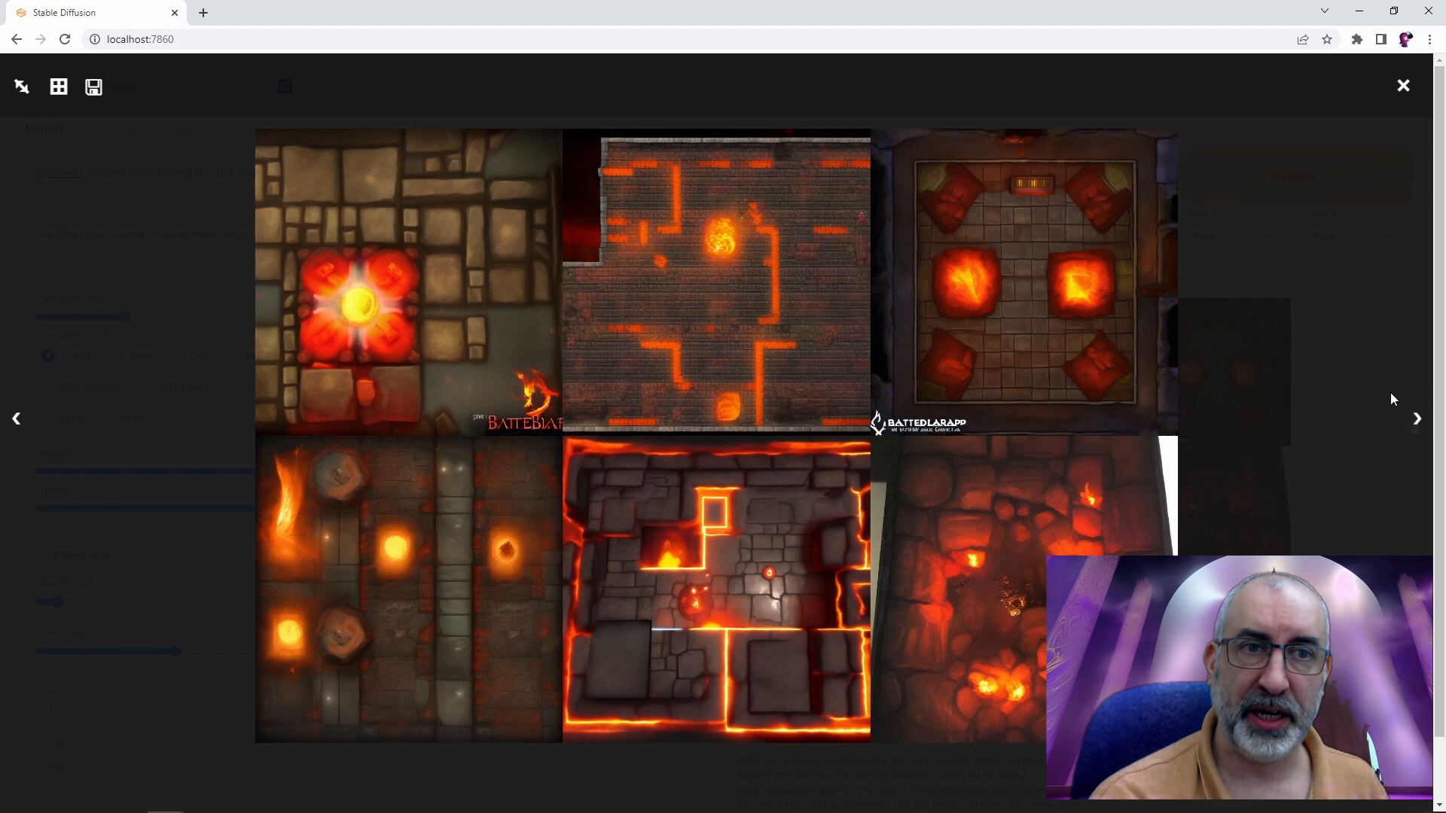
left_click(1401, 86)
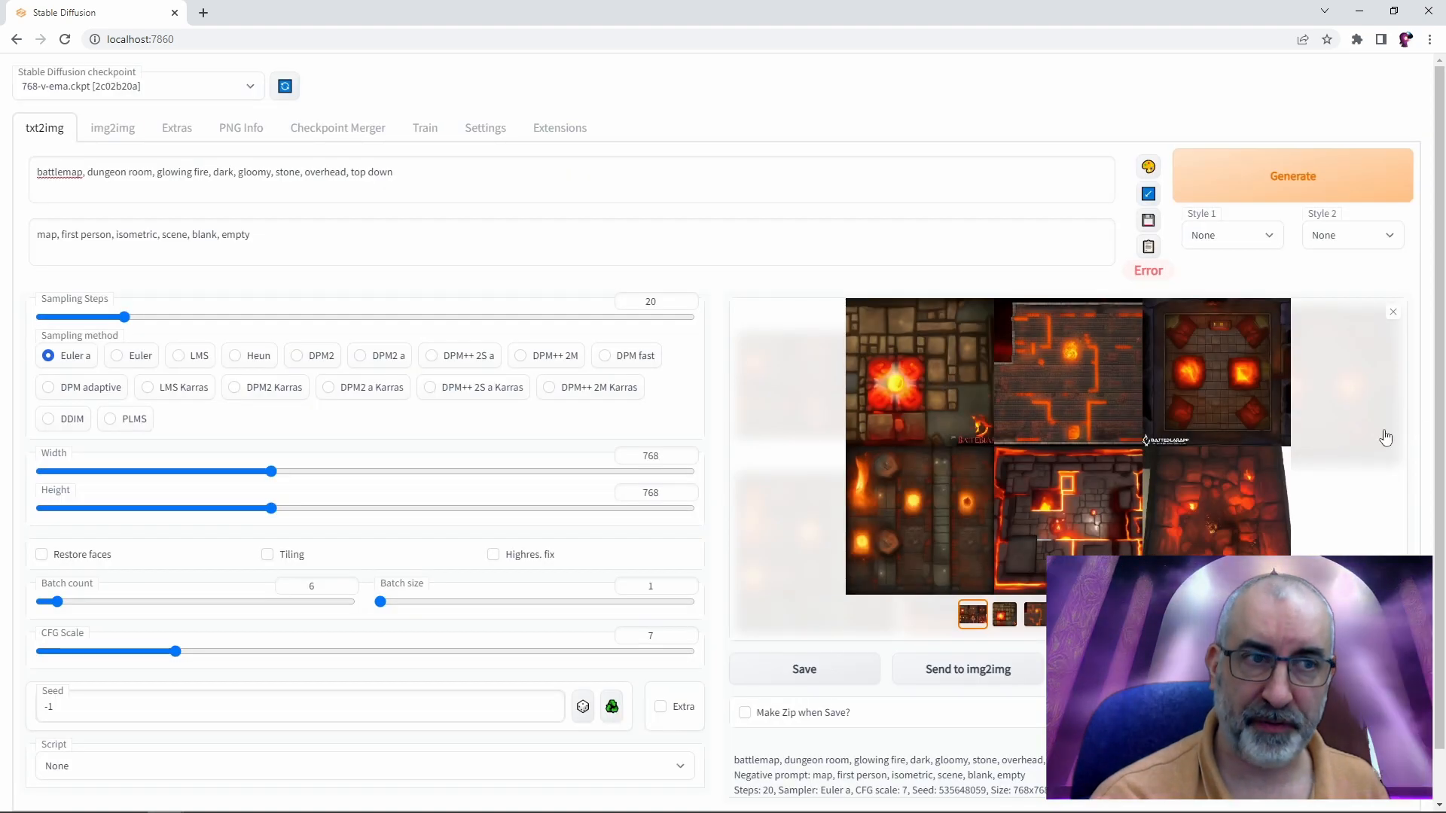
left_click(892, 381)
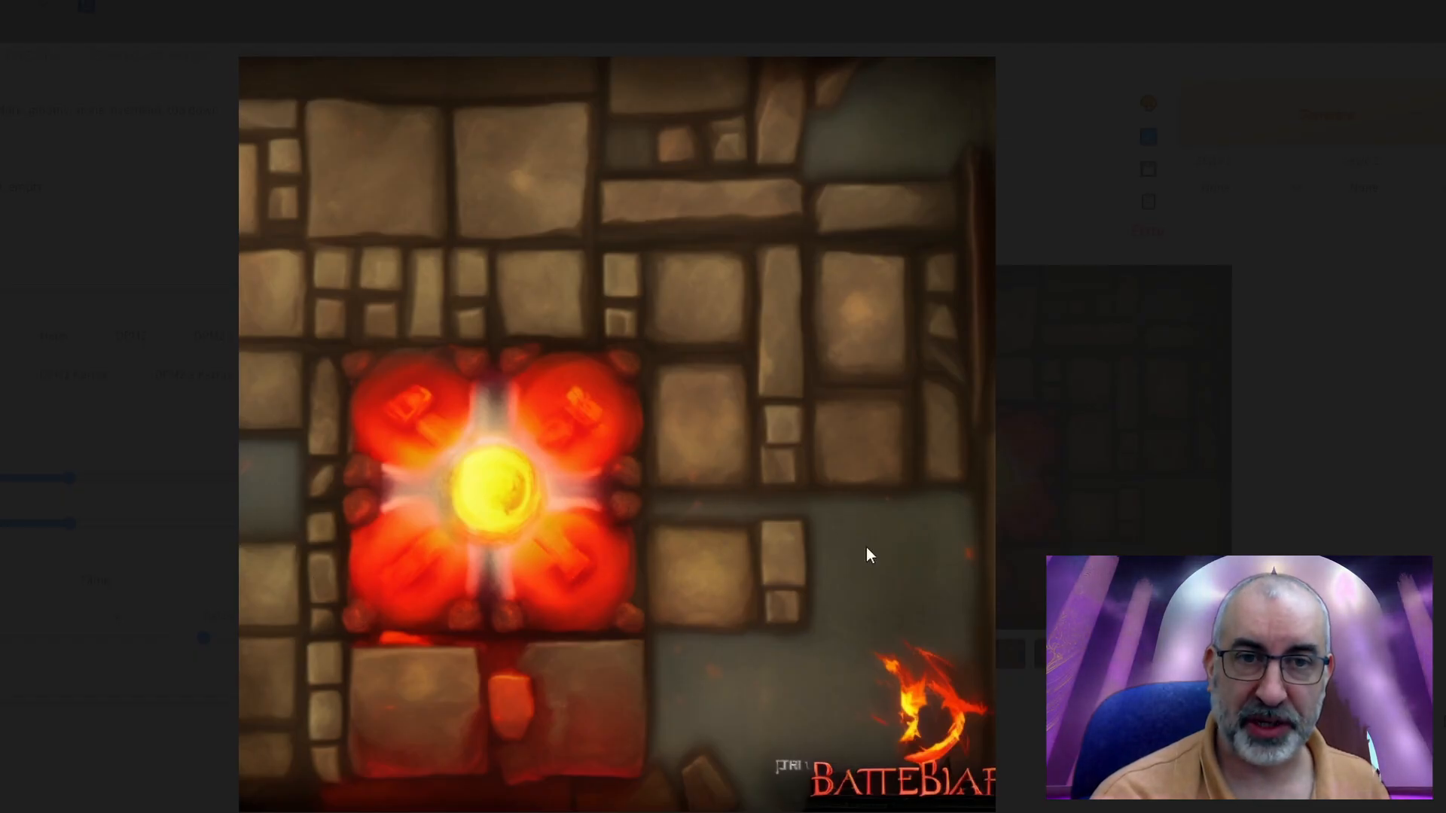
mouse_move(1355, 517)
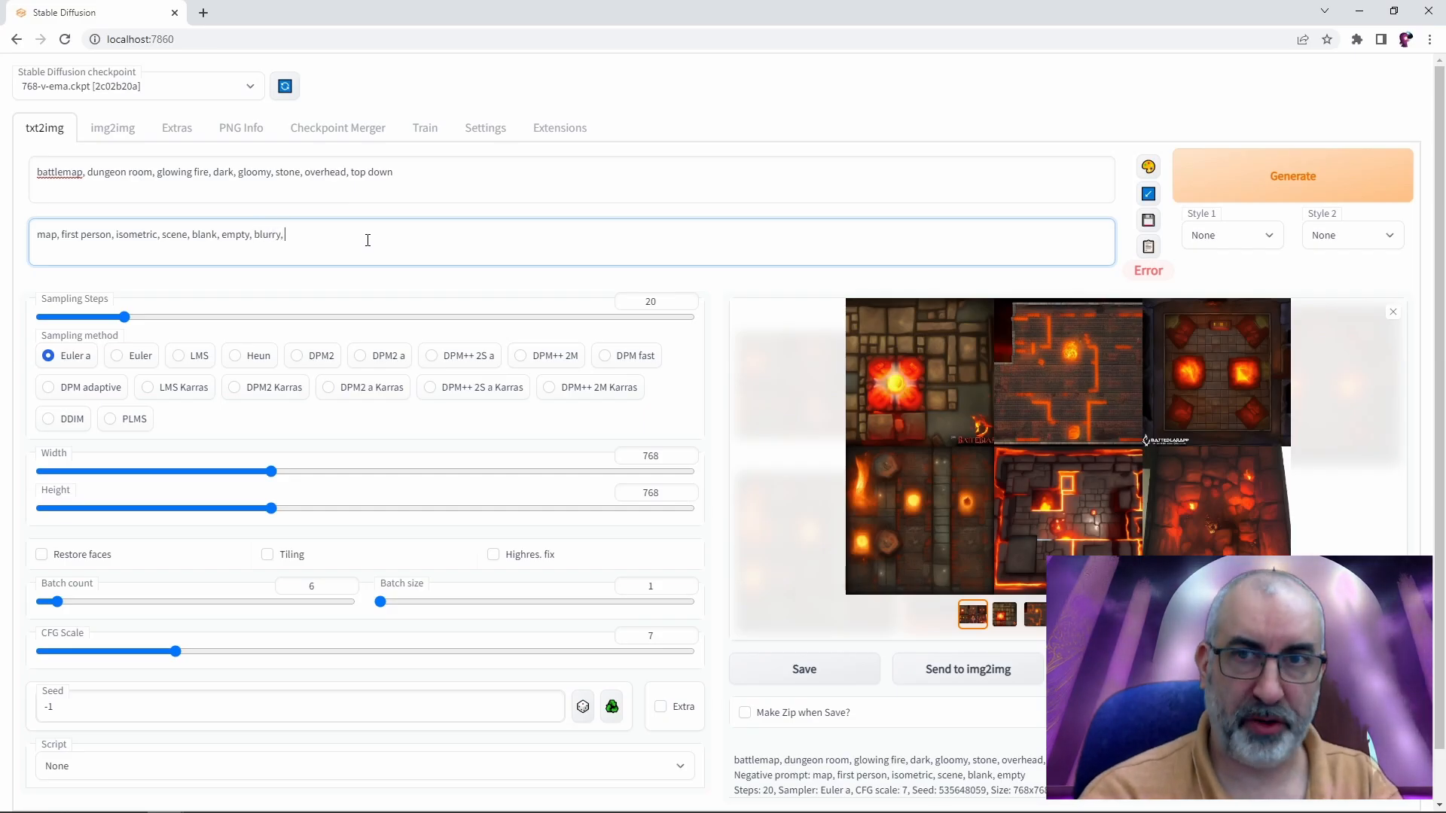
Add 'unfocused, hand drawn' to the negative prompt and view the first lava map
type("unfocused, han")
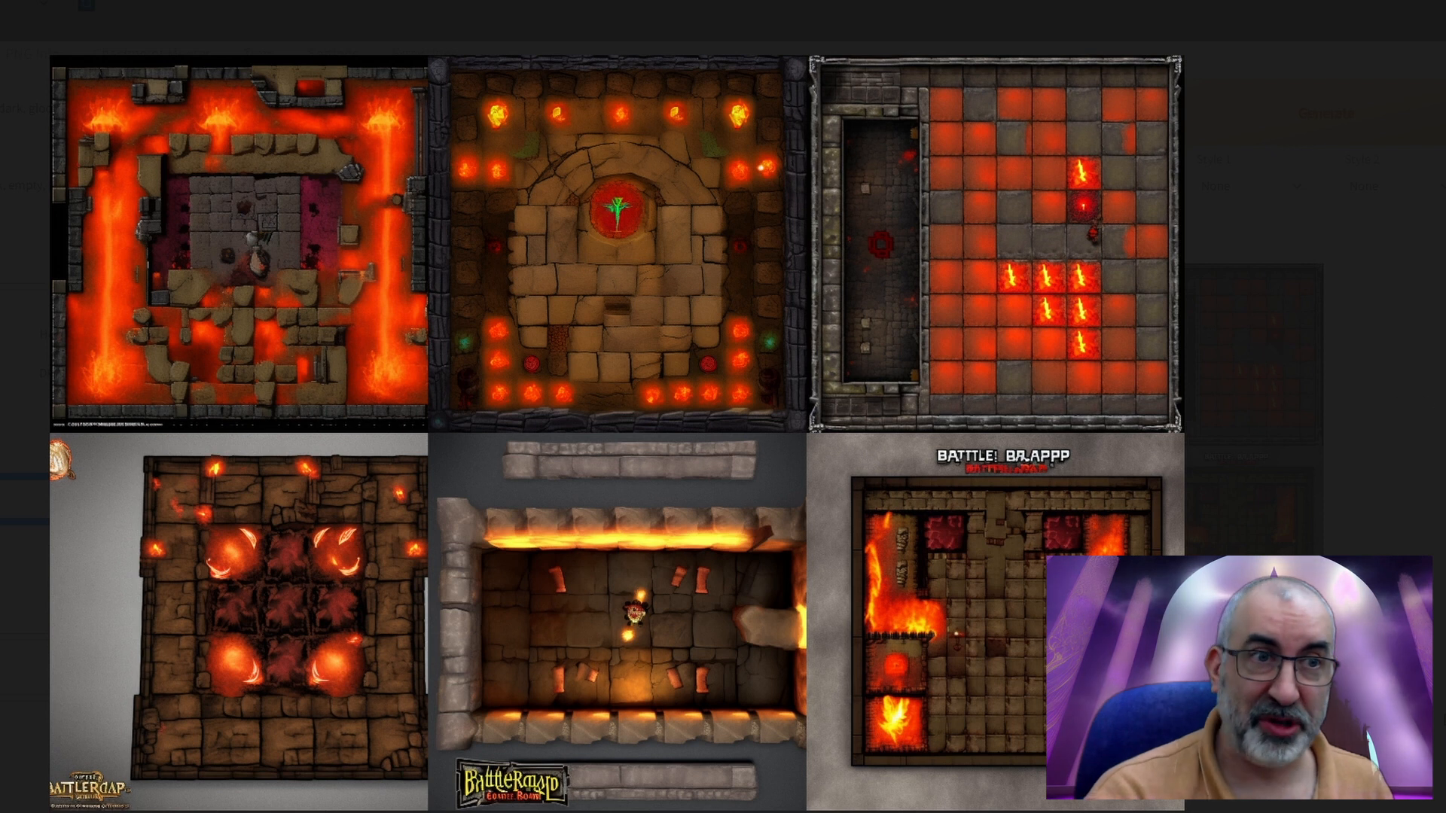
left_click(239, 239)
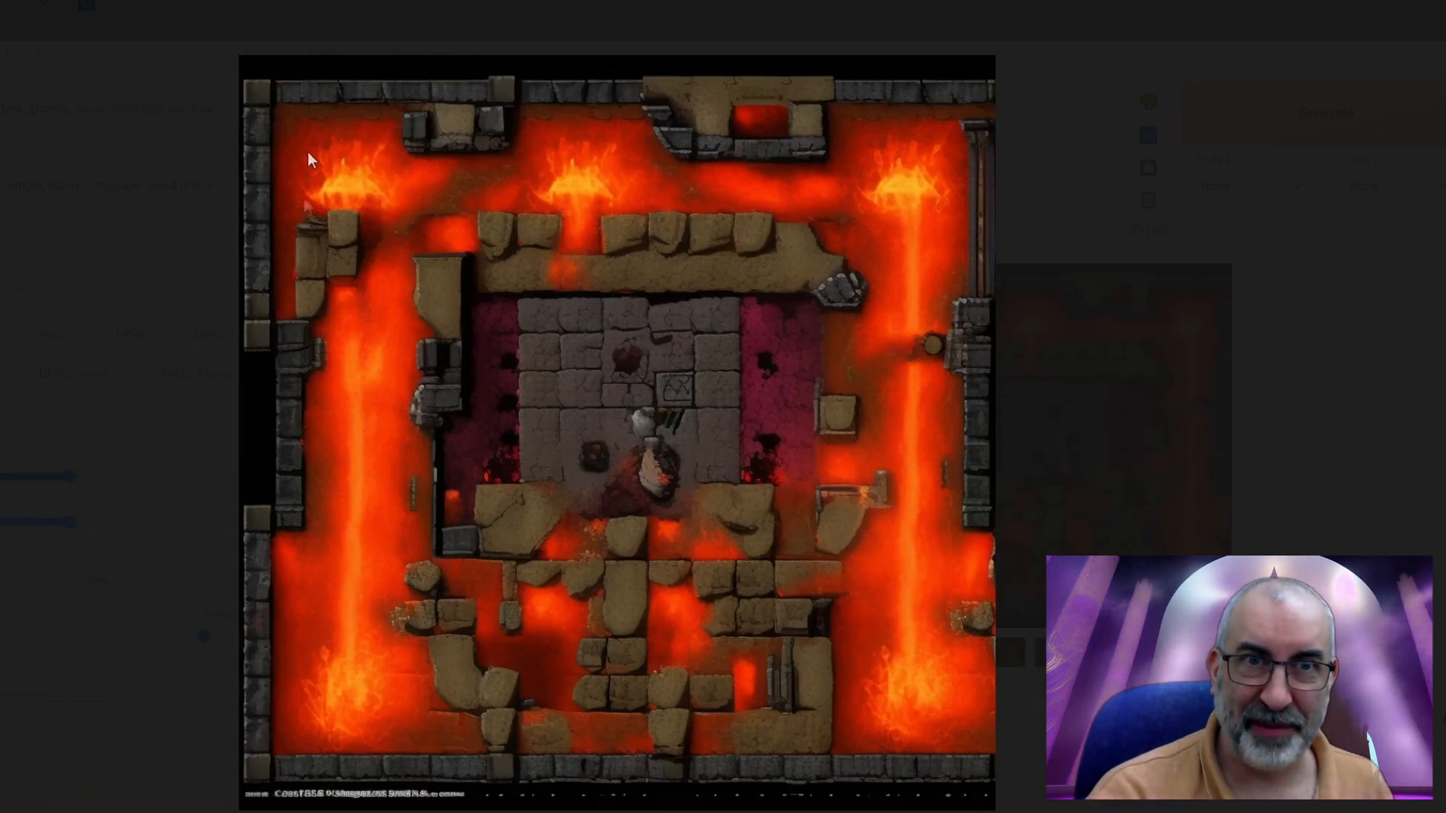
mouse_move(844, 504)
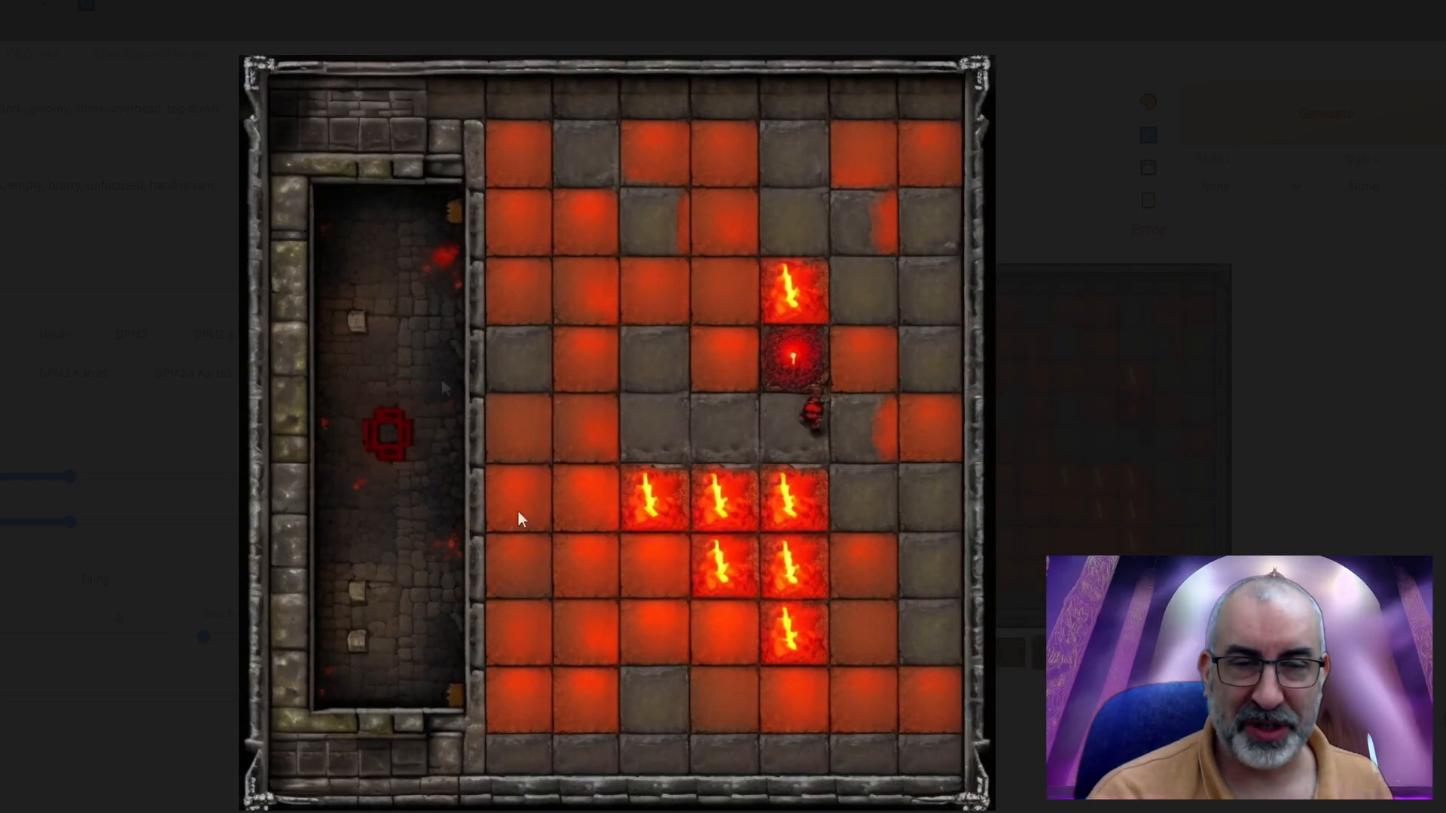
mouse_move(518, 518)
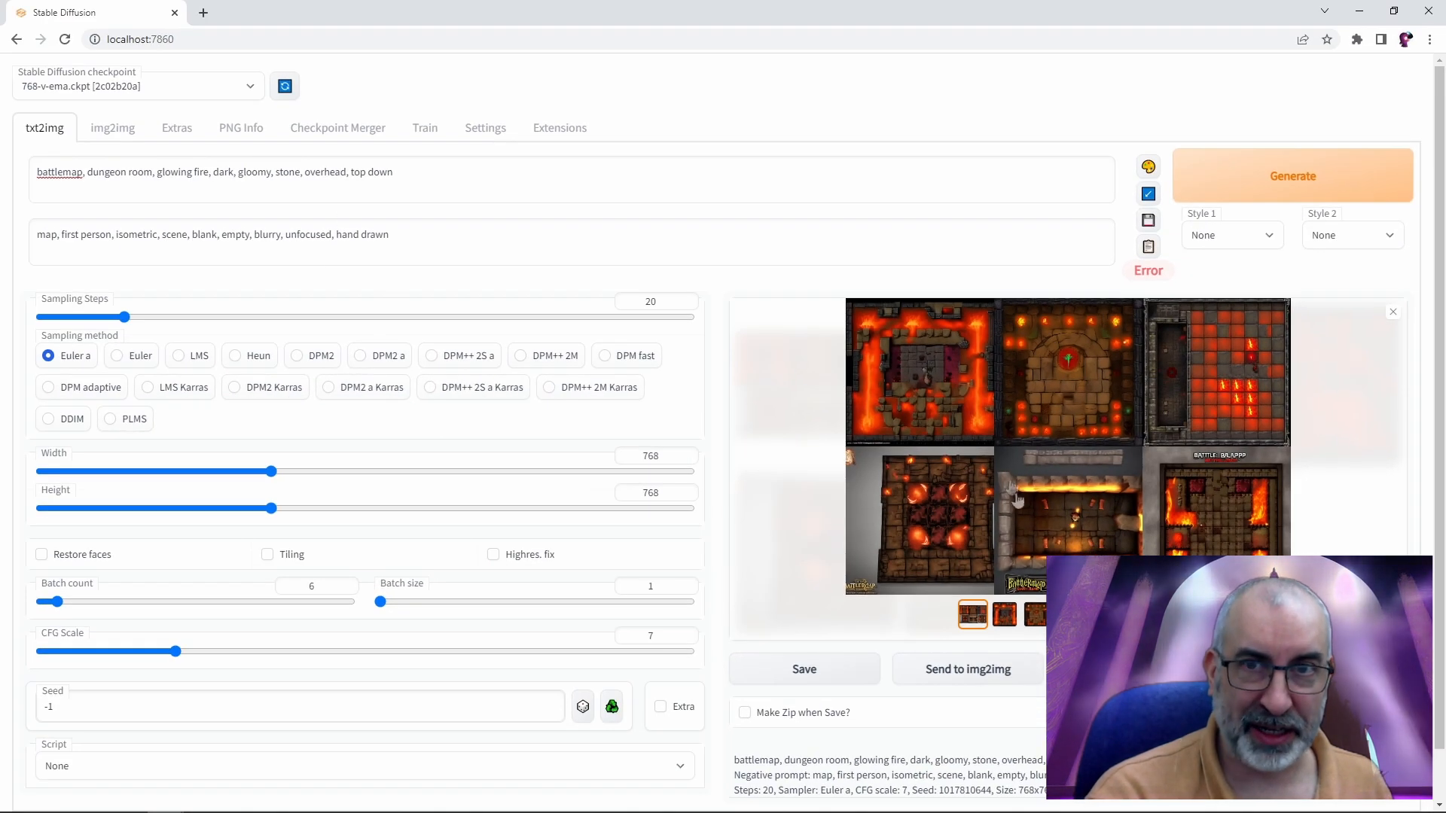
Leave the preview and add 'video game' to the negative prompt
left_click(451, 234)
type(", video game")
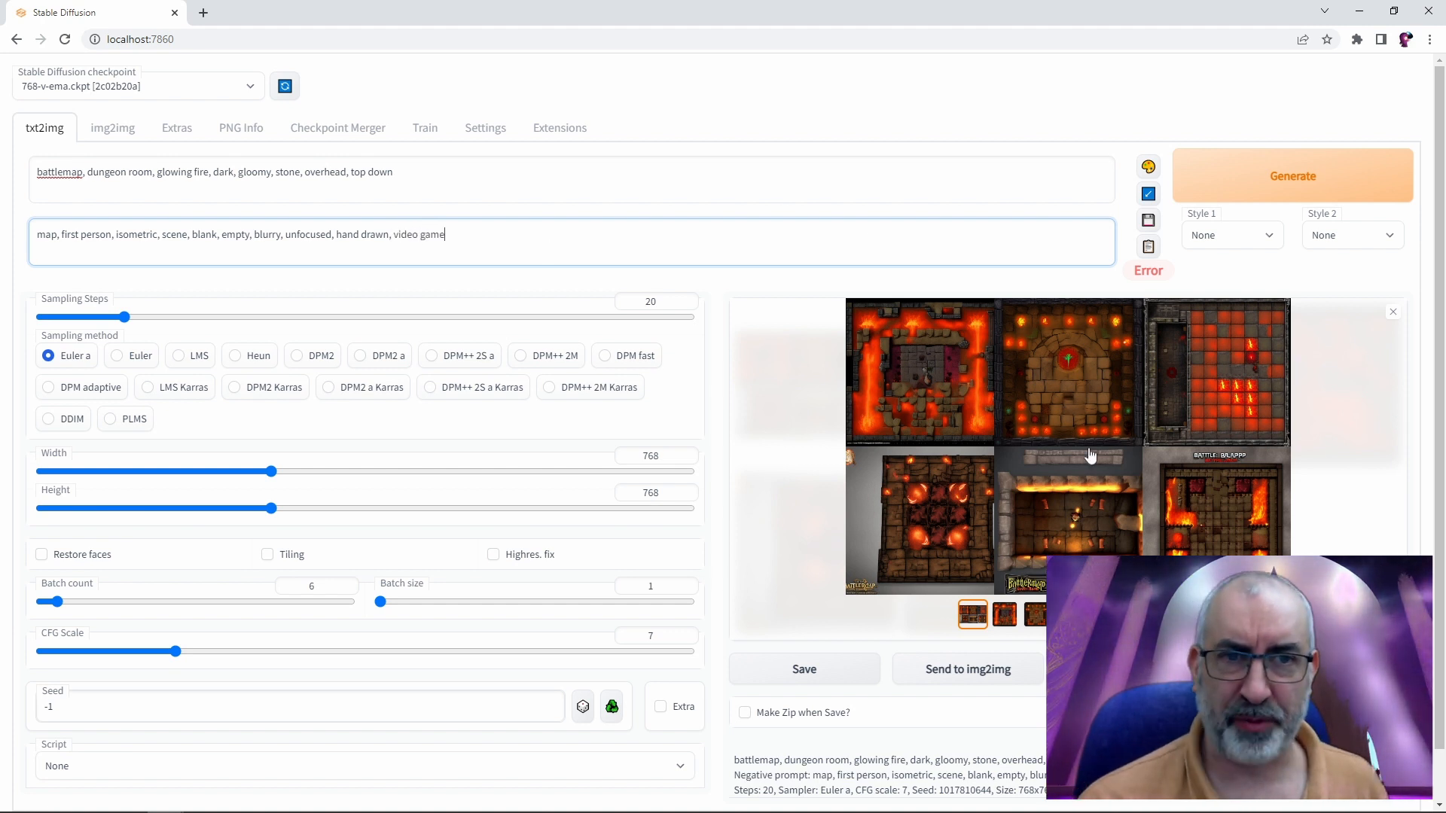
mouse_move(982, 465)
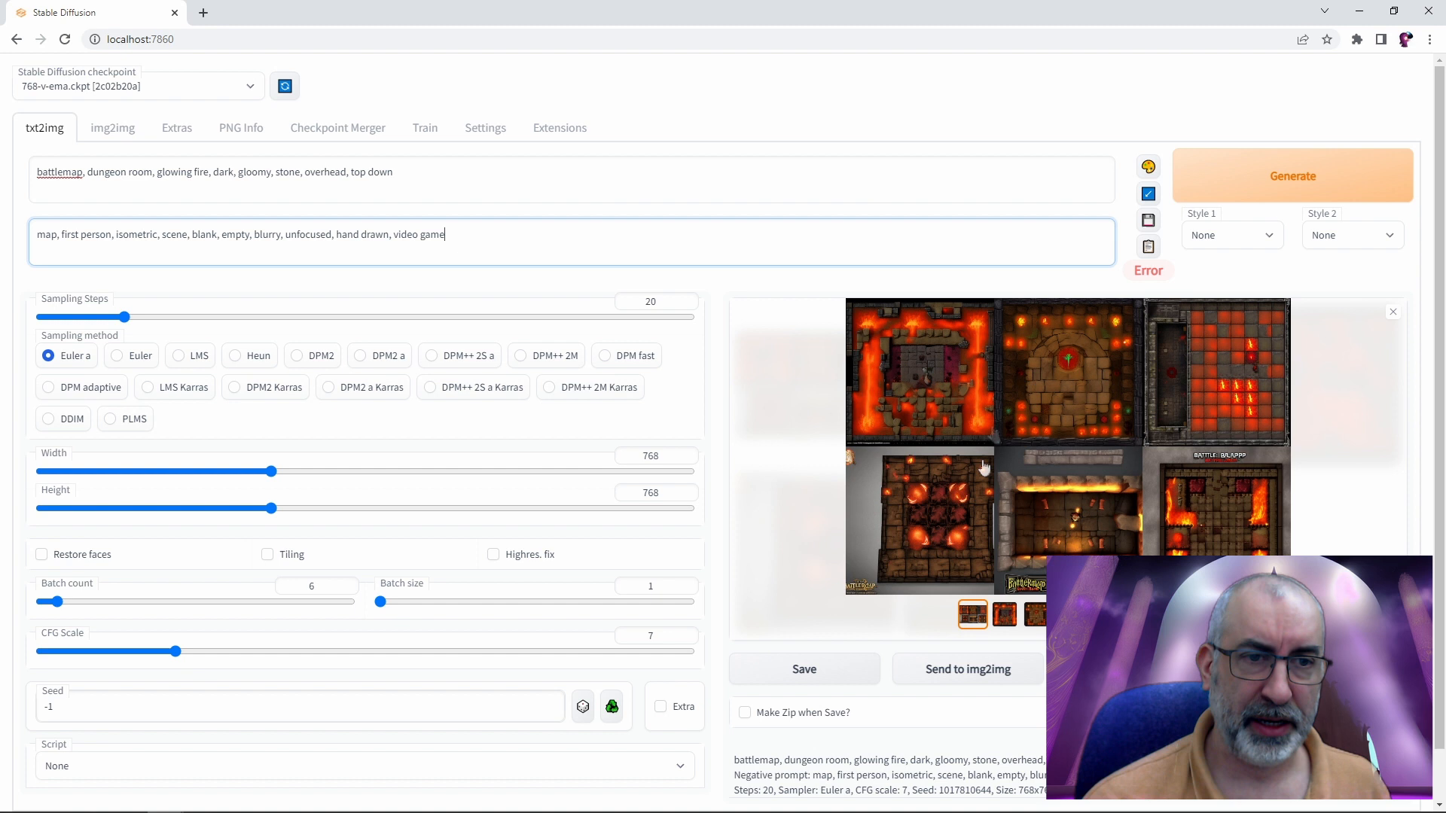
mouse_move(1101, 421)
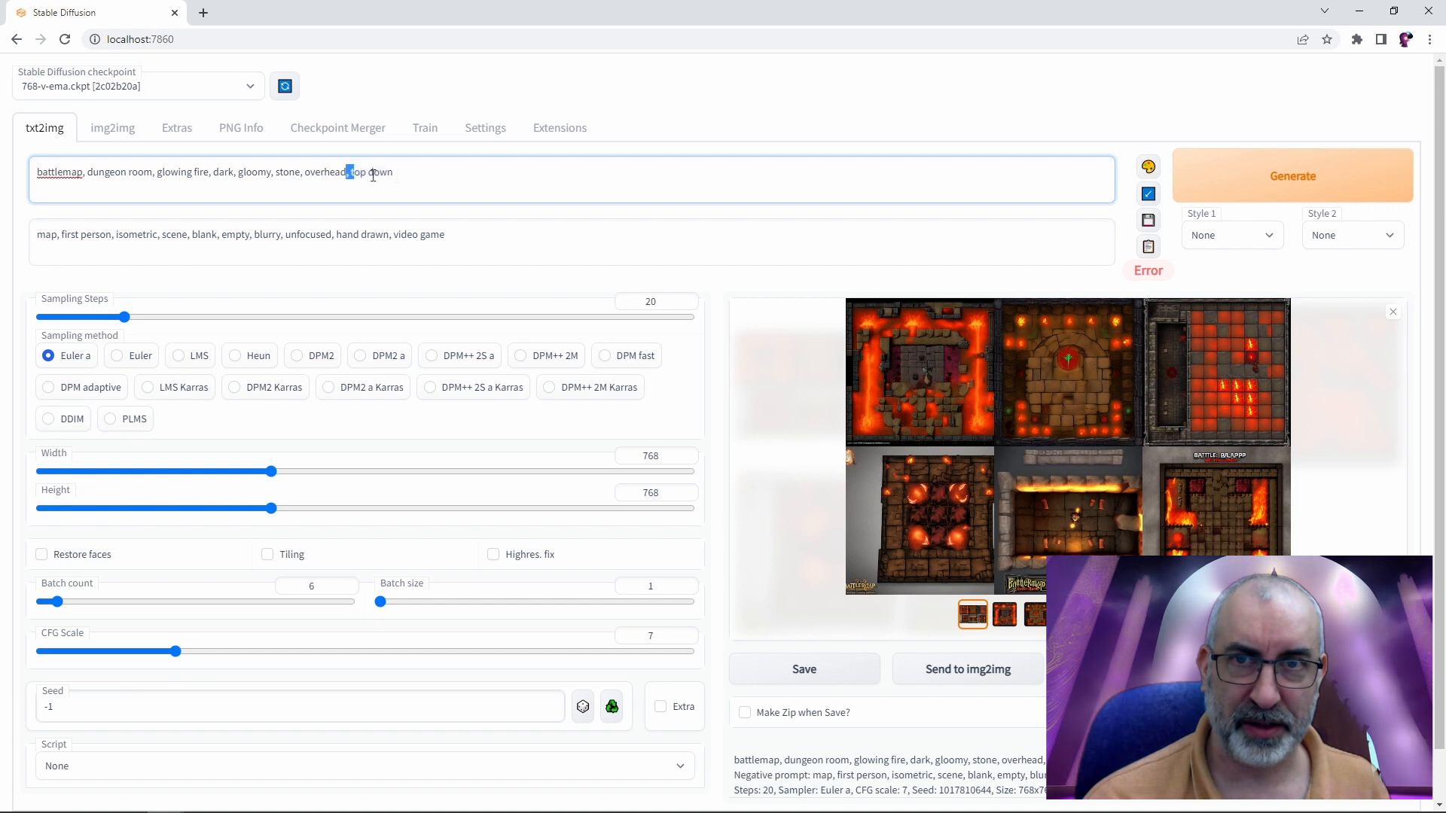
left_click(376, 234)
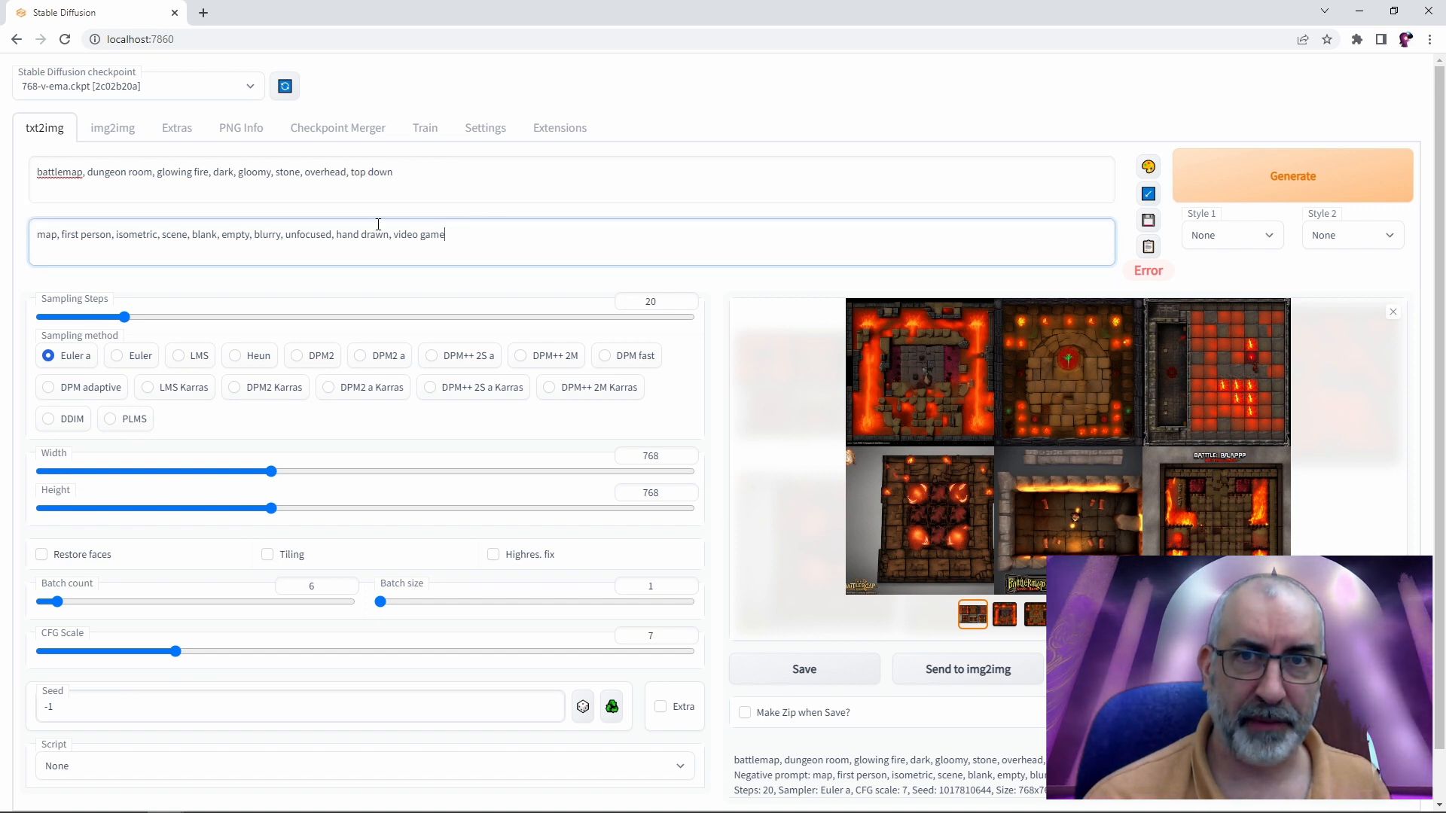
mouse_move(1292, 177)
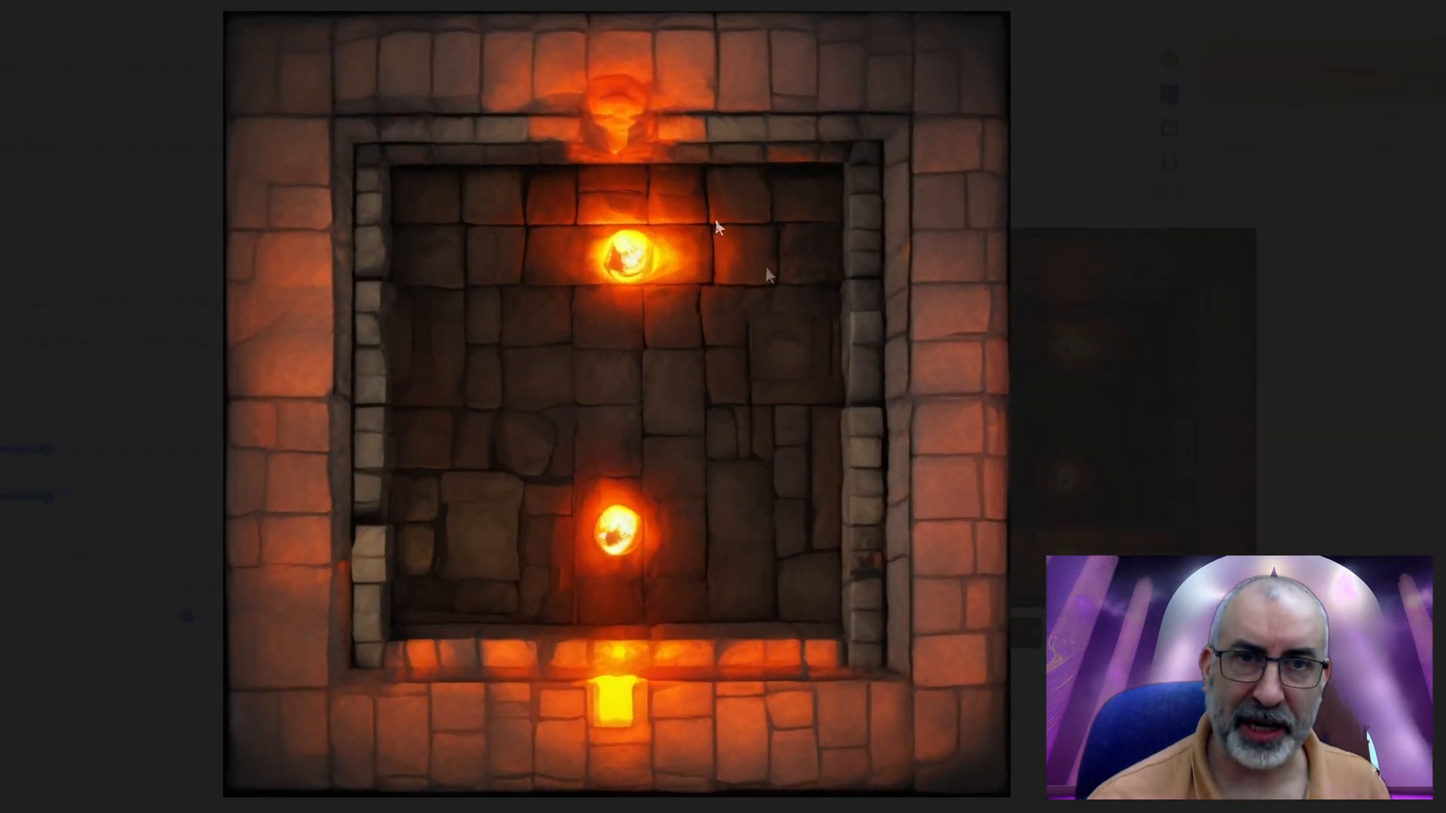
mouse_move(487, 533)
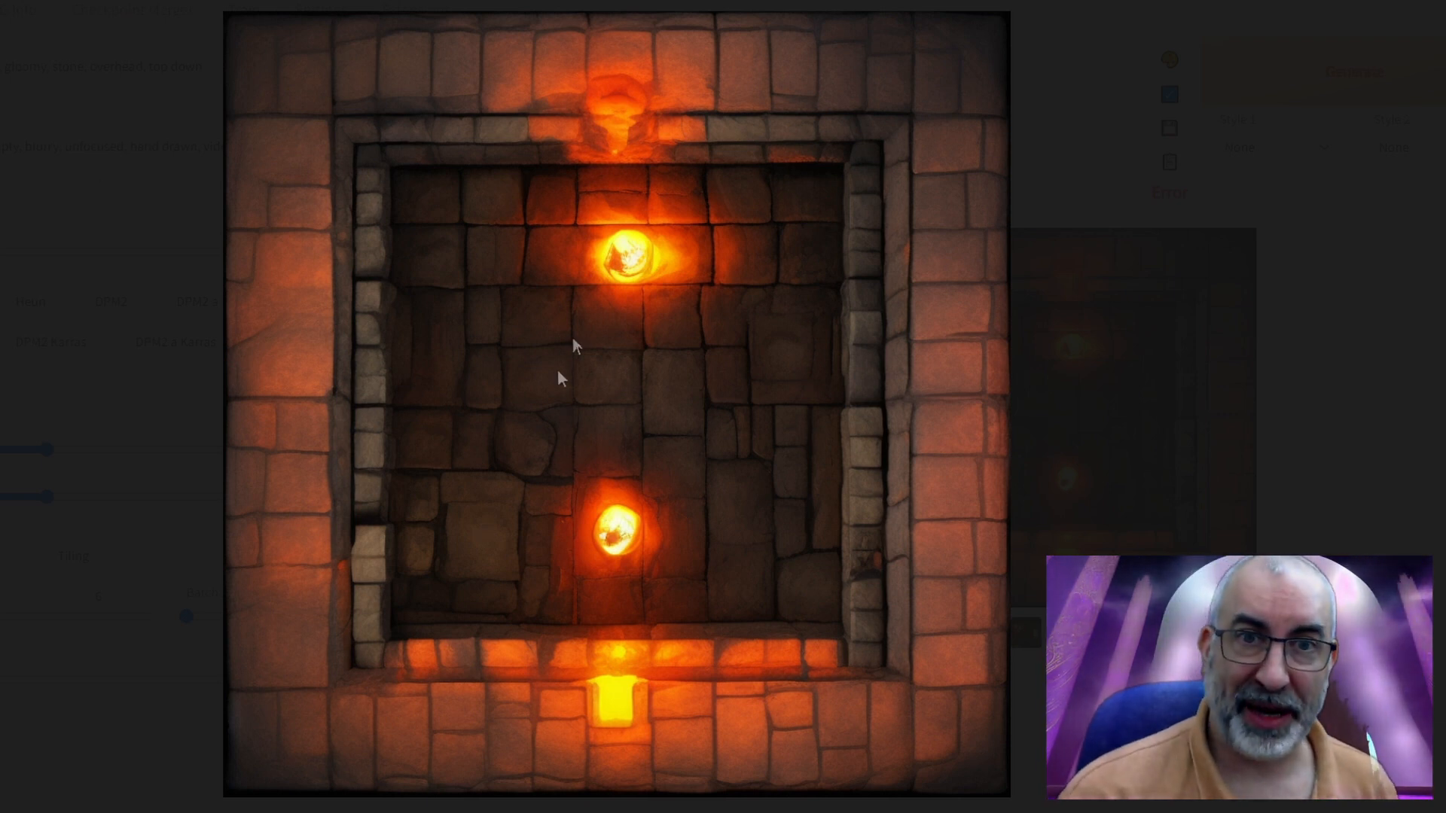
mouse_move(673, 516)
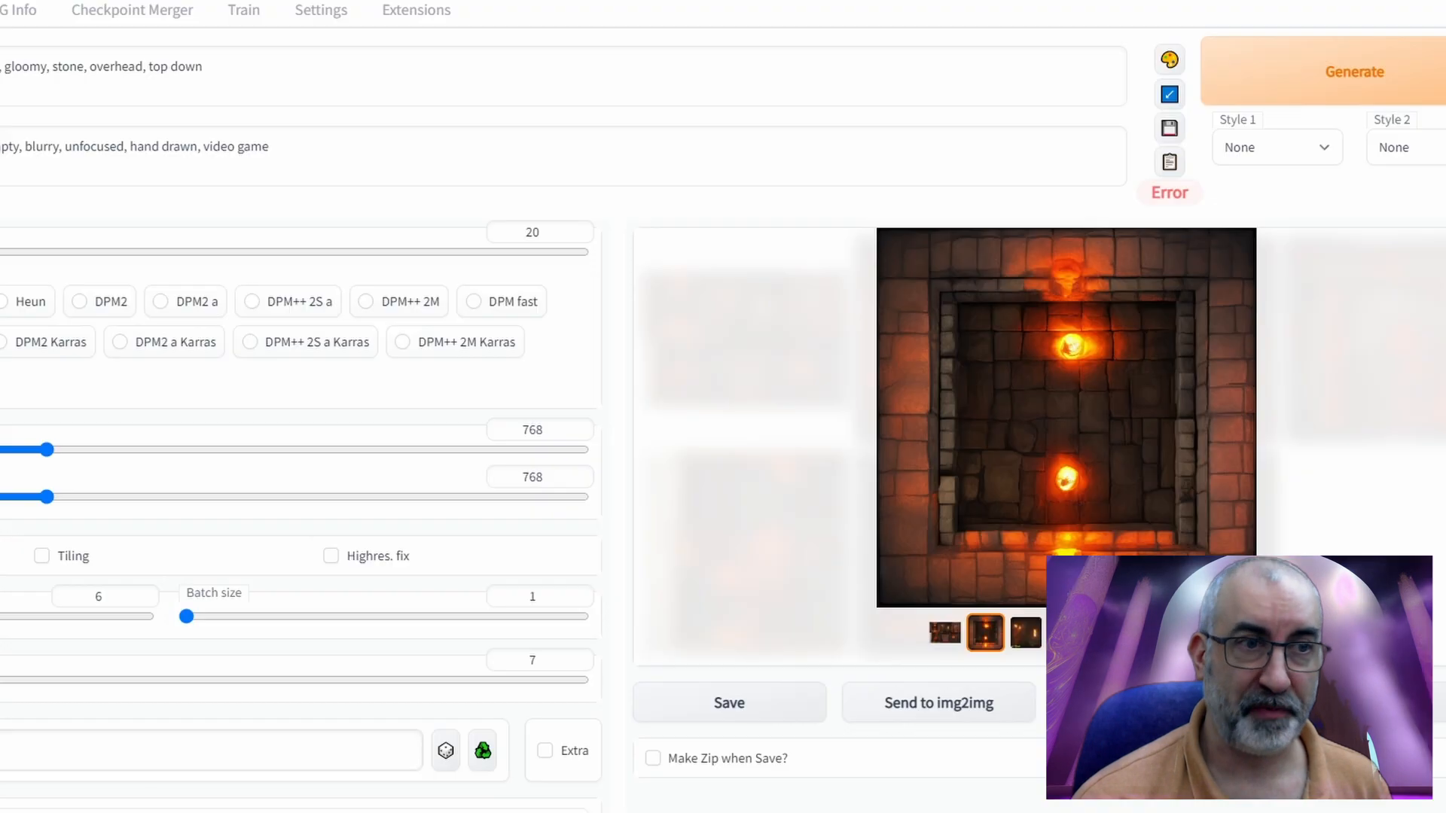
View the tiled dungeon chamber with fiery patches at full size
left_click(1064, 415)
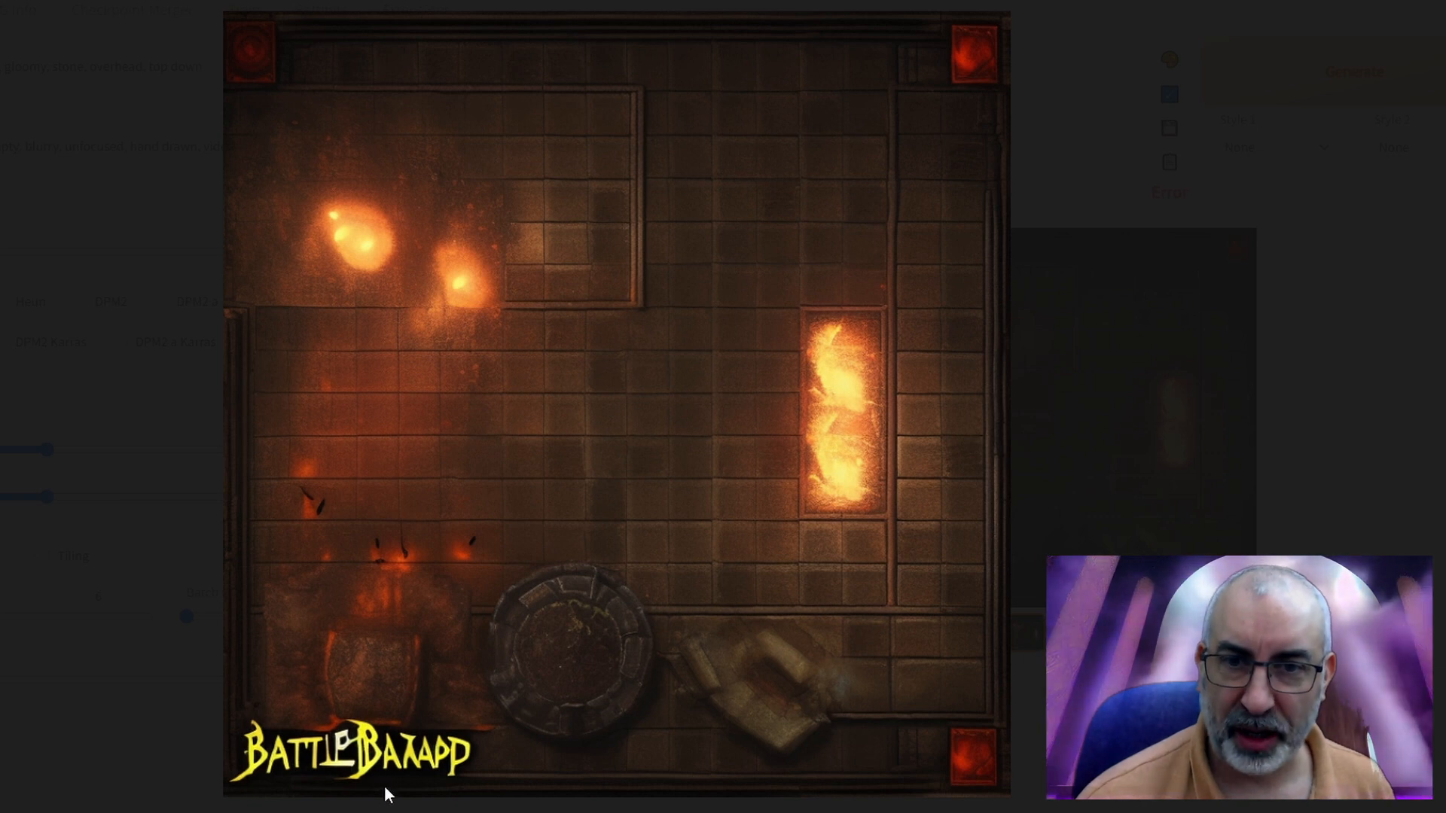
mouse_move(488, 776)
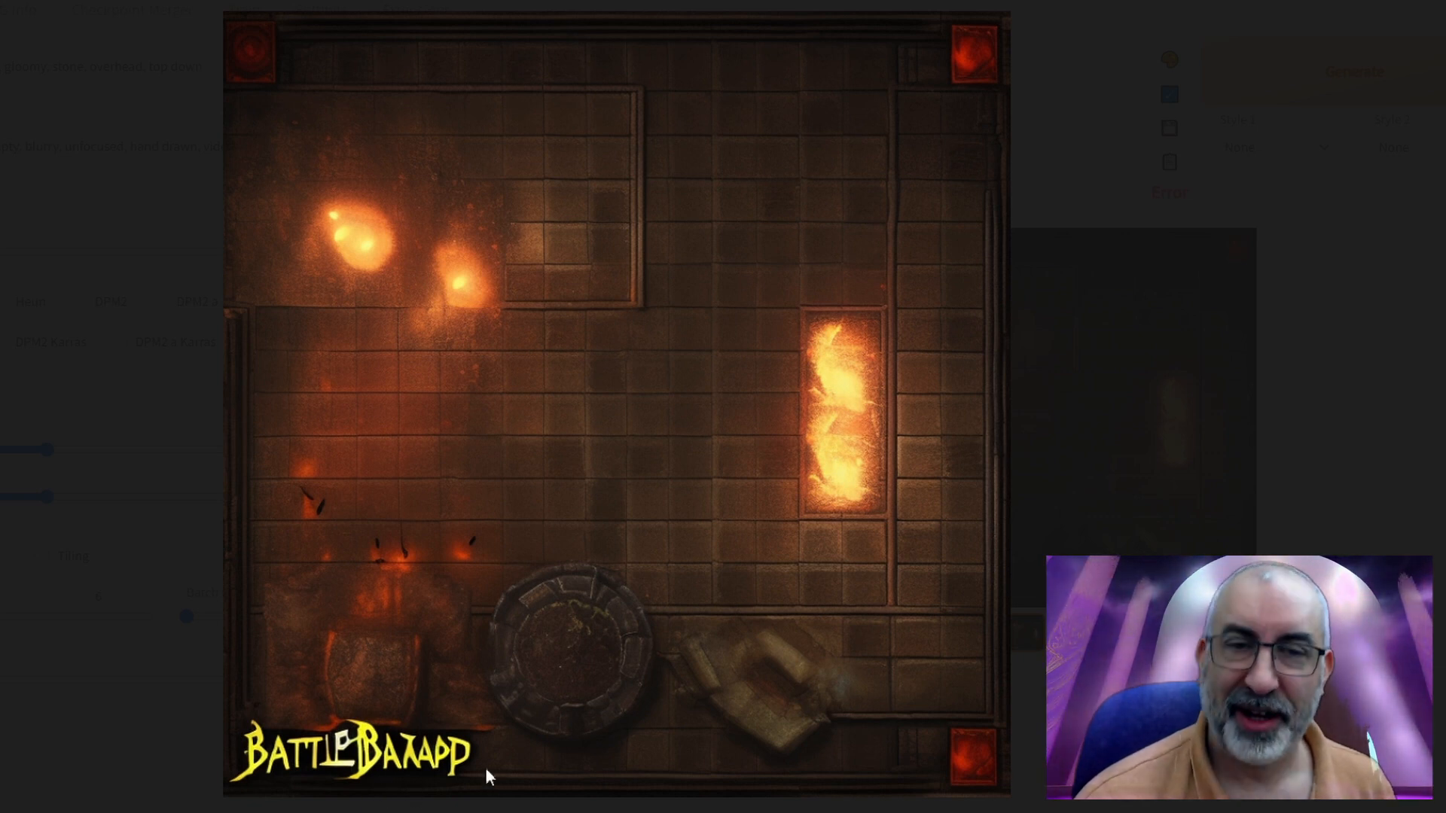
mouse_move(624, 579)
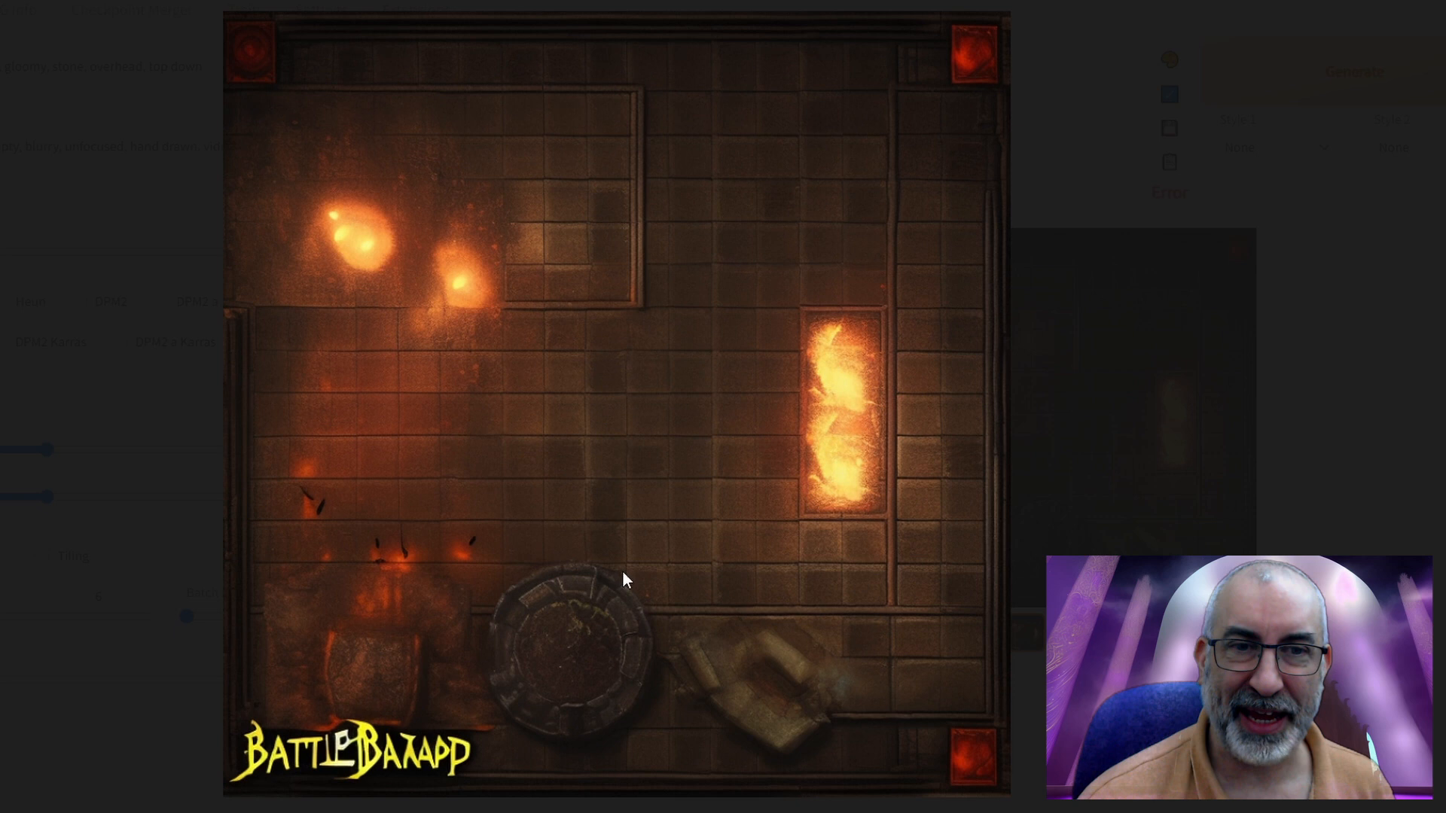
mouse_move(606, 194)
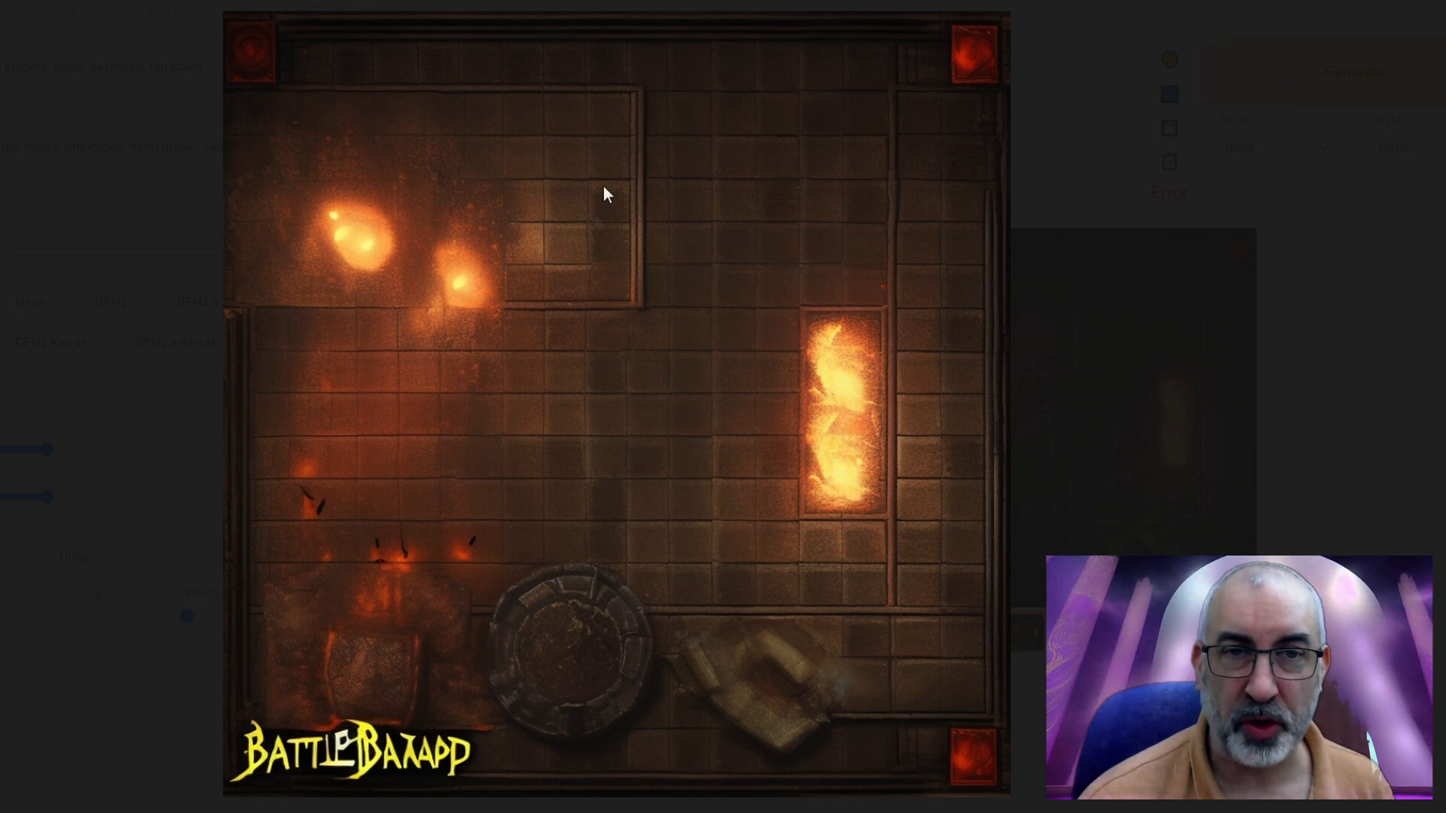
mouse_move(853, 477)
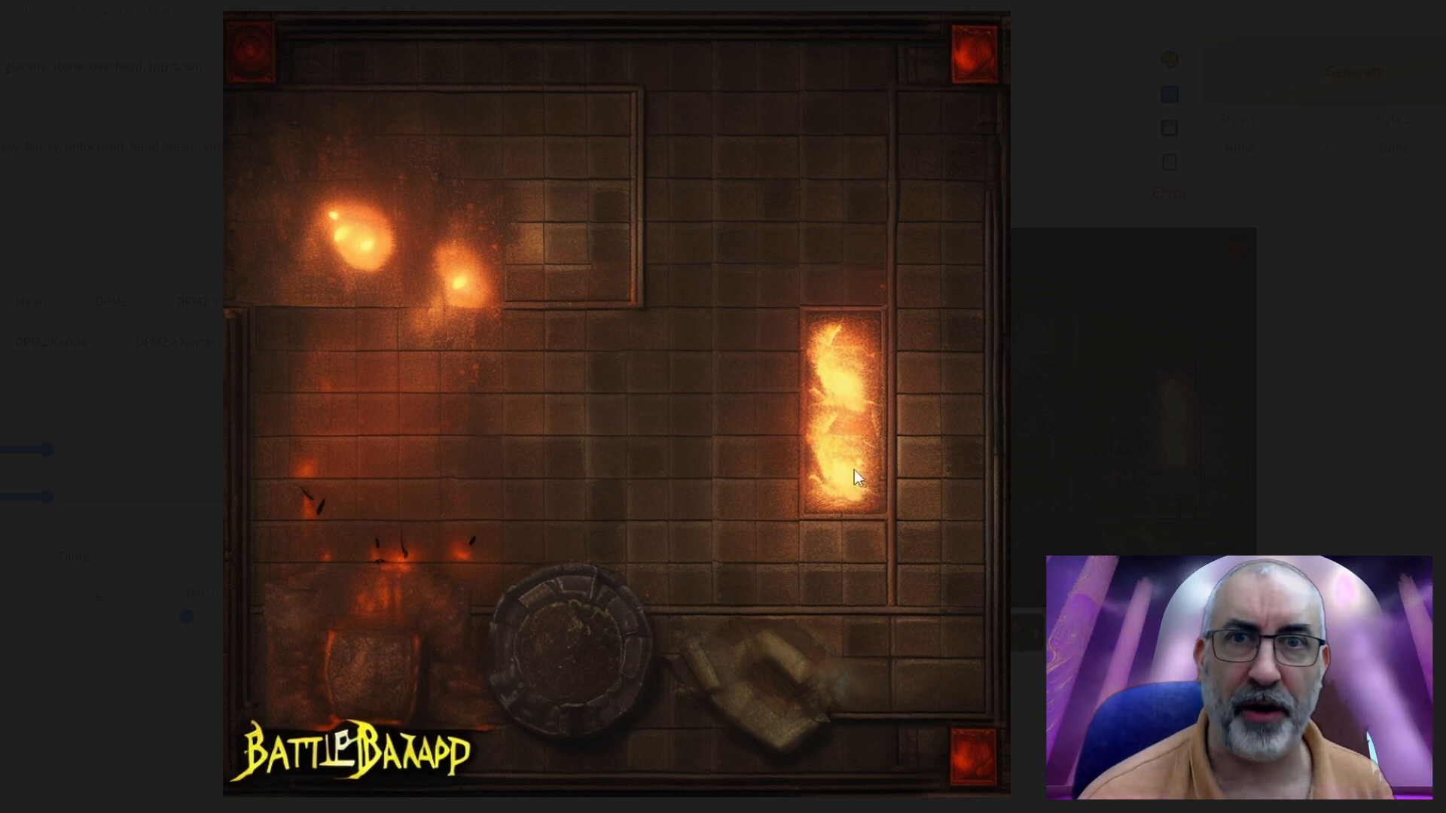
mouse_move(813, 465)
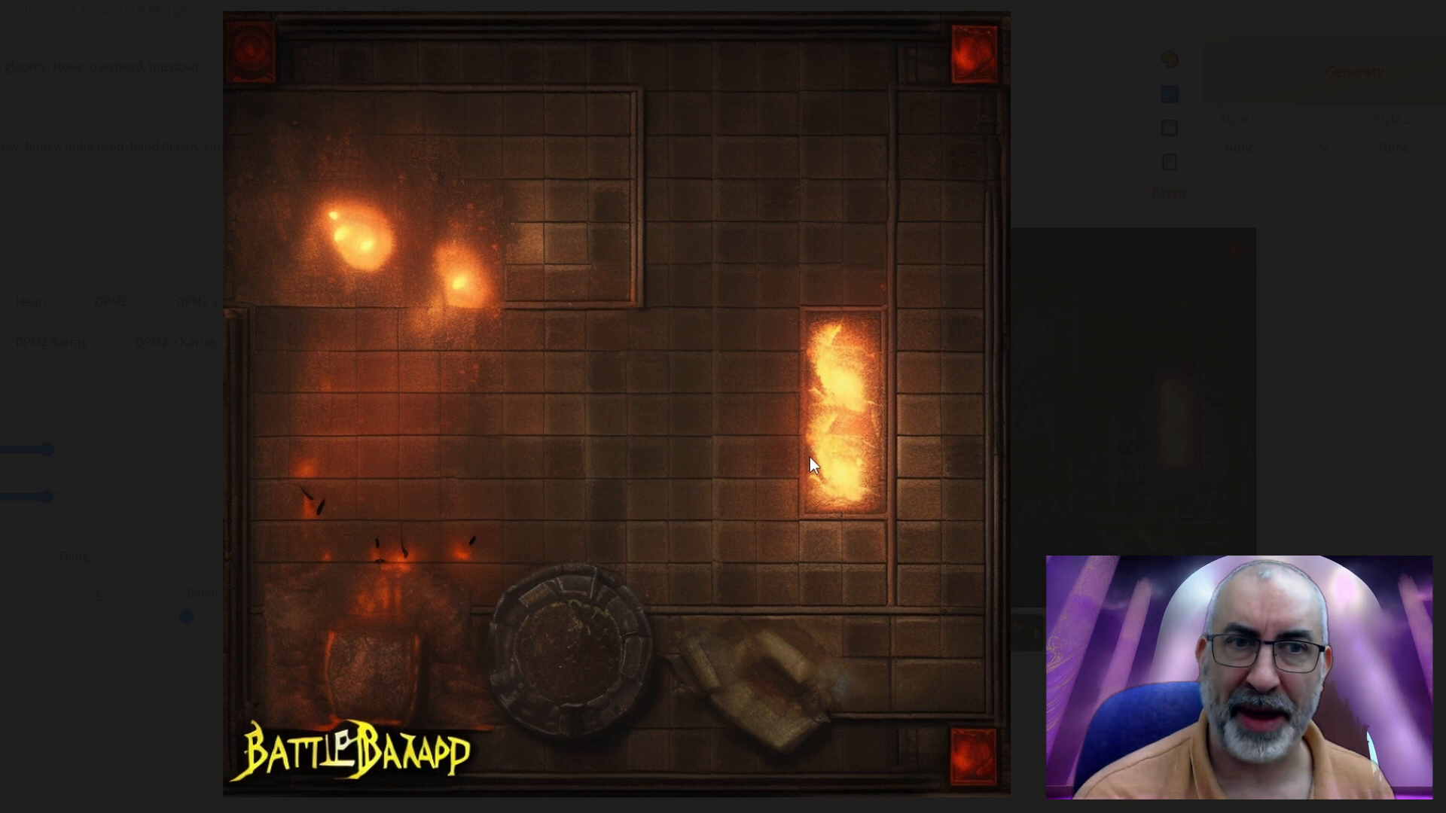
mouse_move(173, 752)
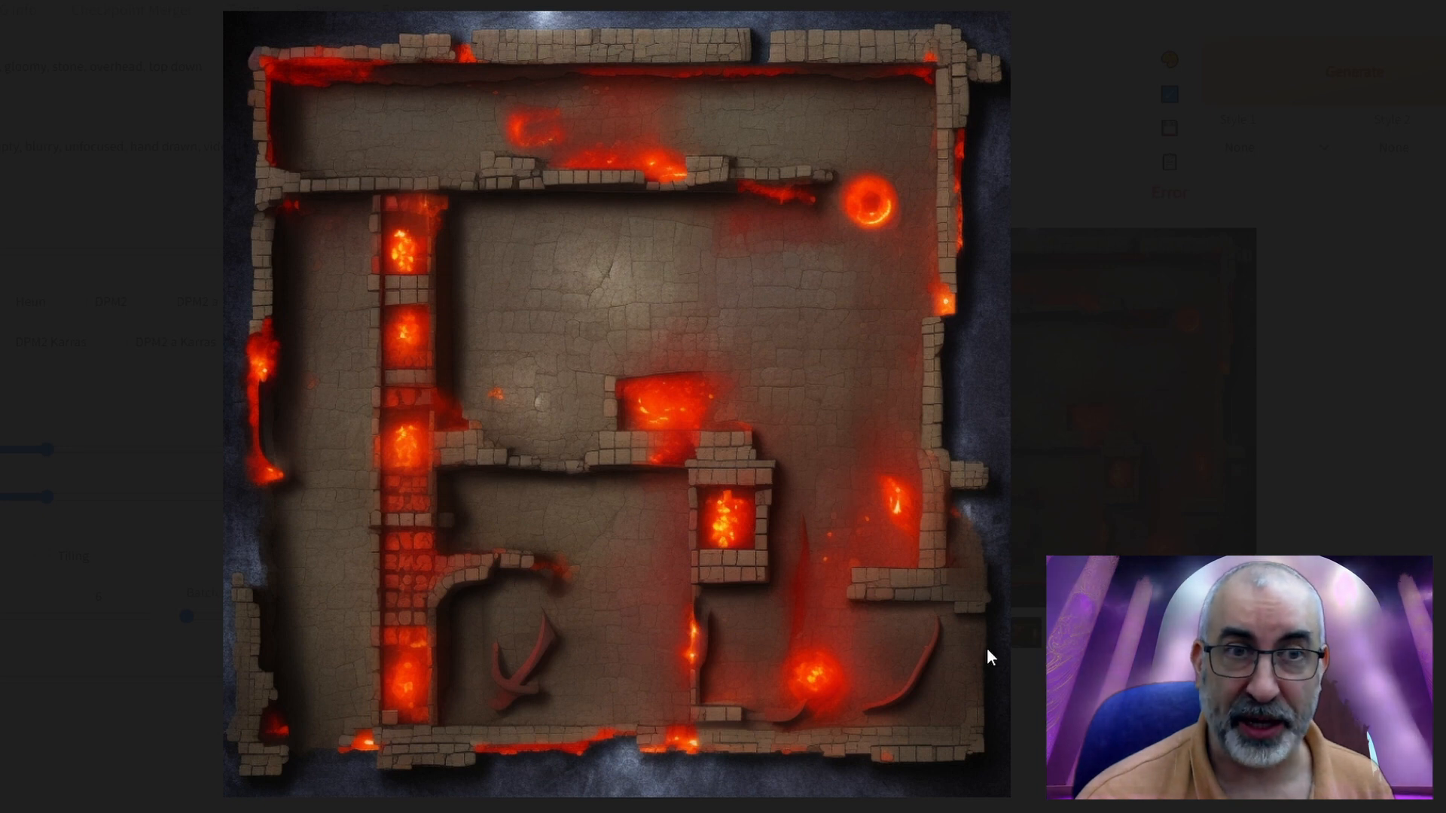
mouse_move(984, 533)
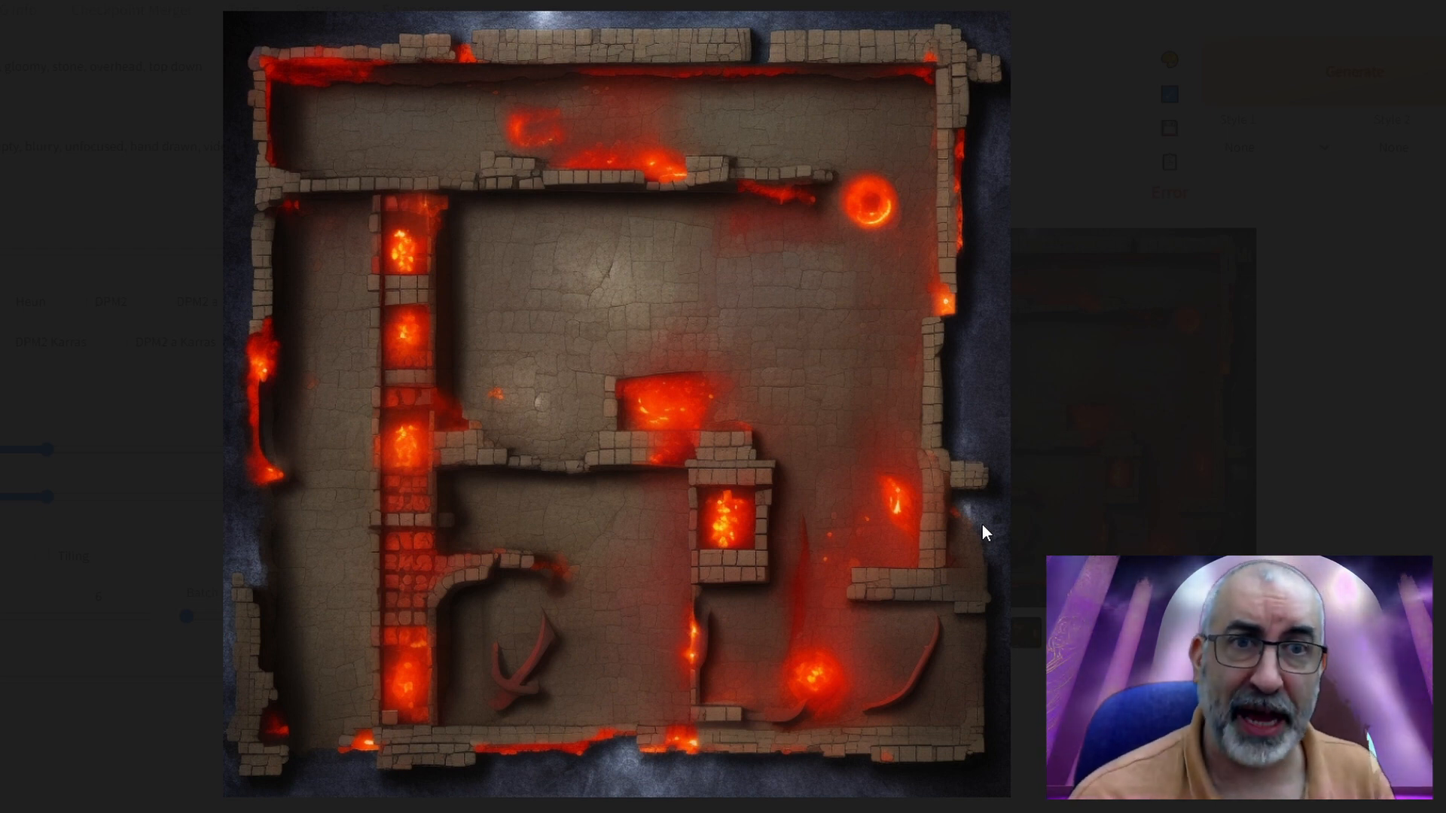
mouse_move(461, 447)
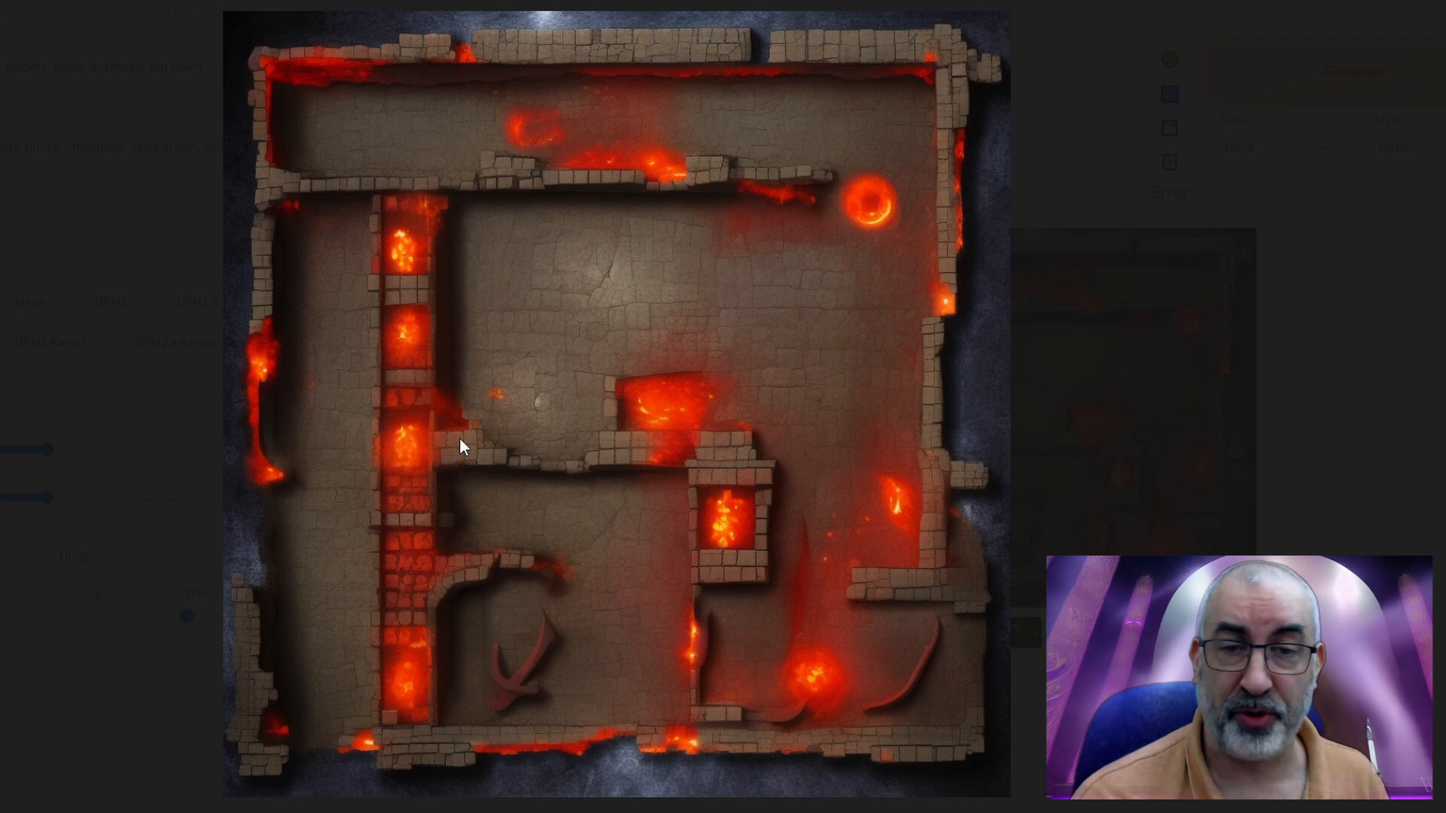
mouse_move(891, 543)
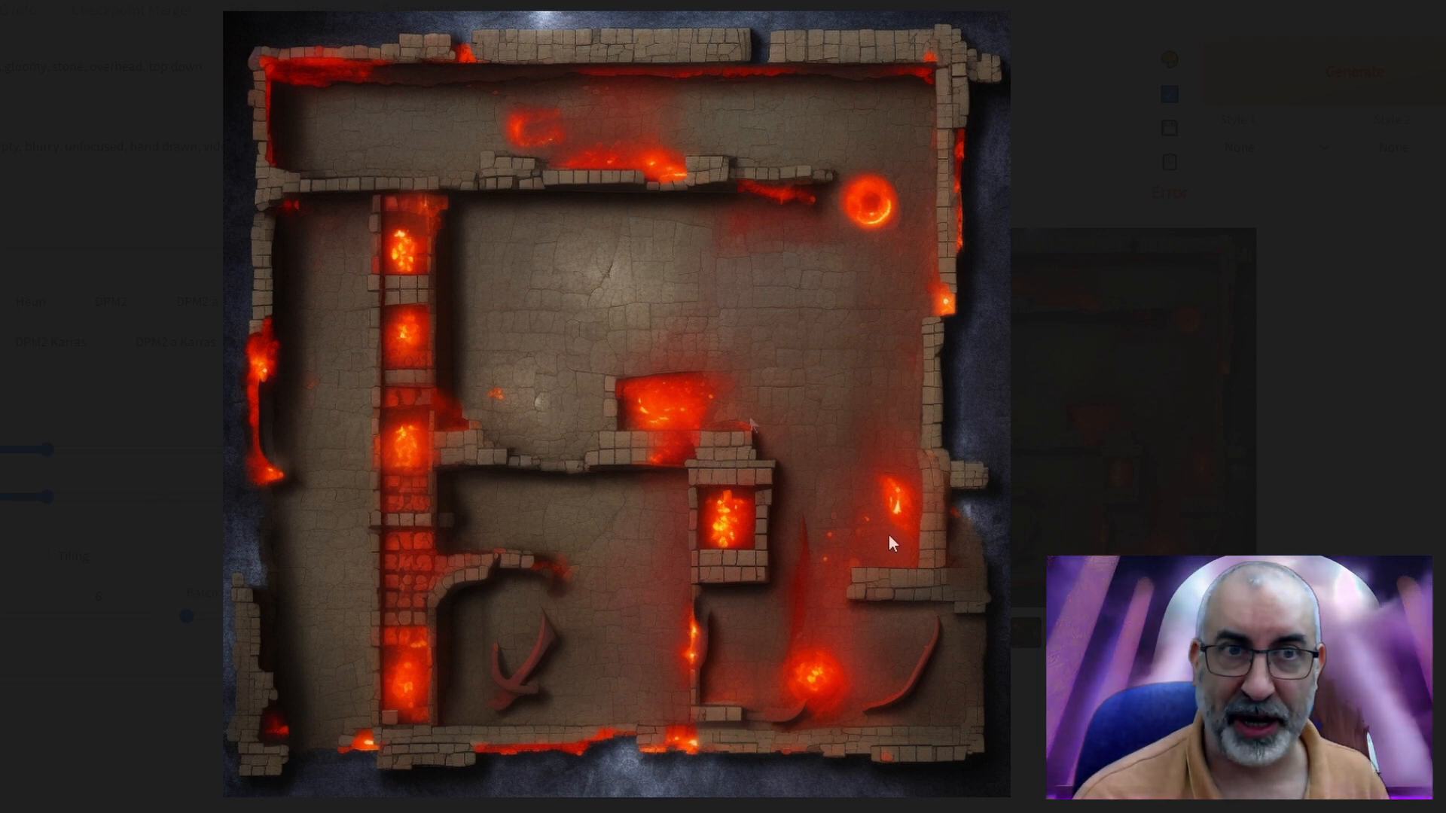
mouse_move(828, 584)
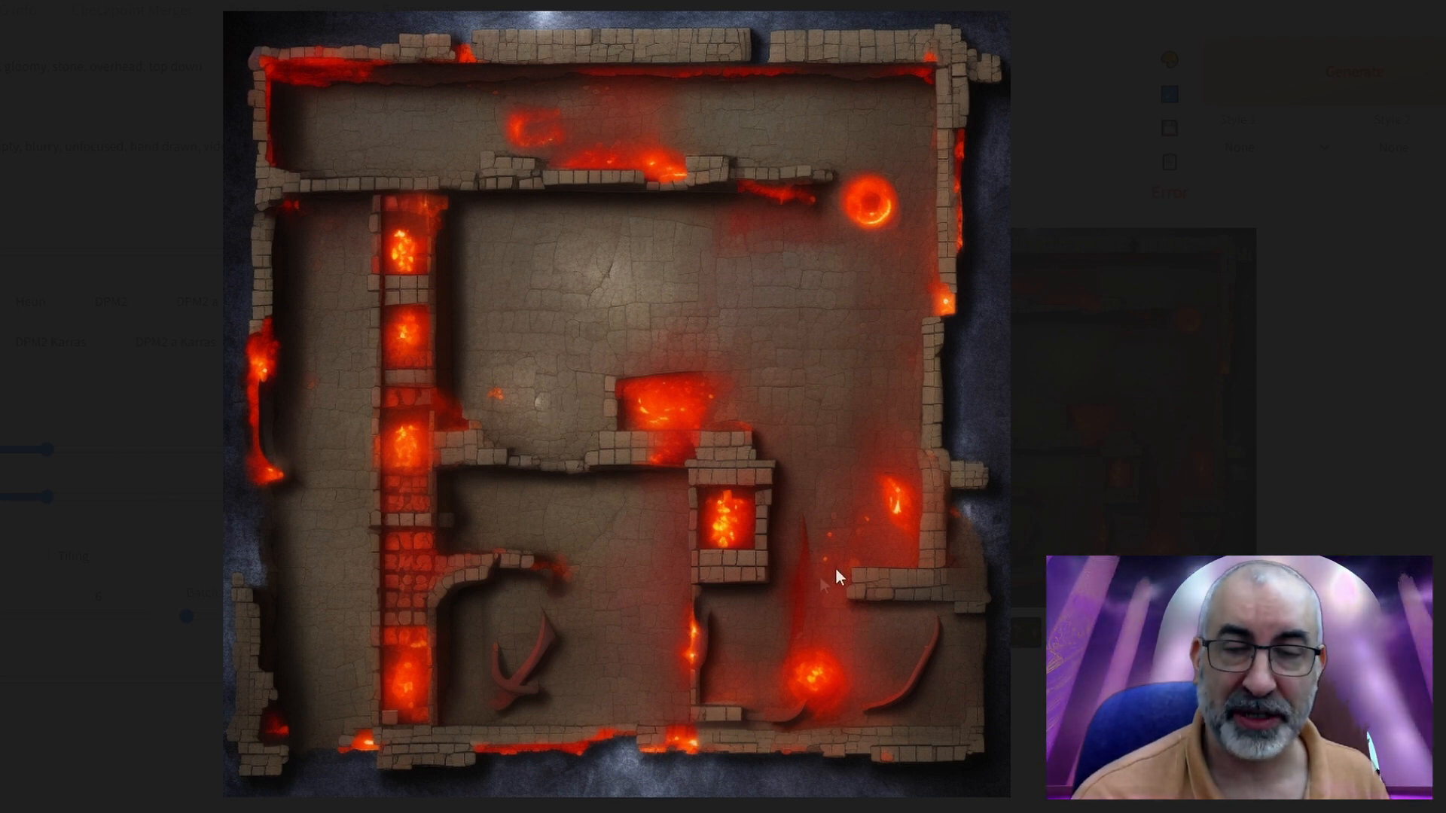
mouse_move(332, 208)
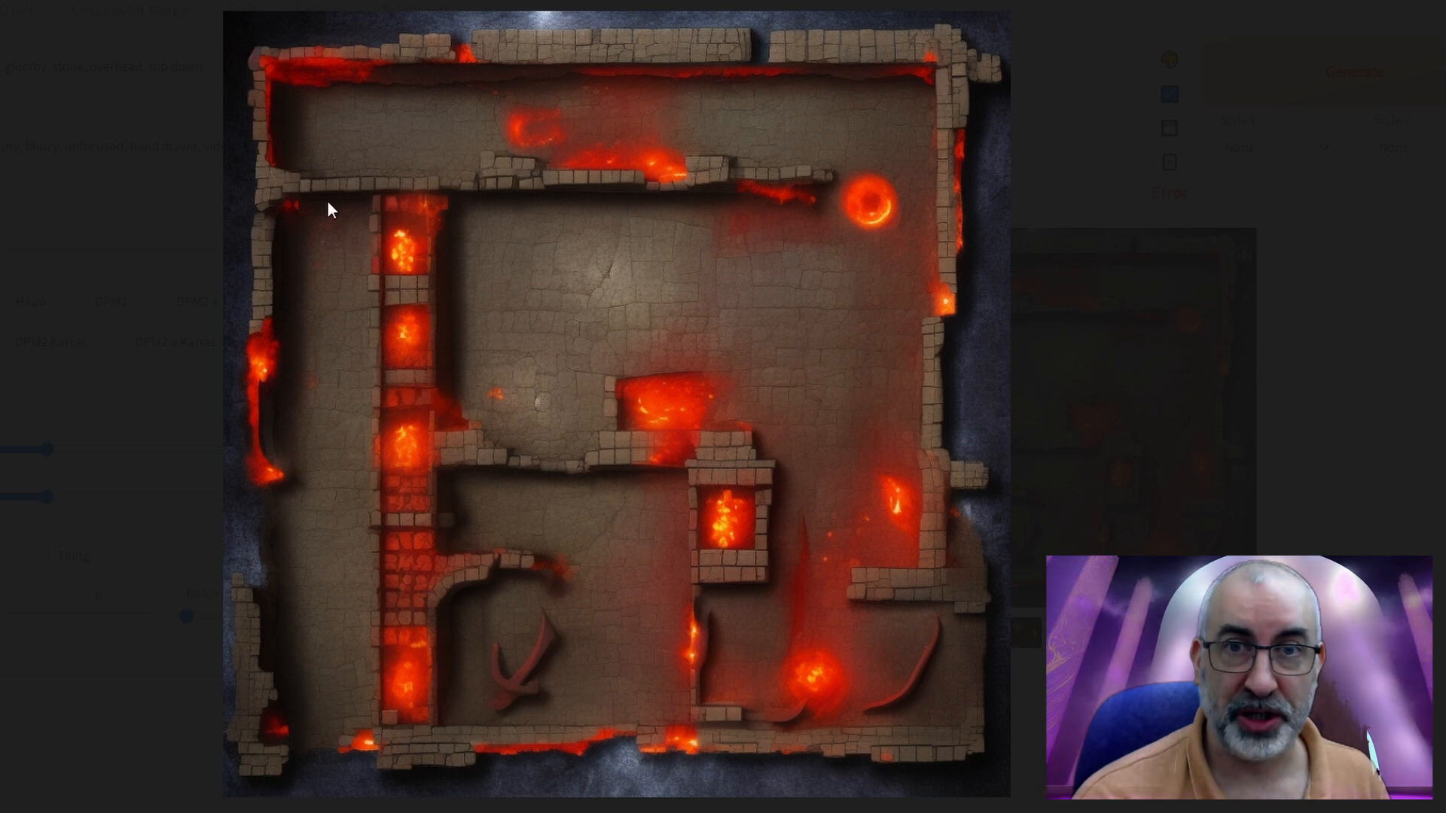
mouse_move(442, 67)
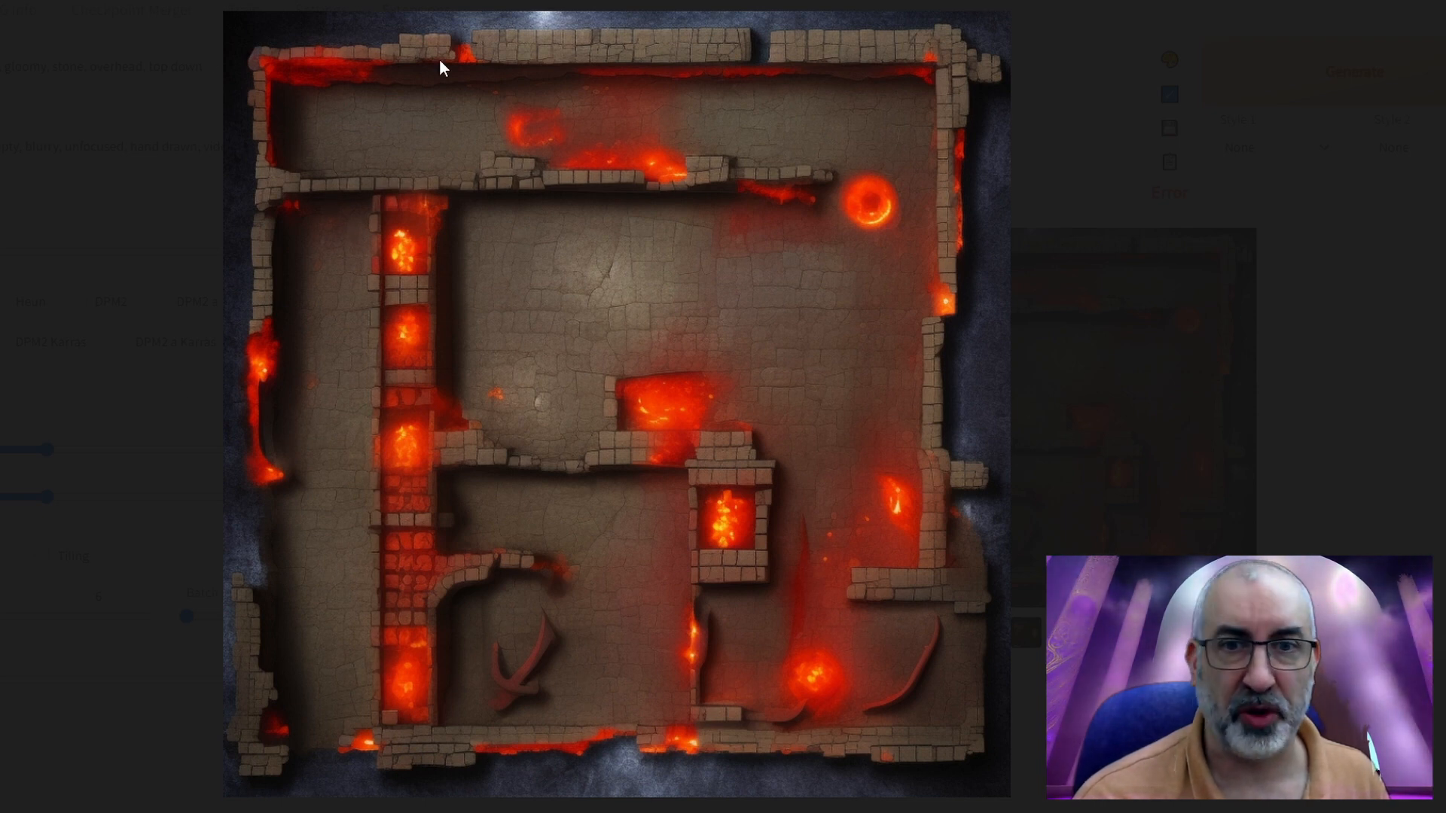
mouse_move(537, 487)
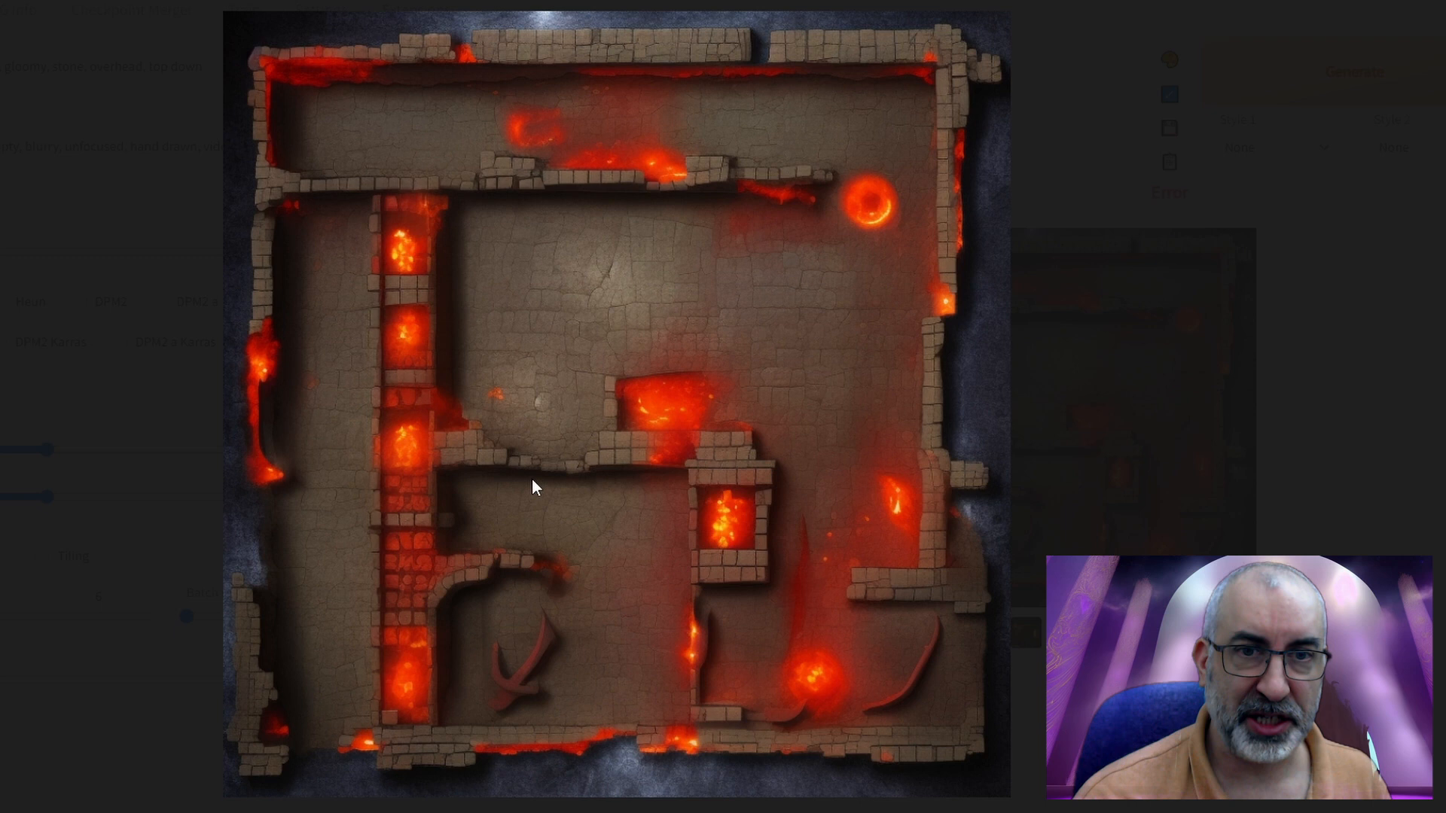
mouse_move(555, 516)
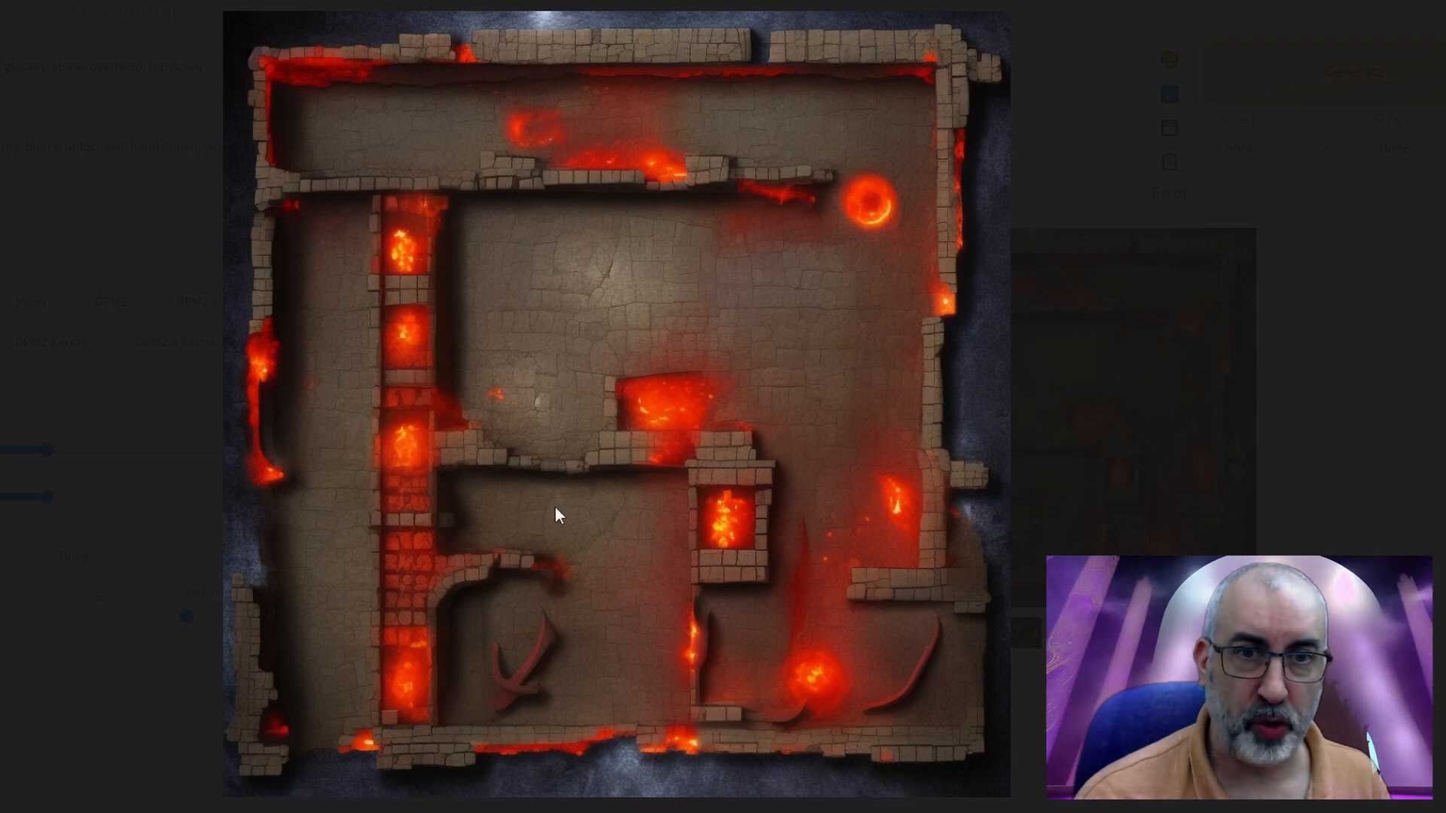
mouse_move(625, 532)
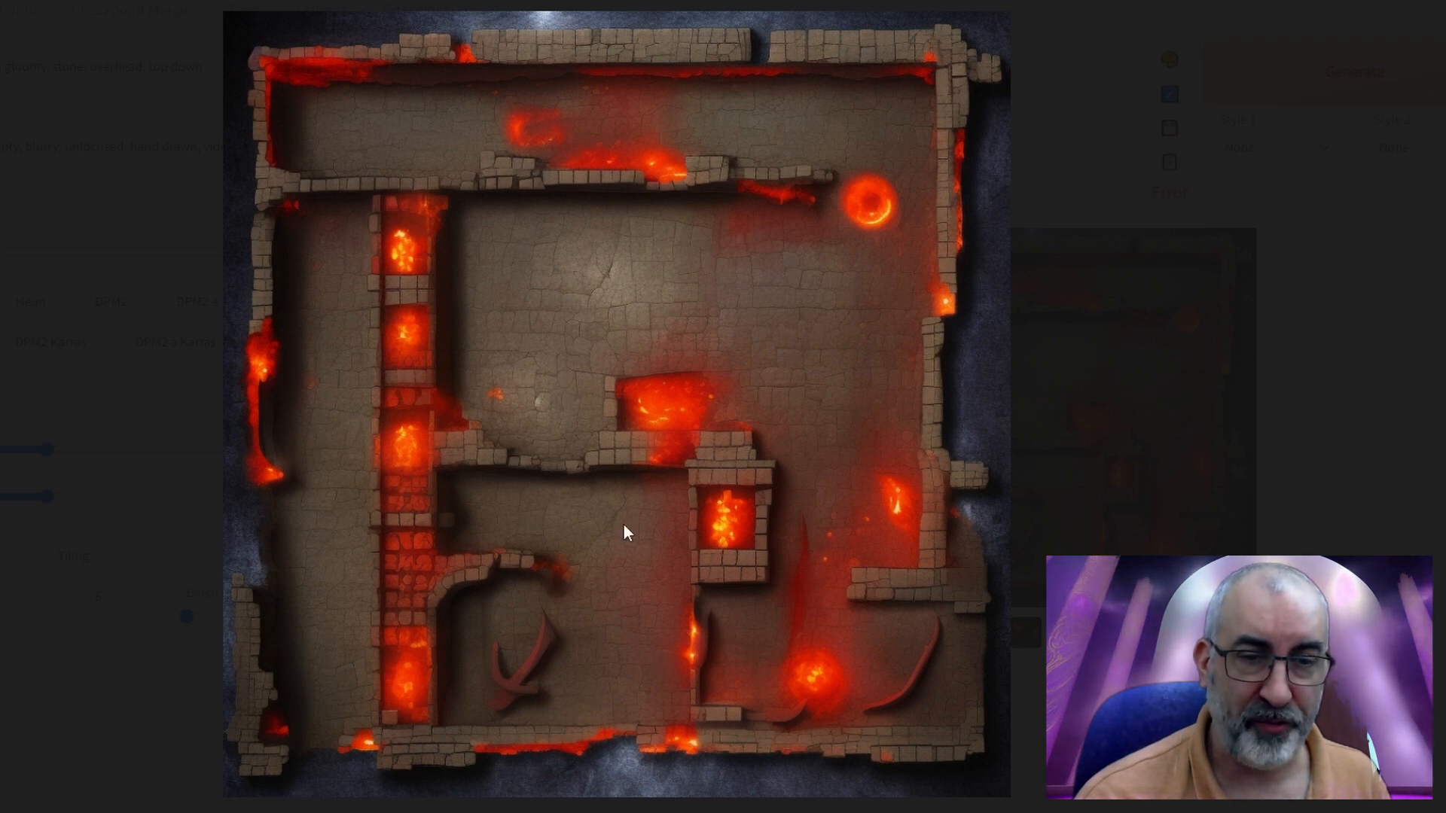
mouse_move(636, 542)
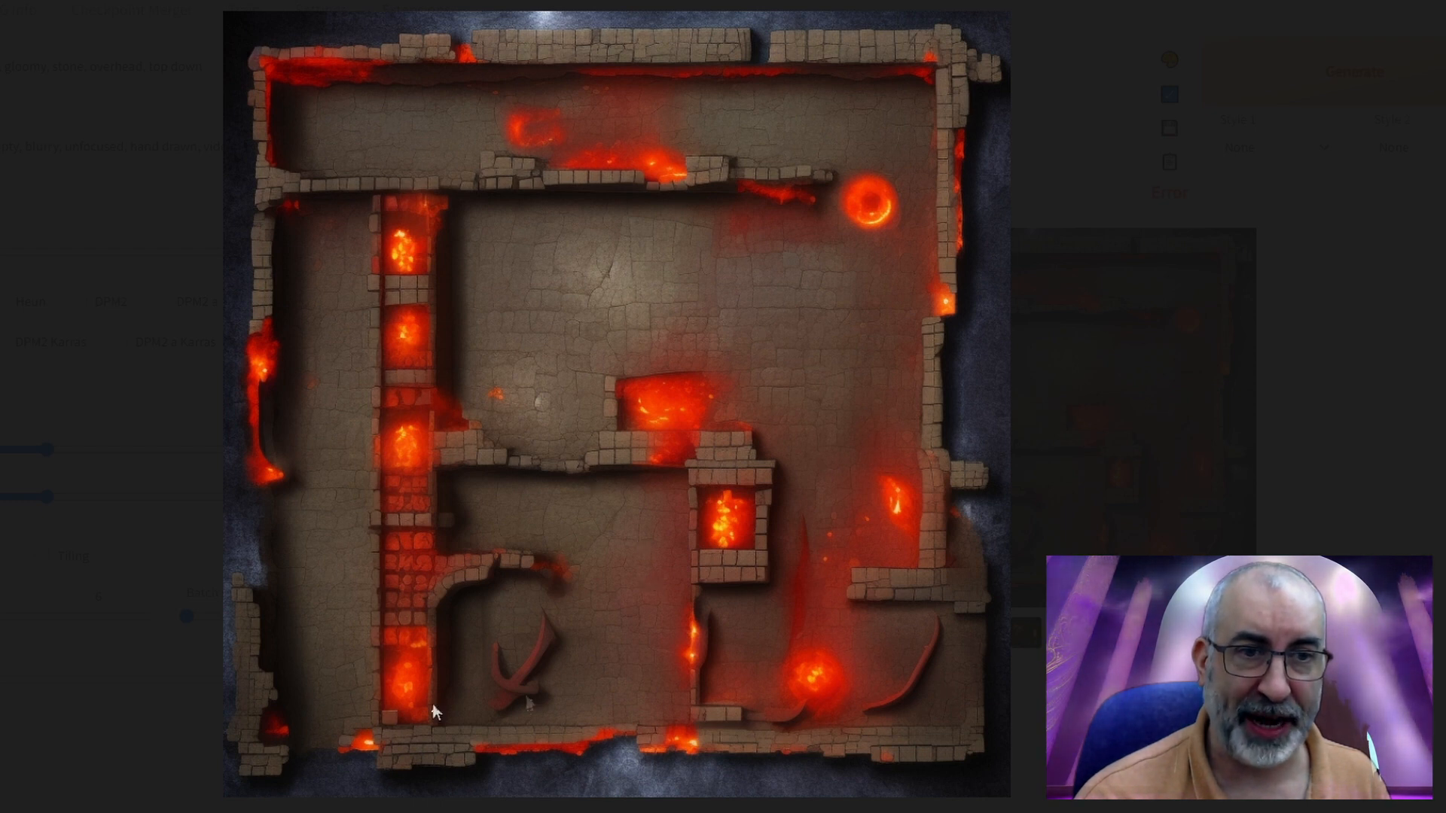
mouse_move(488, 571)
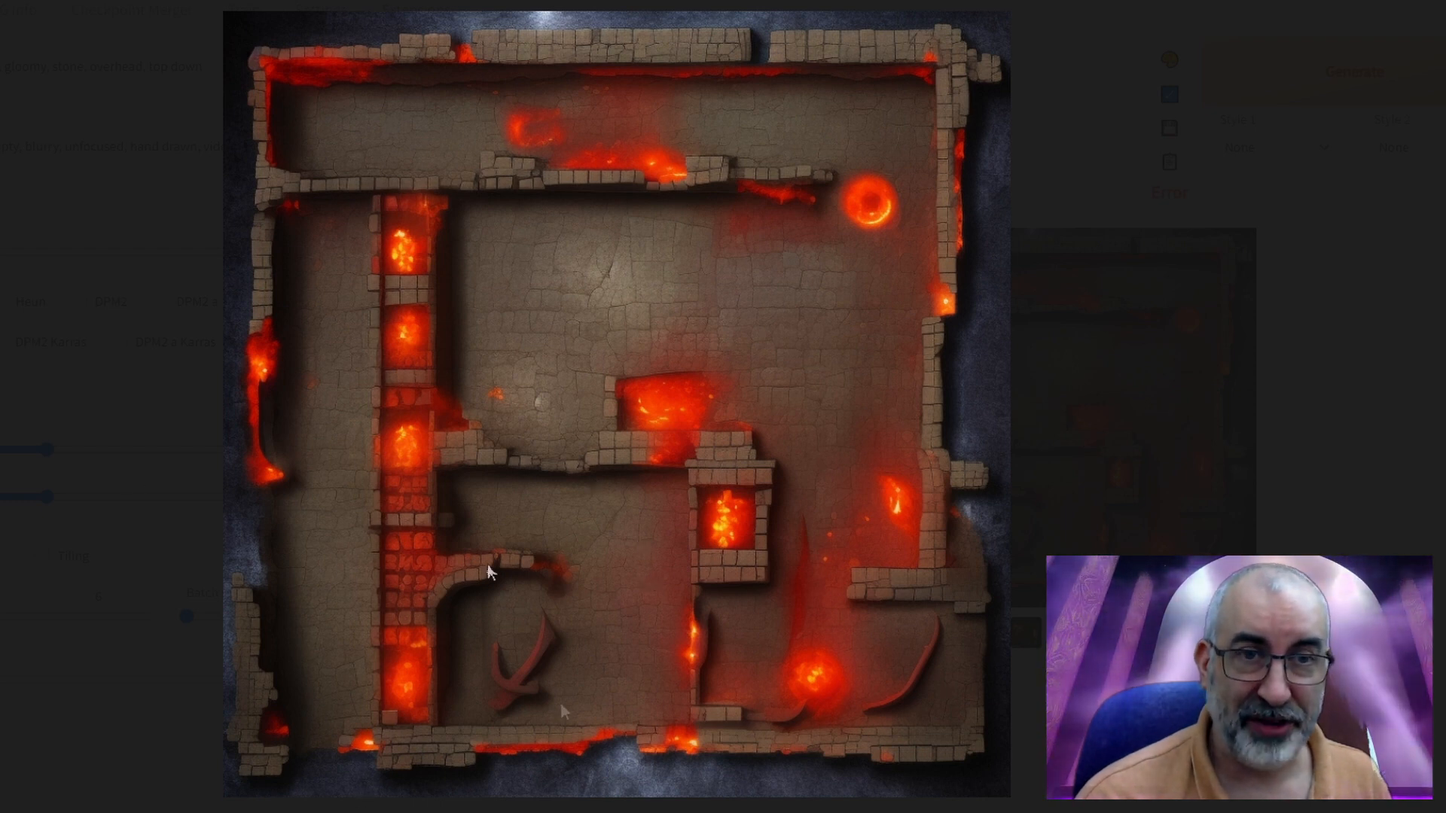
mouse_move(235, 276)
type("inter")
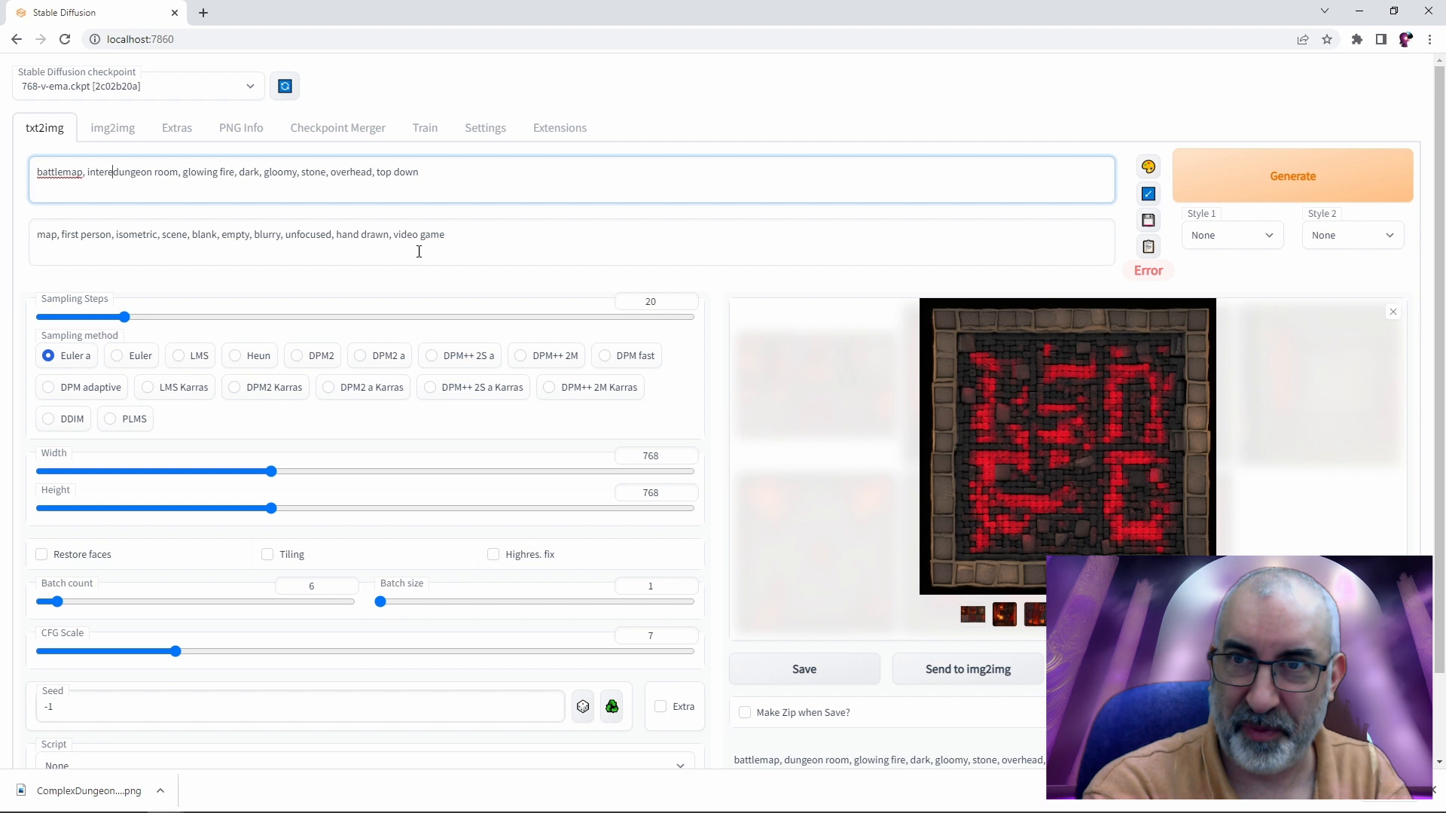
Add 'interesting', 'blue flame', 'lair' and 'treasure' to the positive prompt
type("sting")
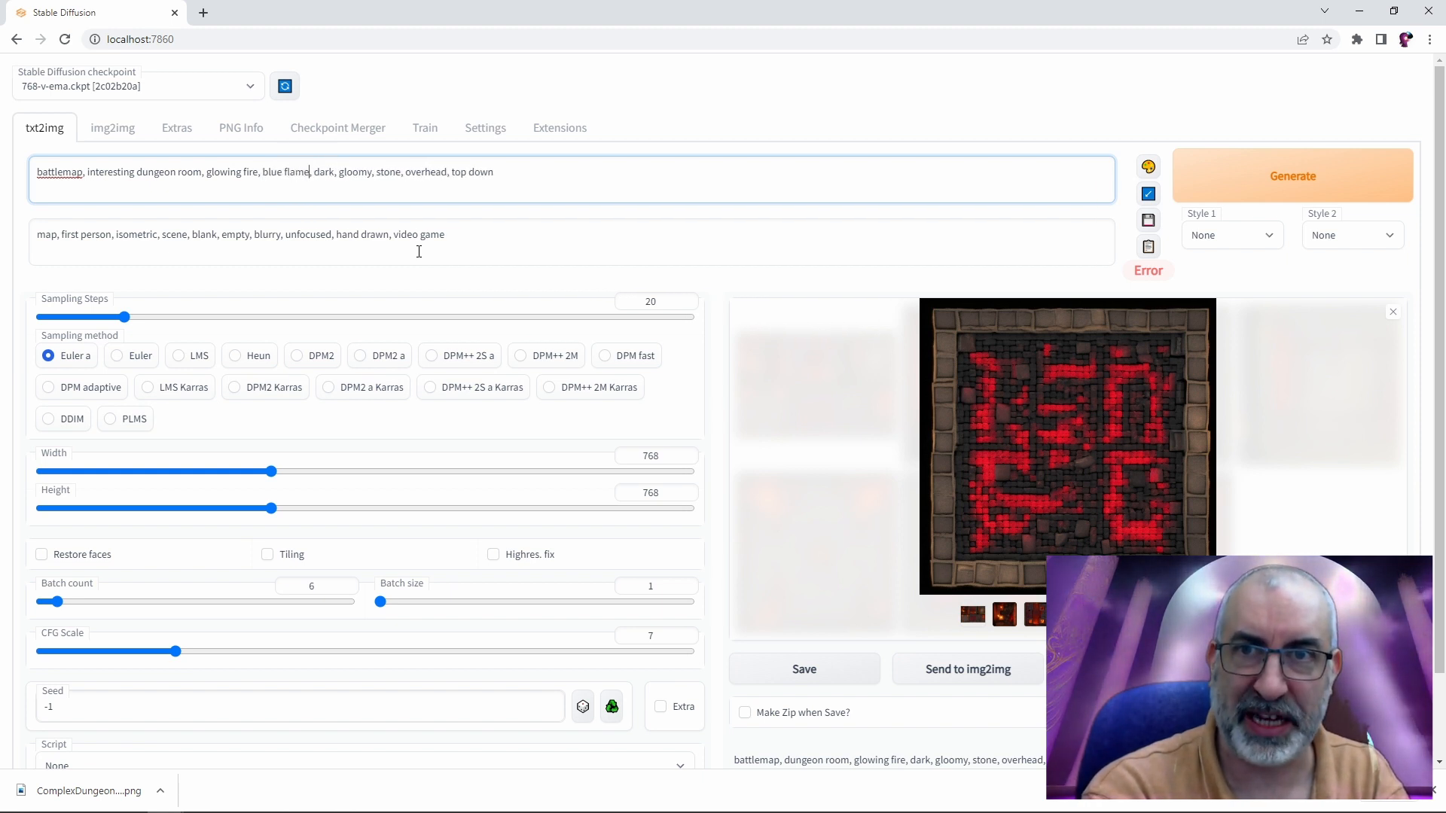
type("lair, t,")
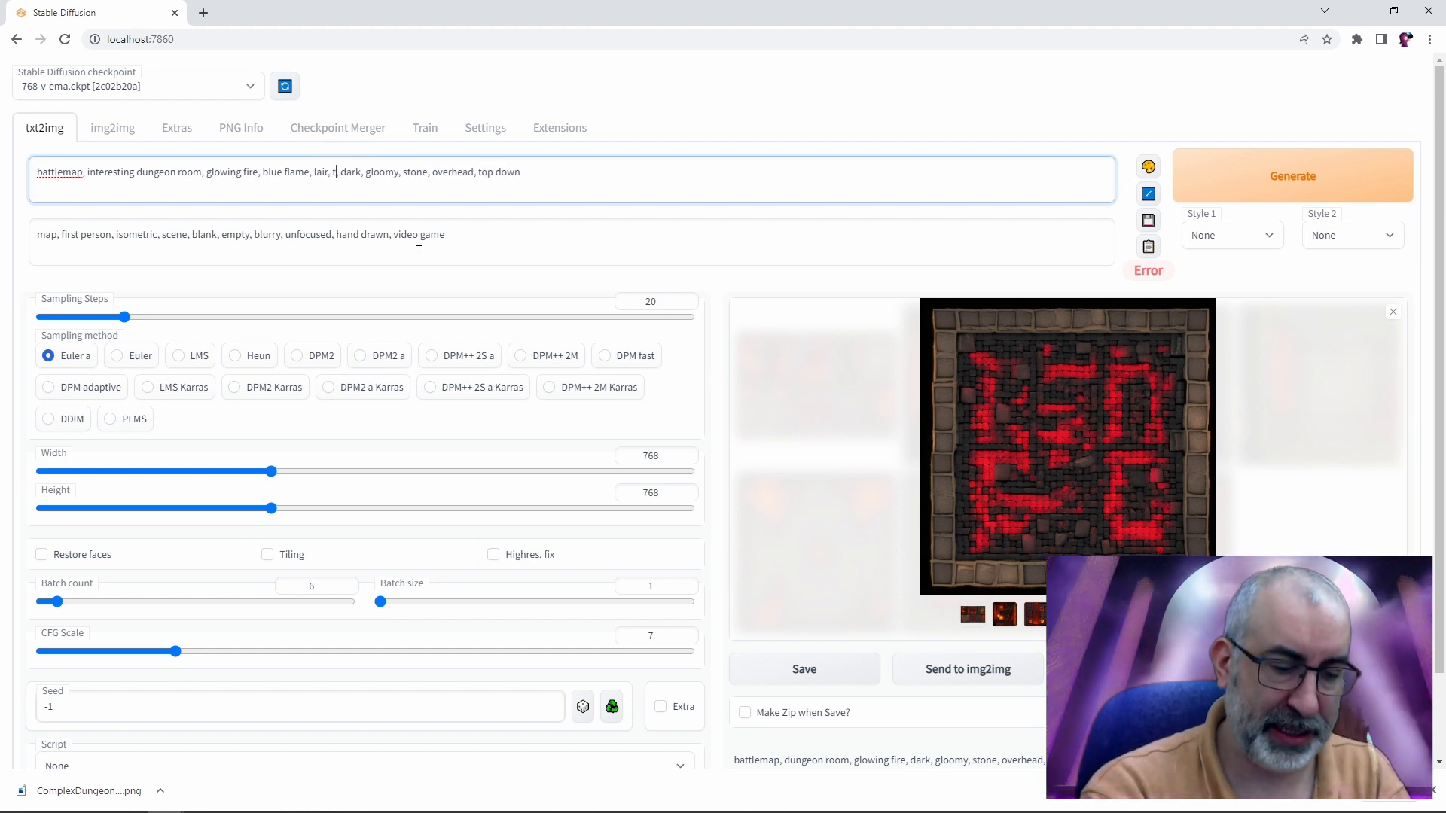
type("reasure")
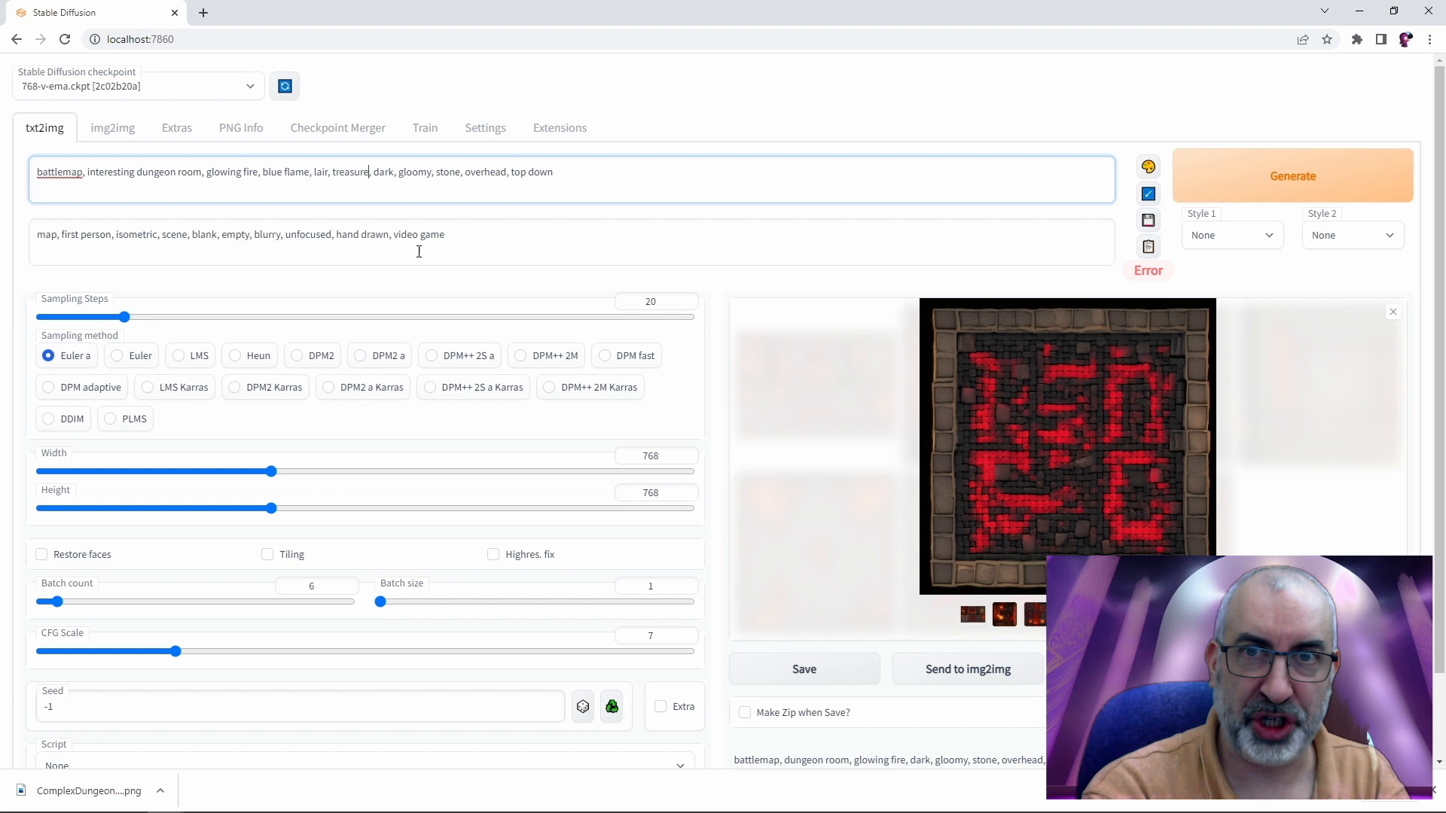
View the brick dungeon room with blue flames and orange fire enlarged
left_click(1067, 445)
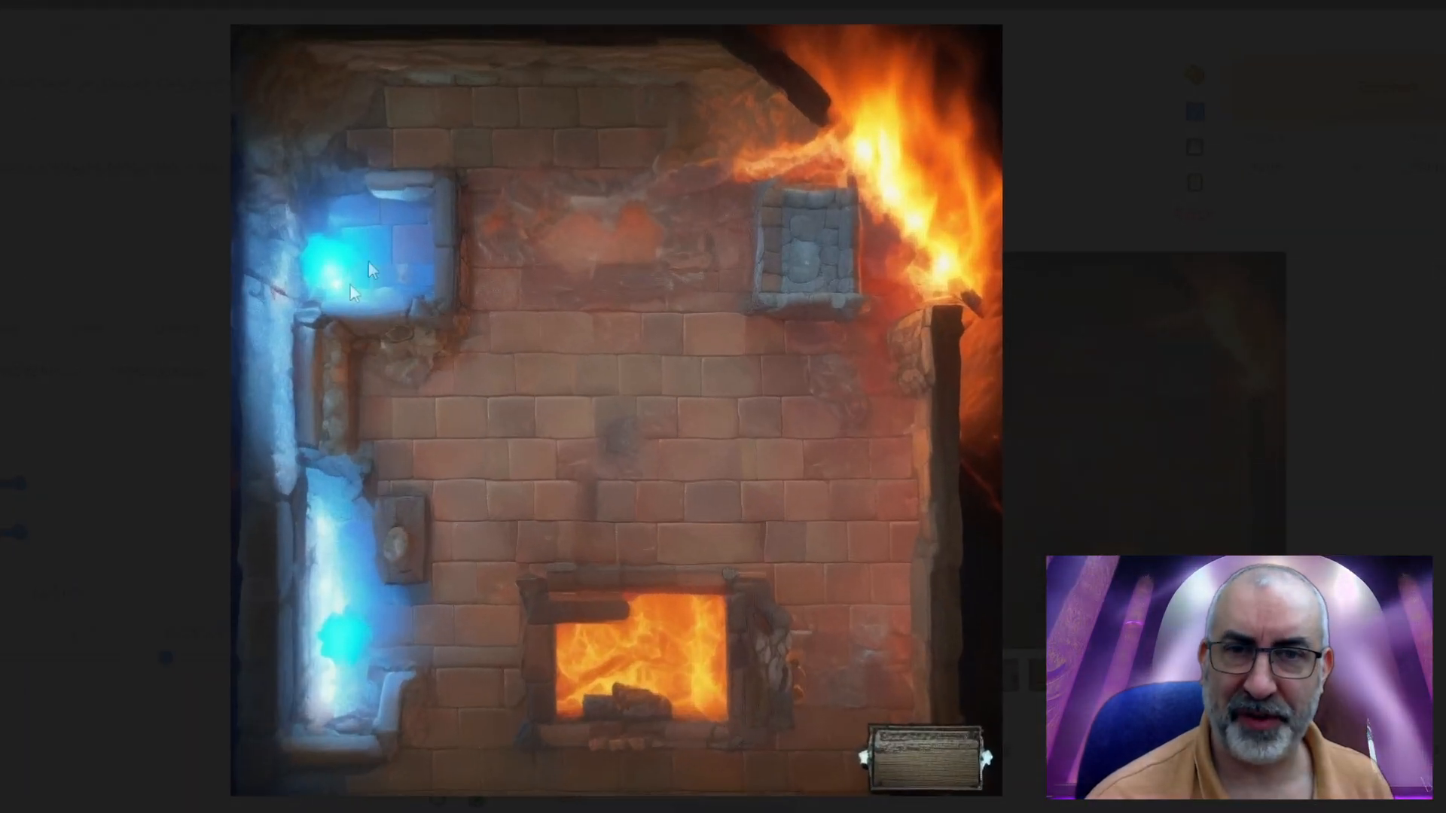
mouse_move(263, 507)
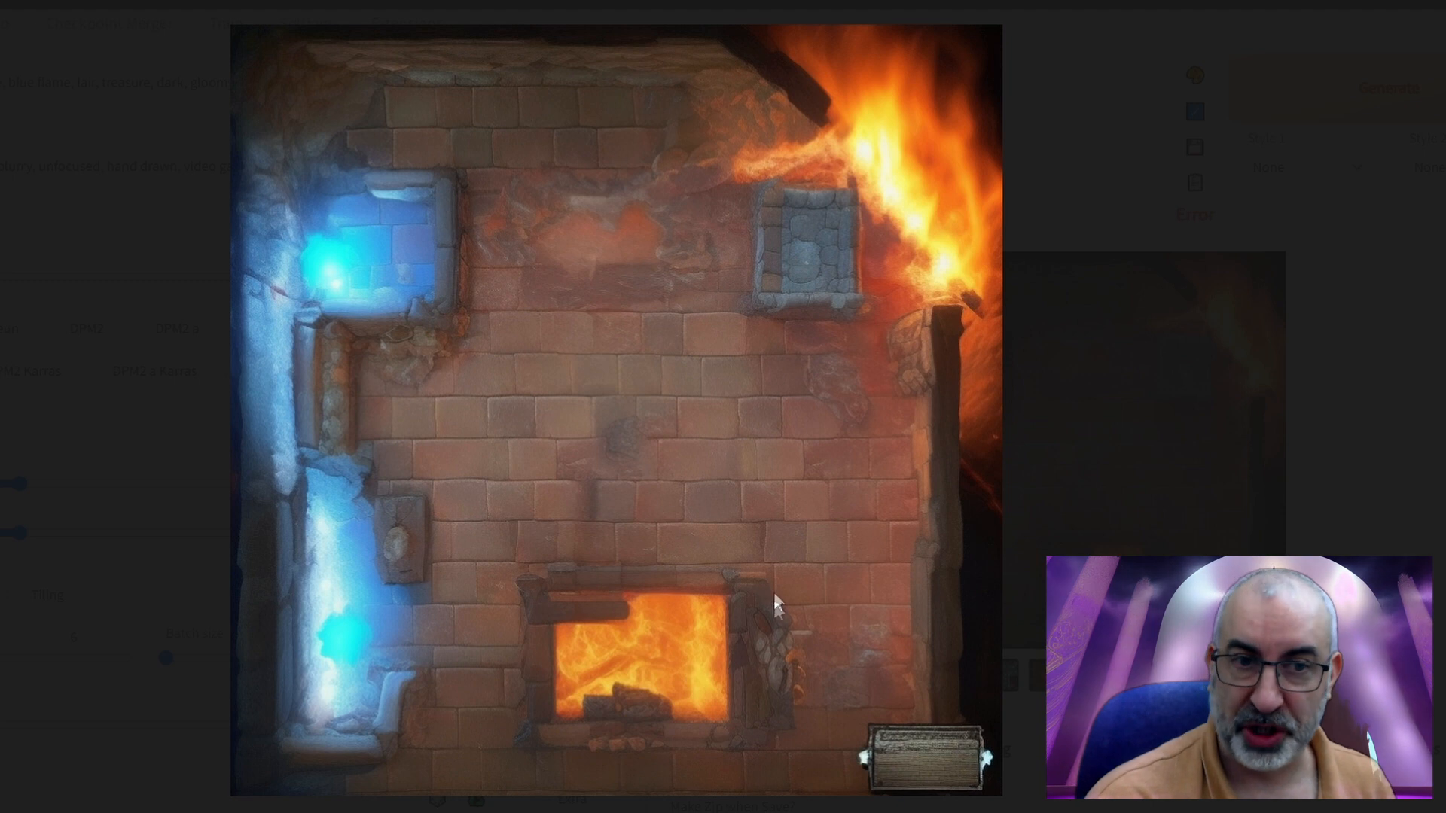
mouse_move(640, 281)
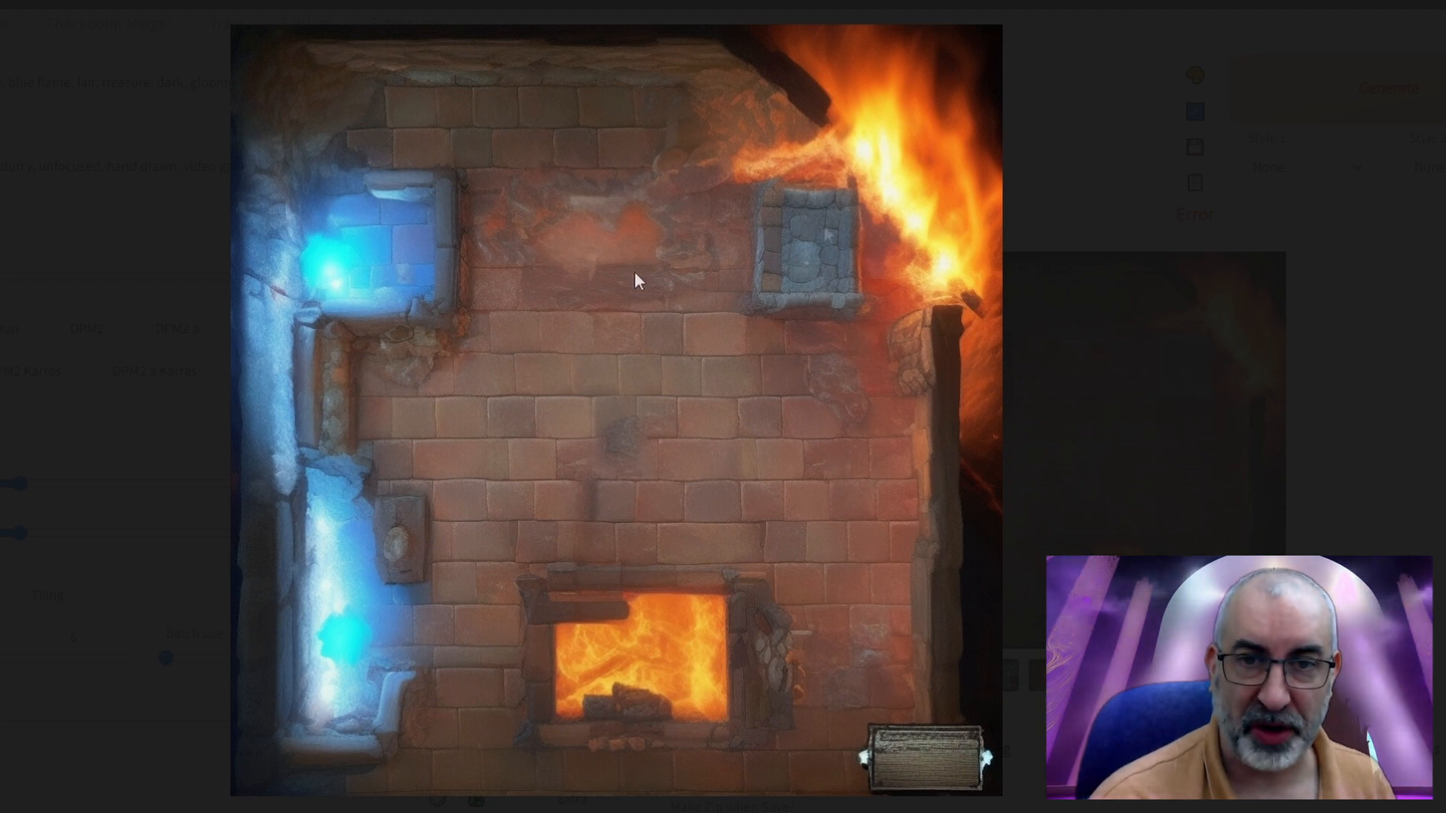
mouse_move(954, 173)
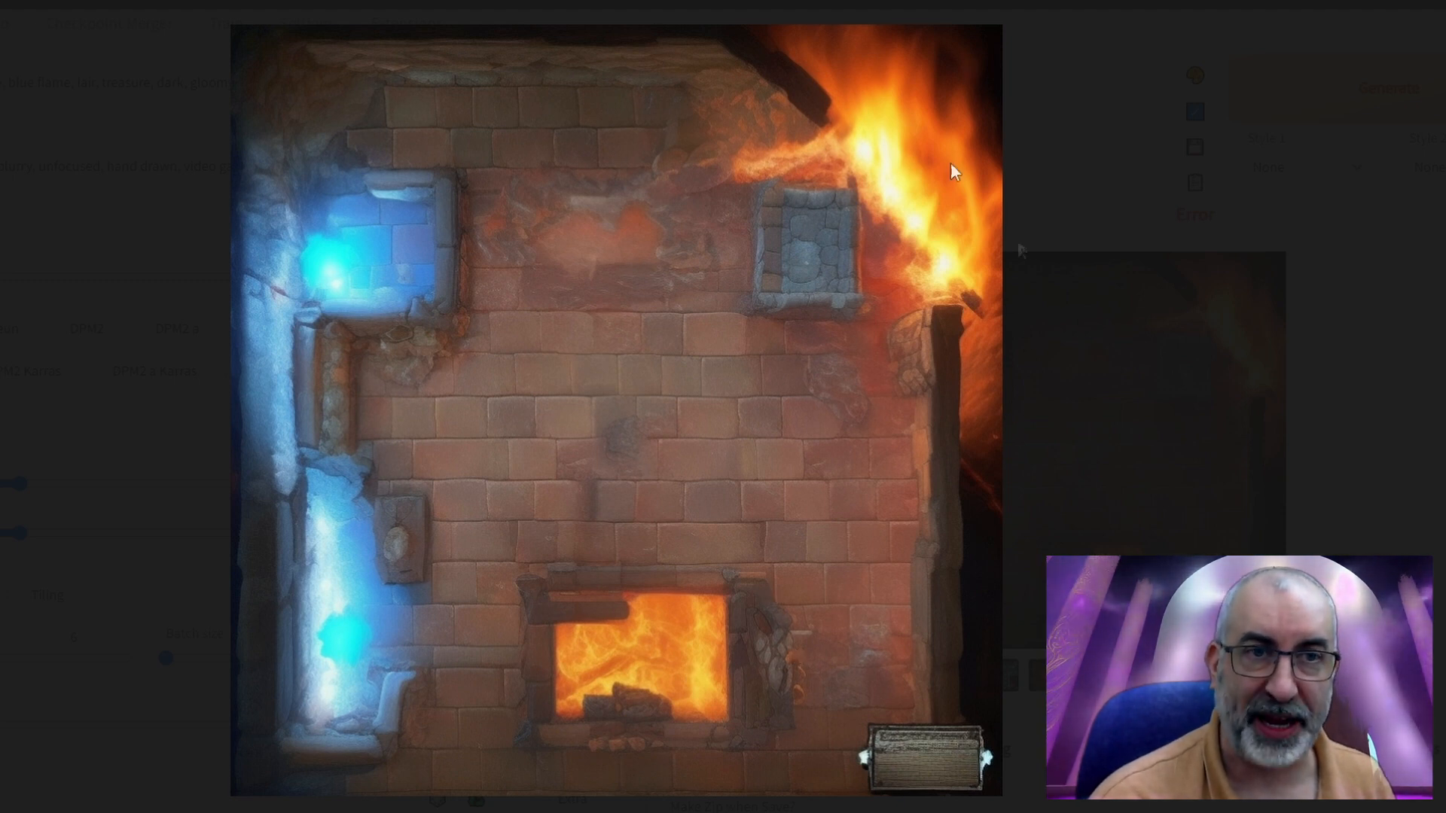
mouse_move(911, 395)
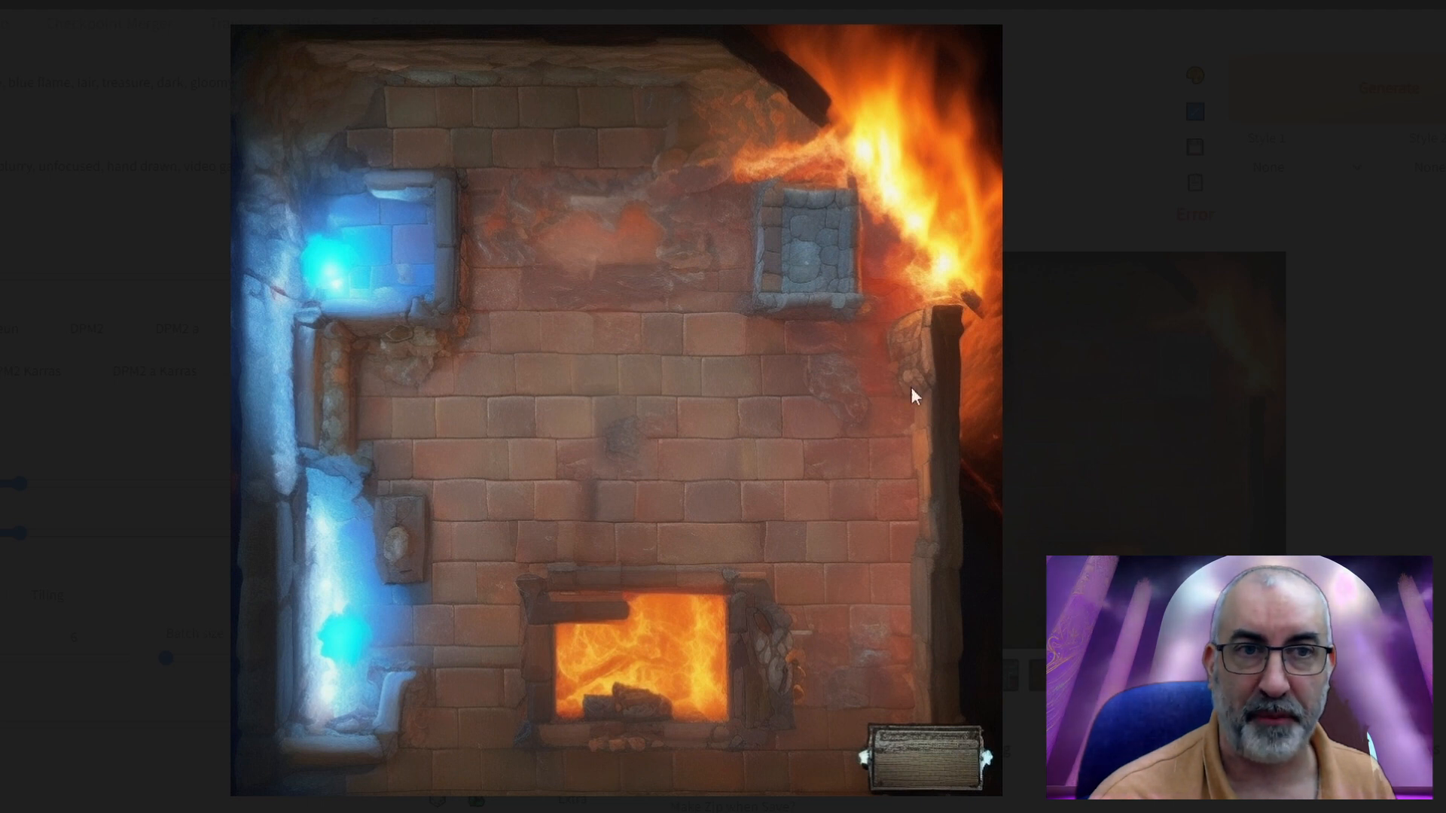
mouse_move(815, 611)
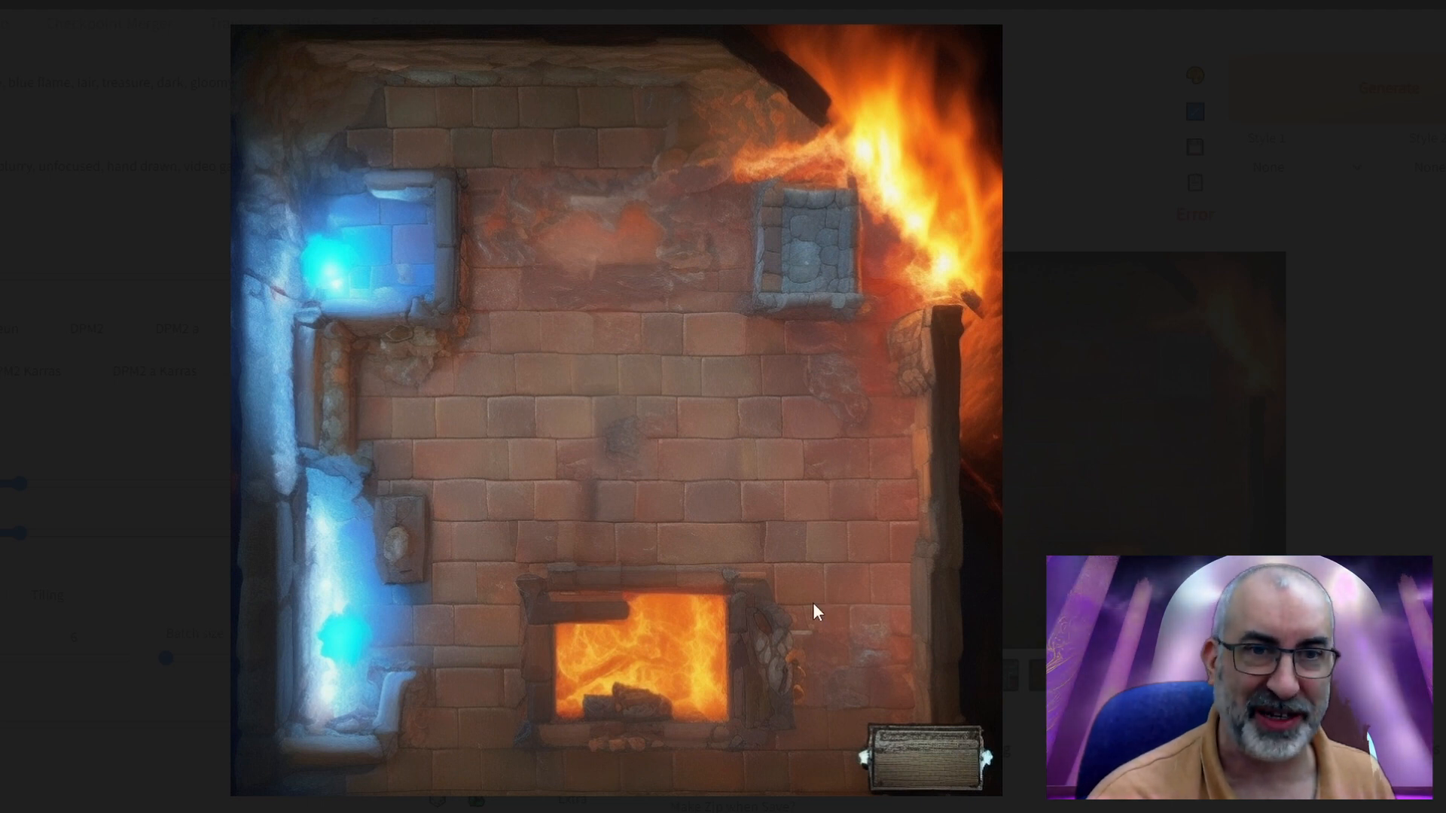
mouse_move(840, 418)
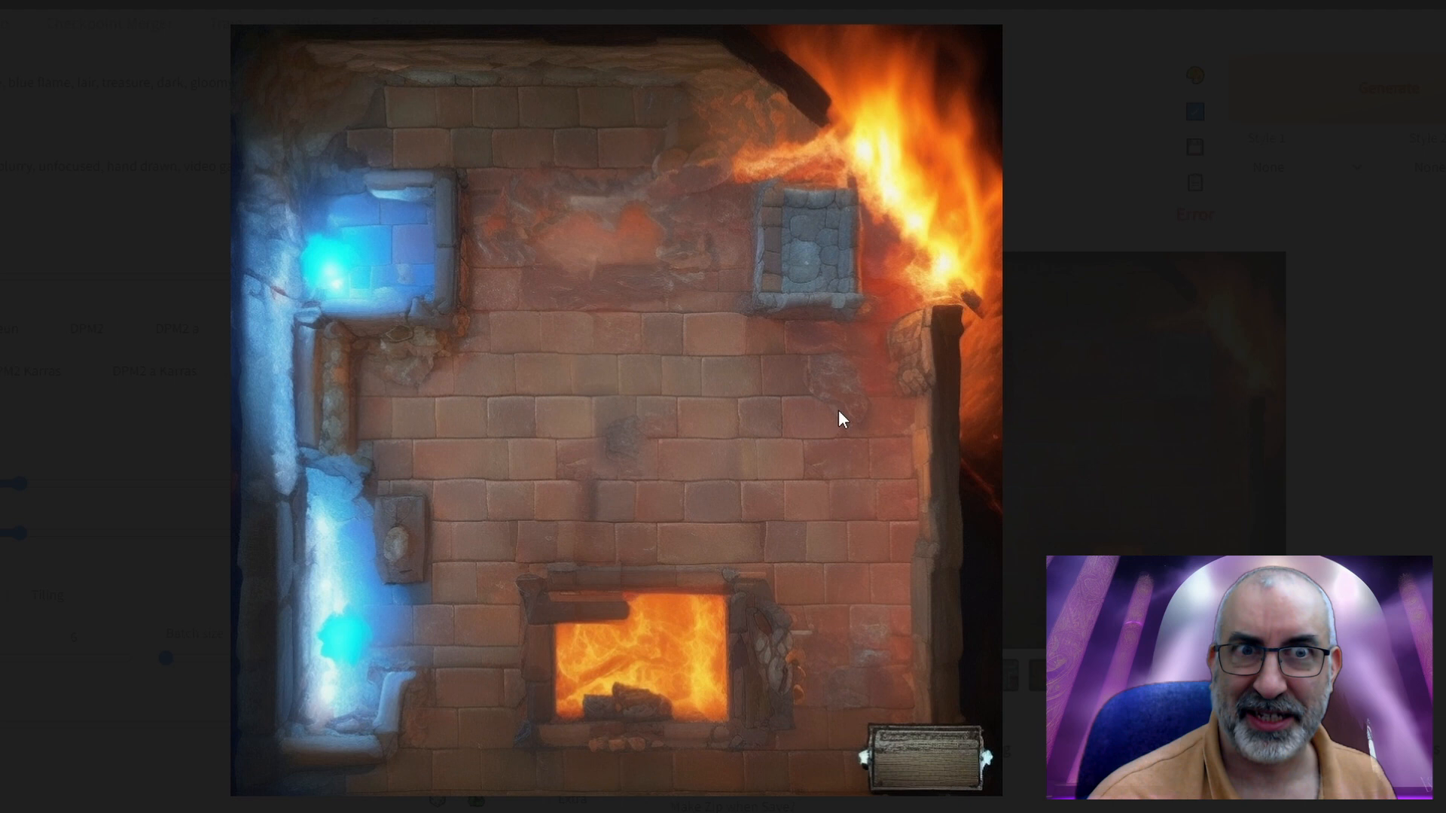
mouse_move(644, 350)
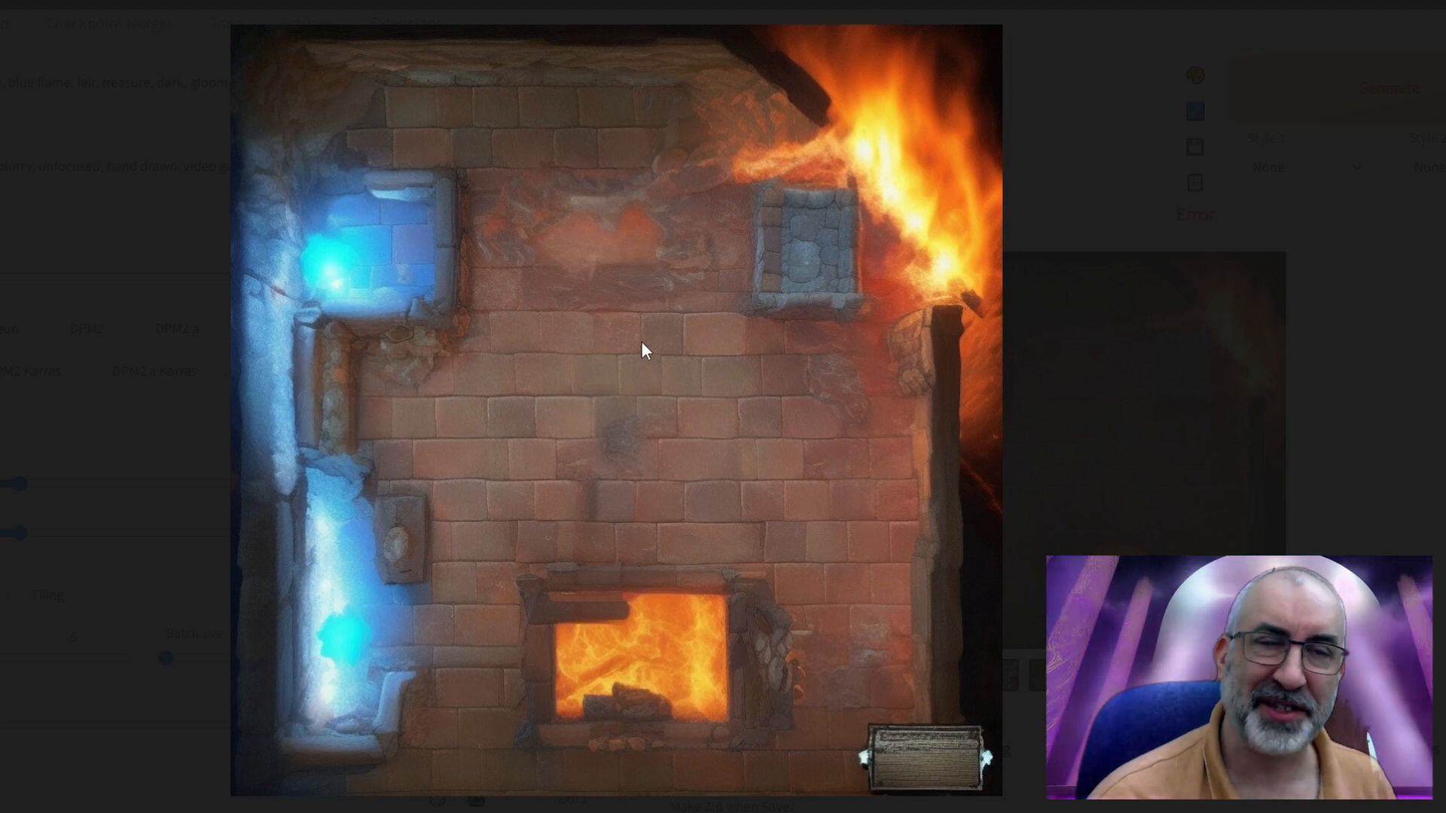
mouse_move(930, 128)
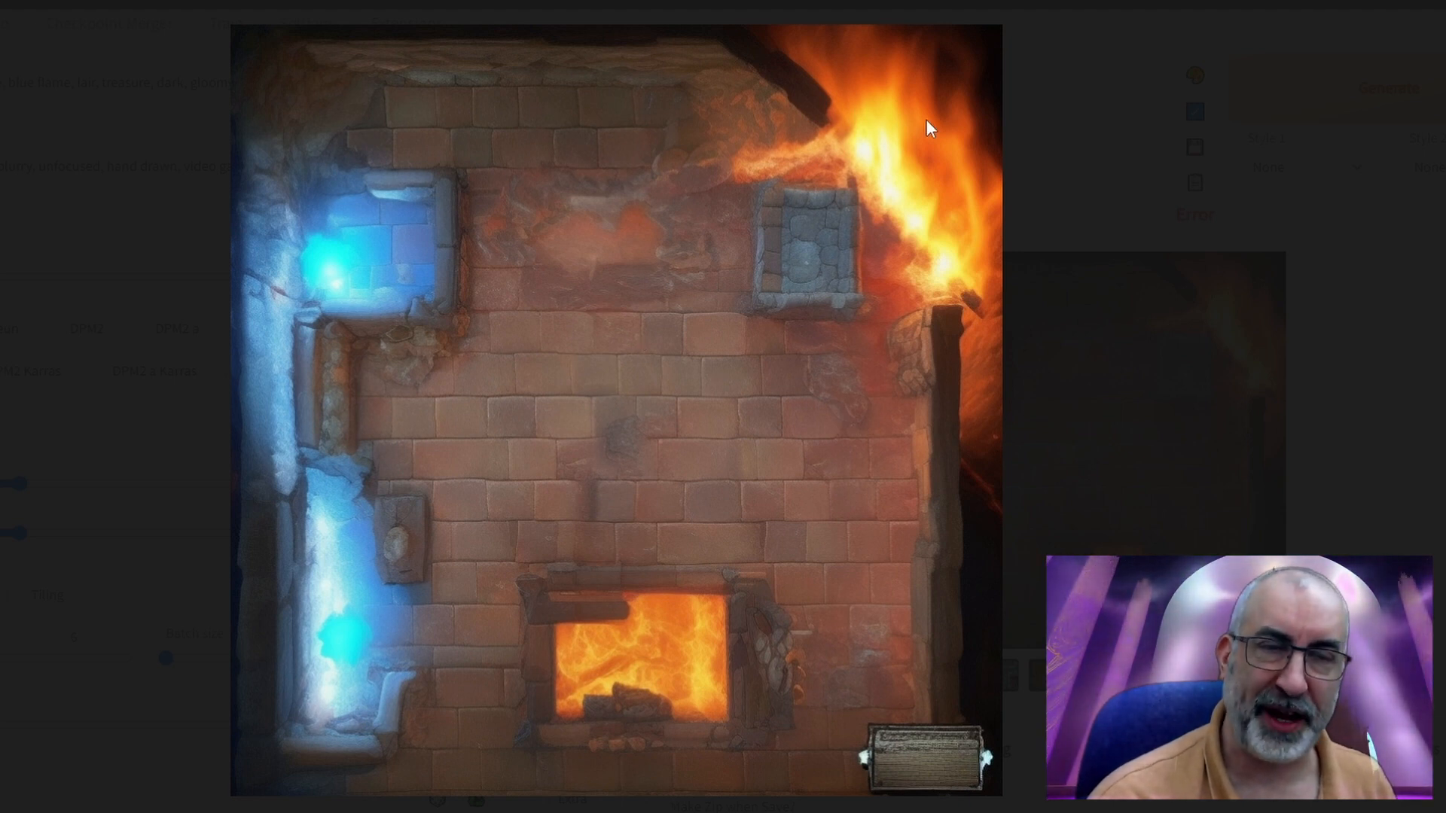
mouse_move(698, 513)
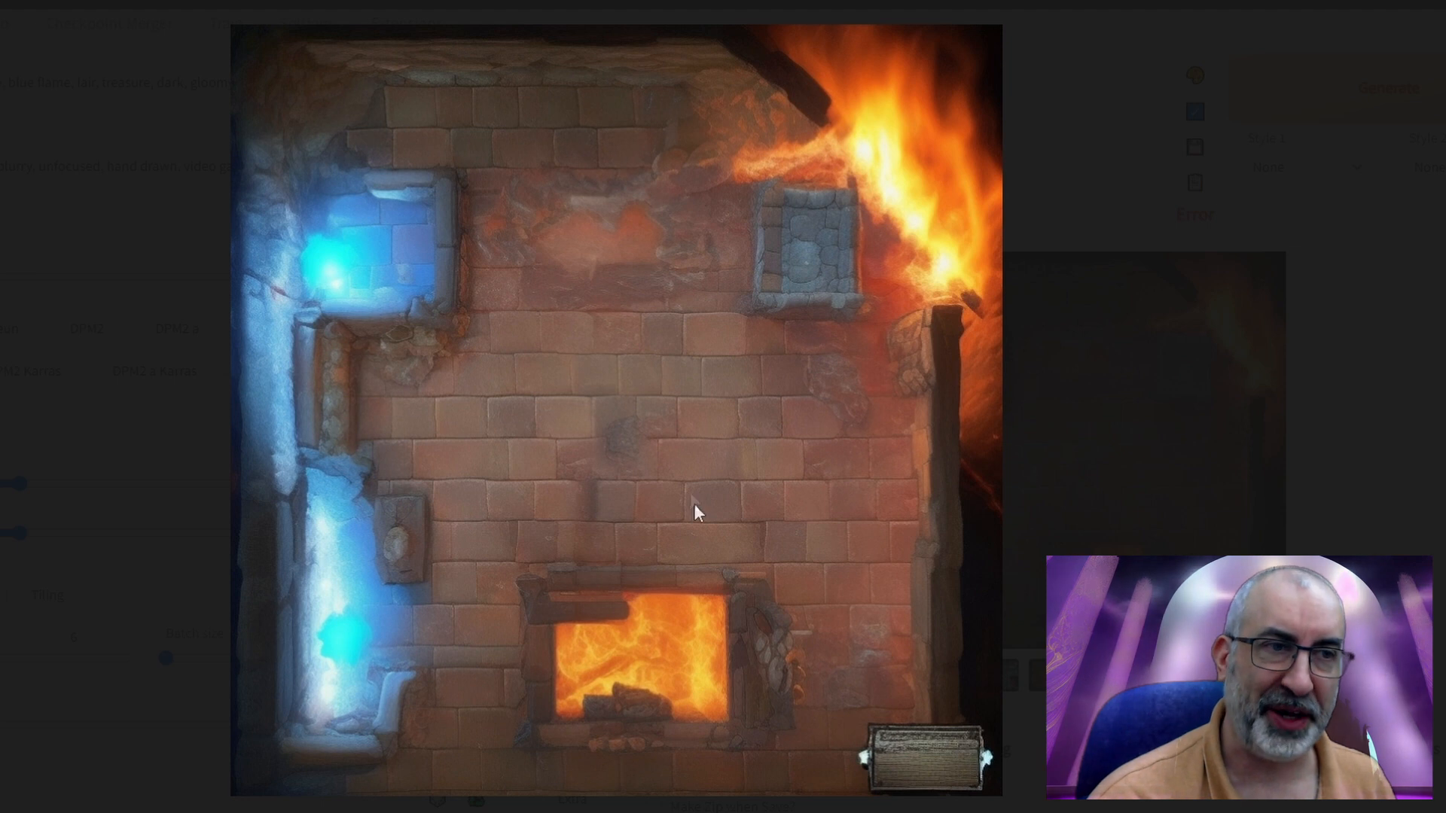
mouse_move(841, 143)
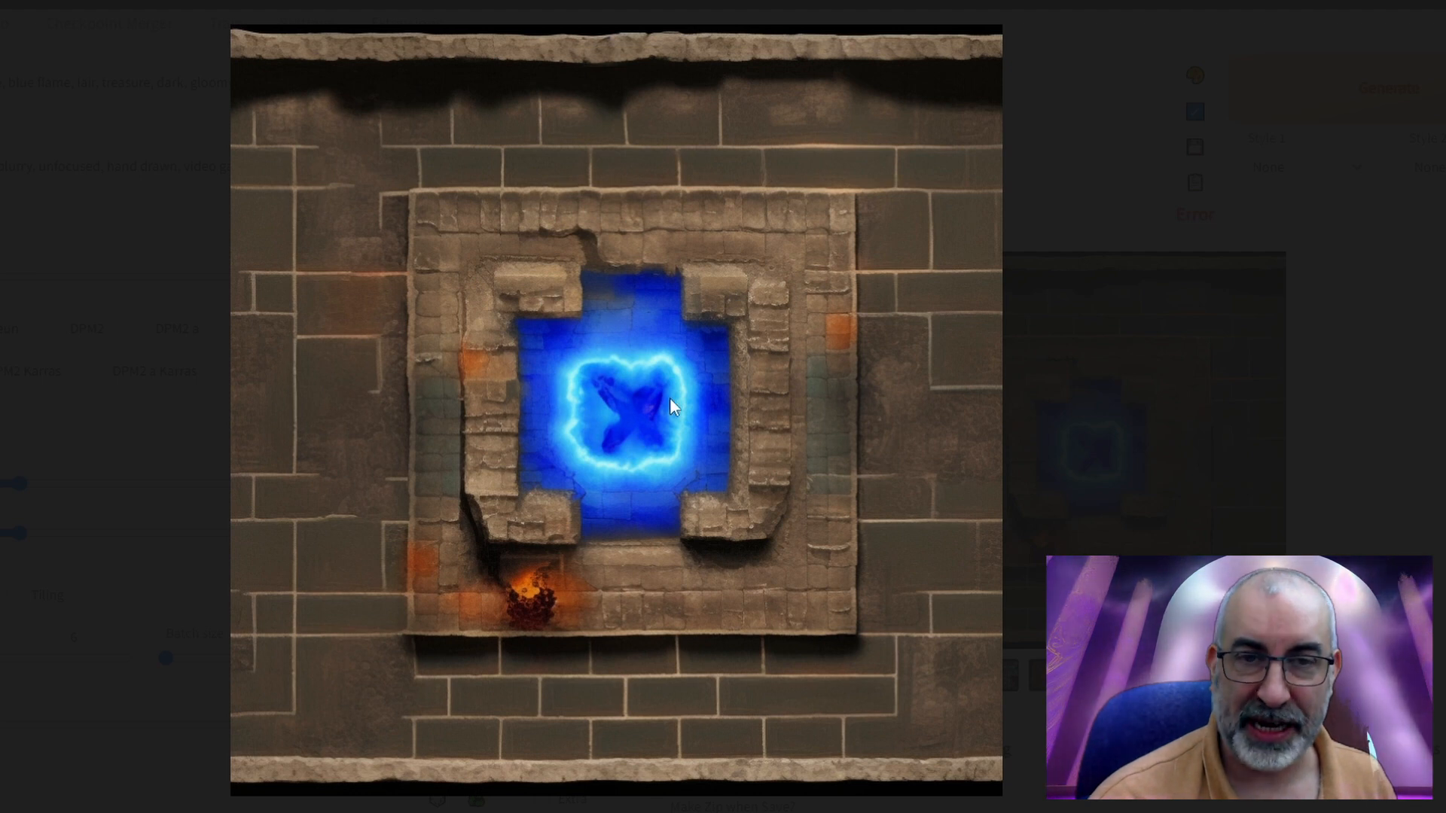
mouse_move(617, 387)
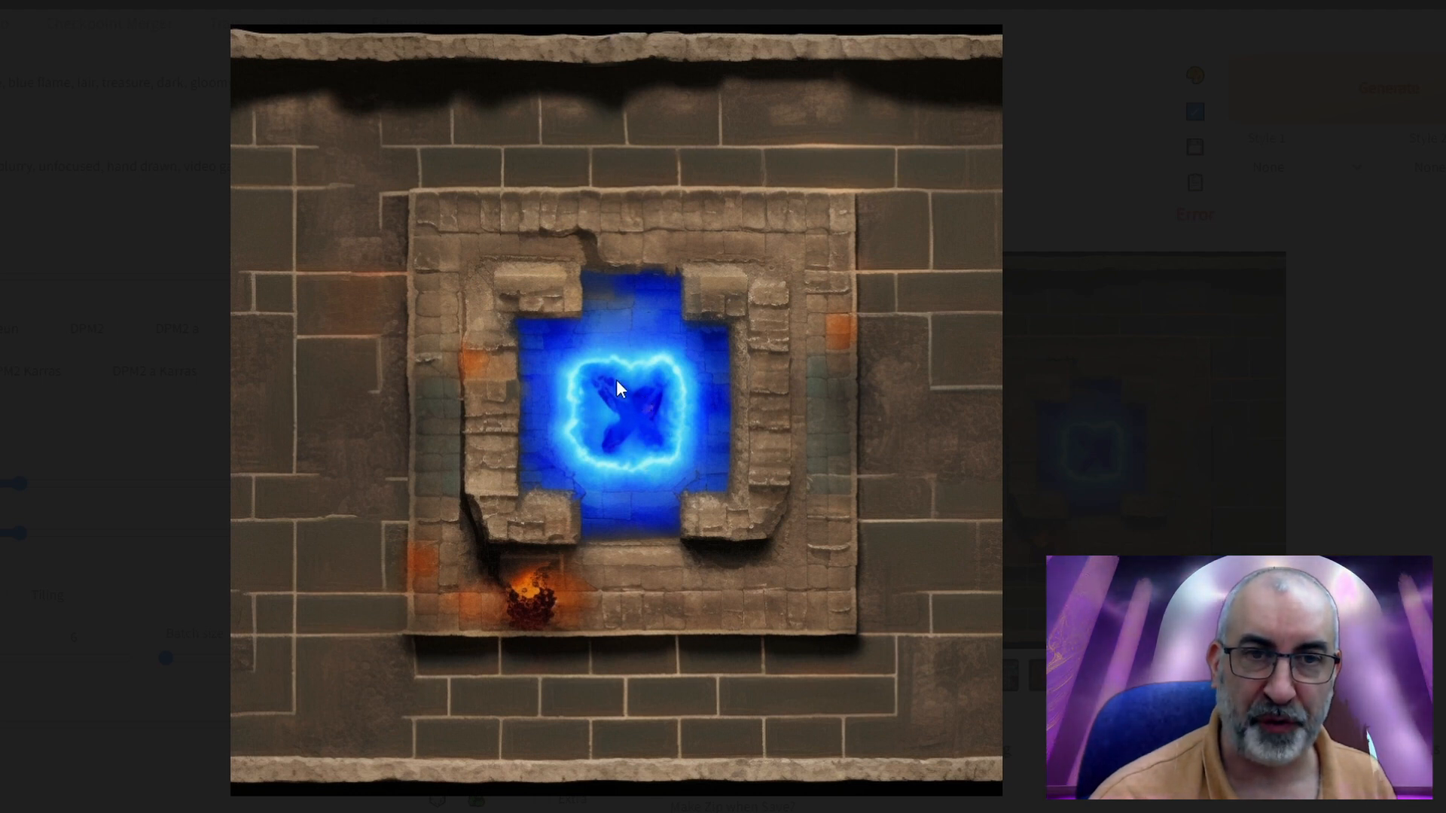
mouse_move(533, 550)
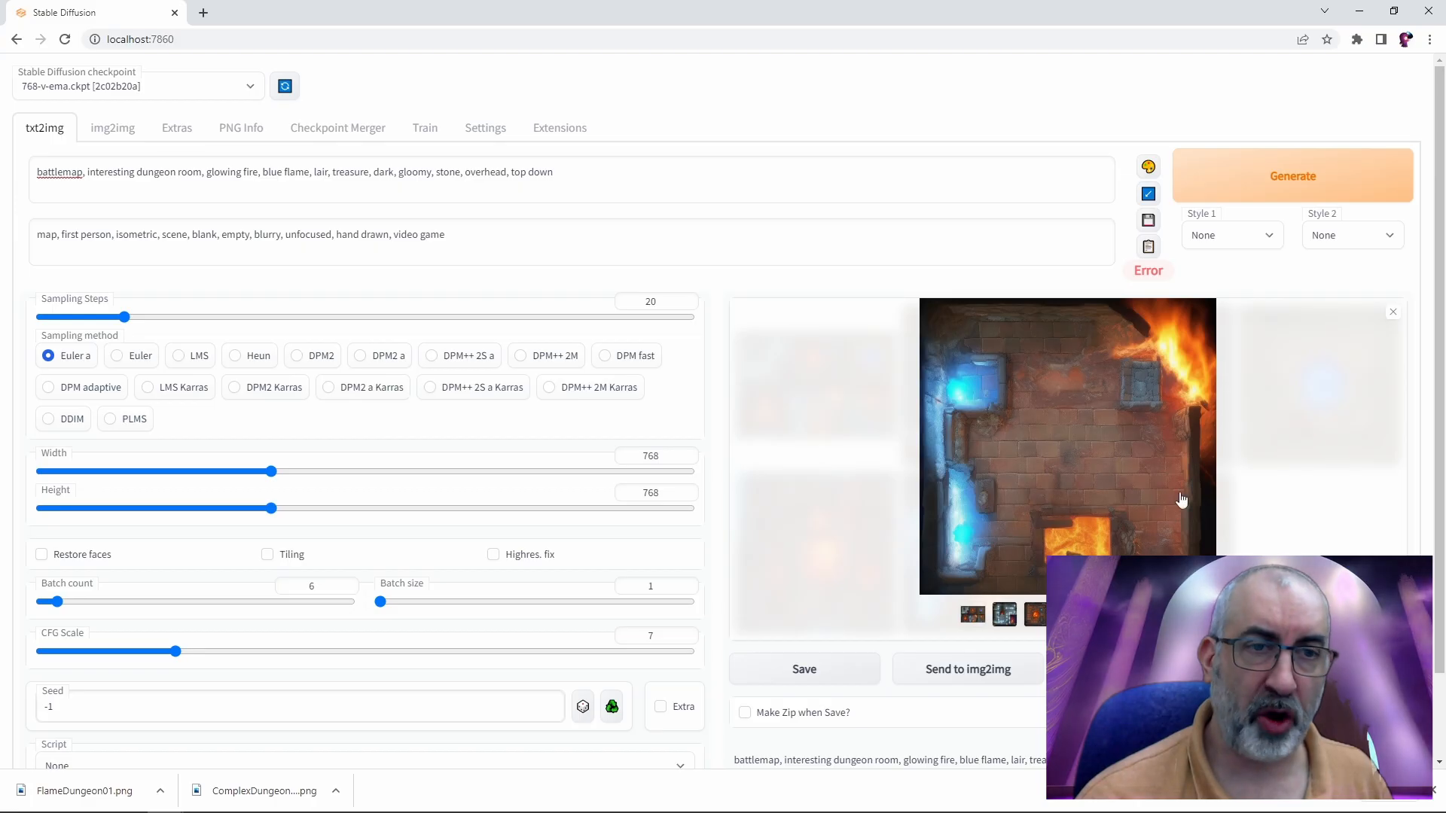
mouse_move(1104, 506)
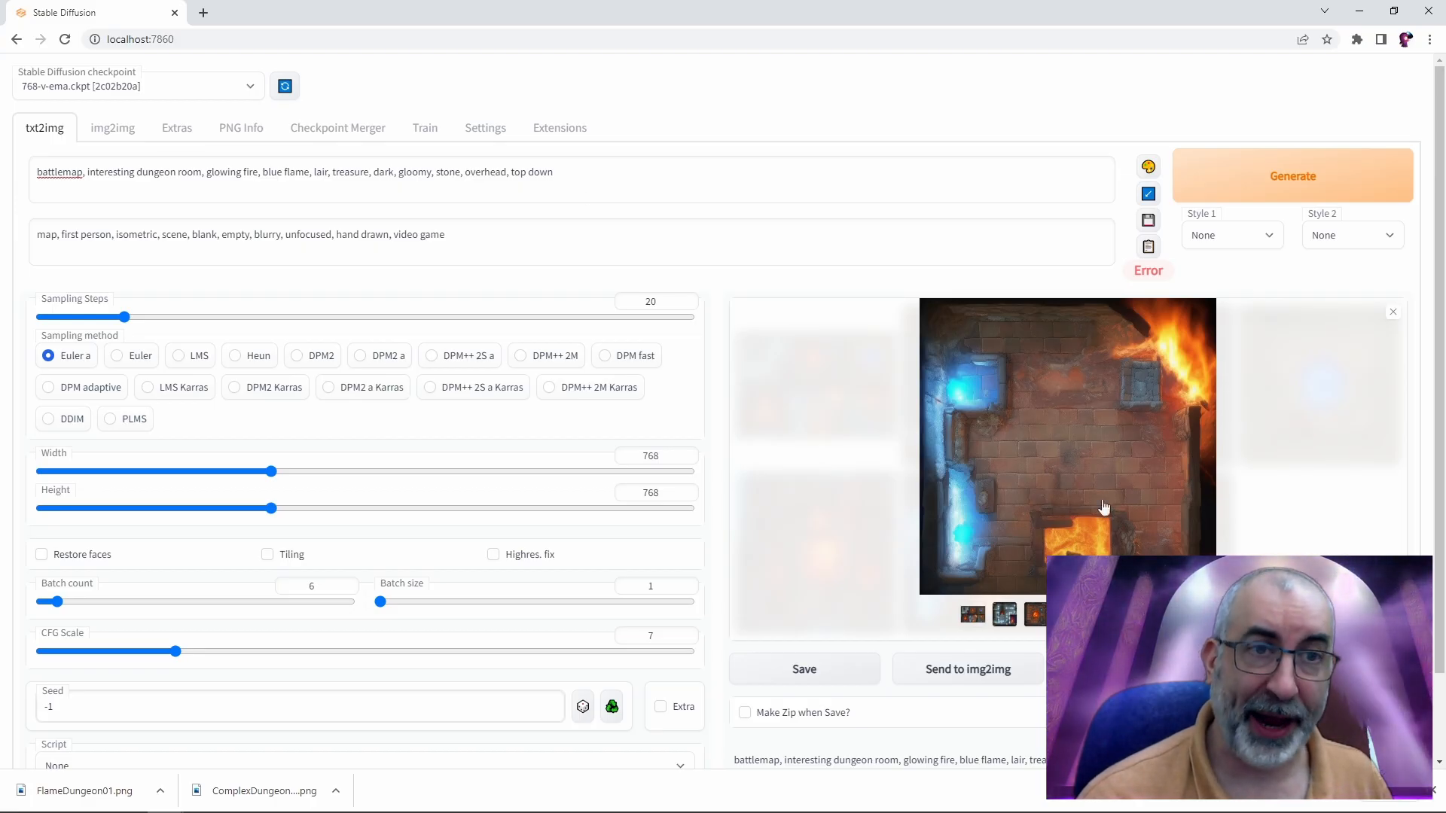
mouse_move(917, 443)
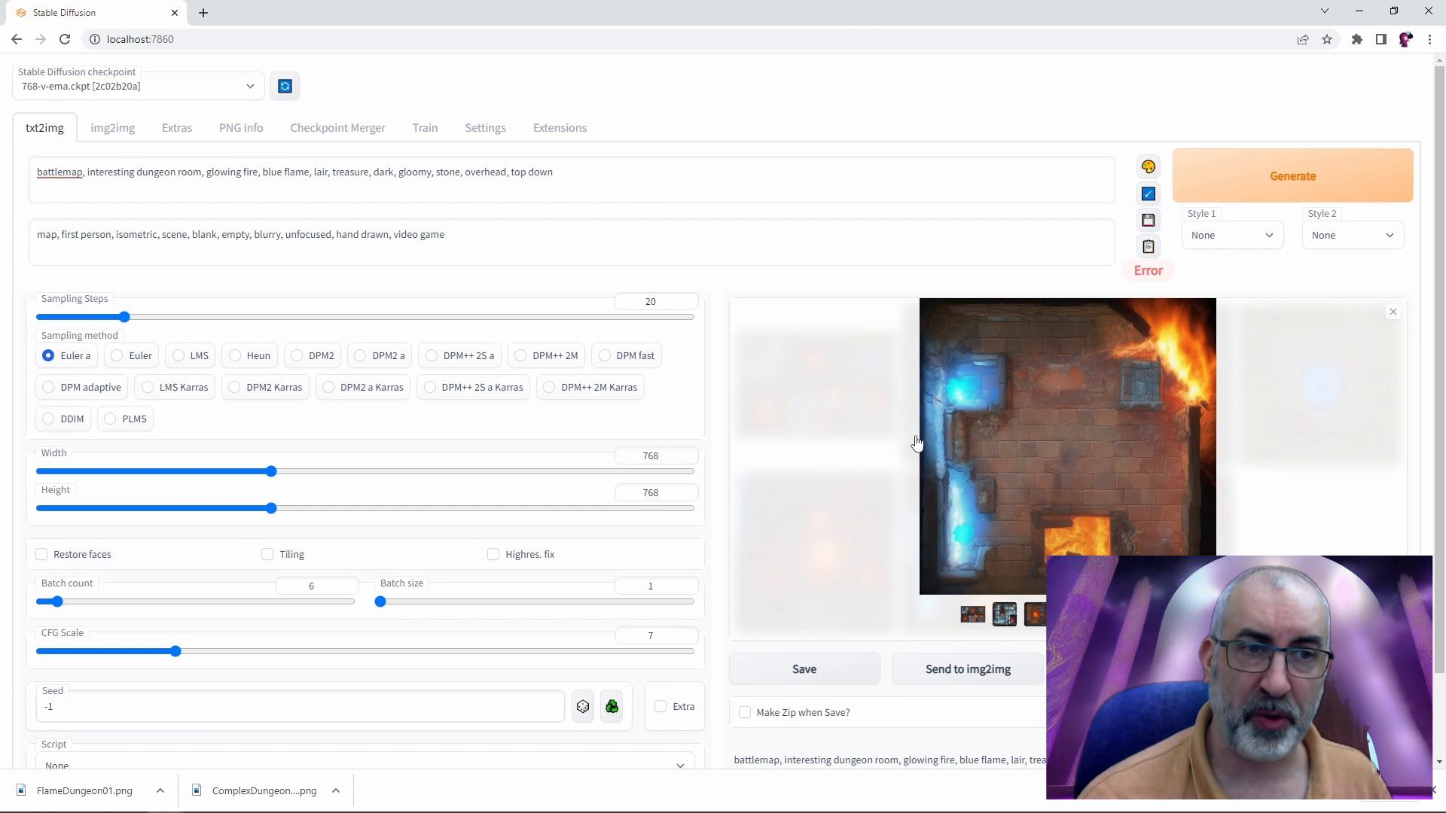
mouse_move(1086, 479)
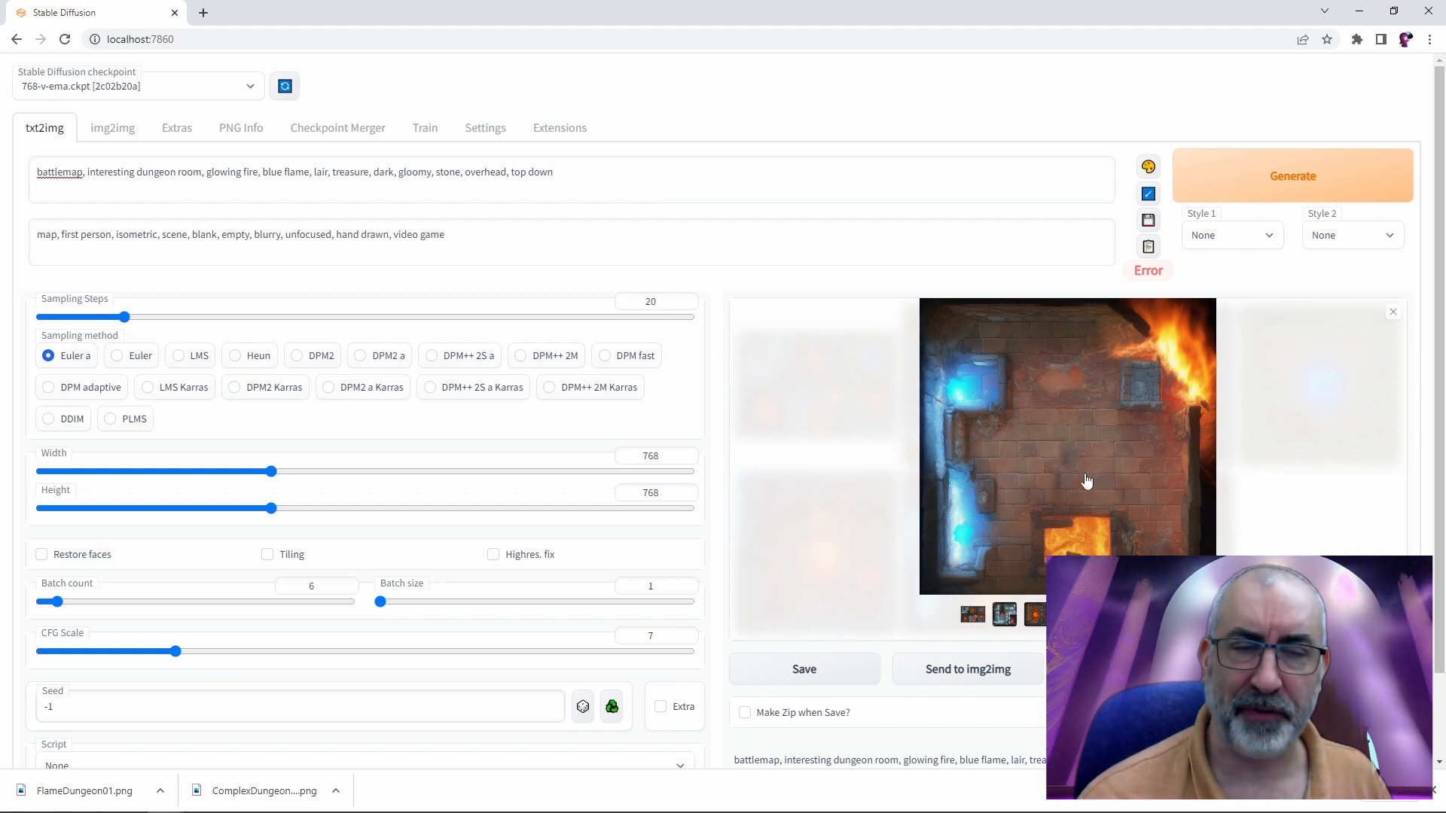
mouse_move(857, 602)
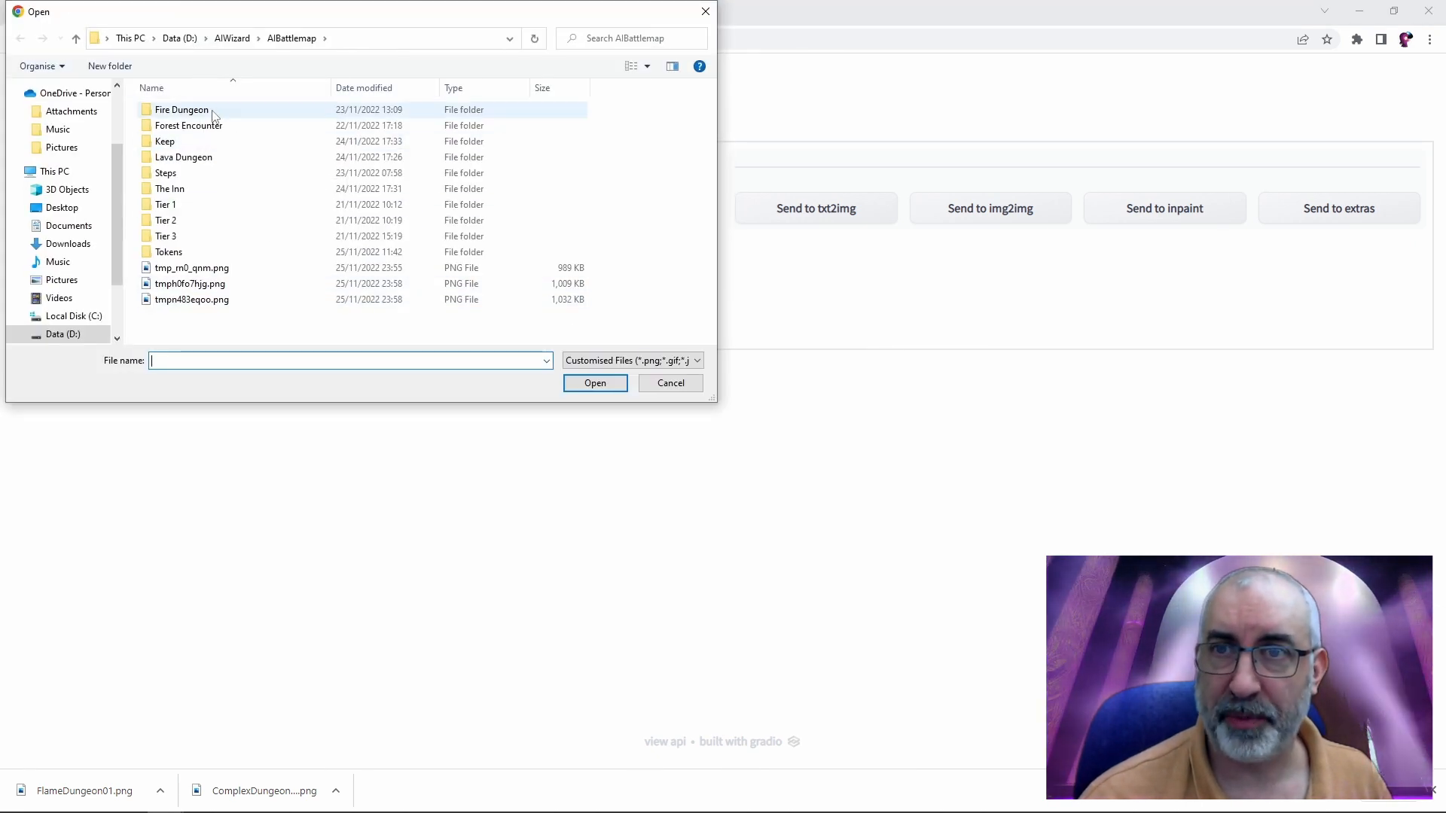
Load an older map from the Fire Dungeon folder into PNG Info
double_click(181, 109)
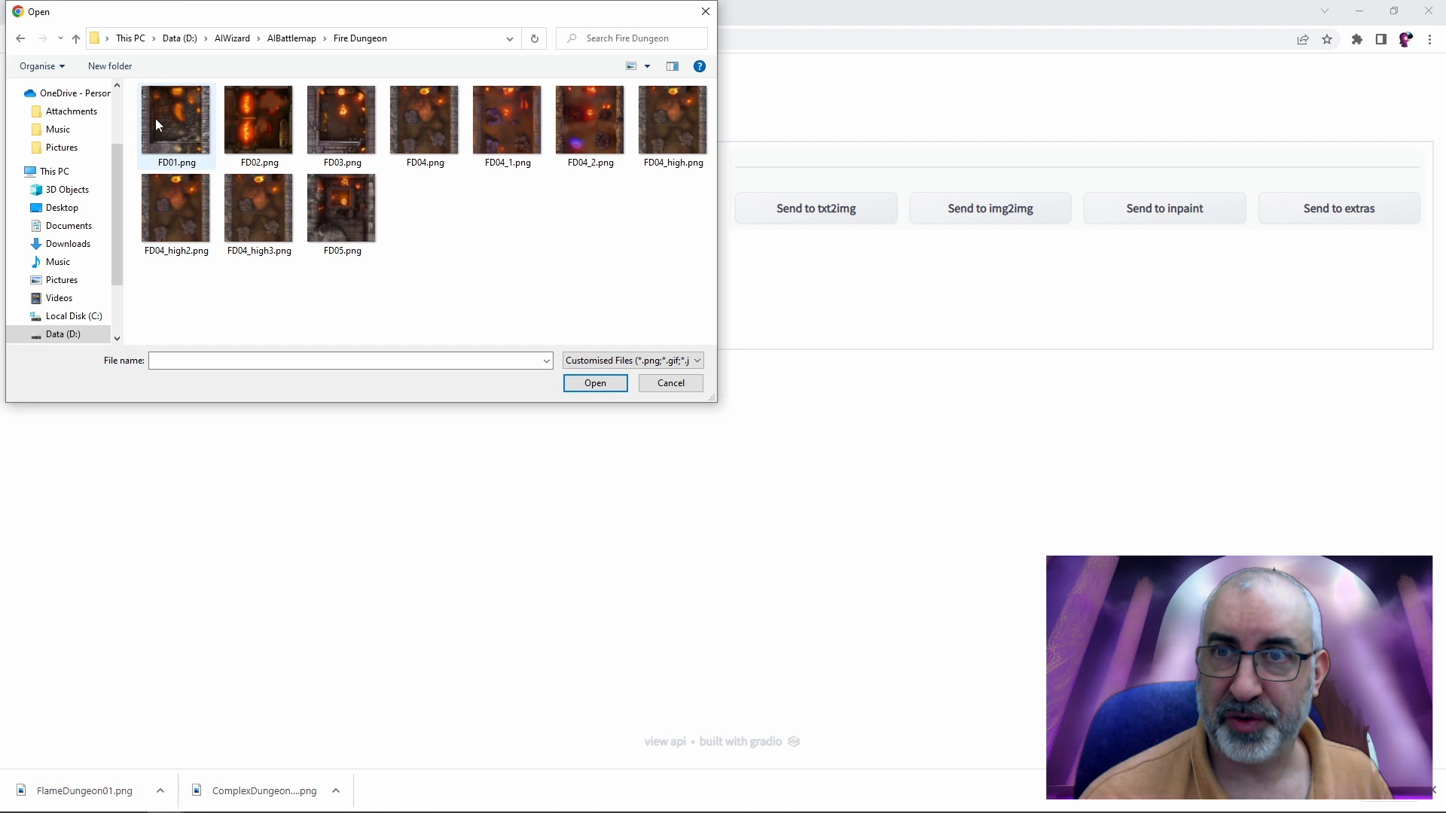
left_click(594, 383)
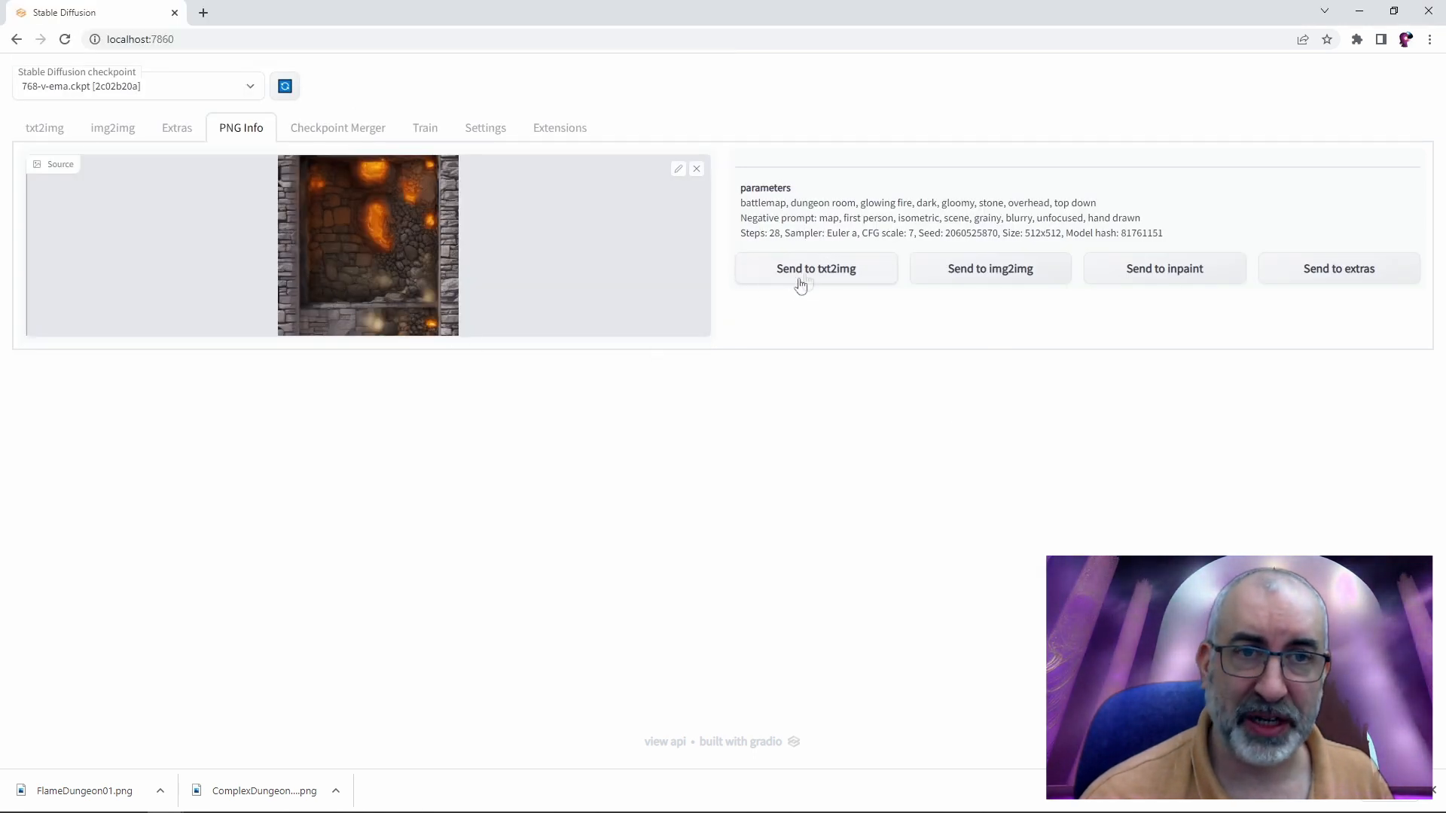
Send the fire dungeon's 28-step settings to txt2img, recheck PNG Info, and target 768×768
left_click(815, 268)
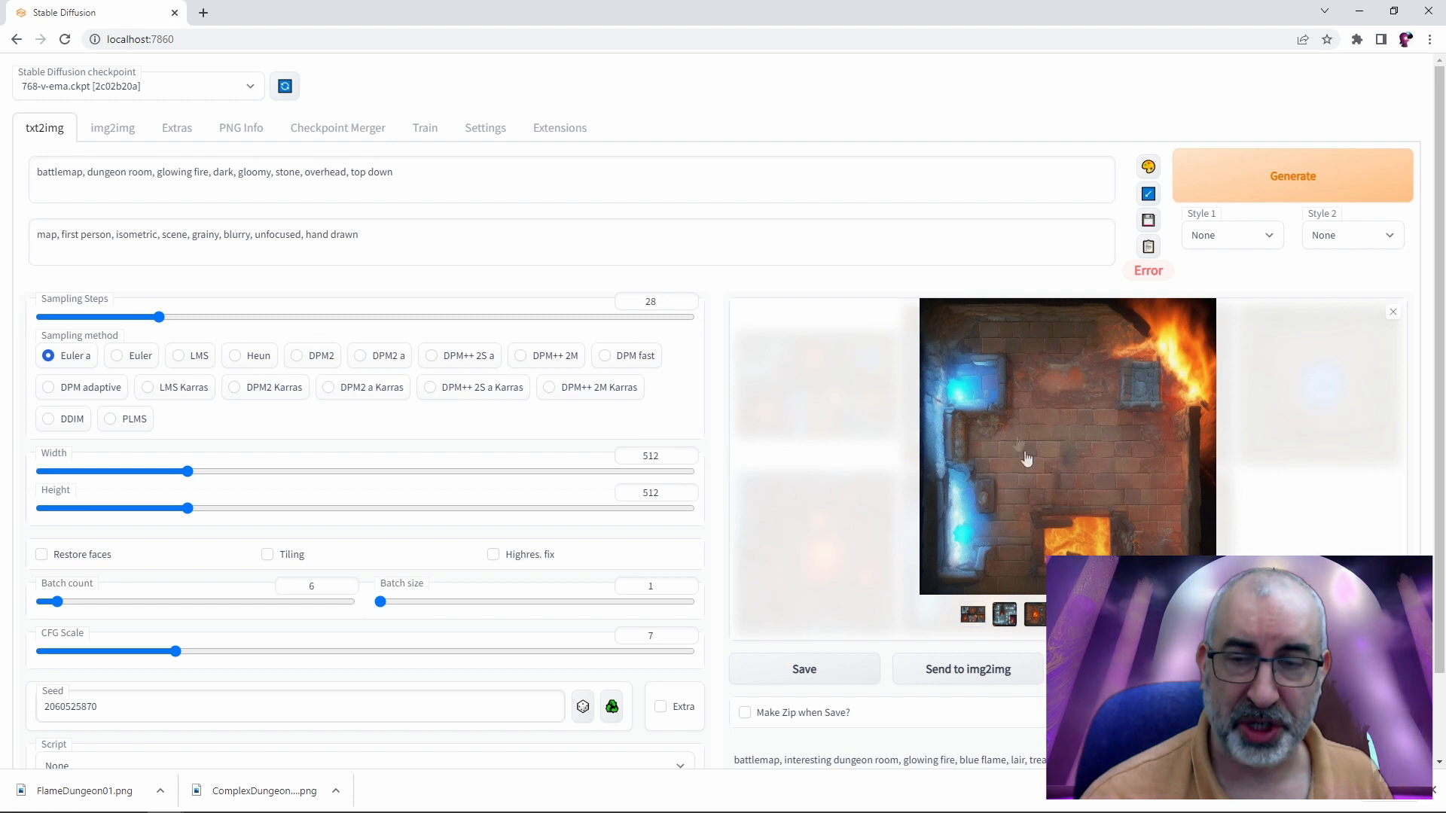
left_click(241, 127)
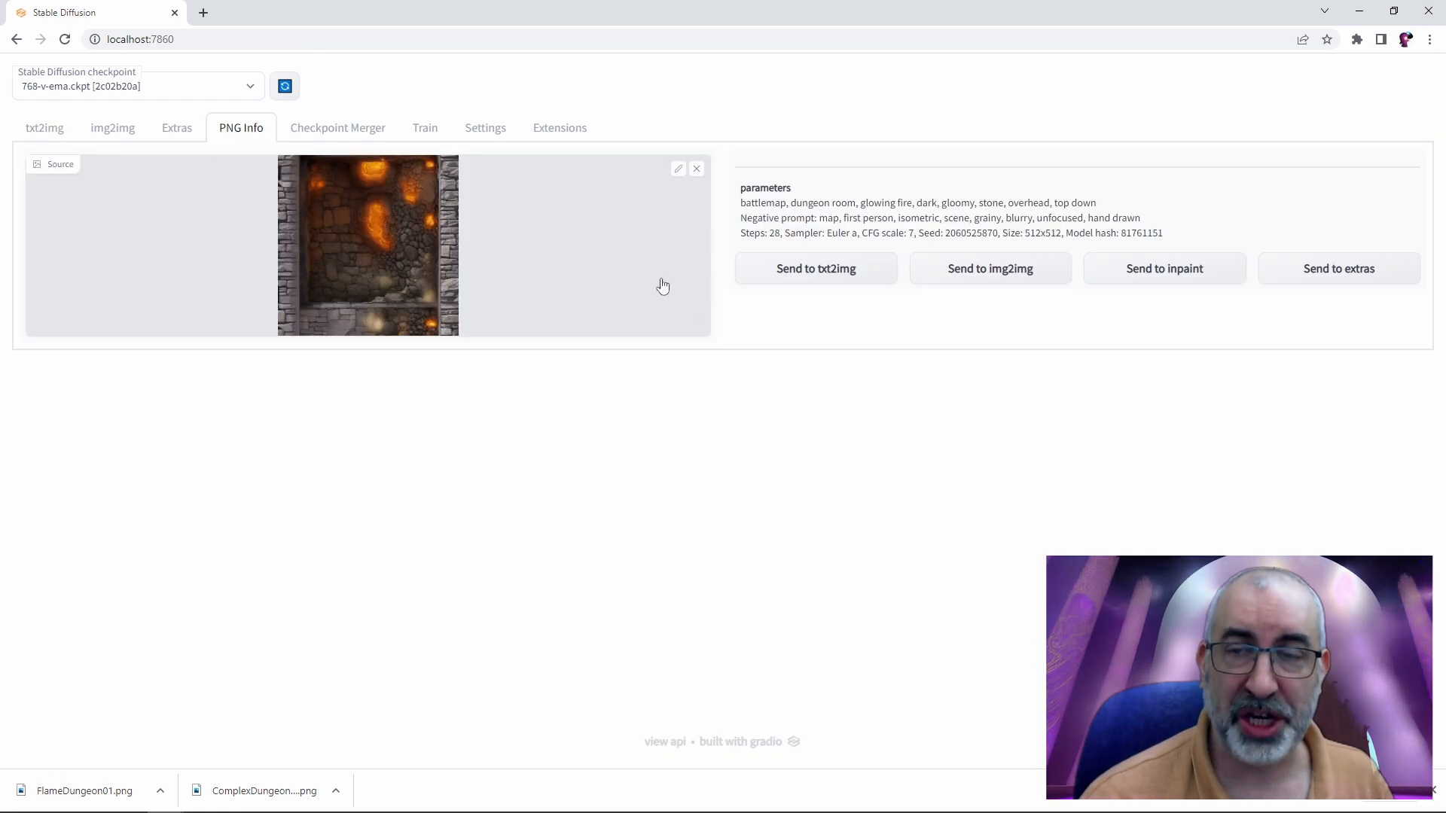
mouse_move(378, 239)
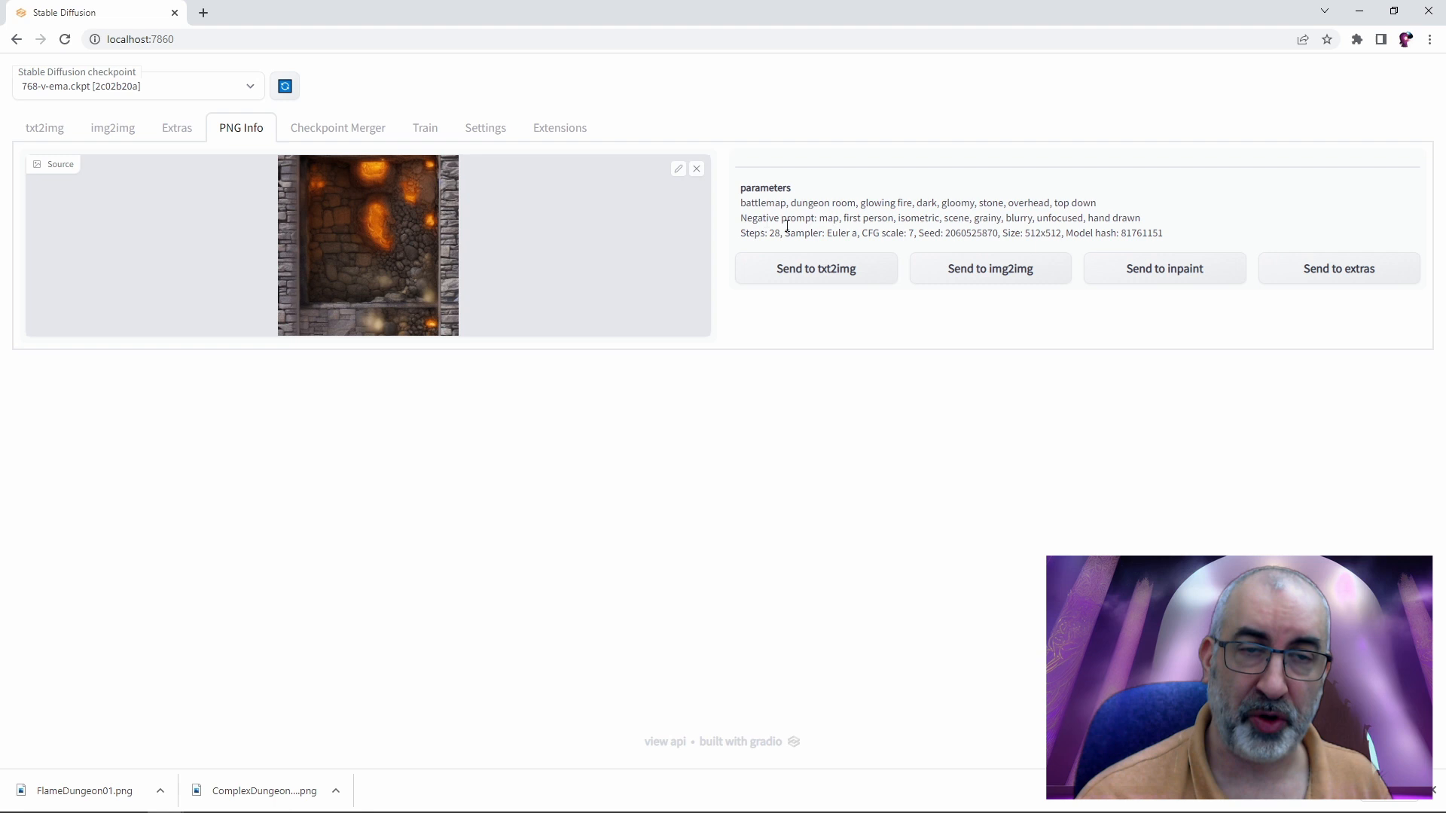
mouse_move(400, 272)
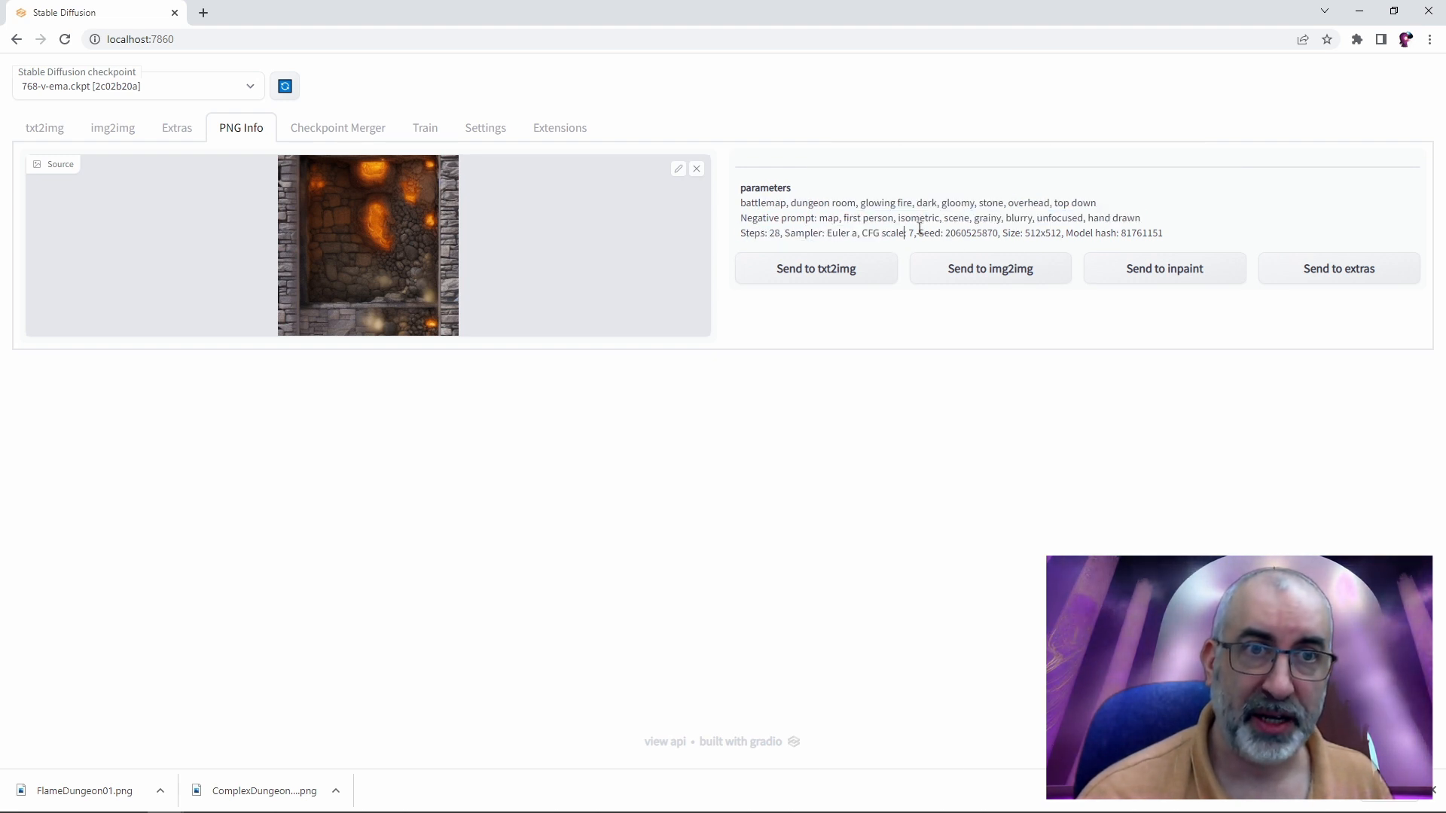
double_click(973, 232)
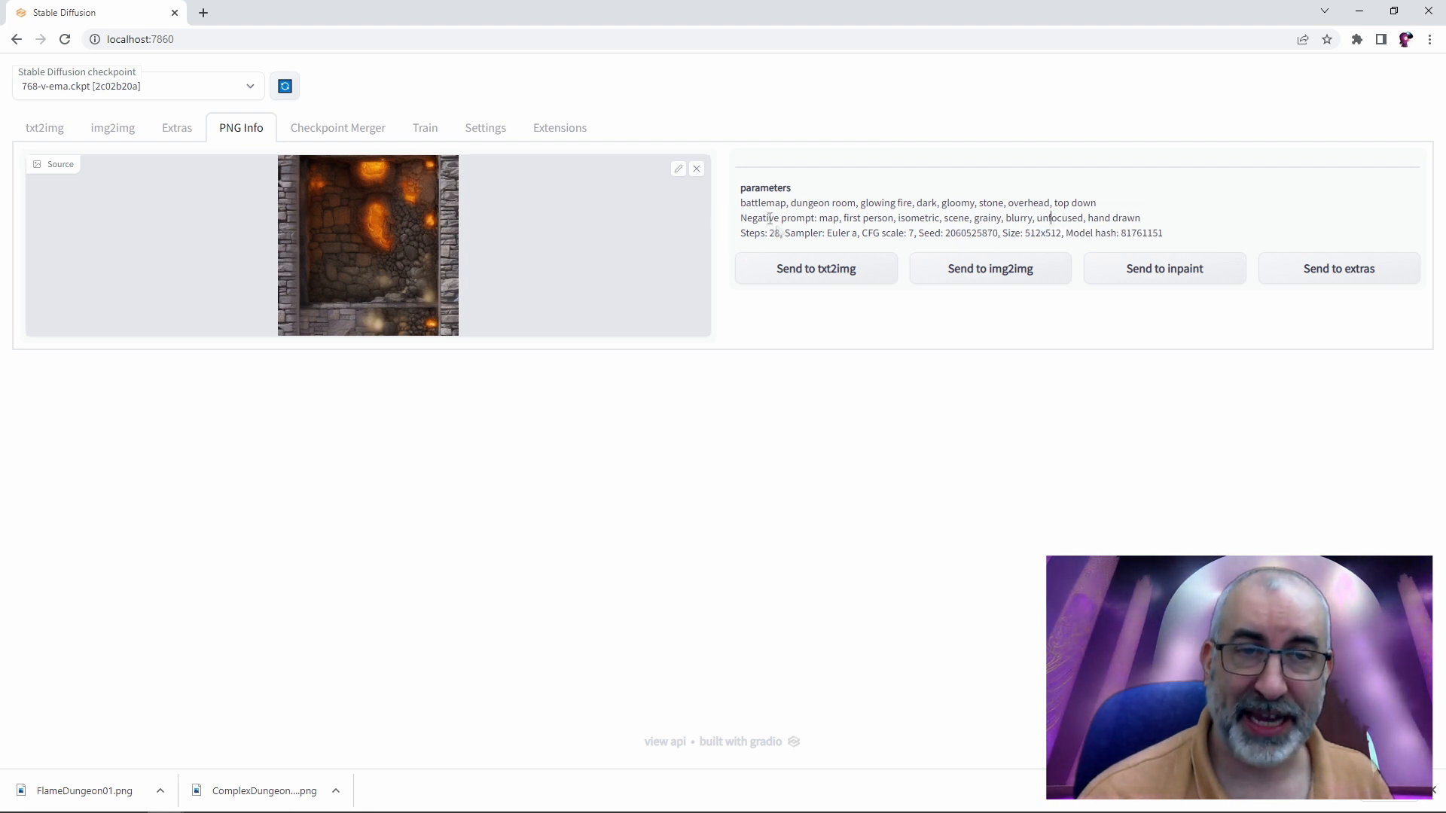
mouse_move(439, 358)
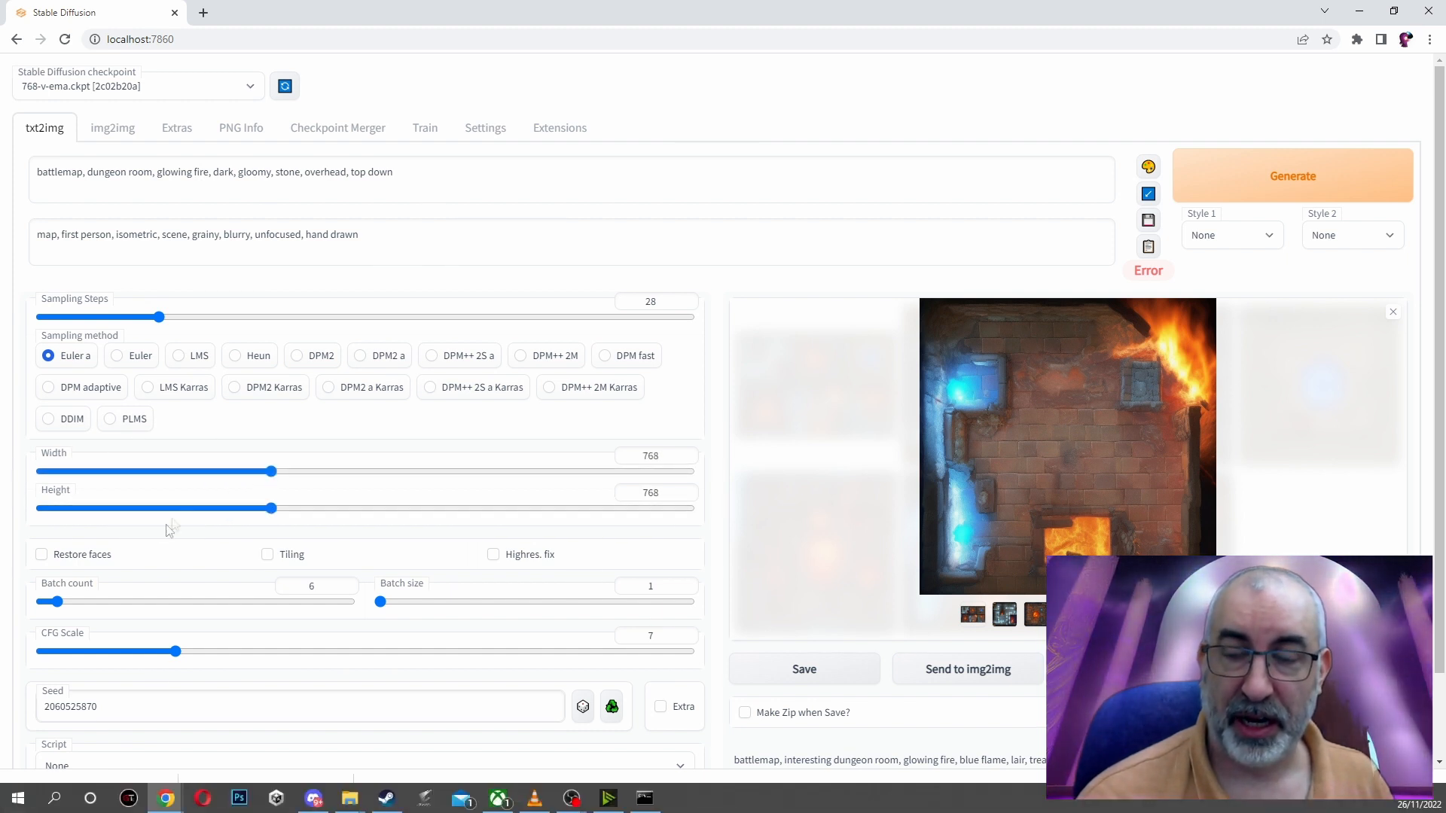
Scroll through the single 768×768 stone chamber map generated from the old seed
scroll("down", 3)
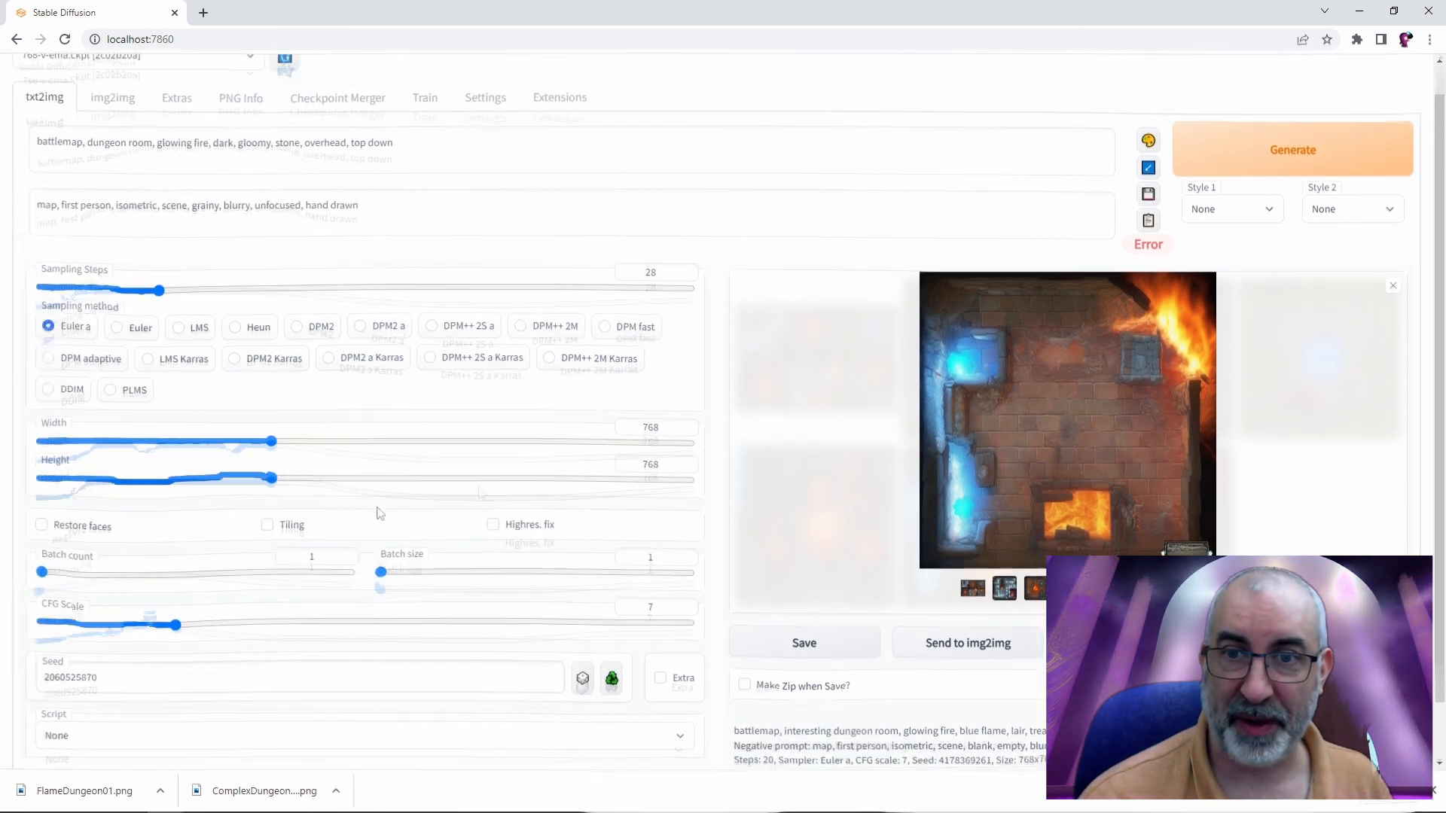
scroll("up", 3)
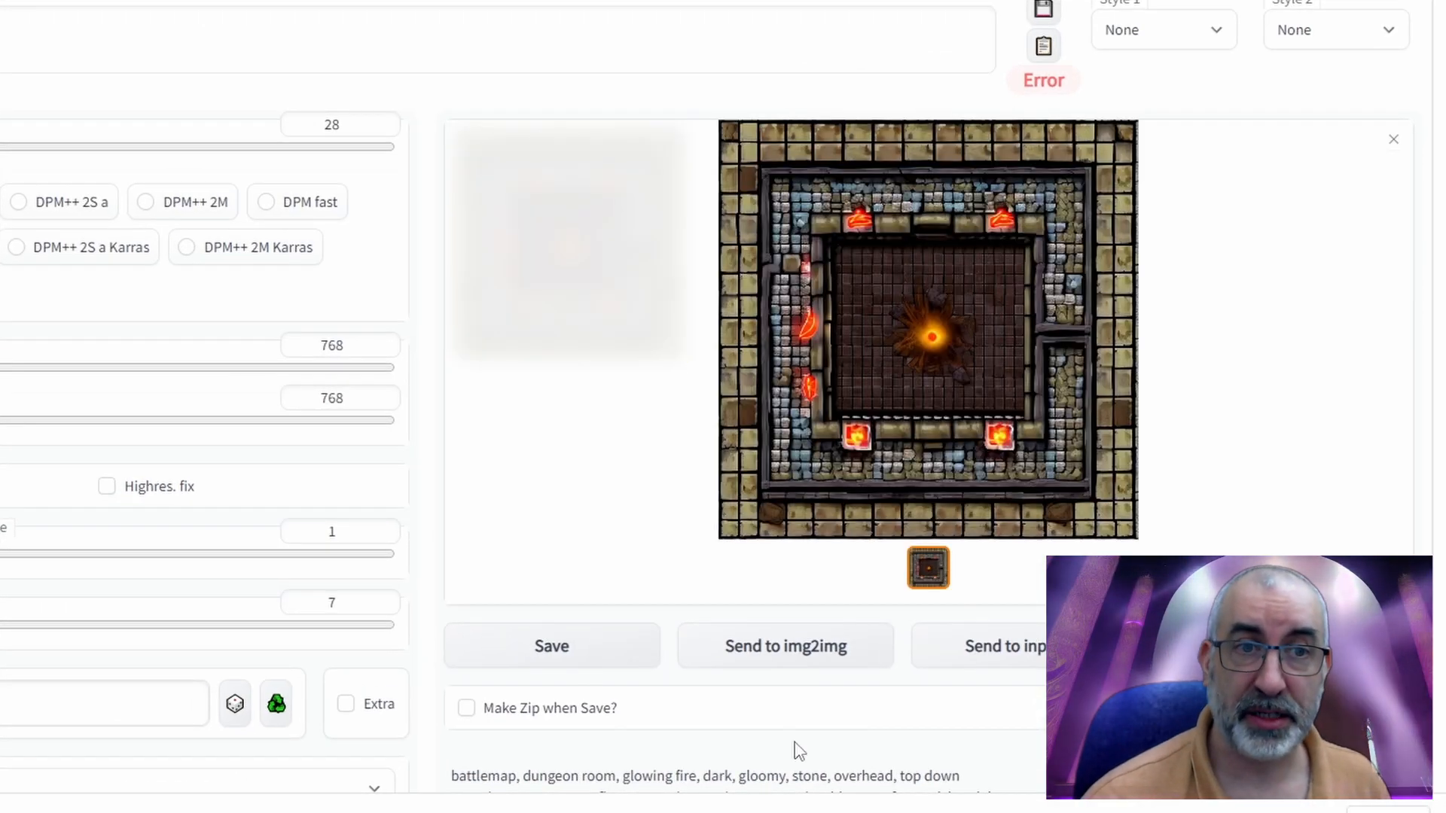
mouse_move(416, 414)
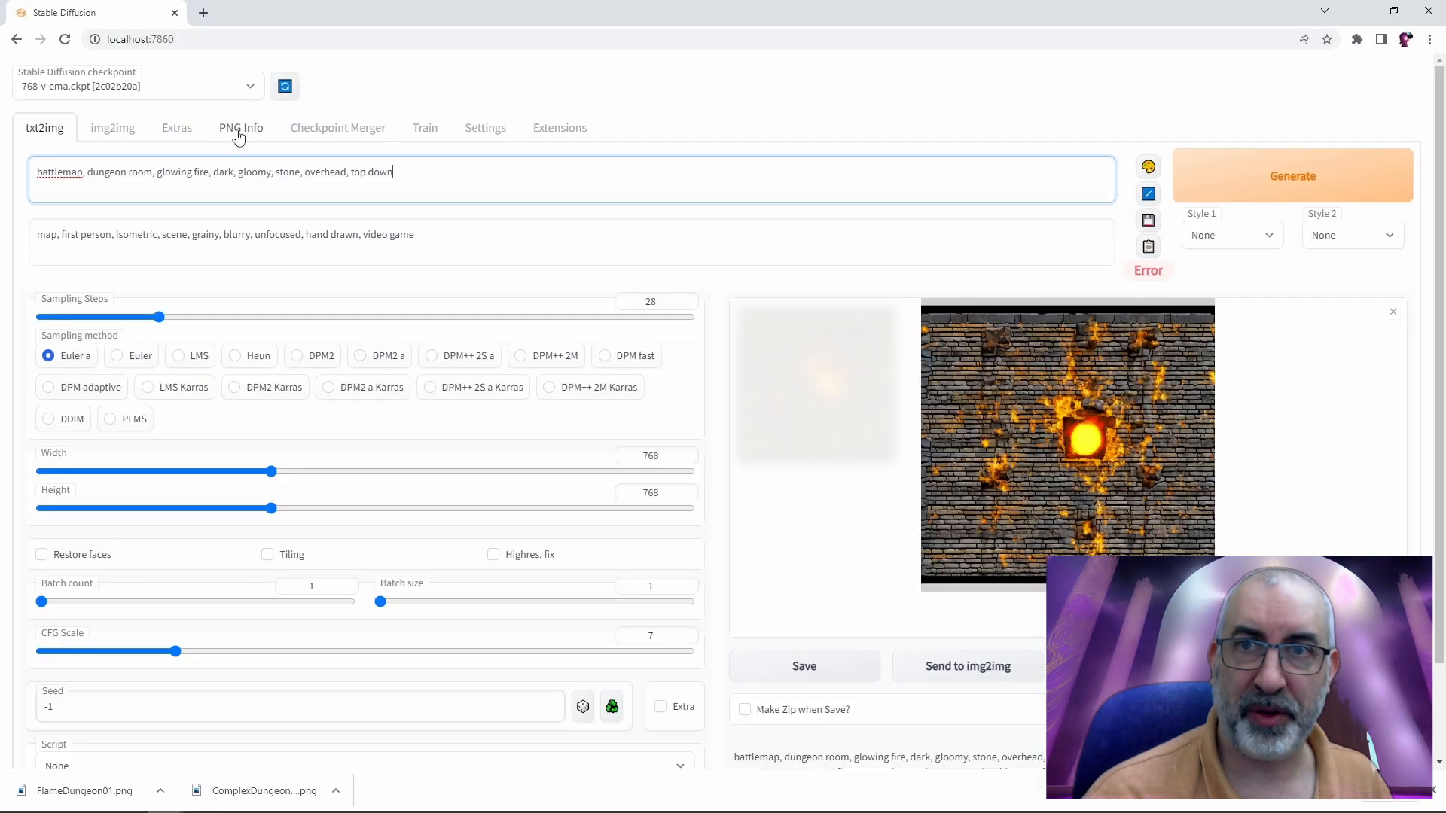
Send the old fire dungeon map and prompts to img2img, widening output to 768
left_click(241, 128)
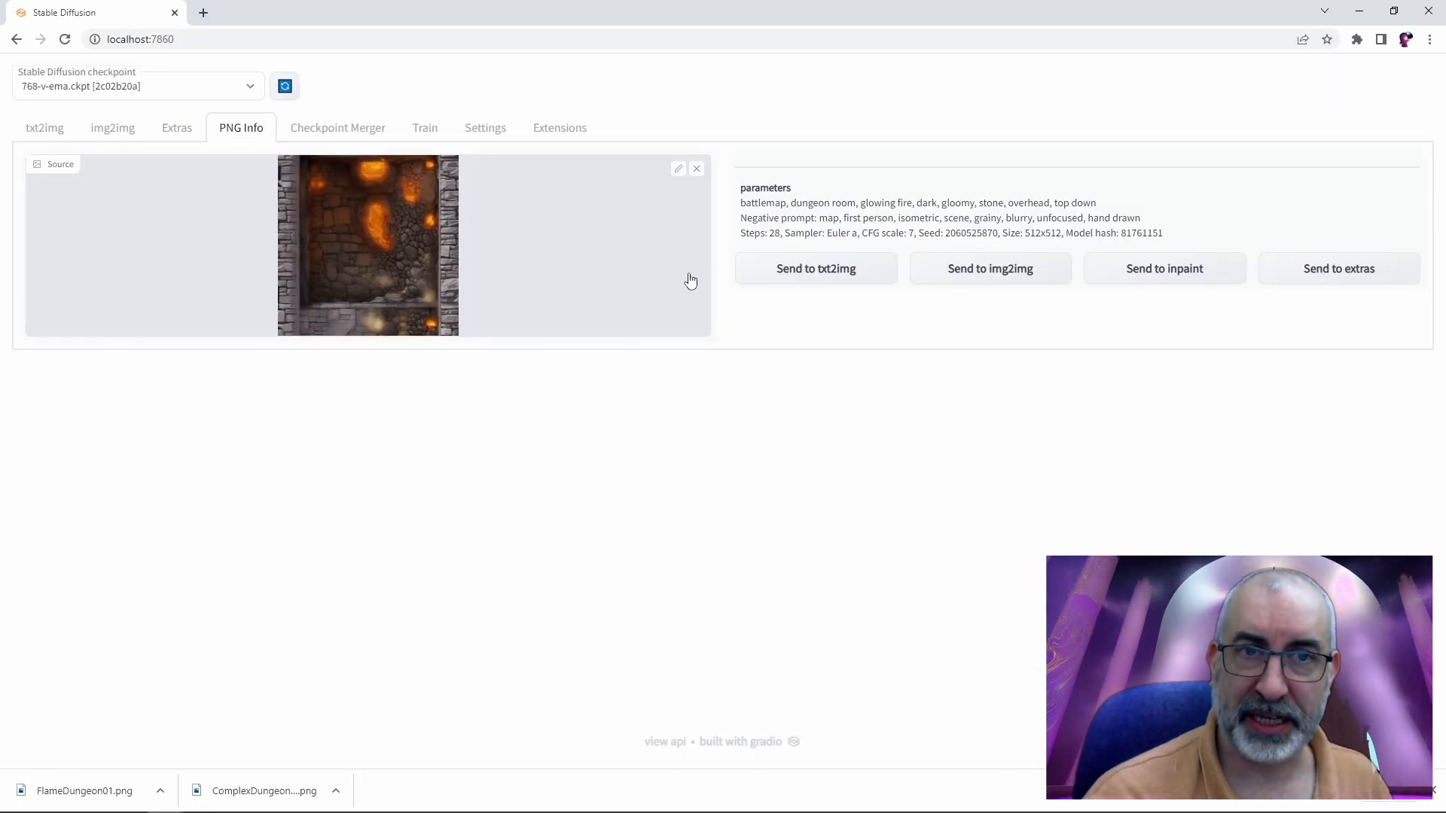
left_click(990, 268)
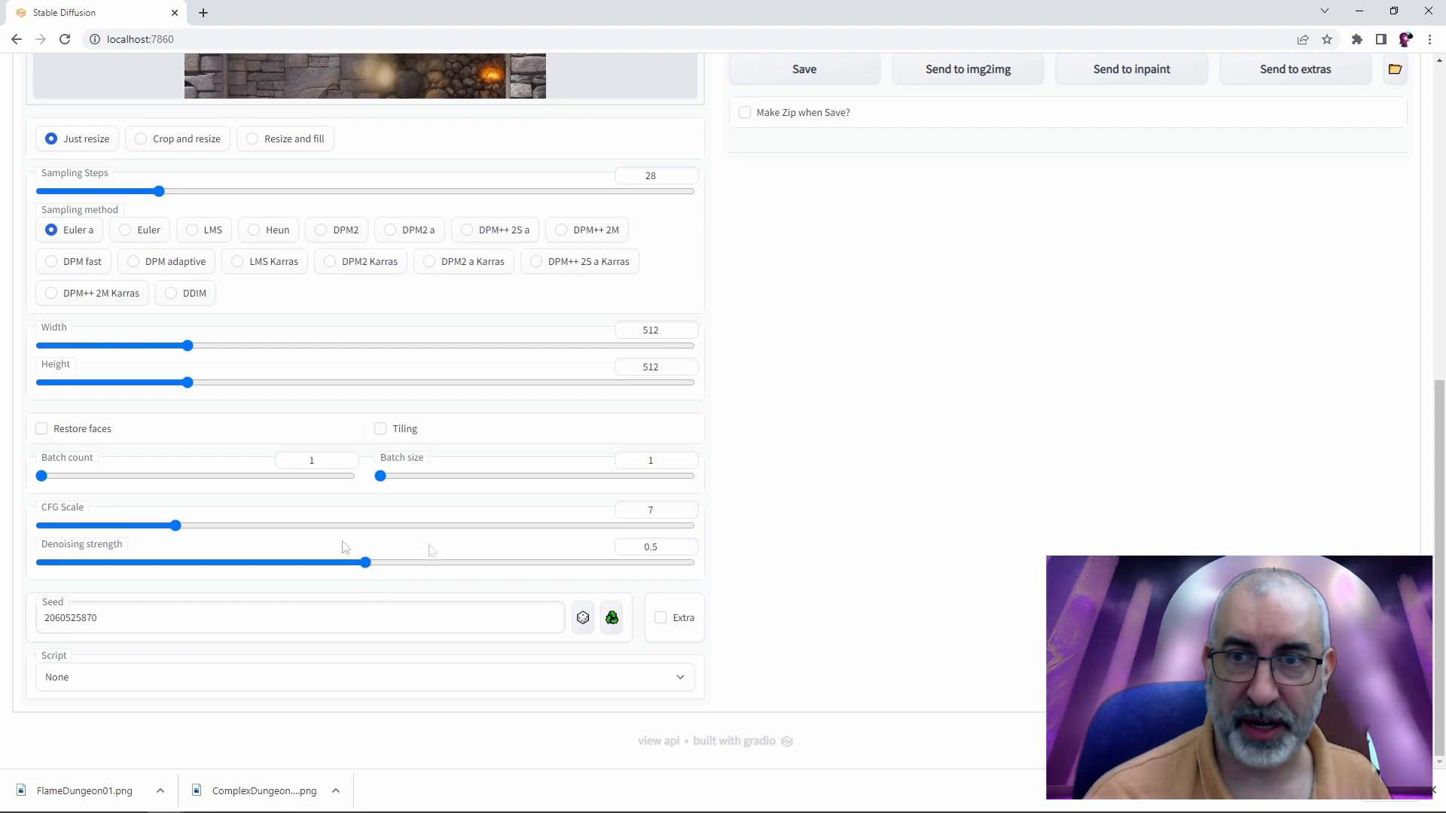
left_click(582, 617)
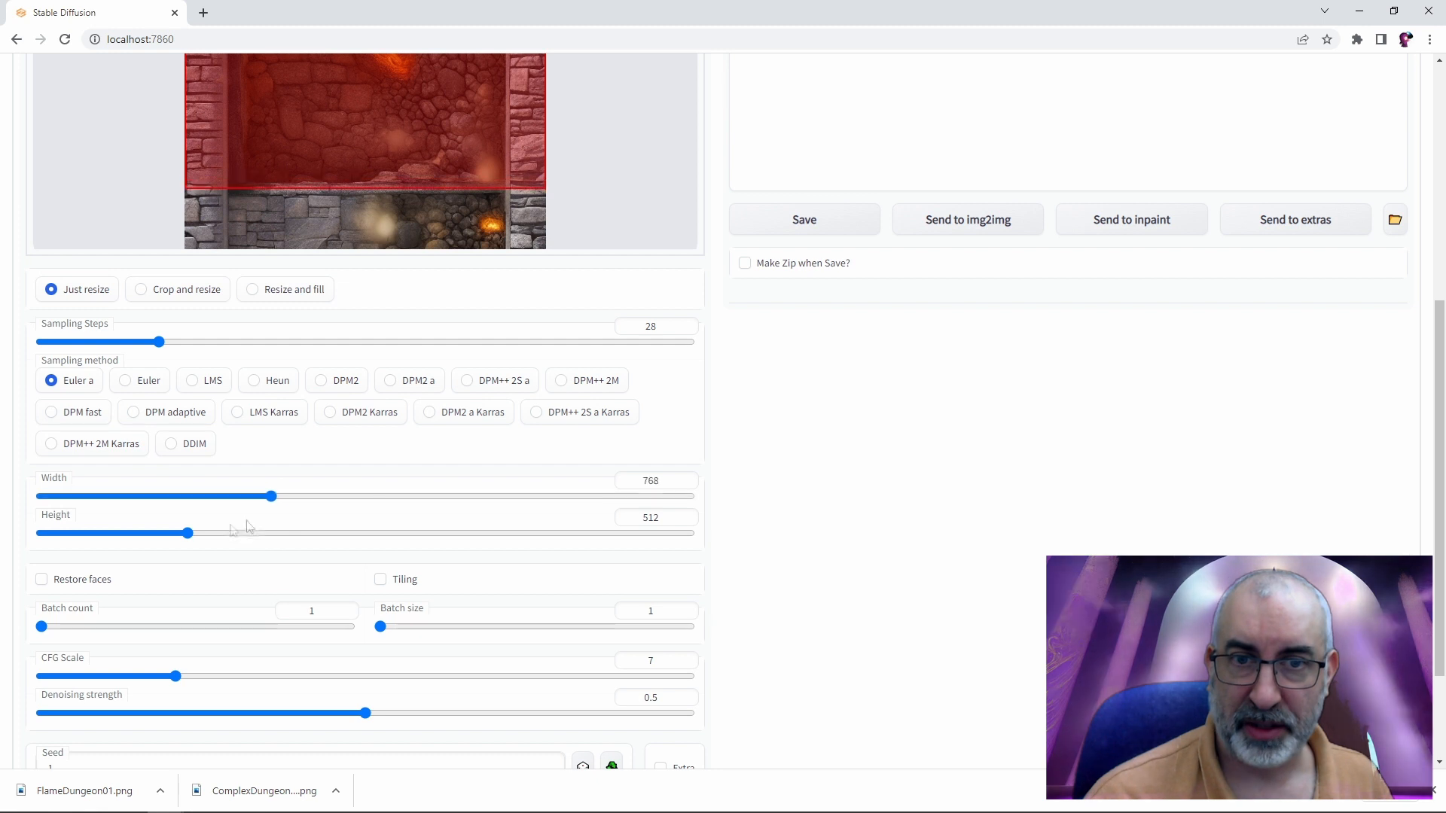
scroll("up", 3)
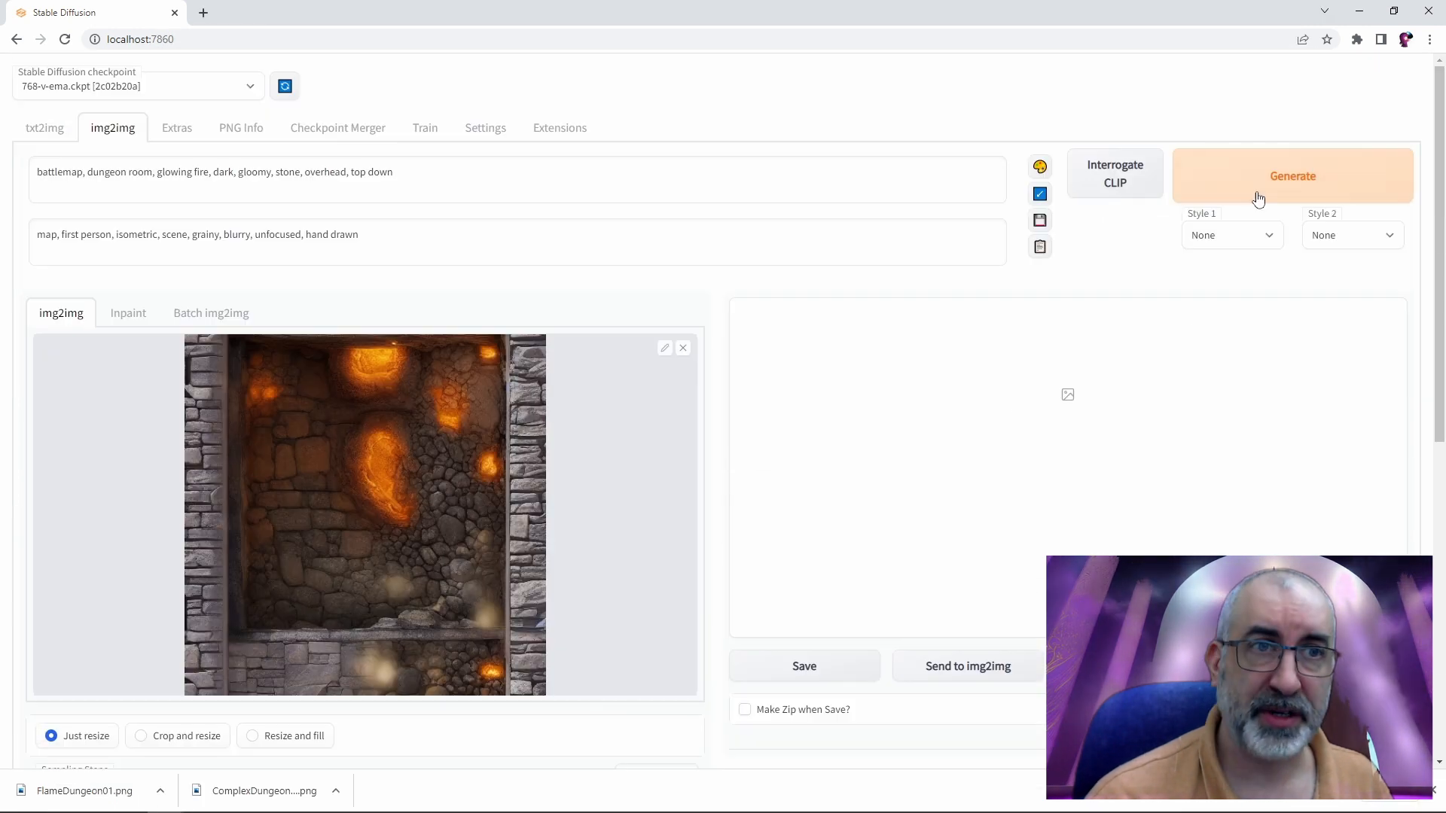
left_click(365, 514)
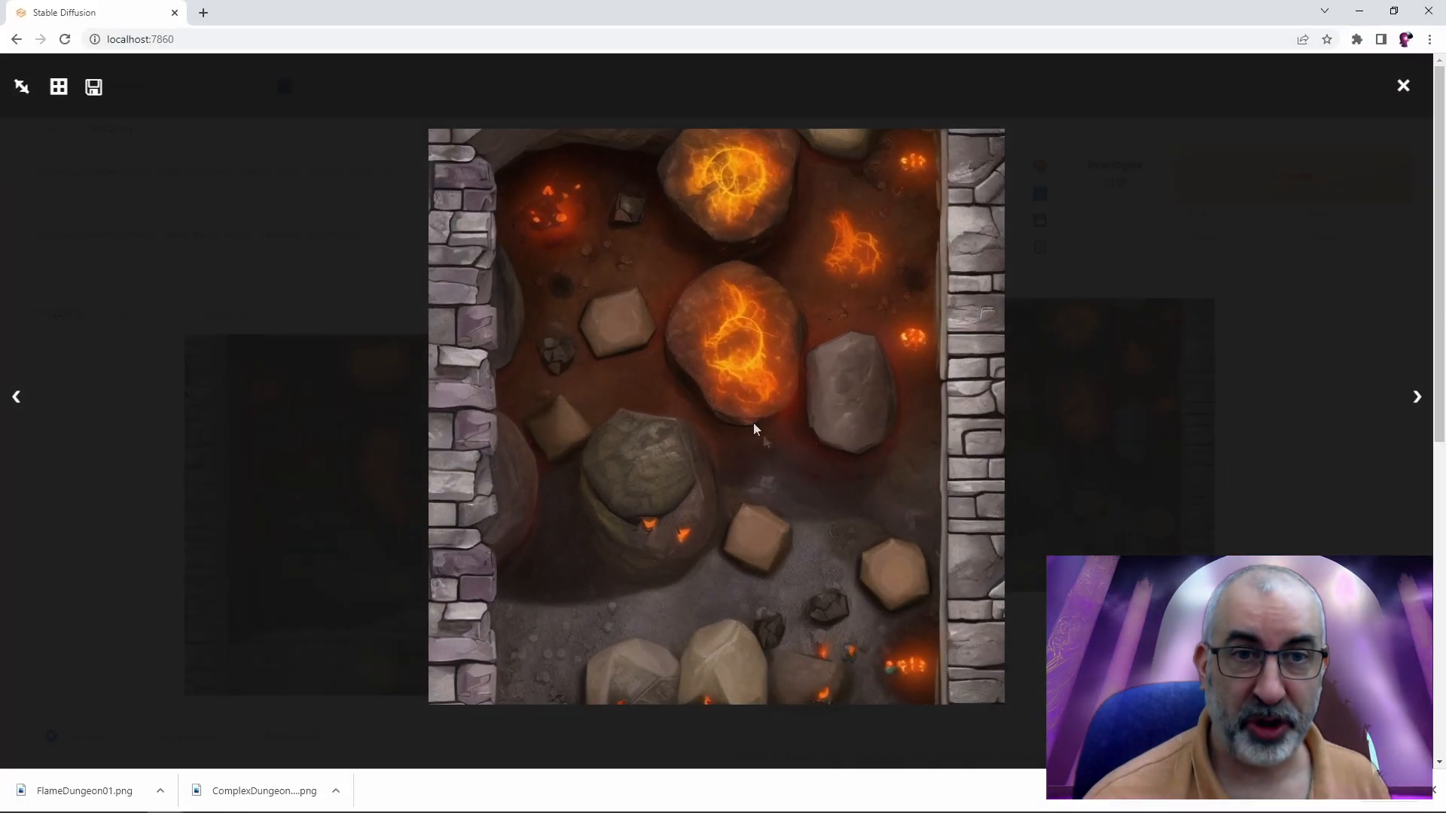
left_click(1402, 86)
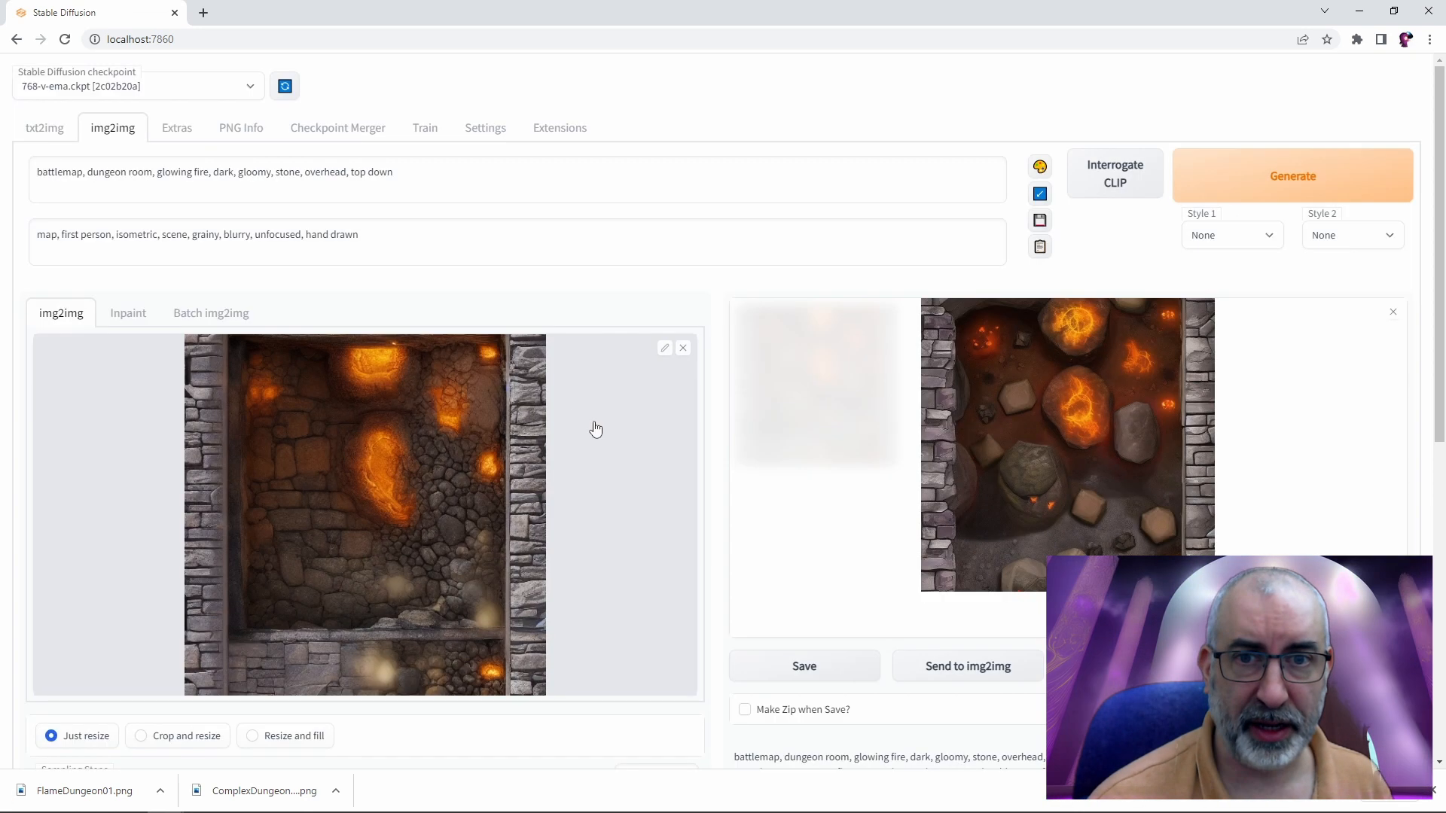
mouse_move(578, 597)
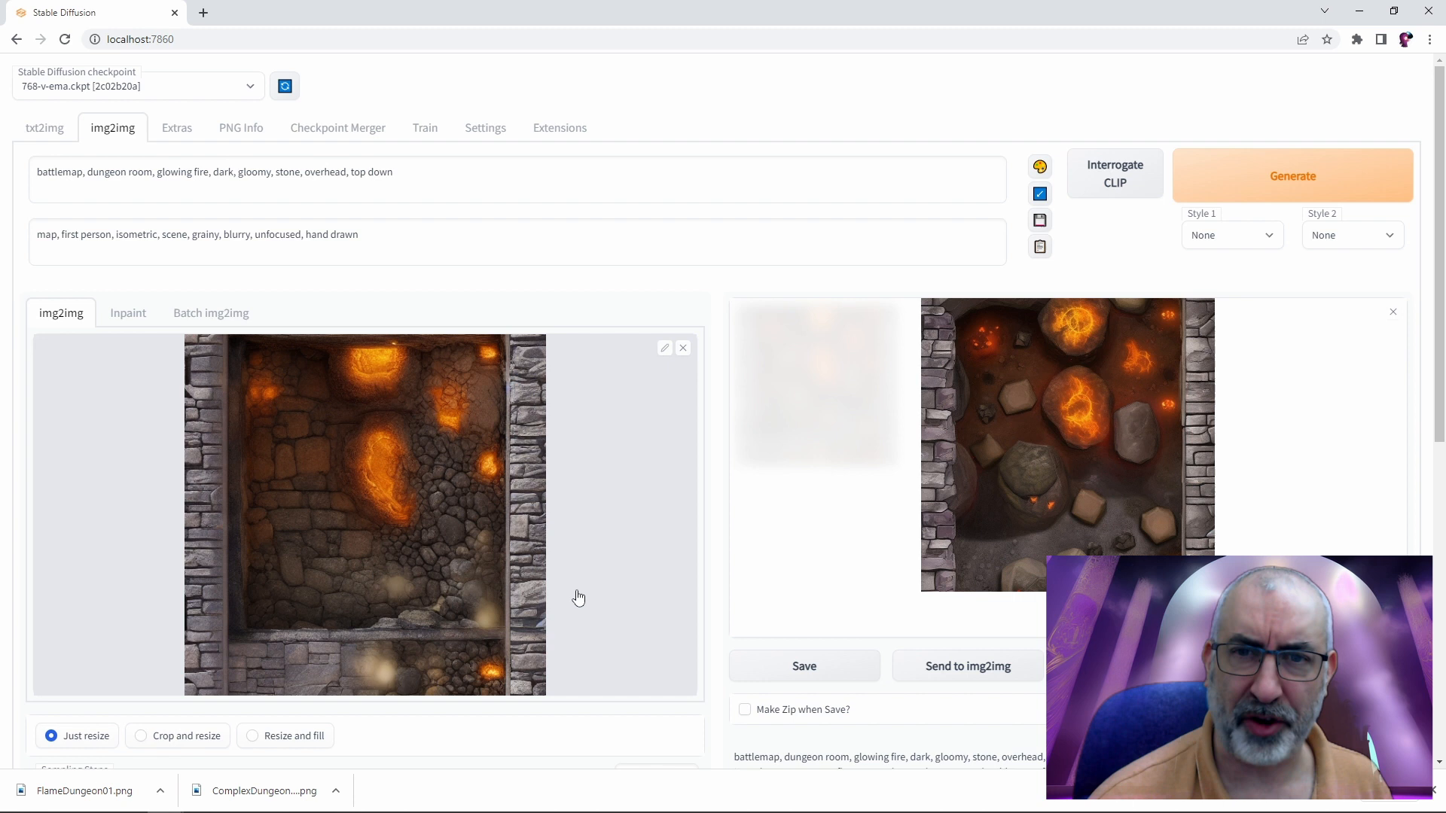
mouse_move(1079, 459)
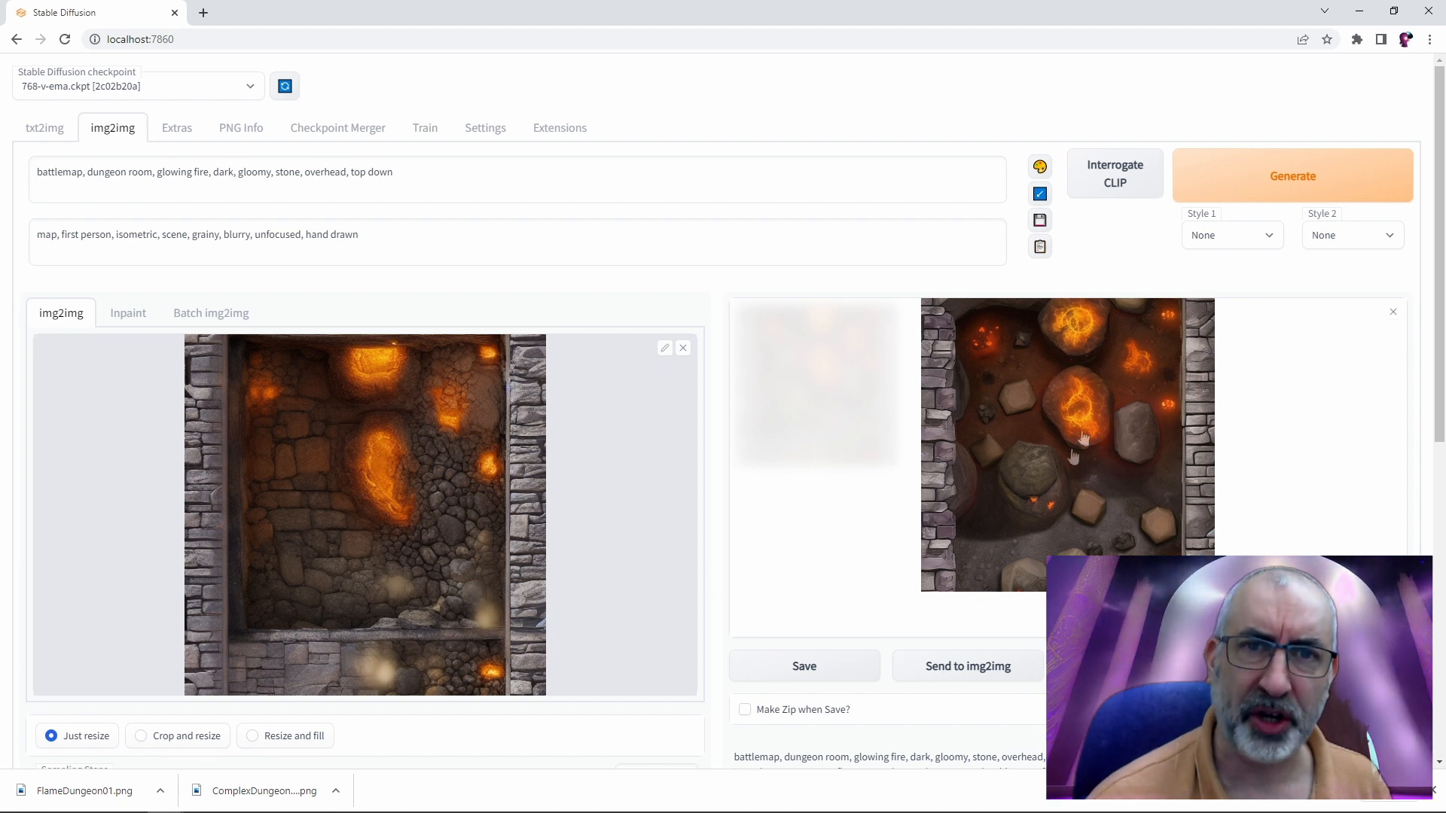
left_click(1067, 443)
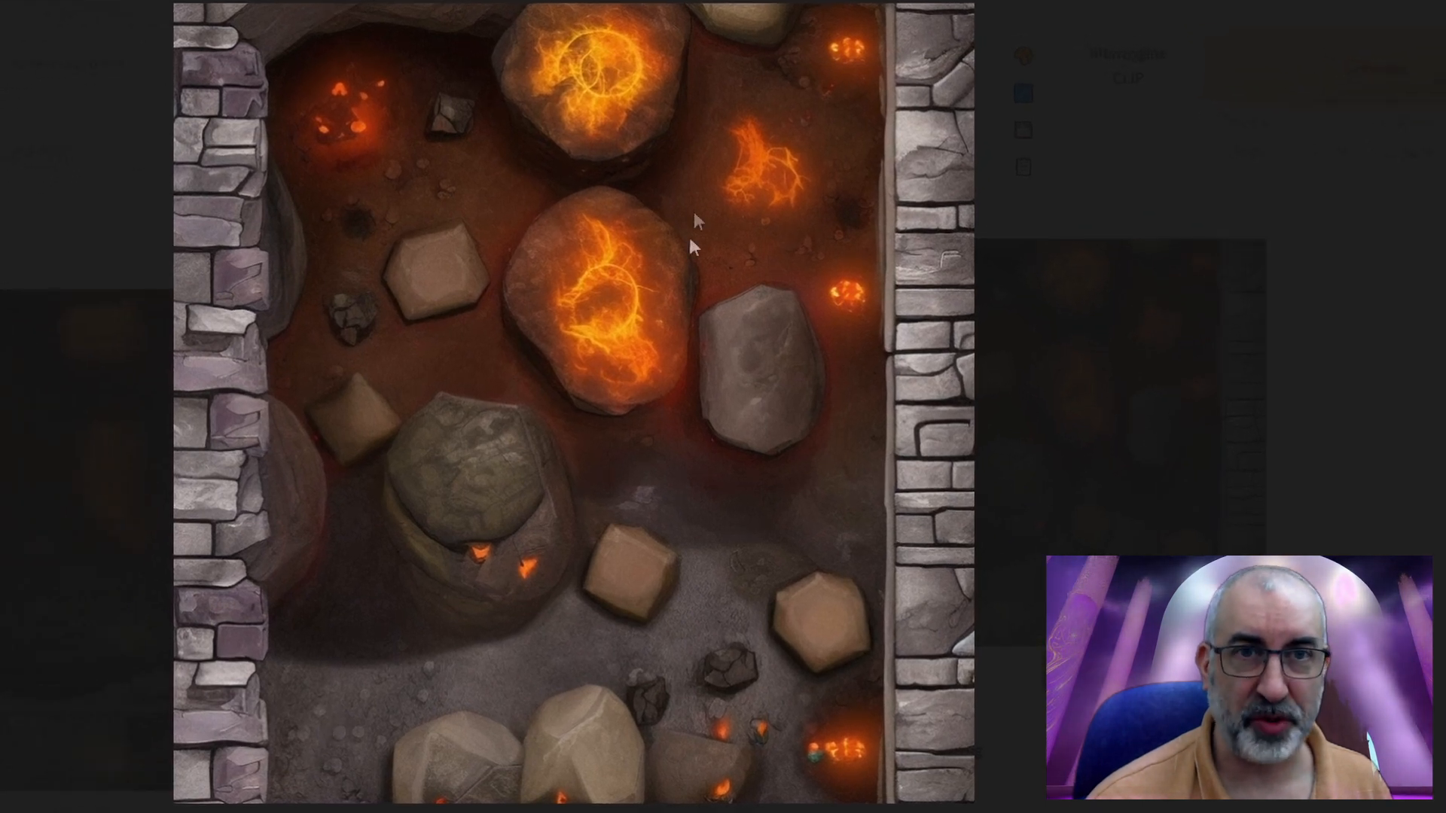
mouse_move(376, 404)
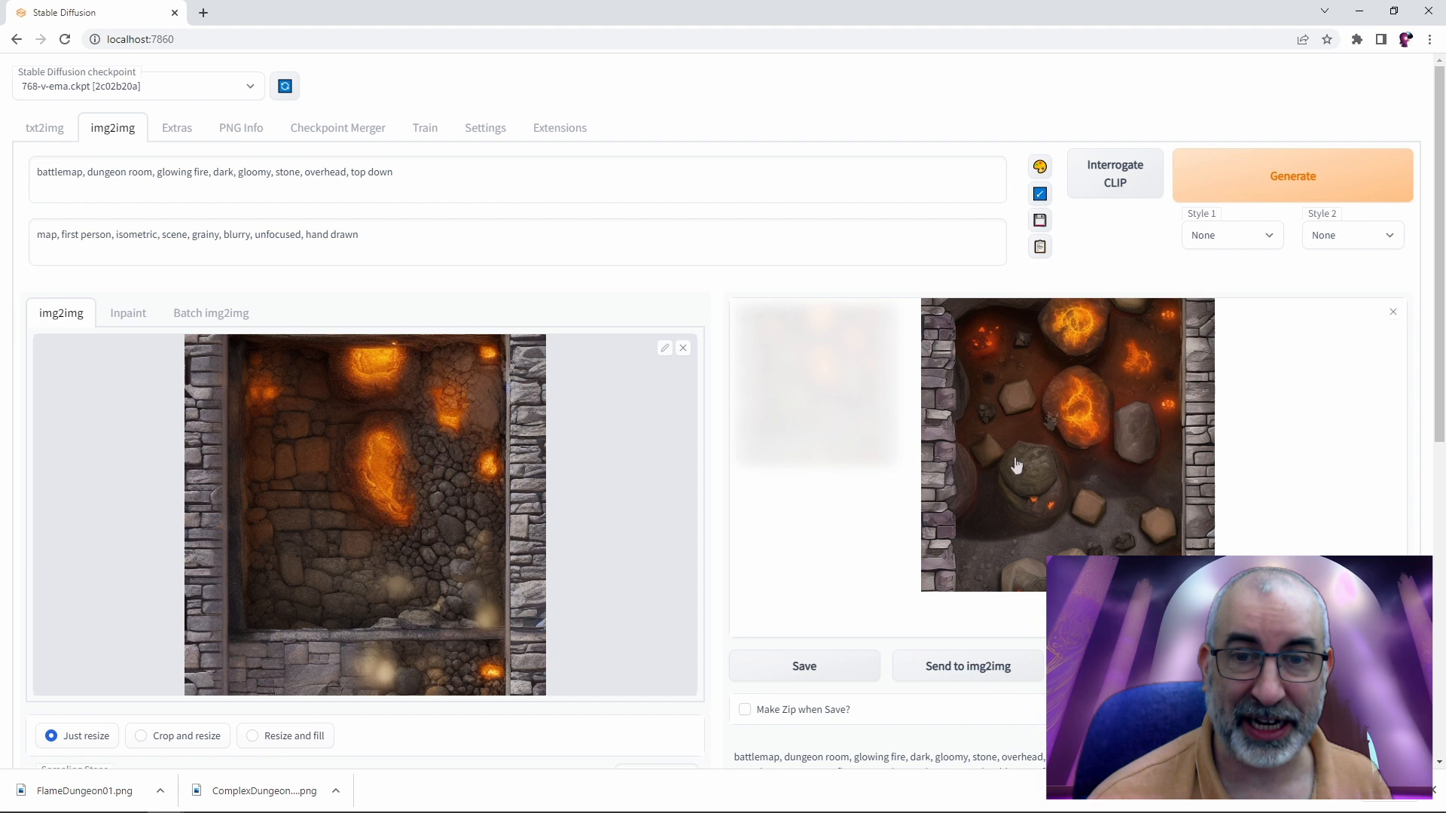
mouse_move(1116, 408)
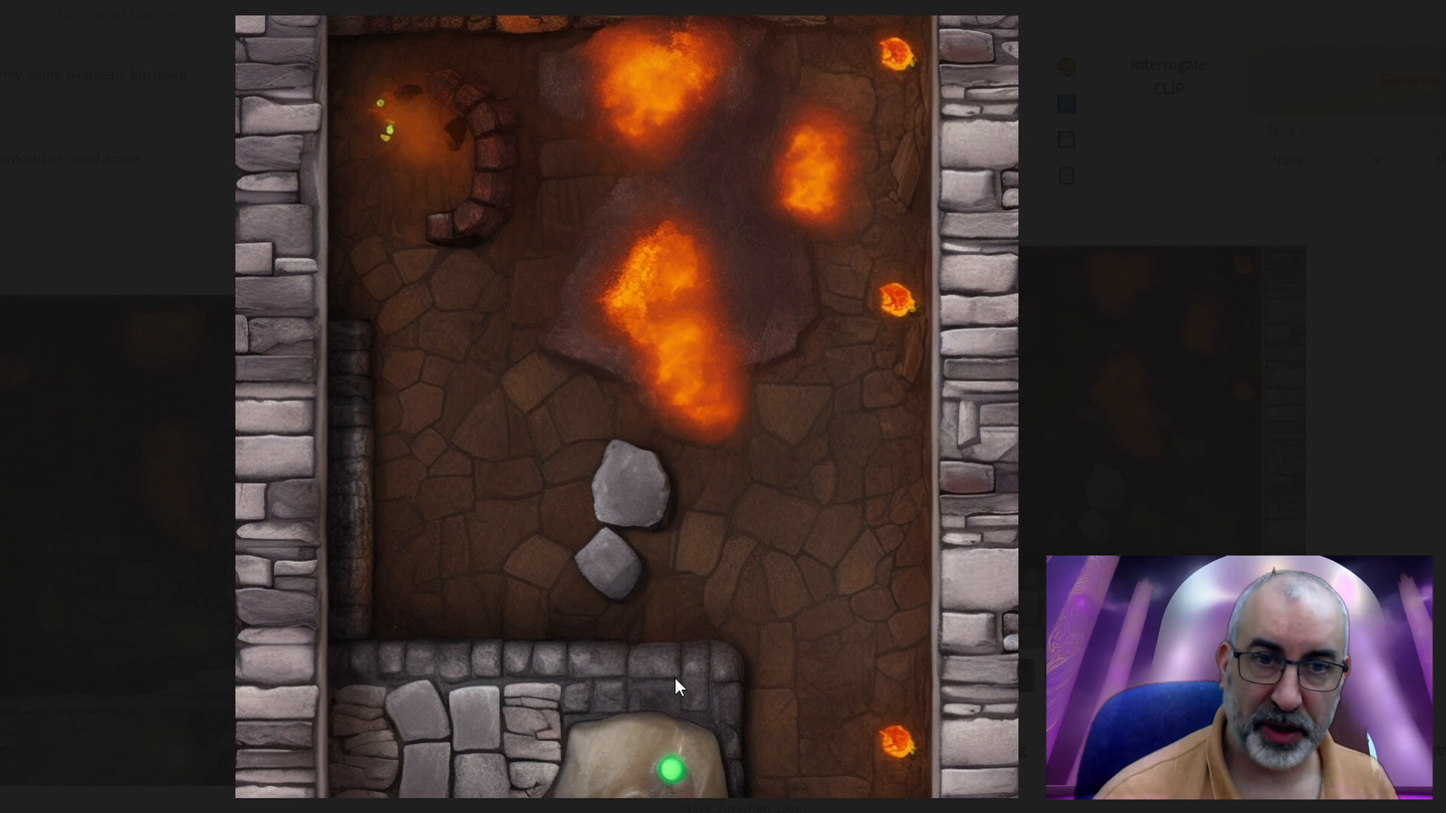
mouse_move(675, 620)
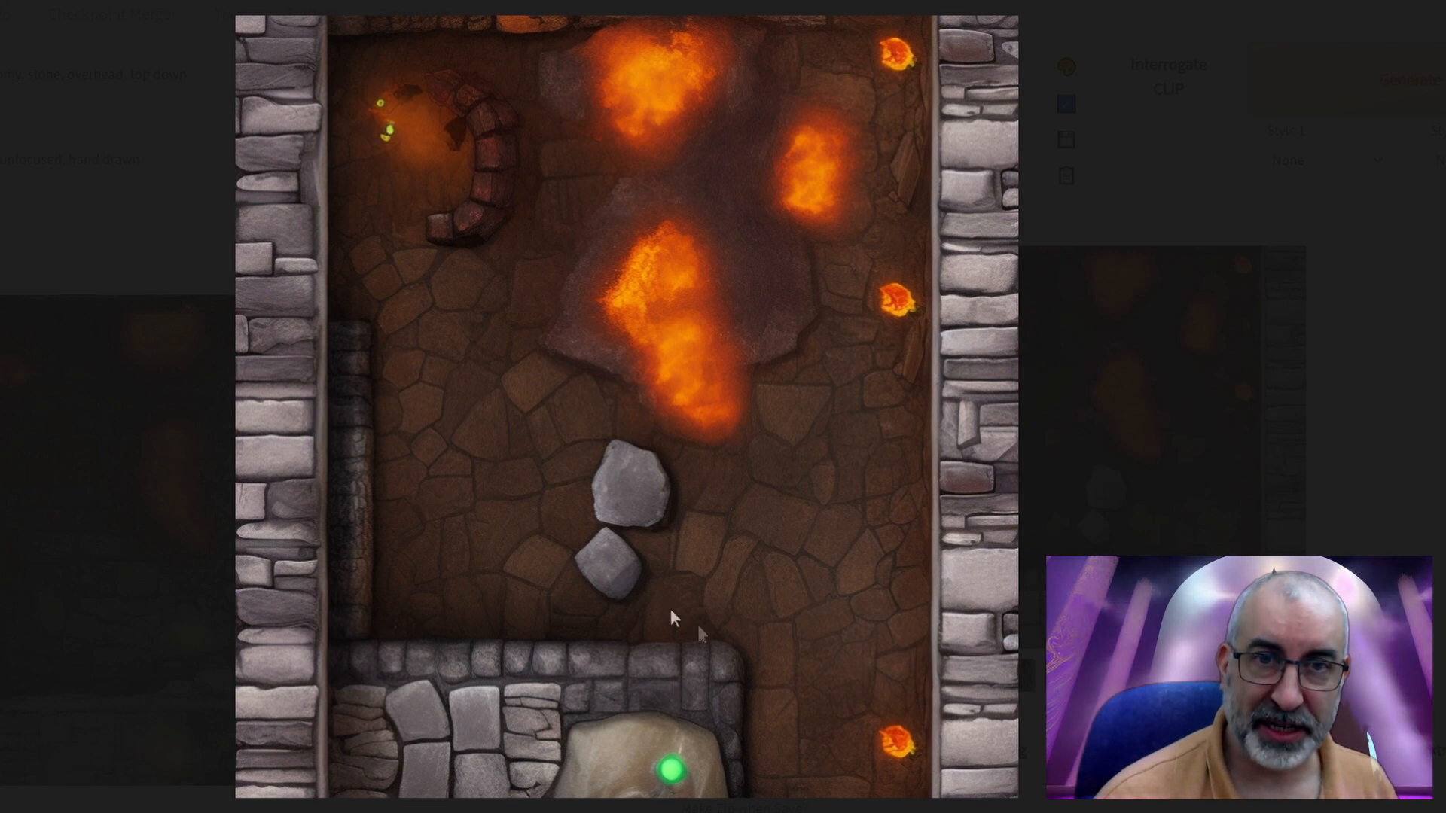
mouse_move(456, 88)
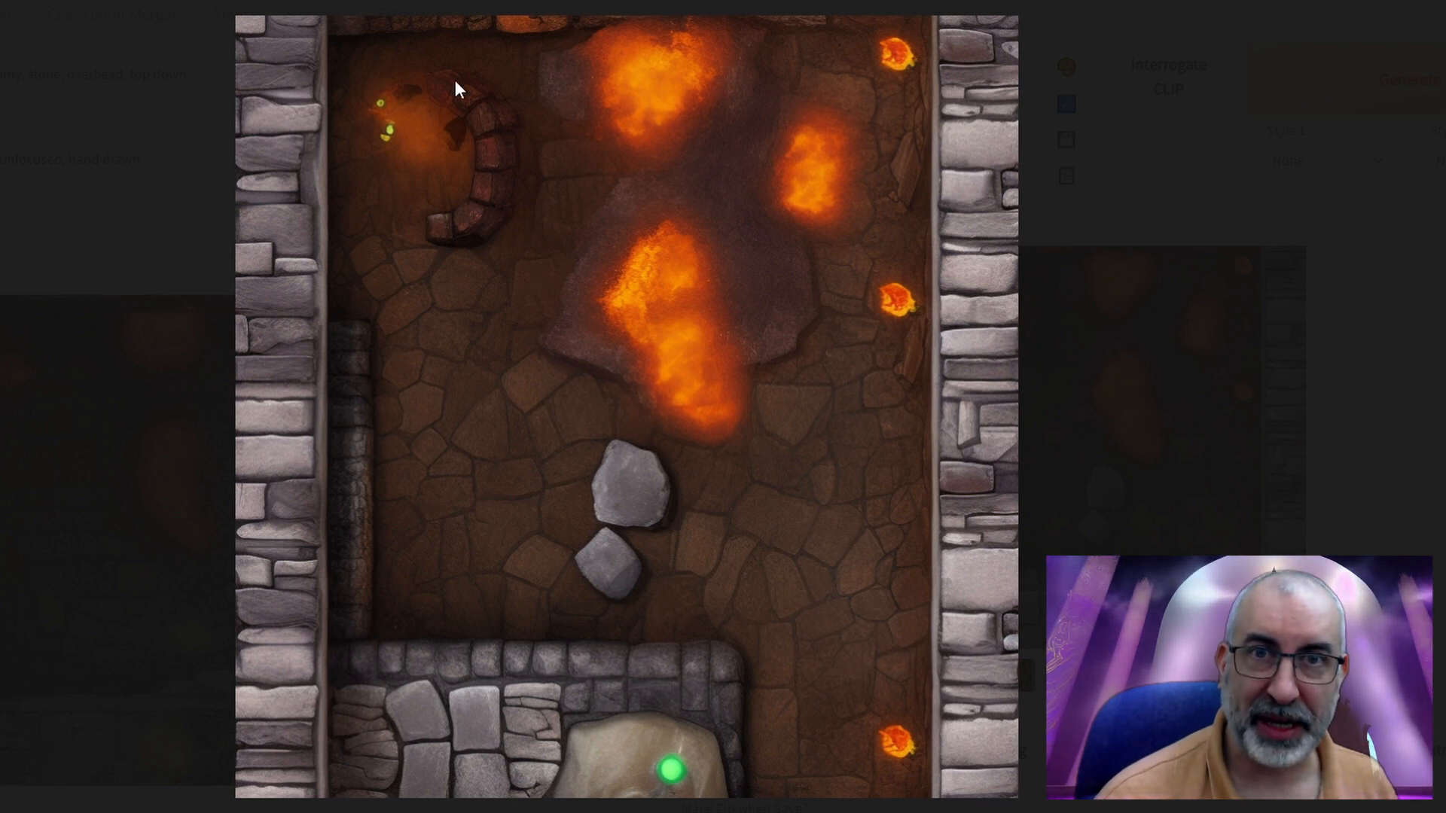
mouse_move(502, 189)
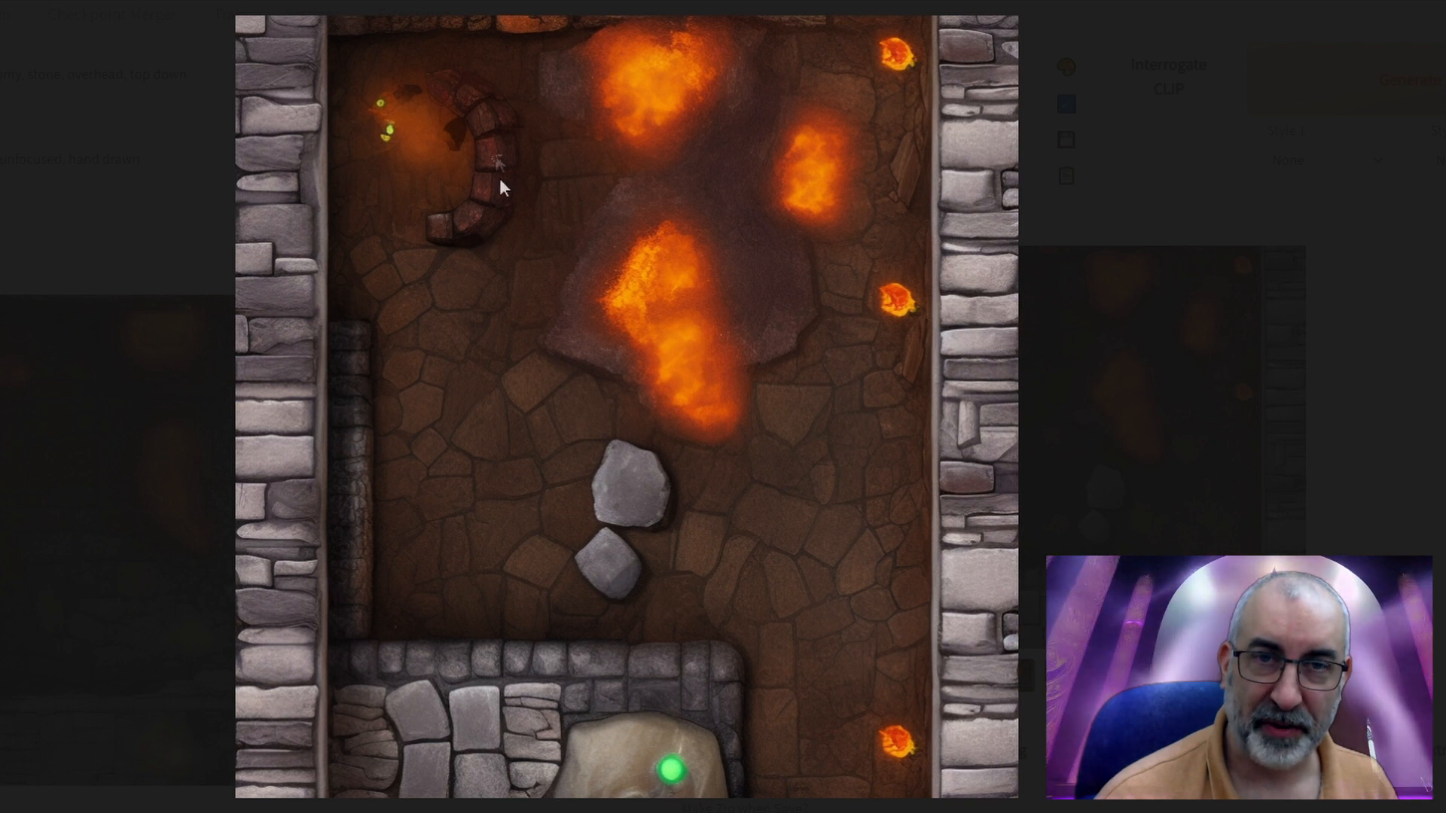
mouse_move(487, 104)
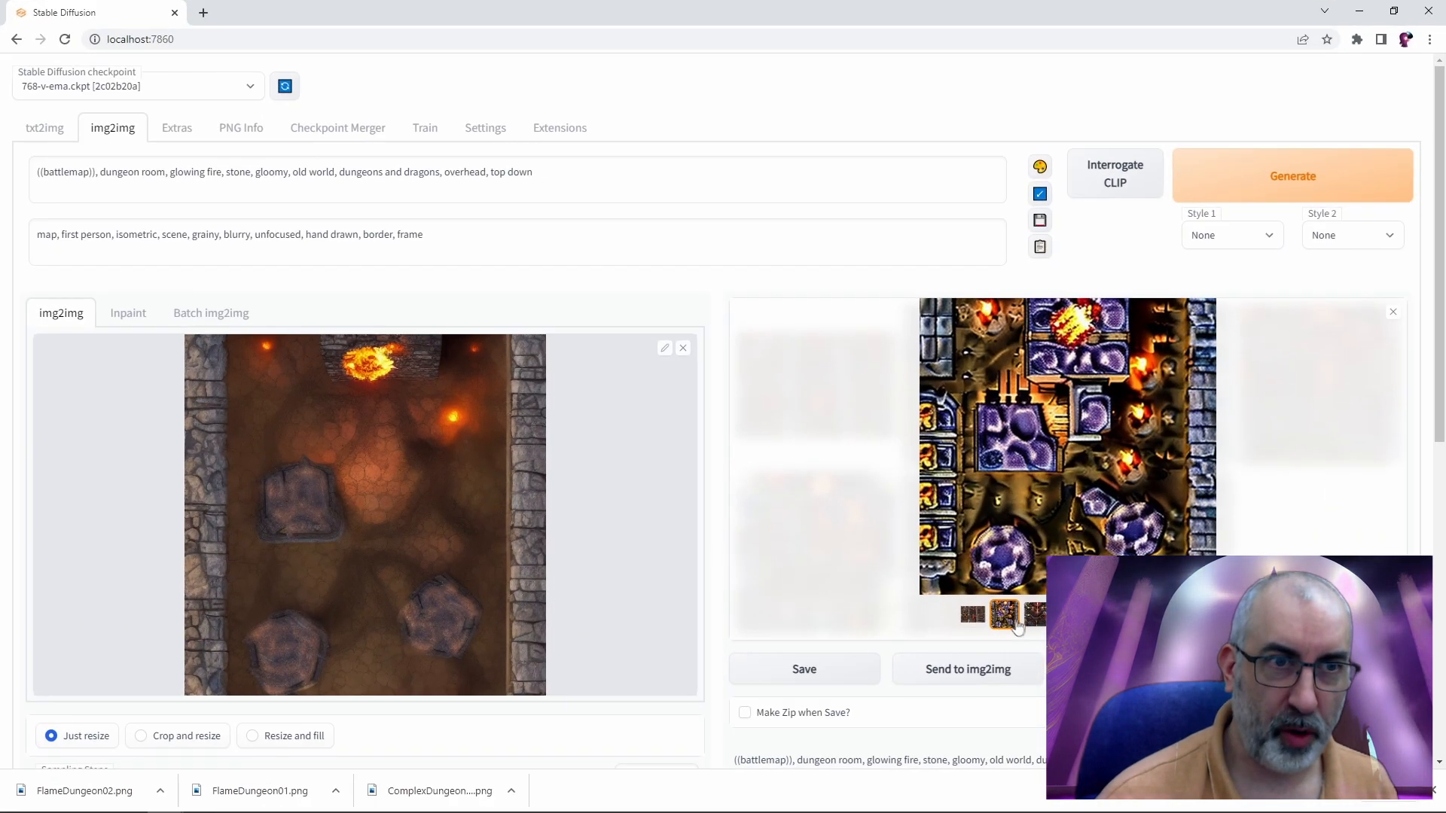
Browse the six fiery dungeon maps full size, then set img2img output to 768×768
left_click(1066, 445)
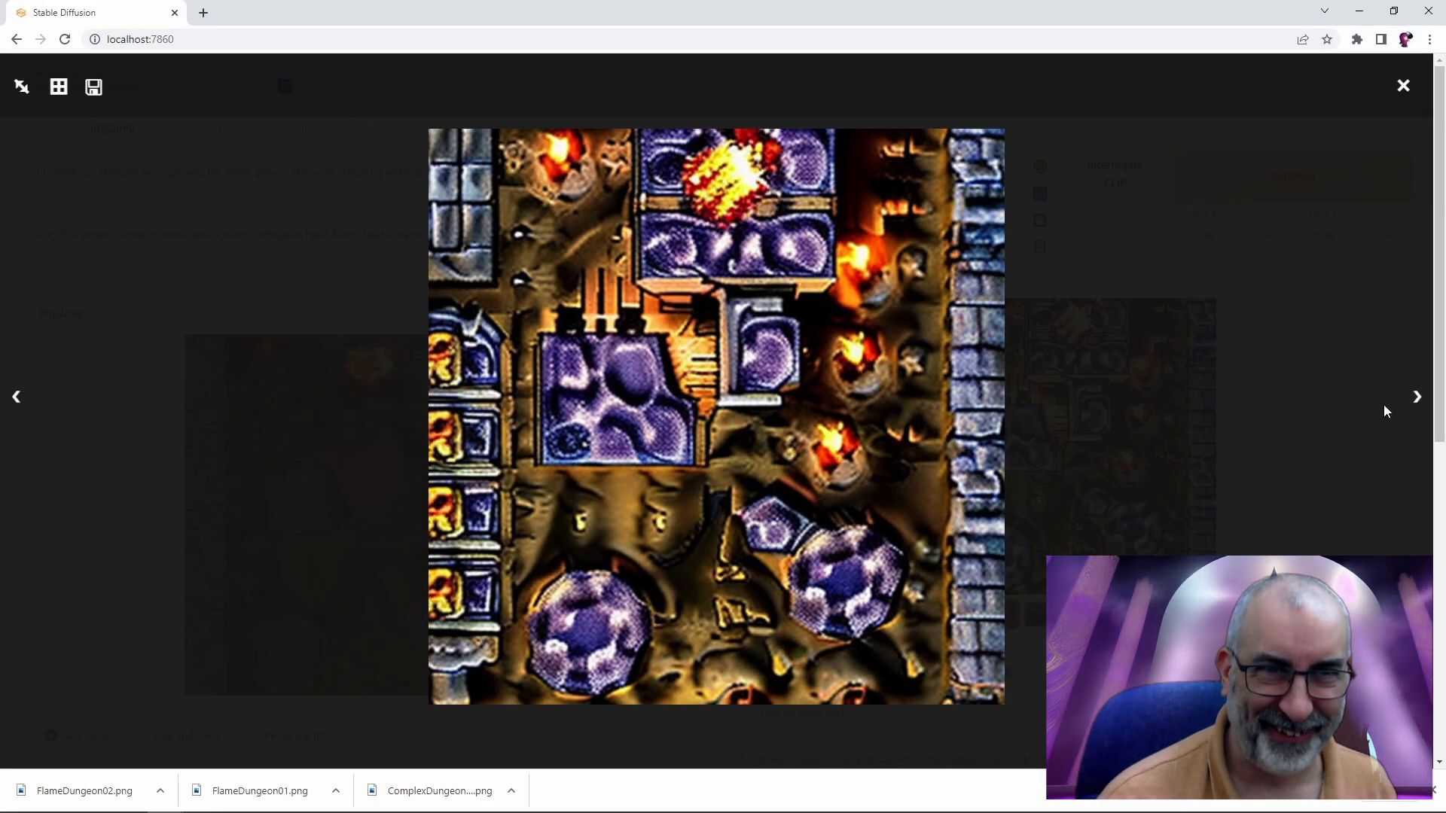
left_click(1417, 397)
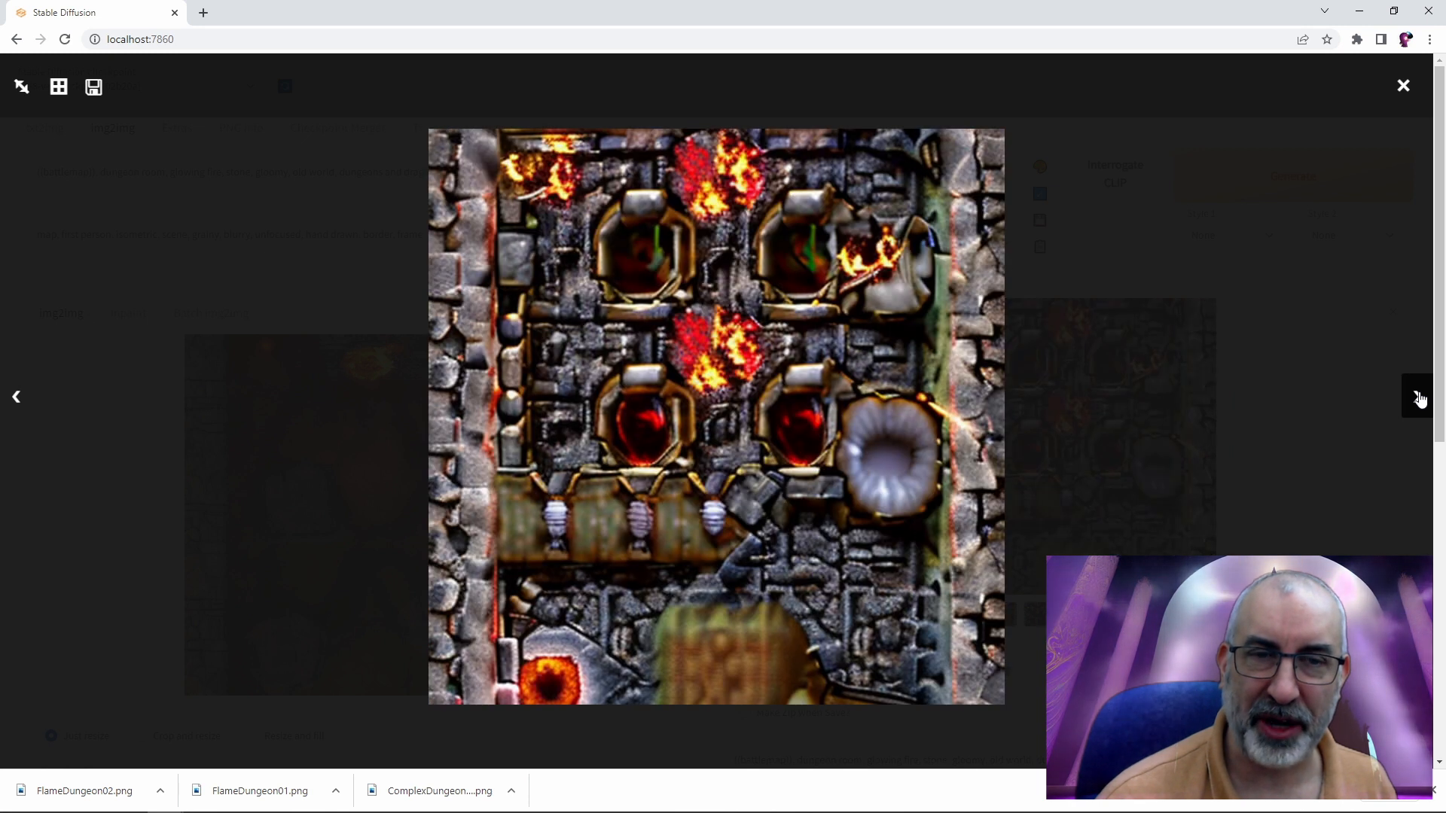
left_click(57, 86)
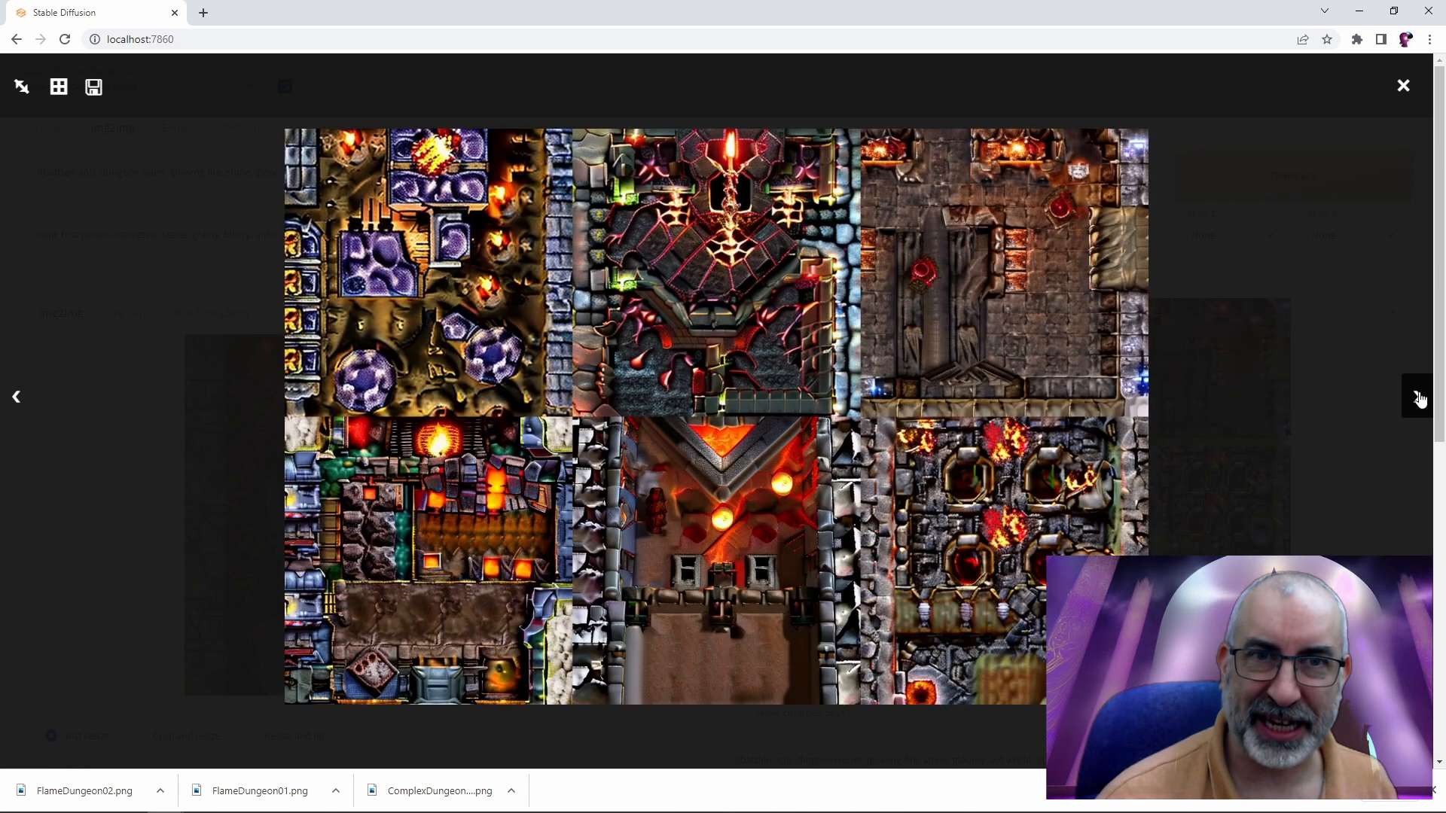
left_click(1420, 398)
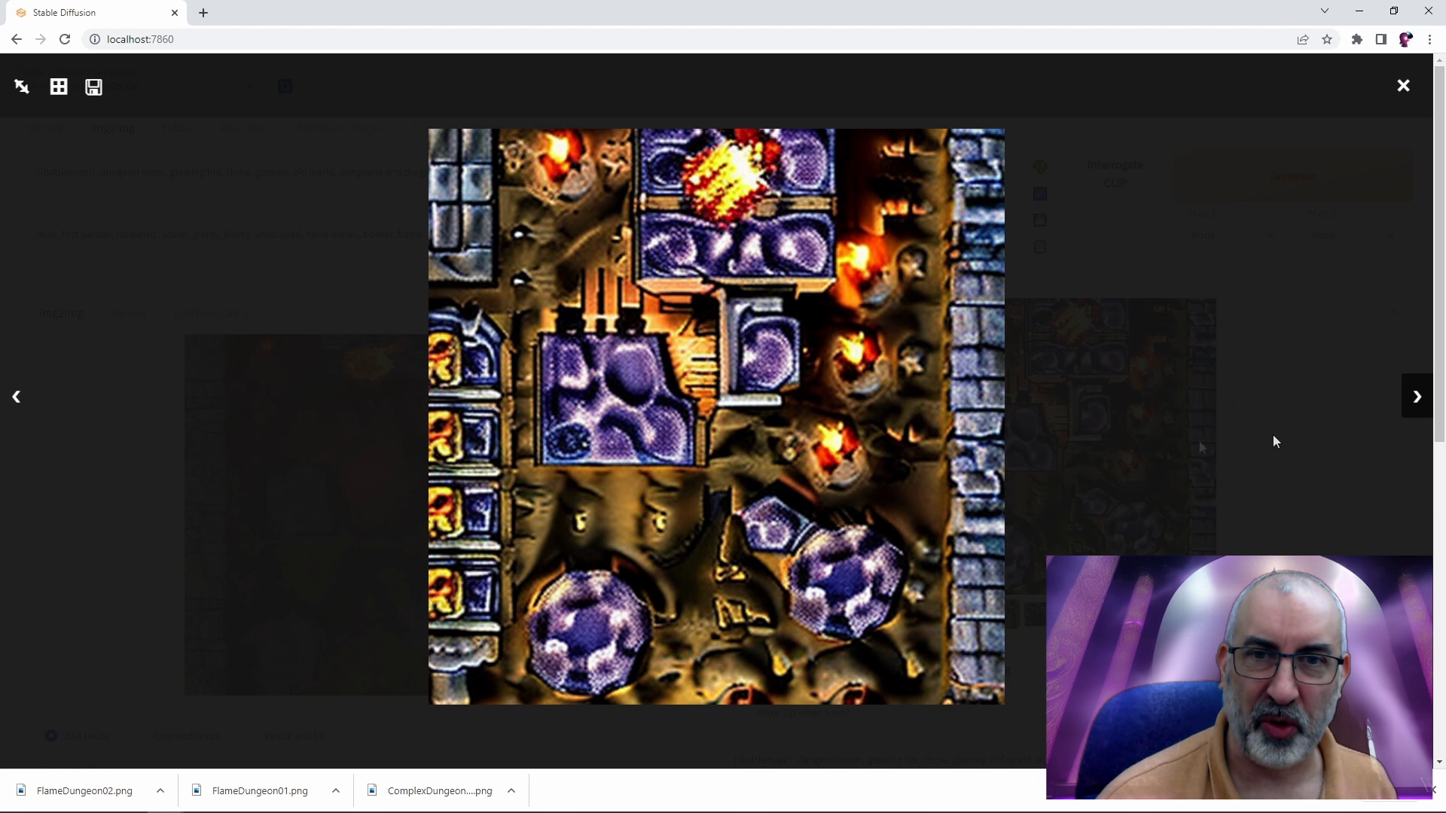
mouse_move(929, 436)
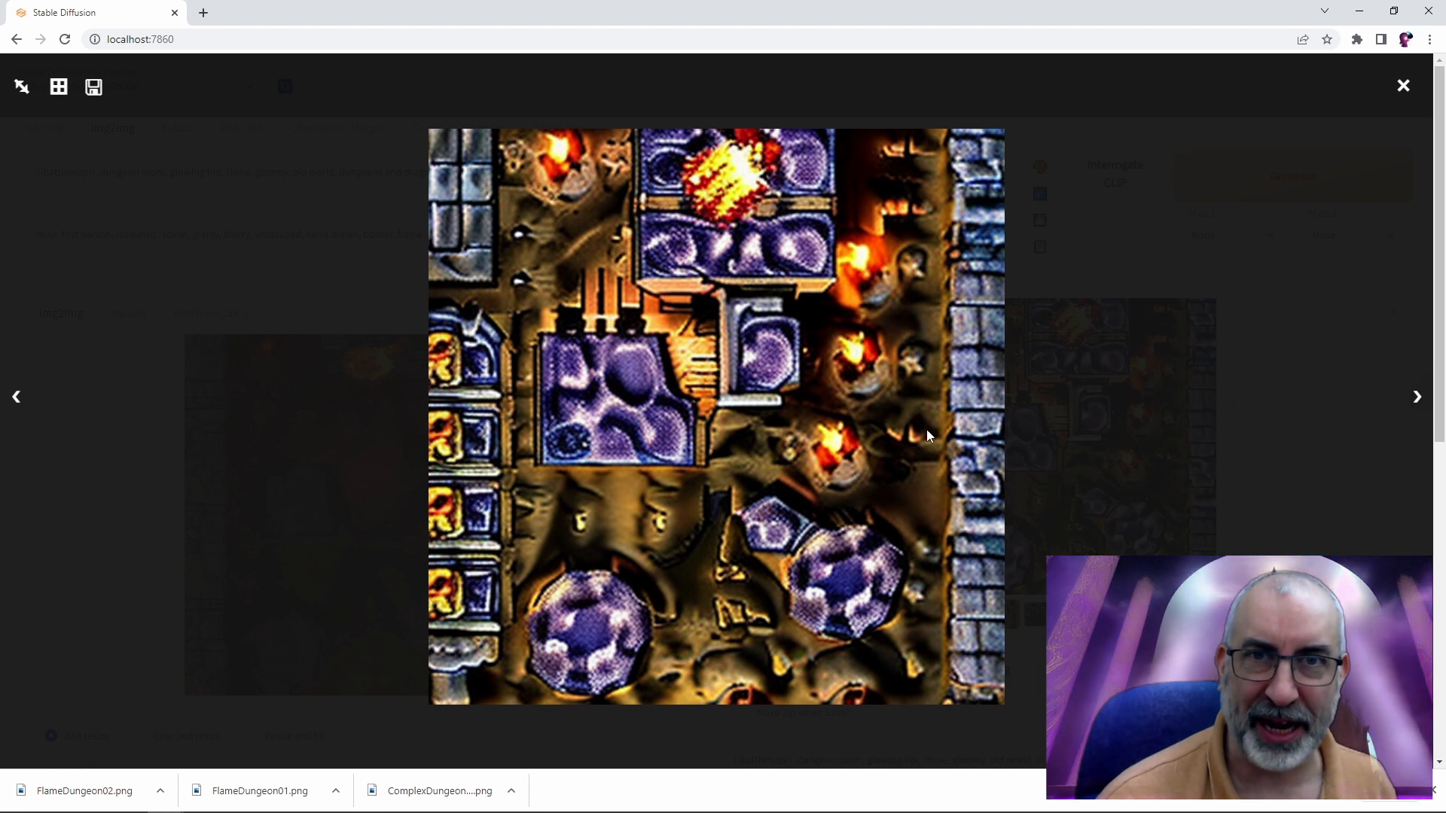
mouse_move(623, 354)
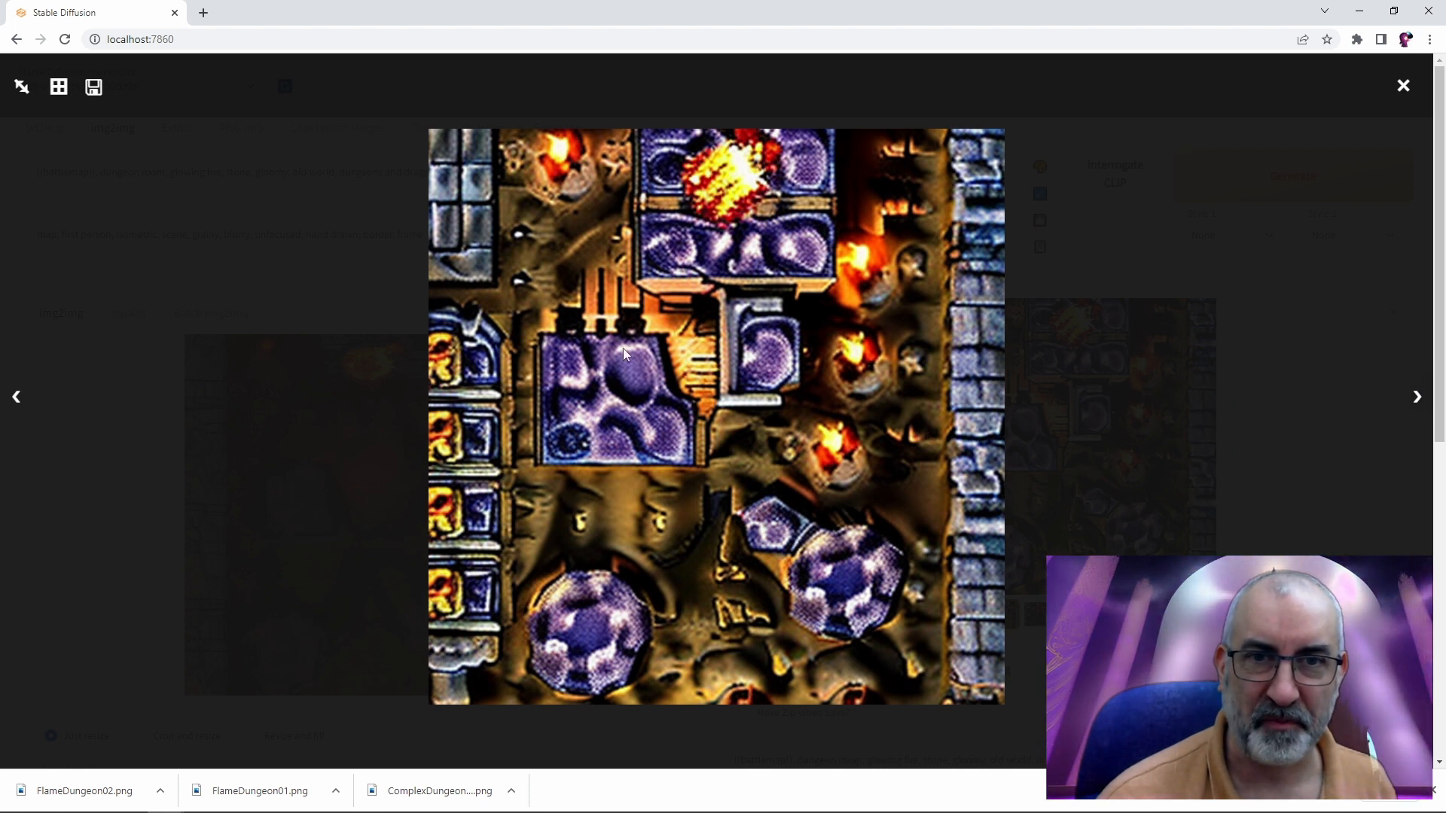
left_click(1402, 85)
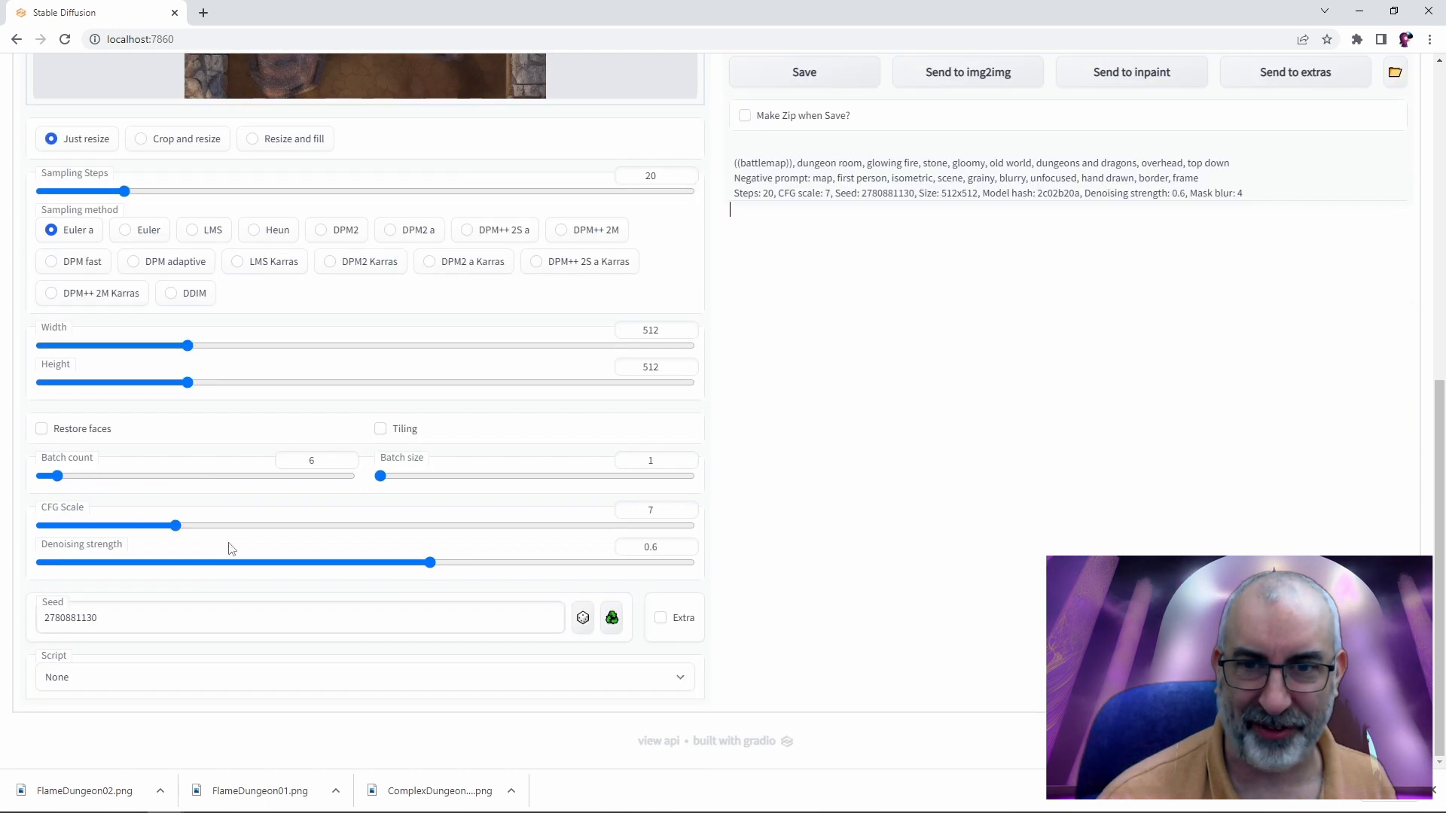
scroll("up", 3)
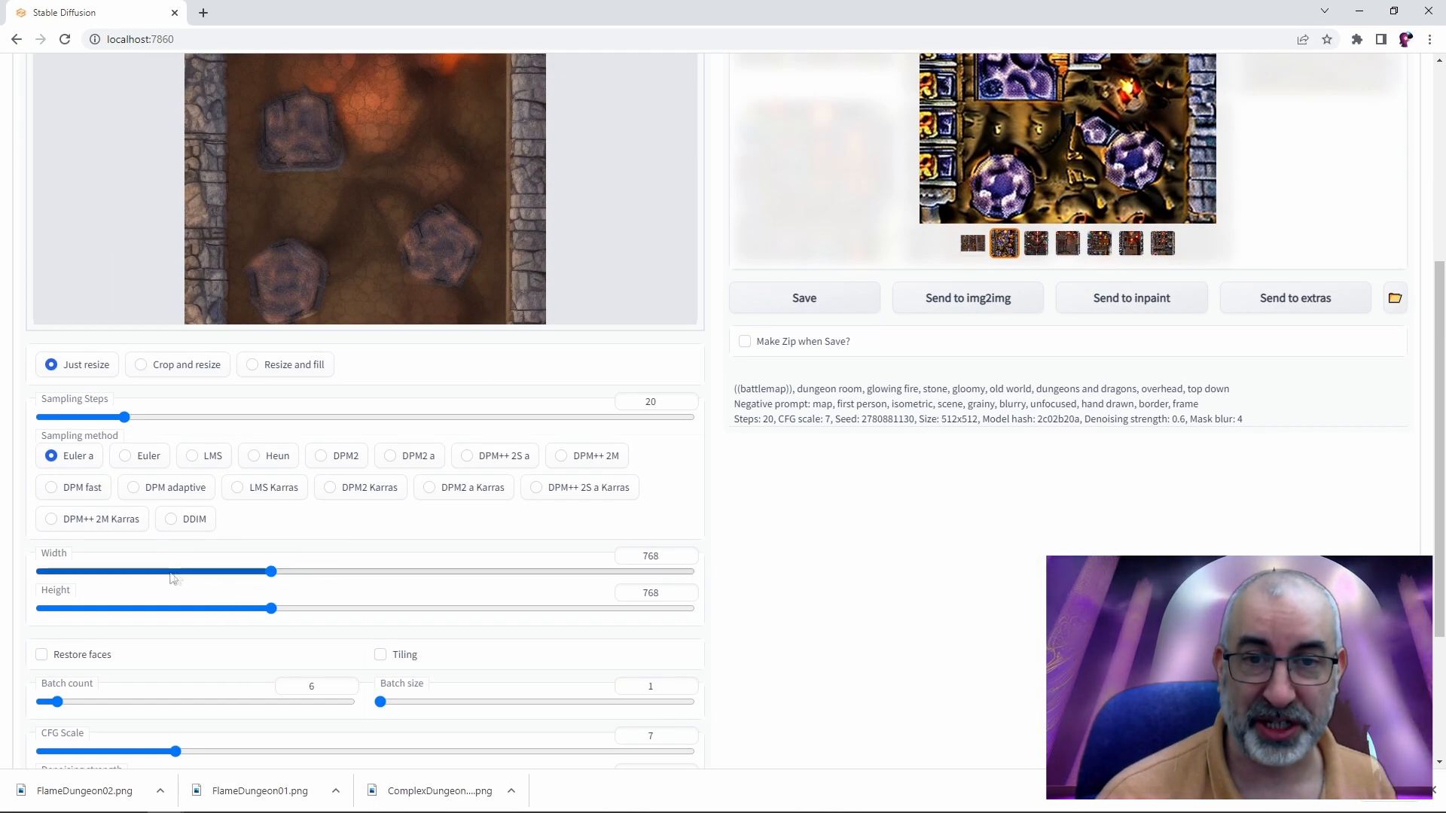
scroll("up", 3)
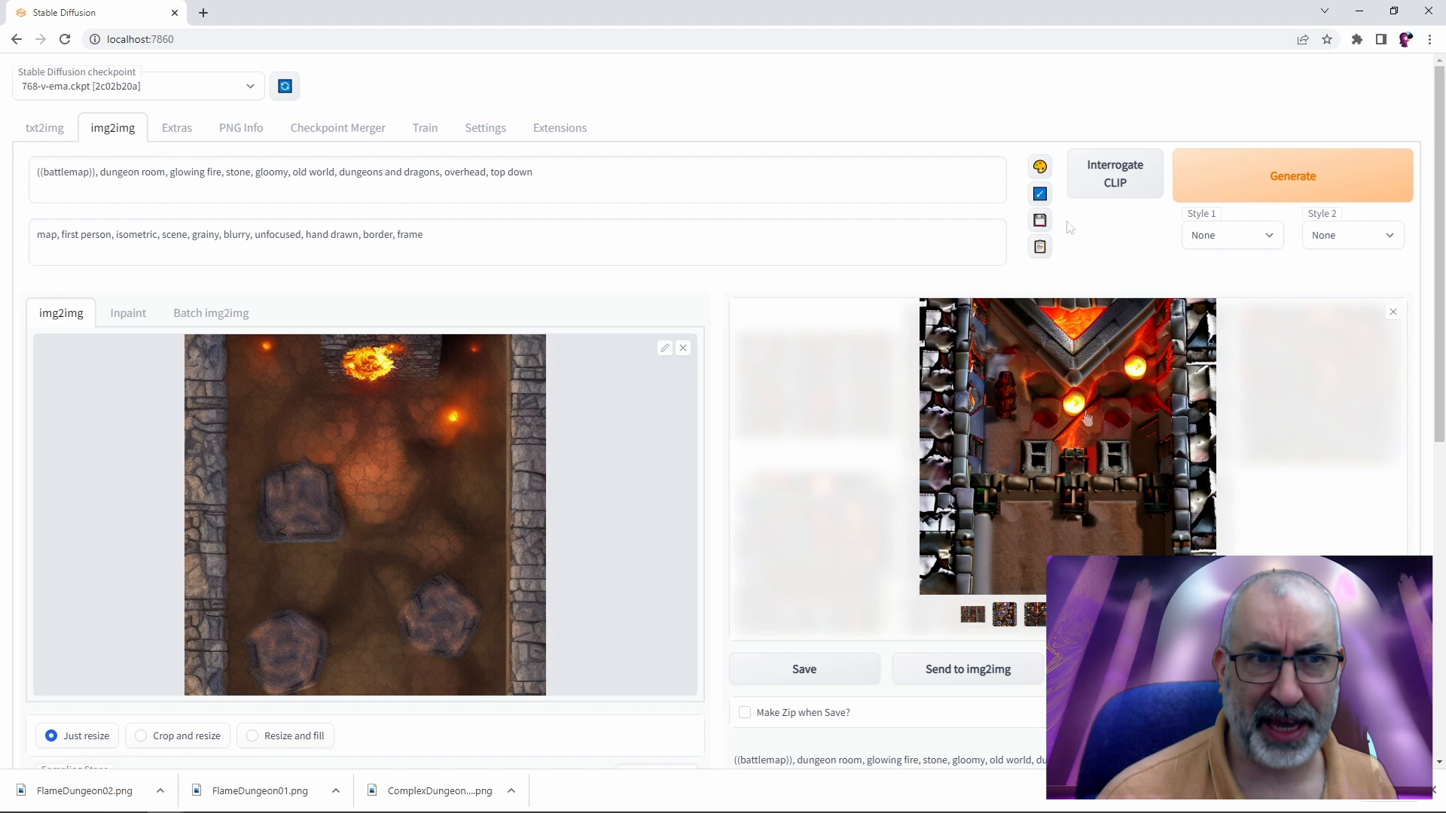
Scroll to inspect the new 768×768 map with a fire pit and boulders
scroll("down", 3)
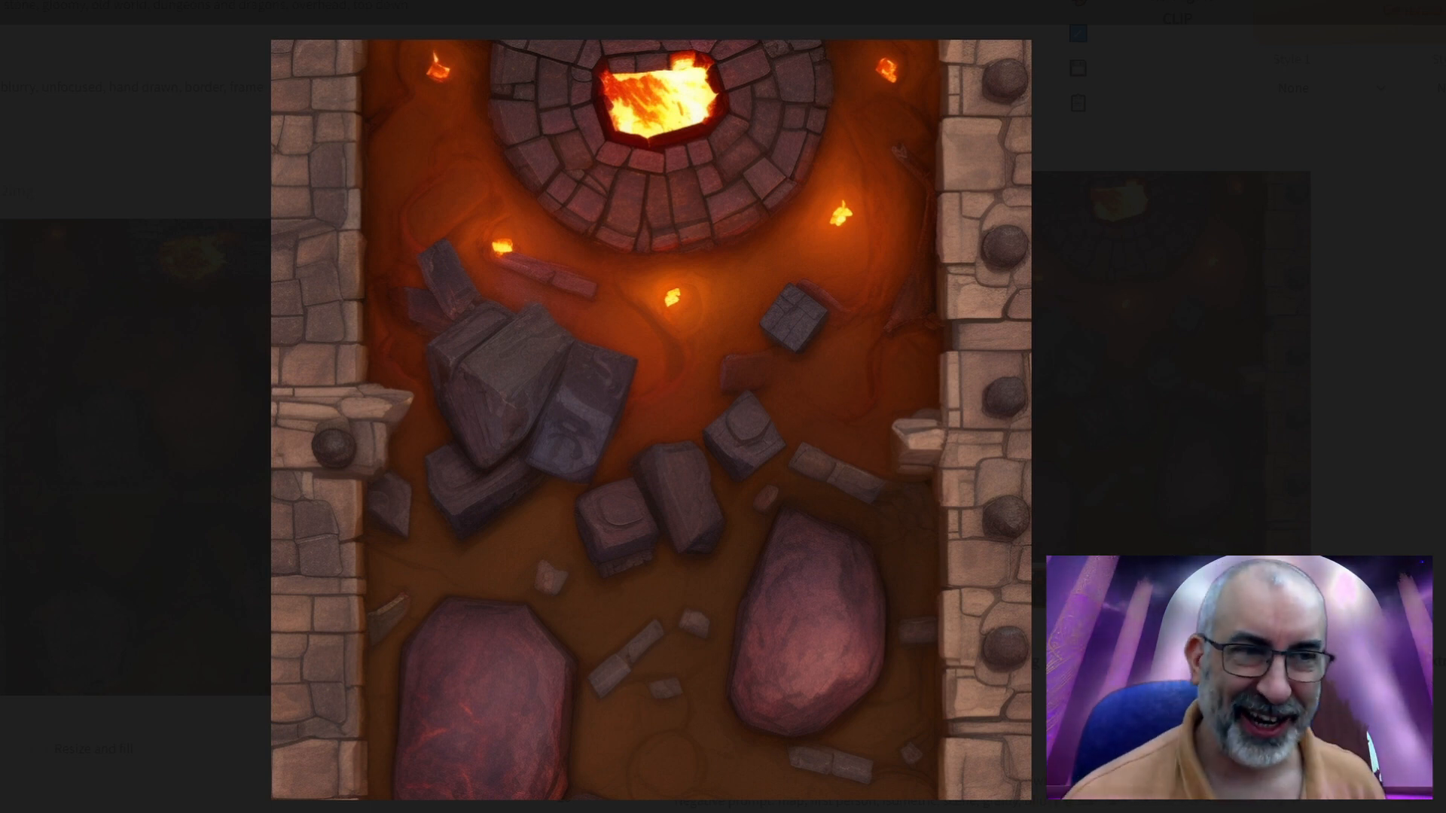
mouse_move(1364, 366)
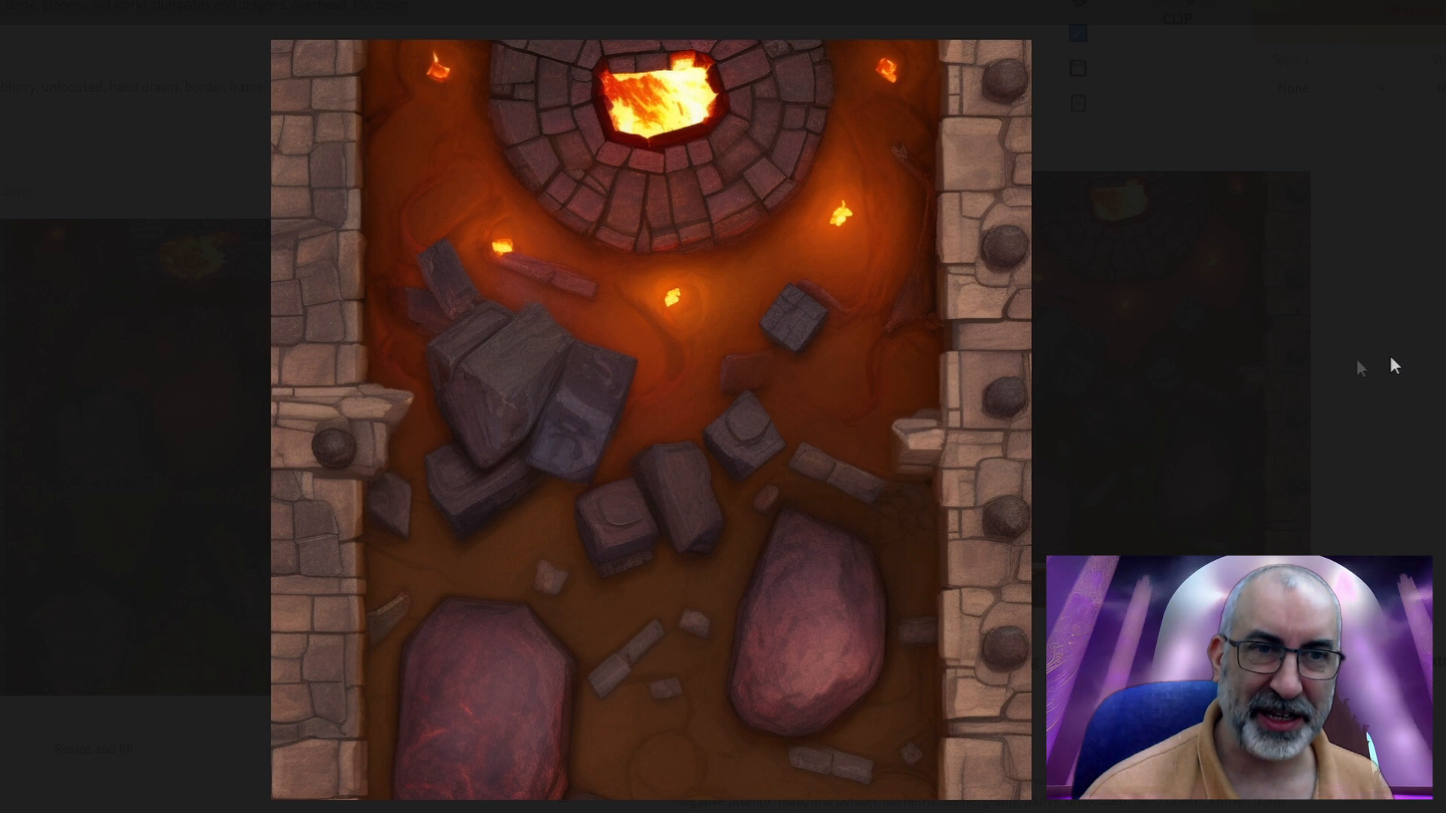
mouse_move(1318, 429)
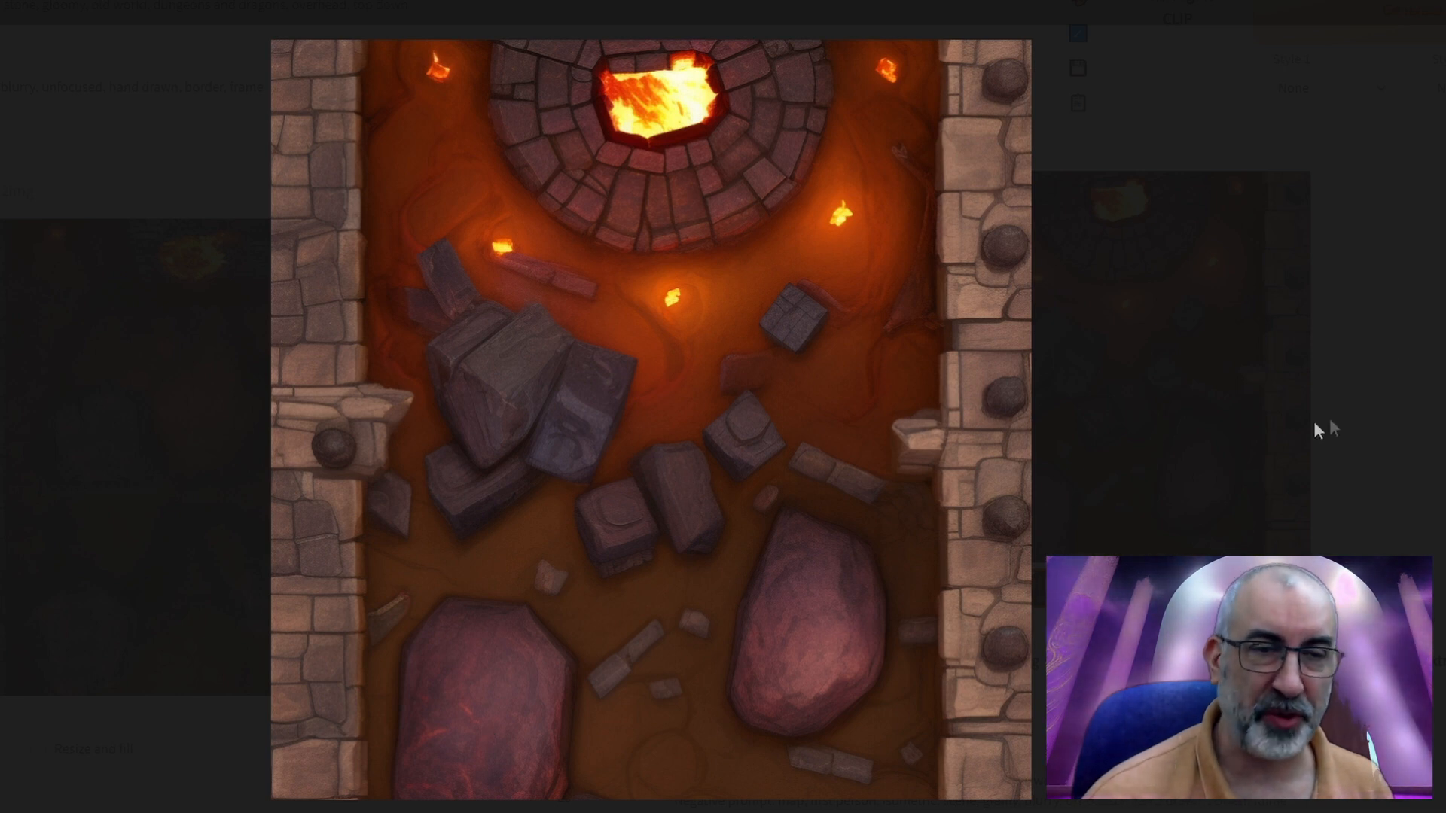
mouse_move(710, 686)
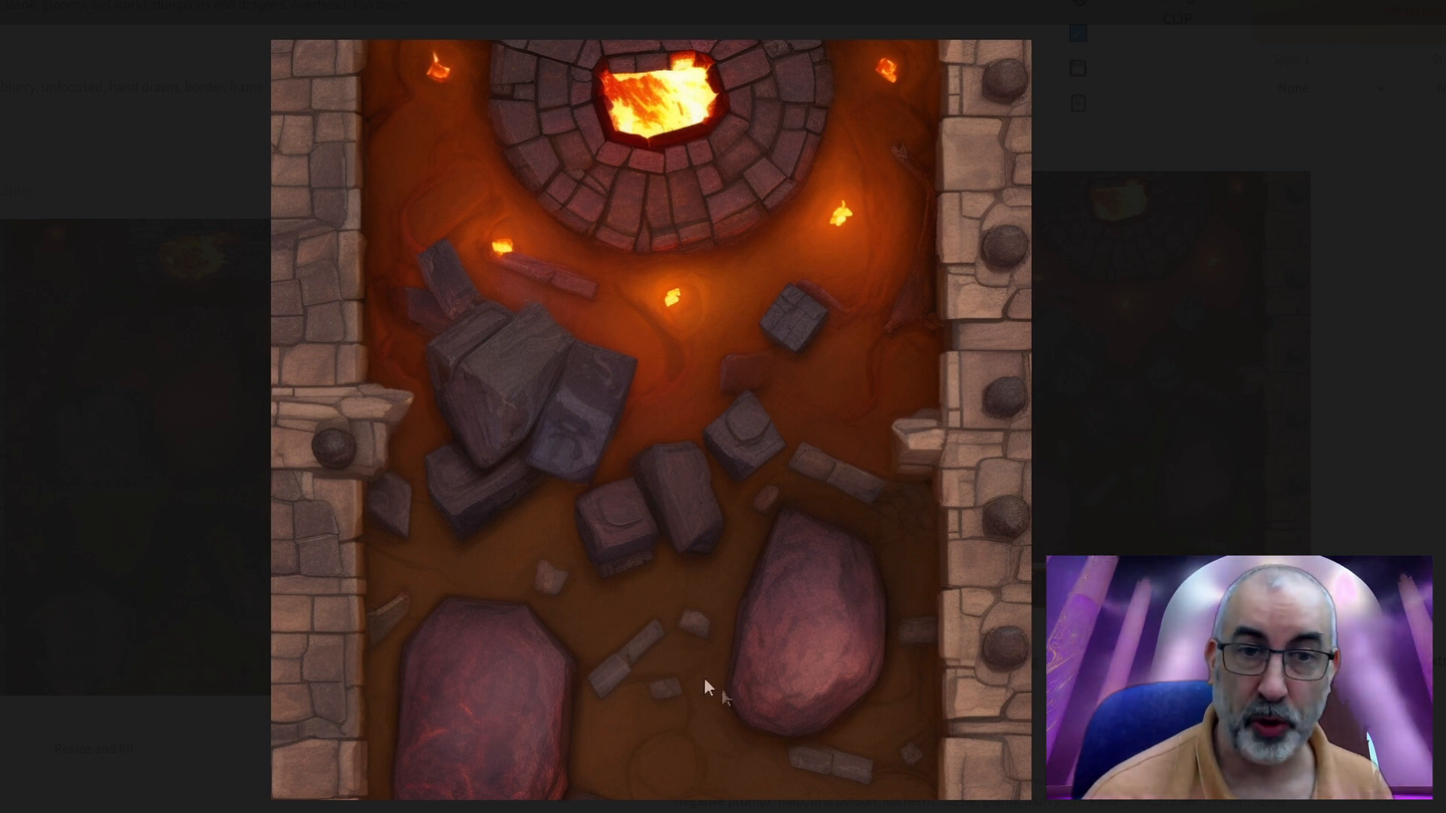
mouse_move(639, 464)
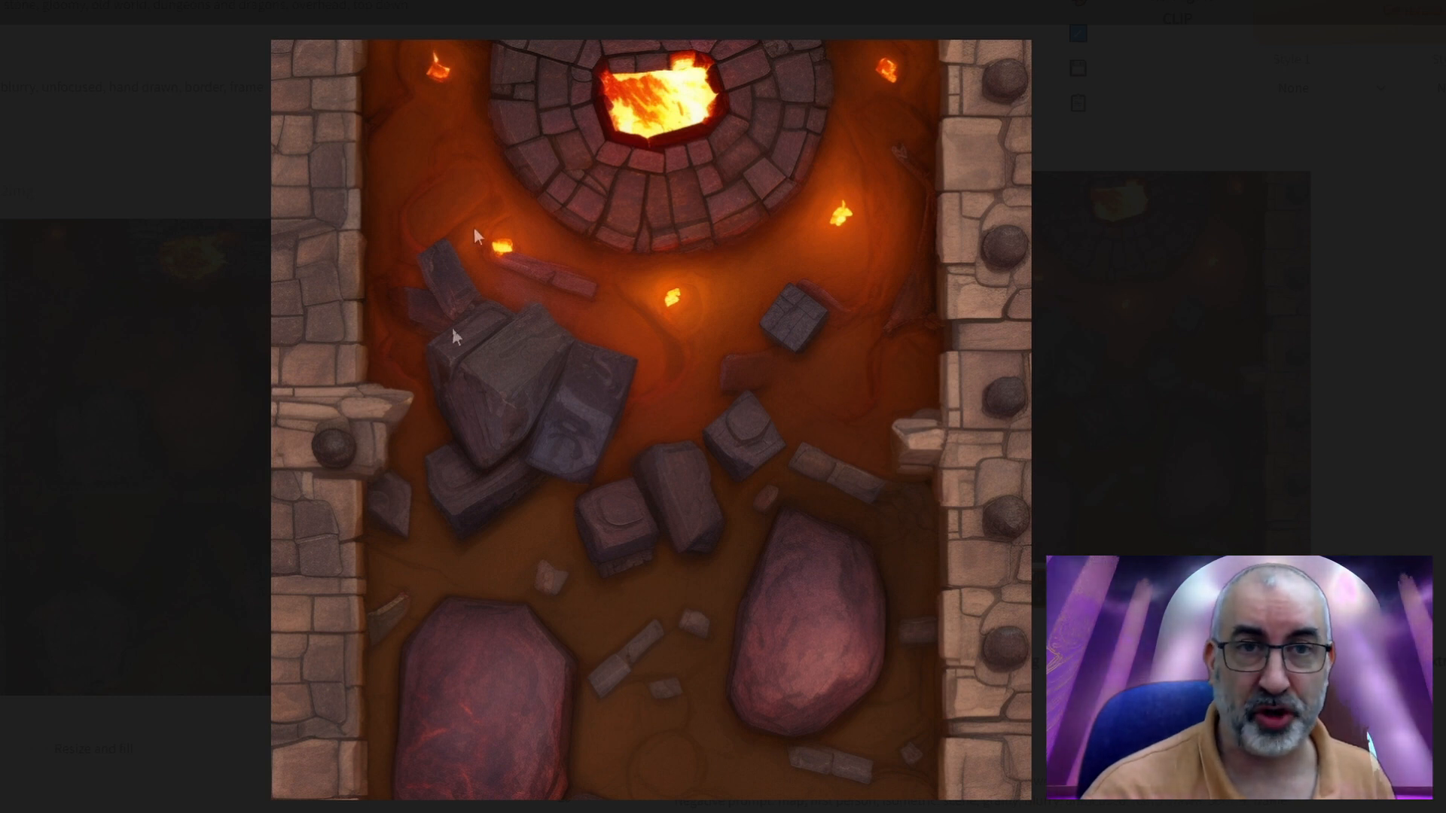
mouse_move(857, 320)
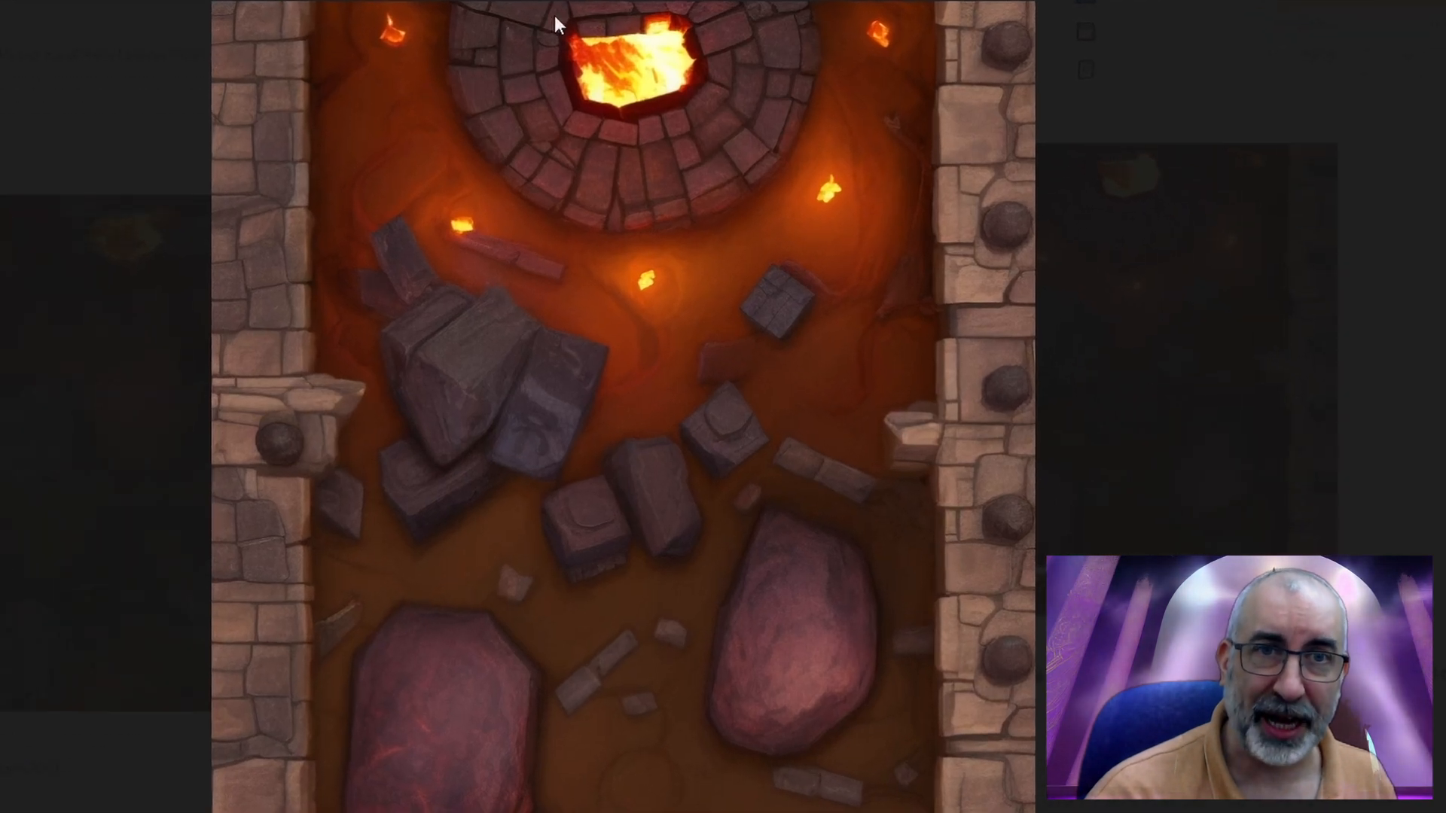
mouse_move(681, 78)
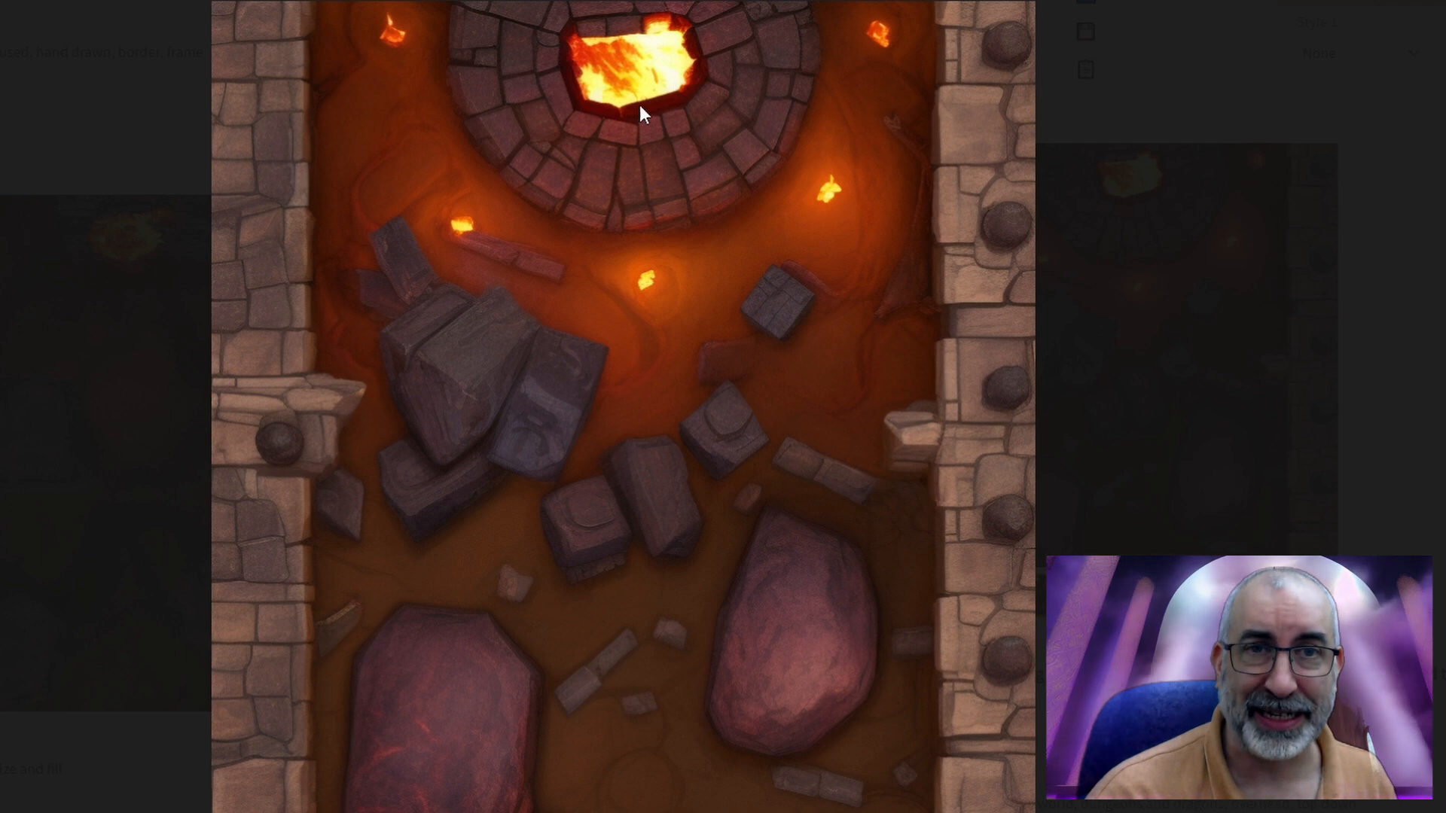
mouse_move(783, 176)
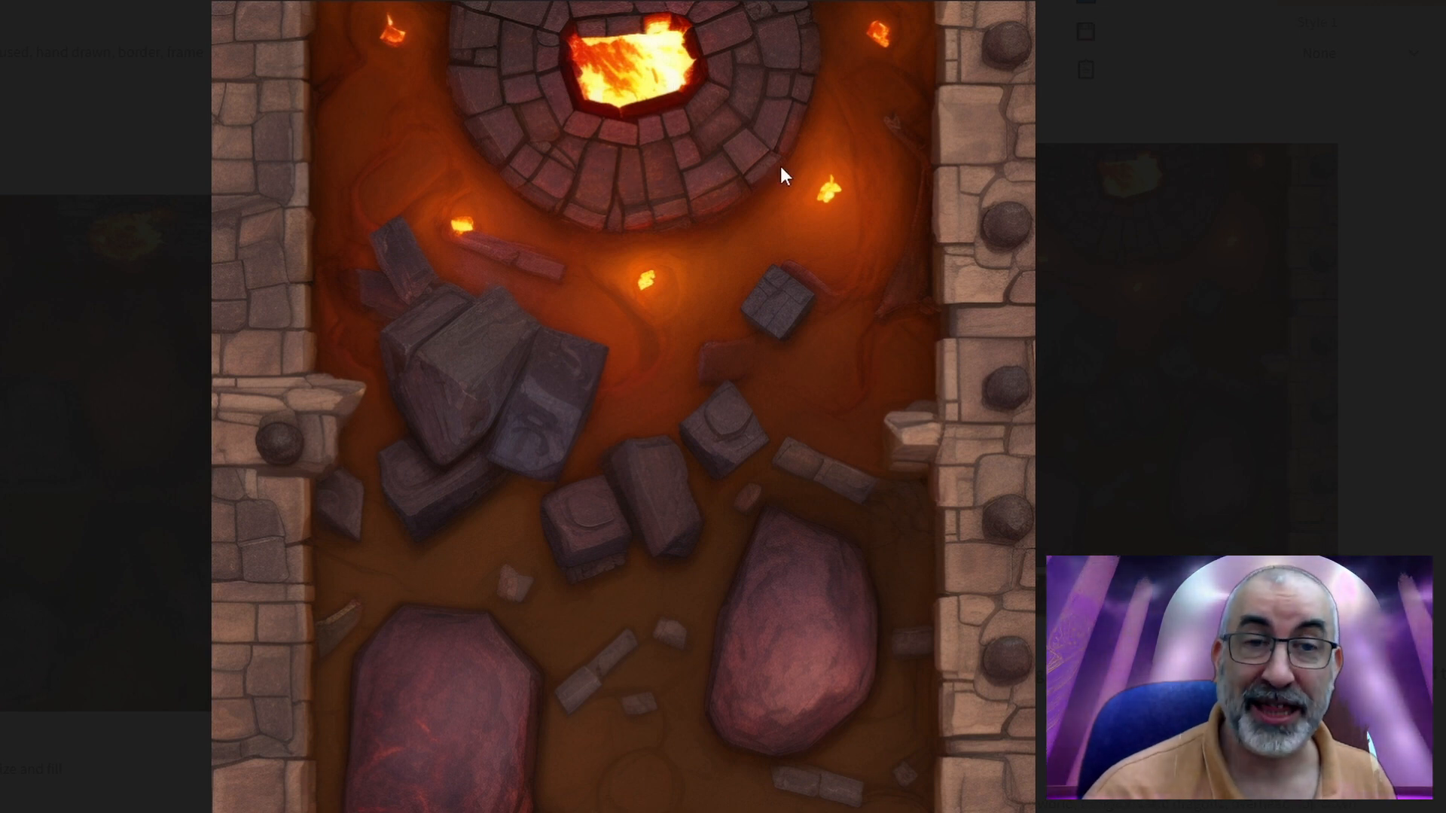
mouse_move(668, 296)
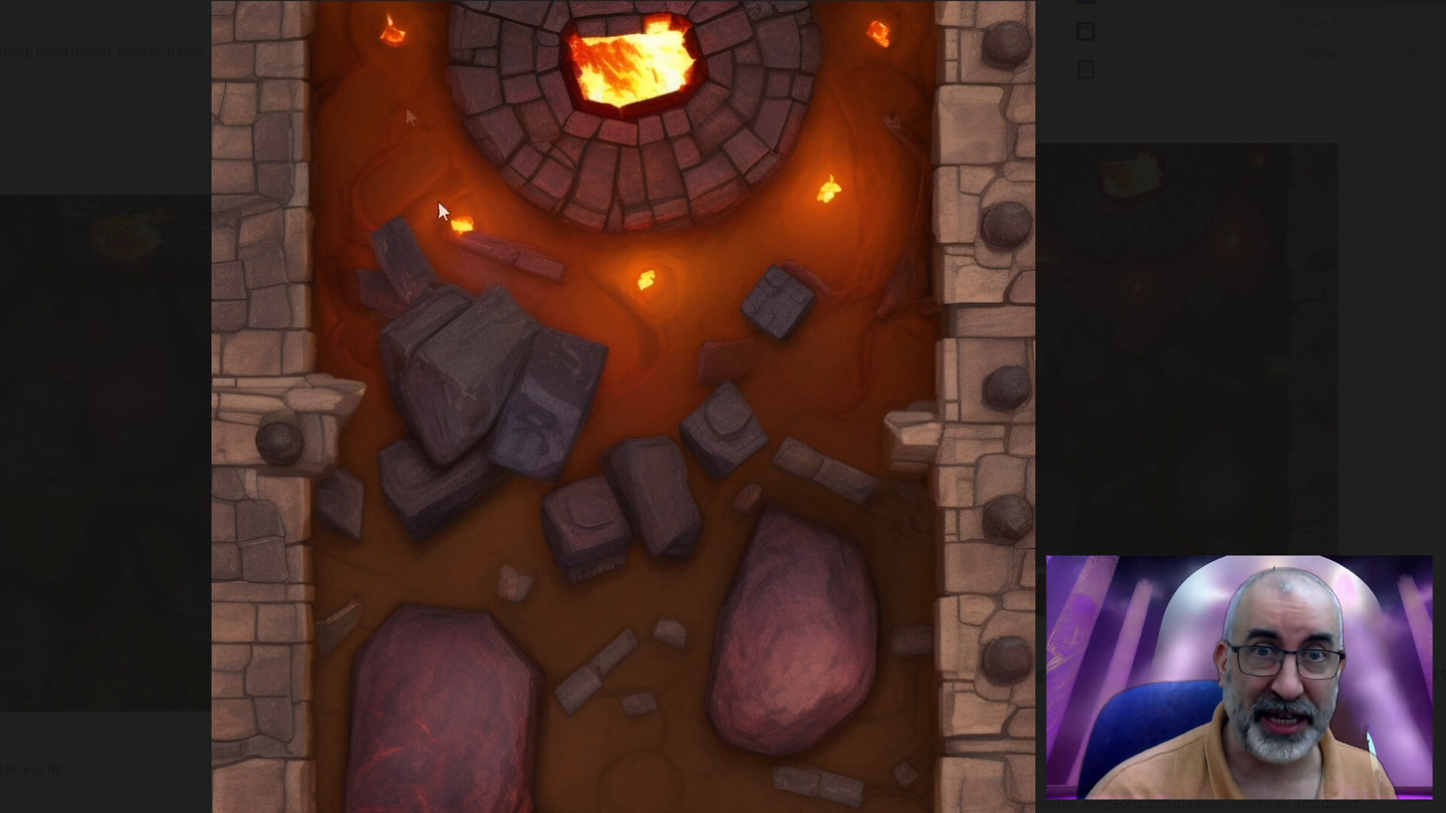
mouse_move(903, 575)
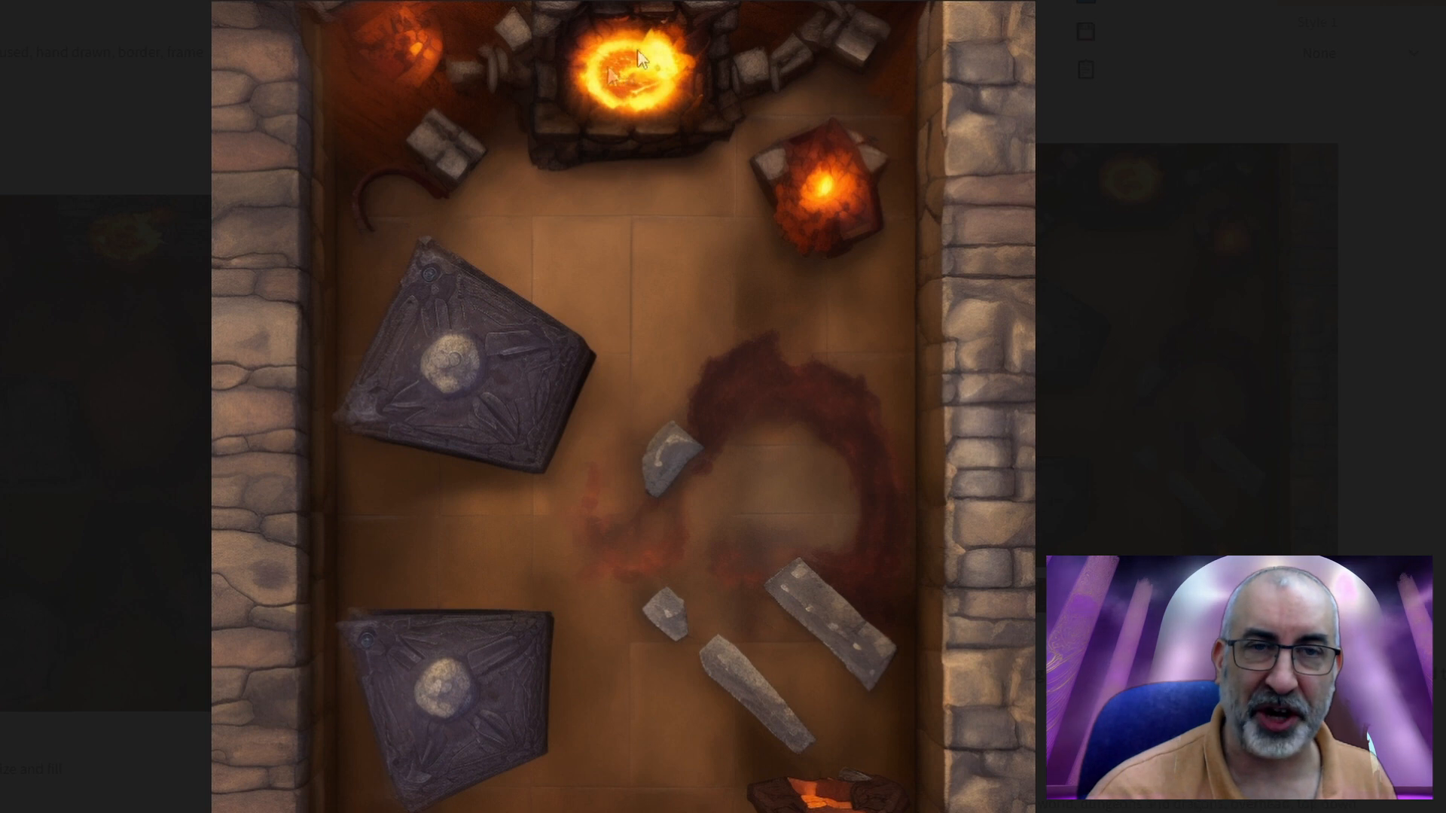
mouse_move(510, 103)
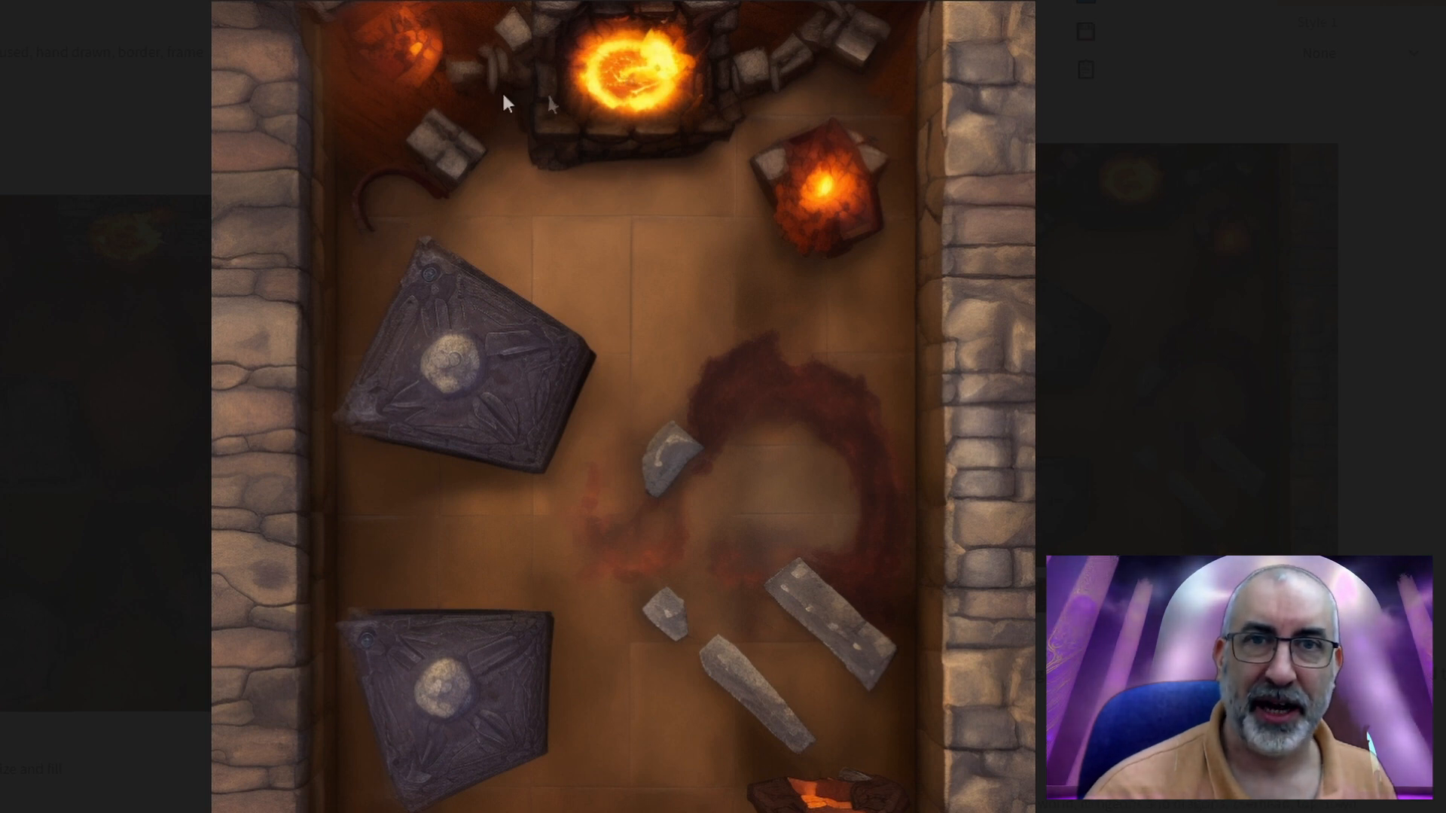
mouse_move(459, 75)
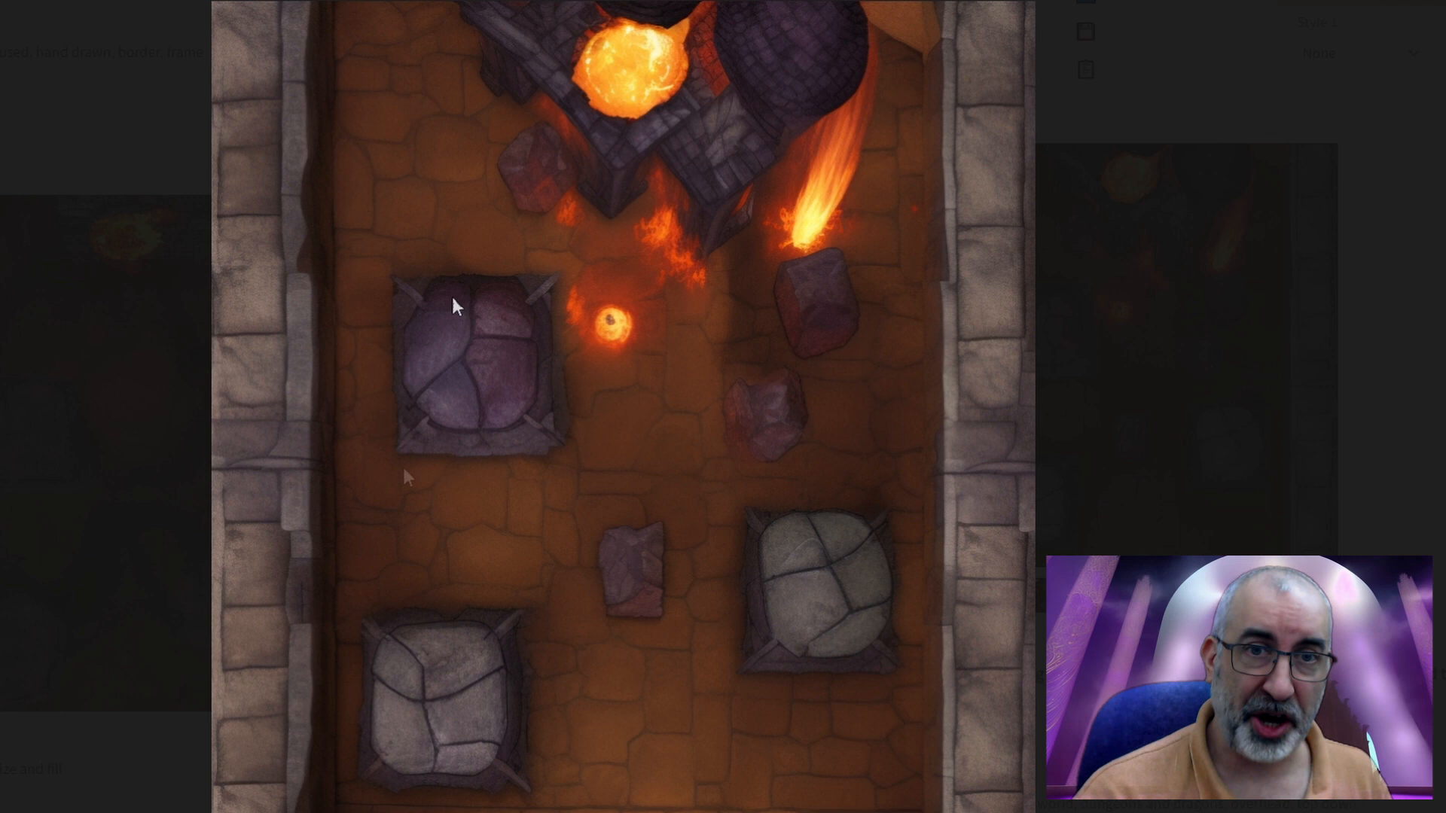
mouse_move(424, 784)
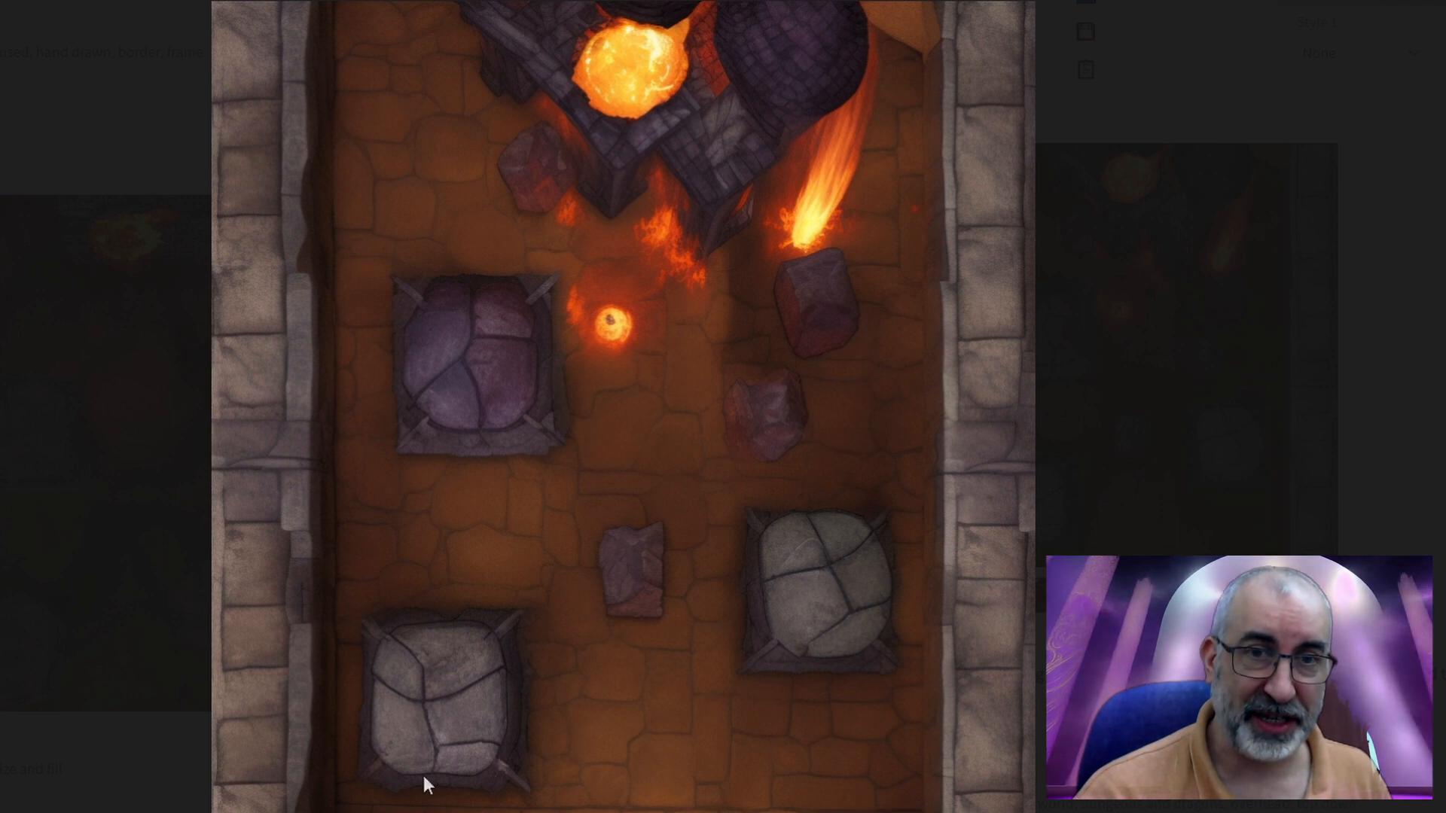
mouse_move(821, 592)
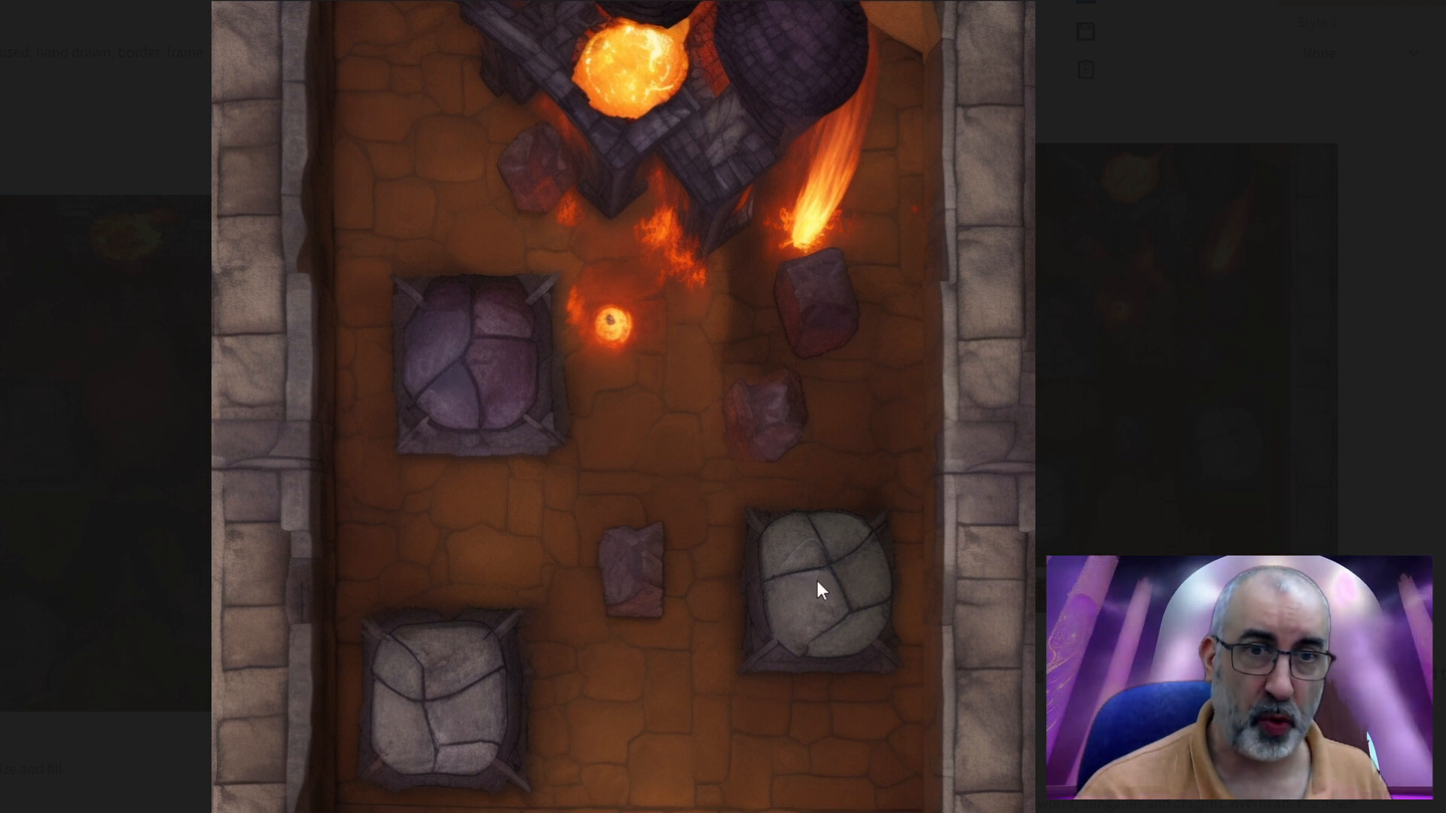
mouse_move(512, 65)
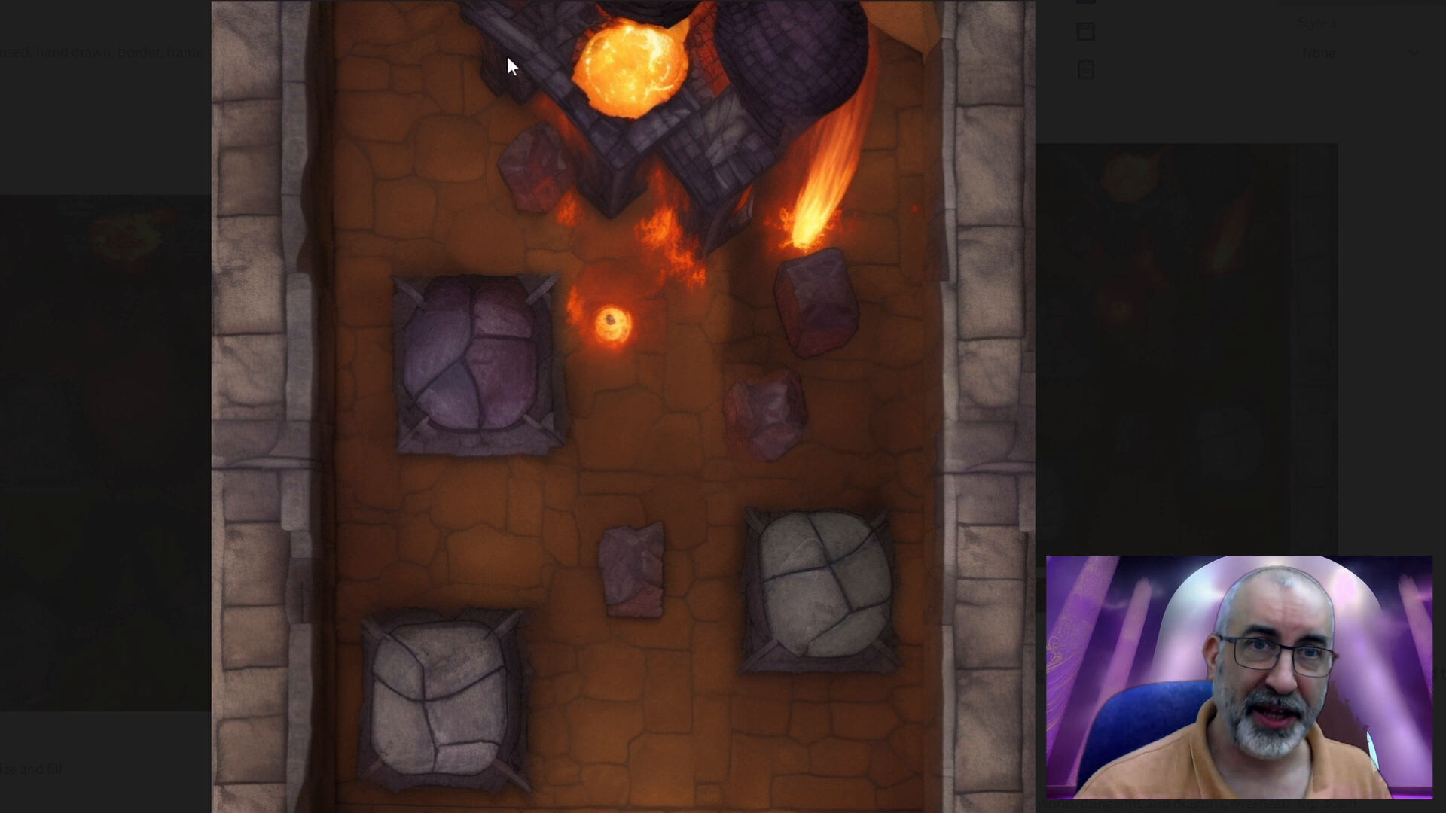
mouse_move(632, 57)
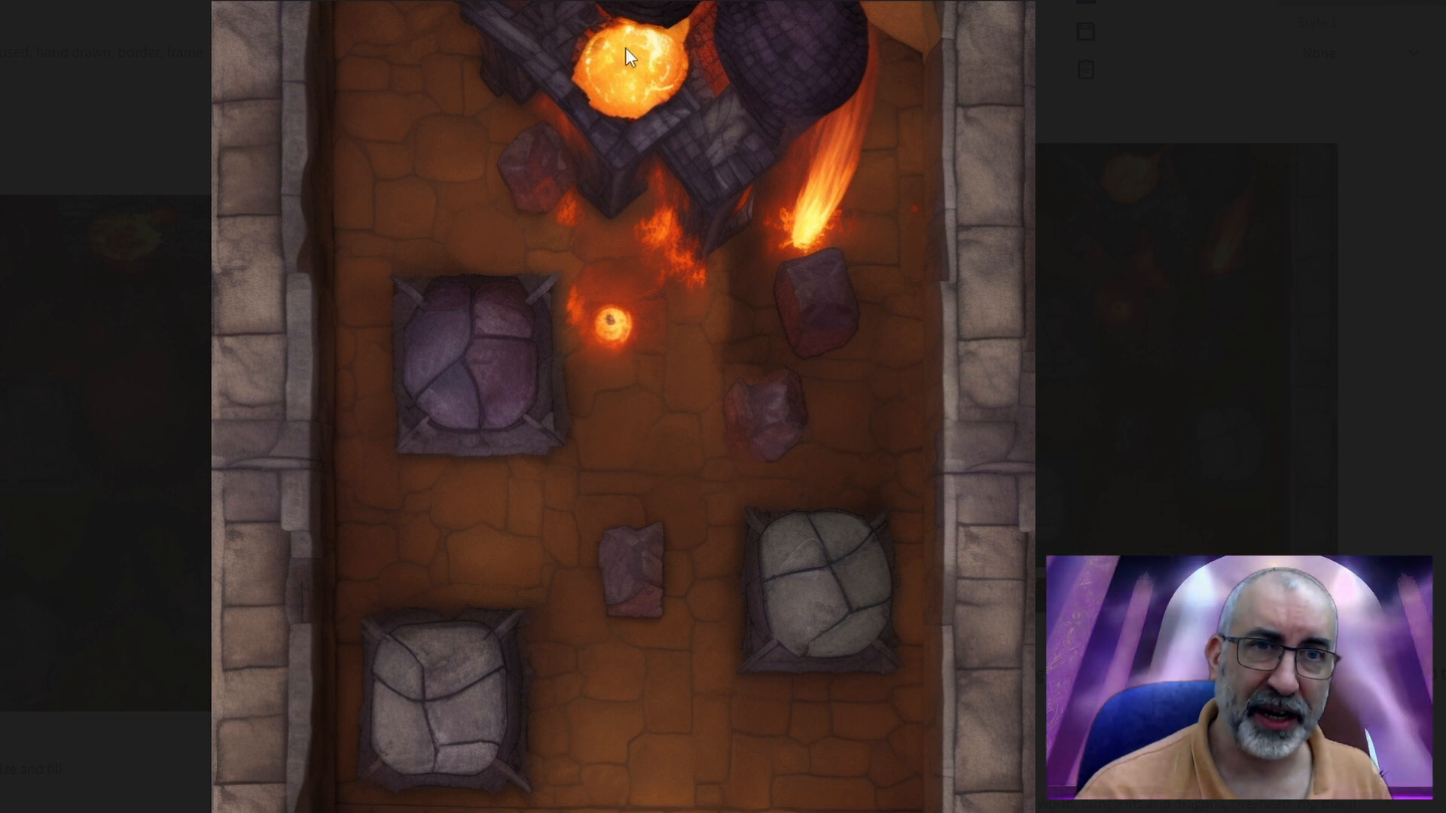
mouse_move(669, 194)
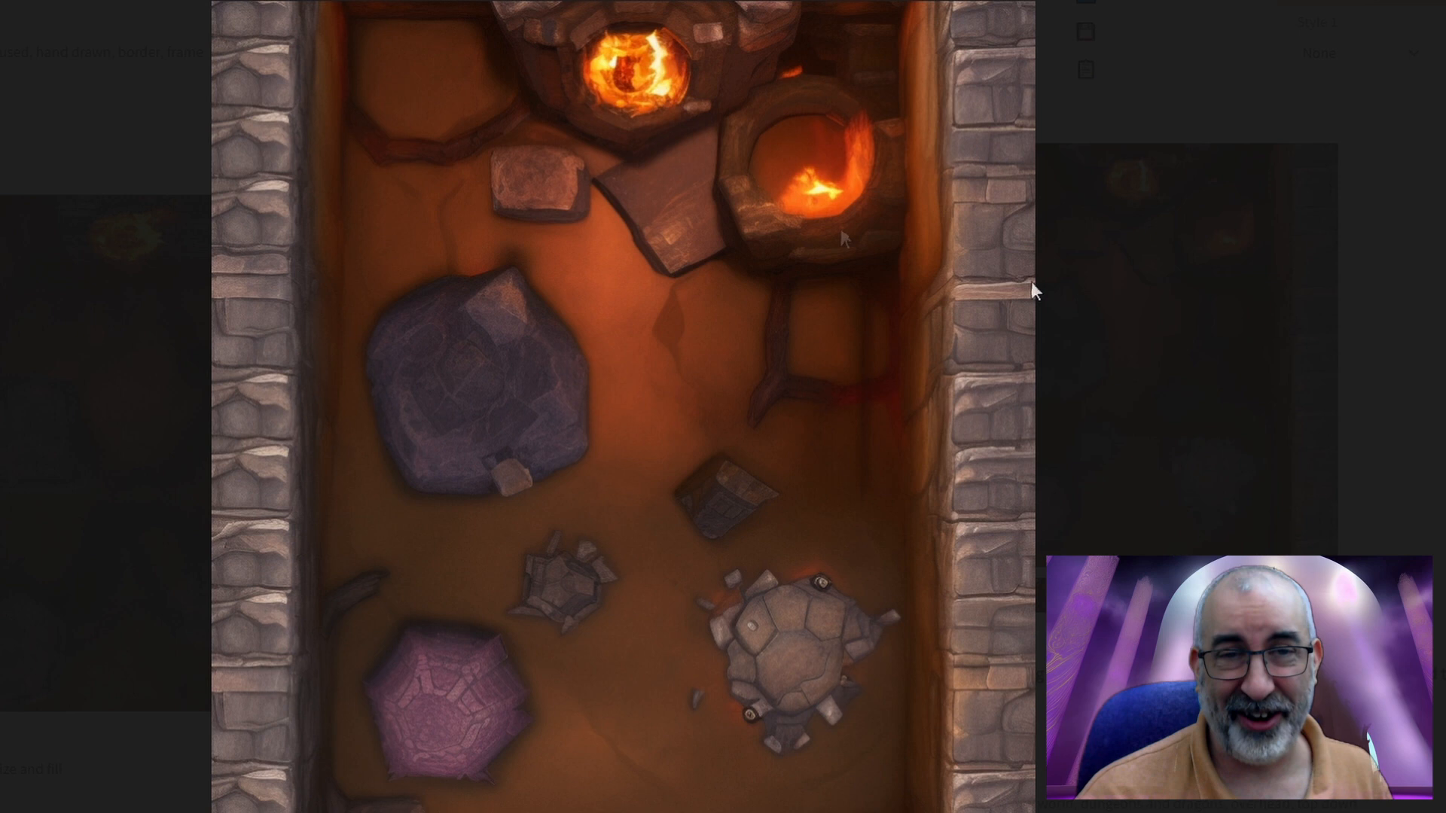
mouse_move(719, 295)
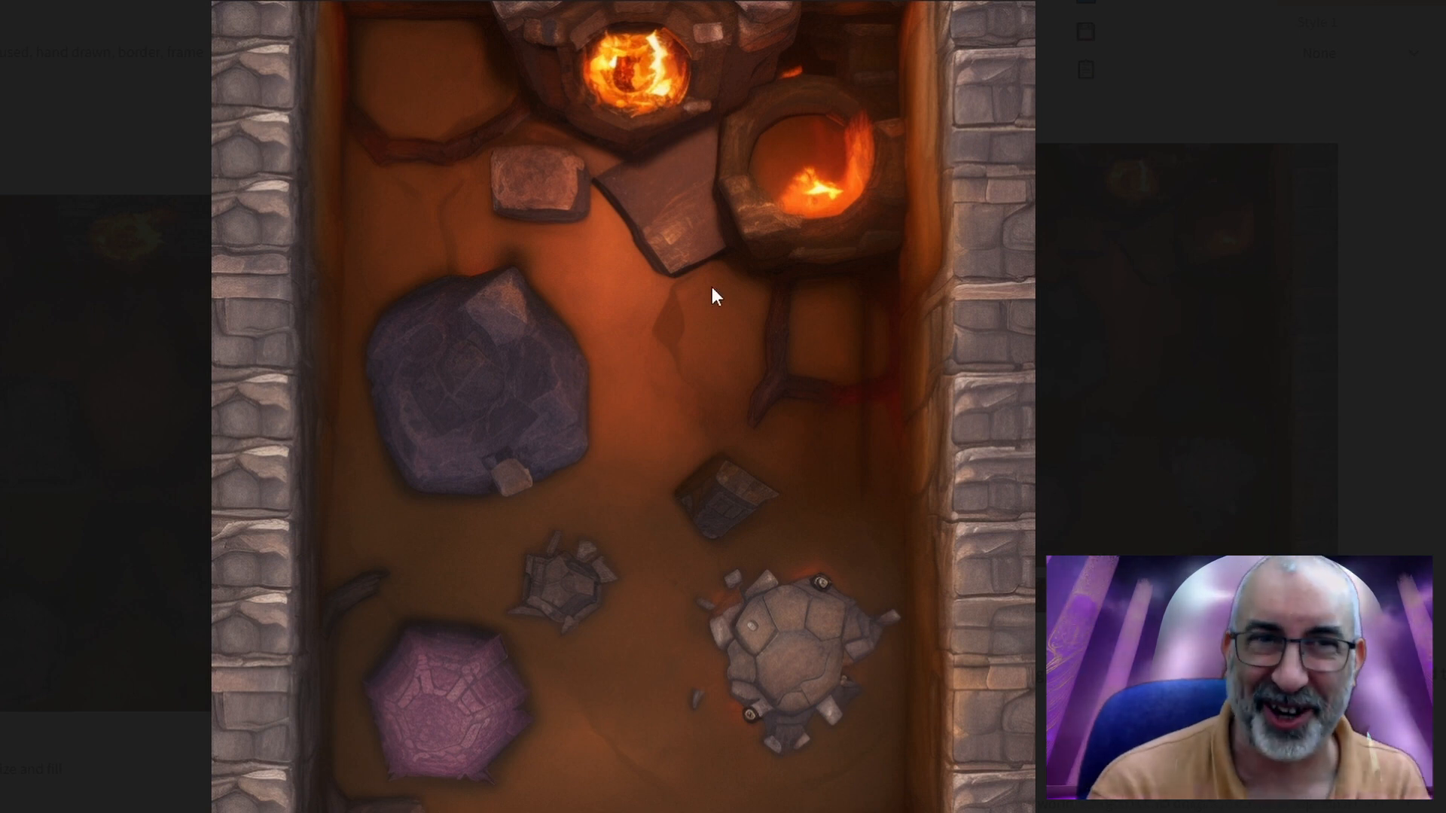
mouse_move(723, 610)
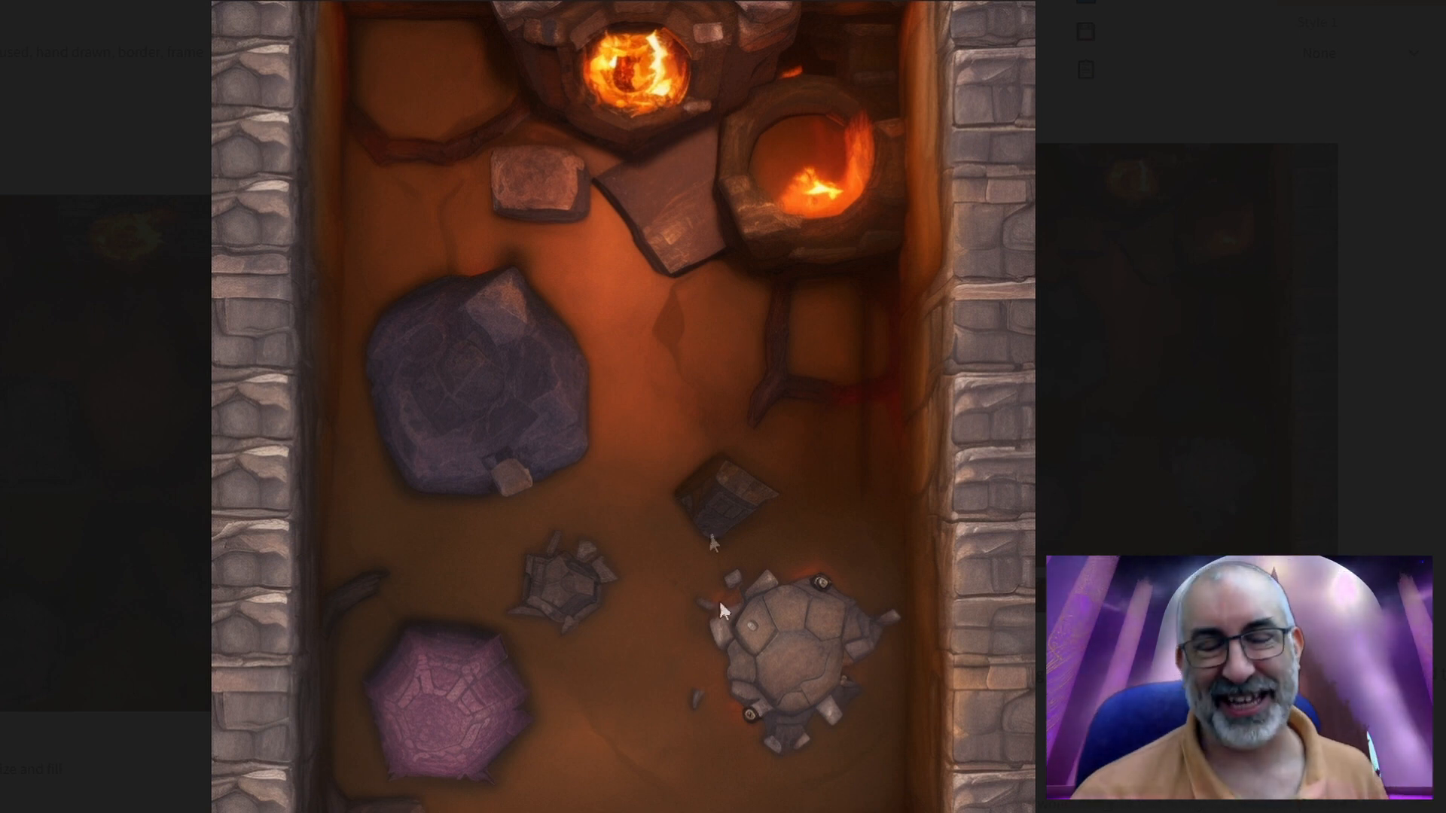
mouse_move(728, 631)
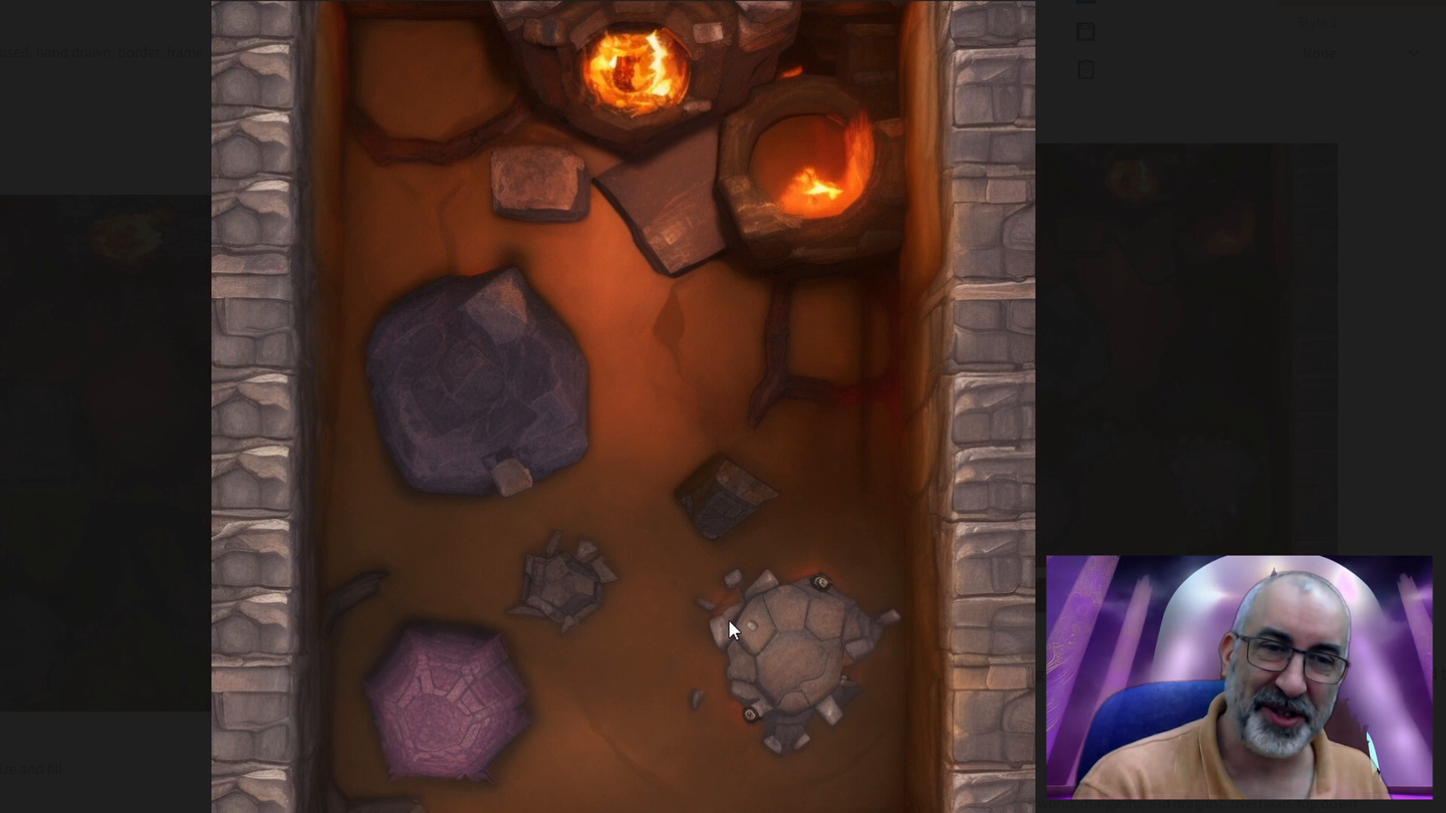
mouse_move(693, 155)
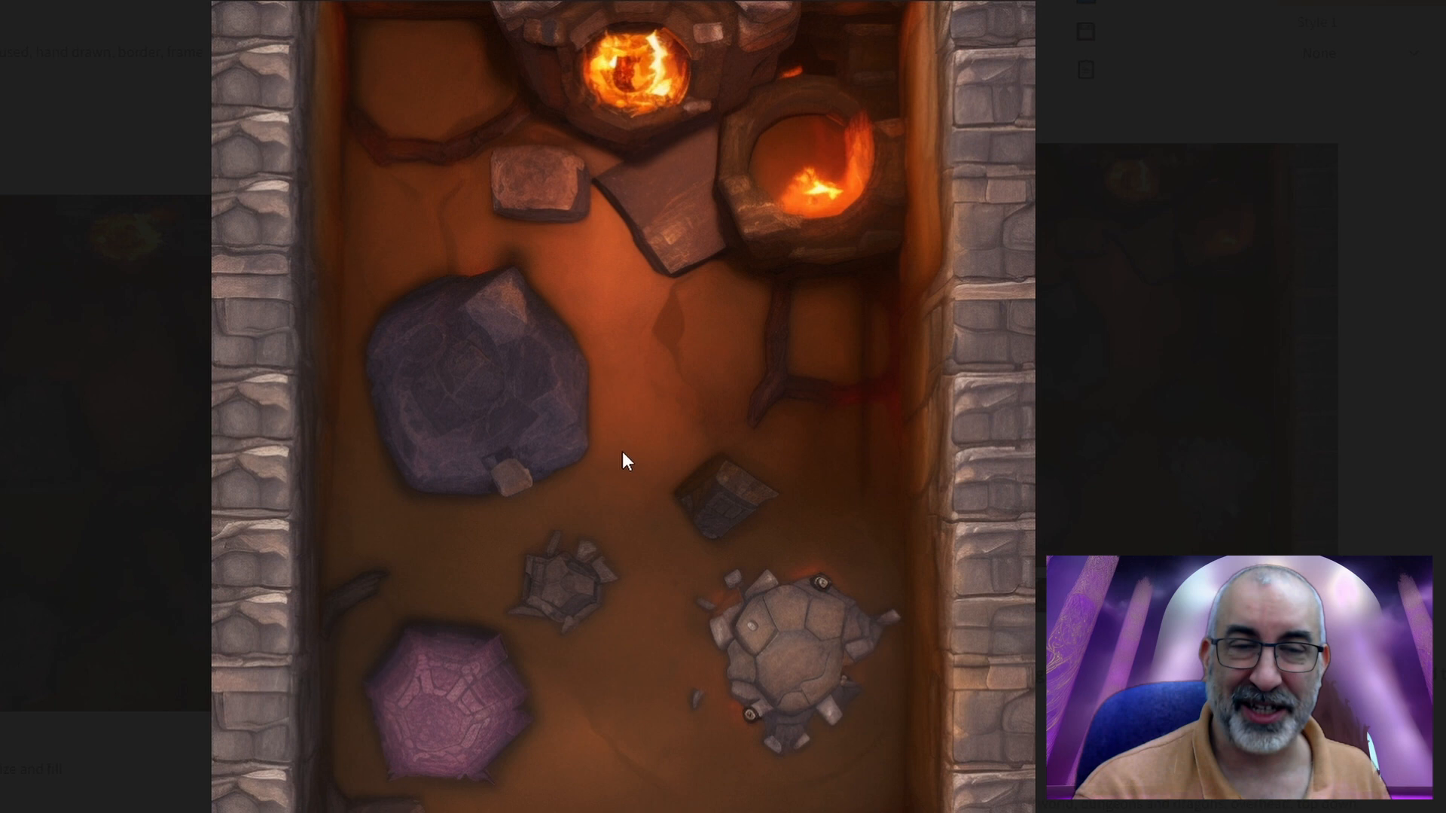
mouse_move(521, 402)
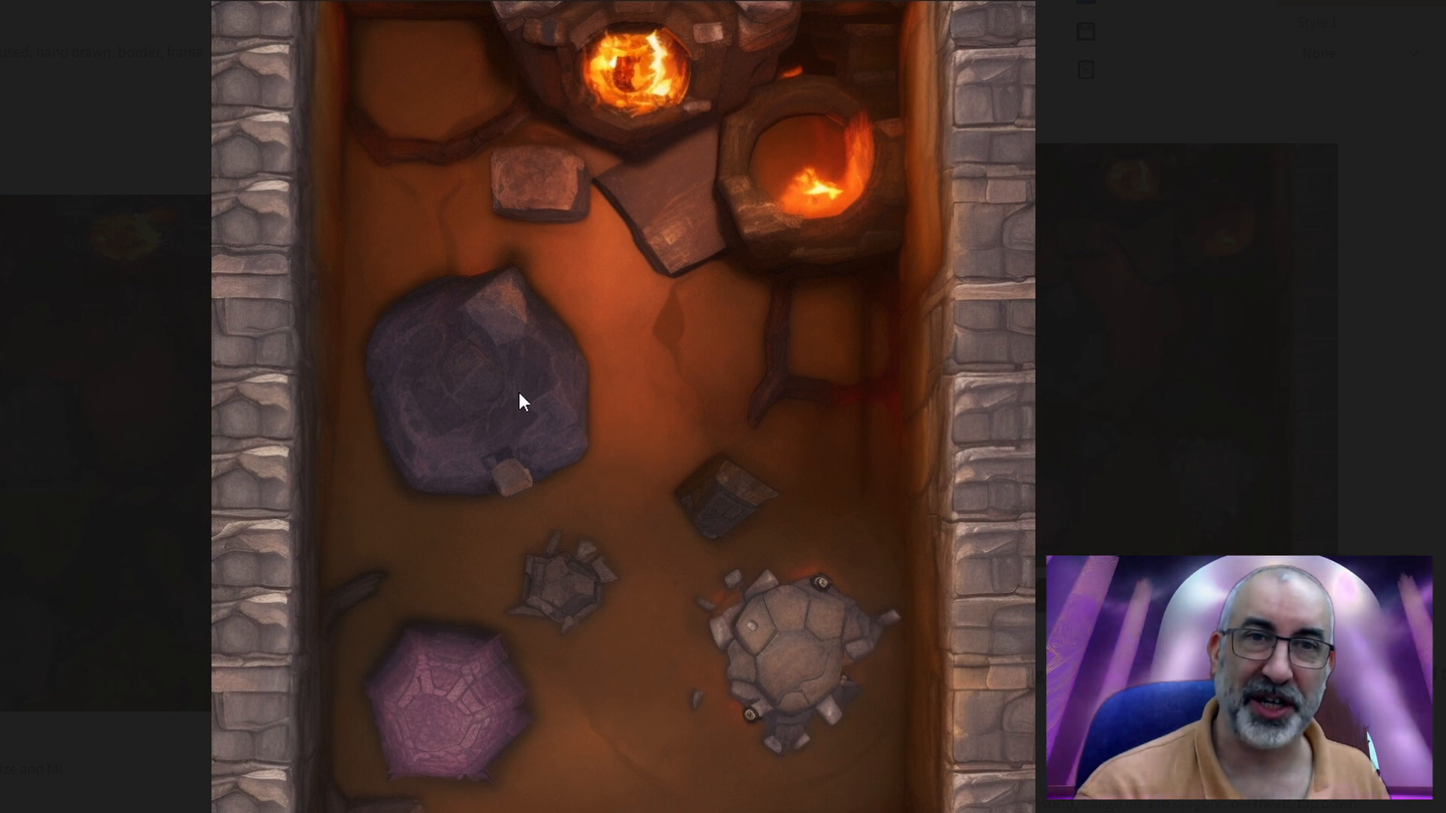
mouse_move(491, 379)
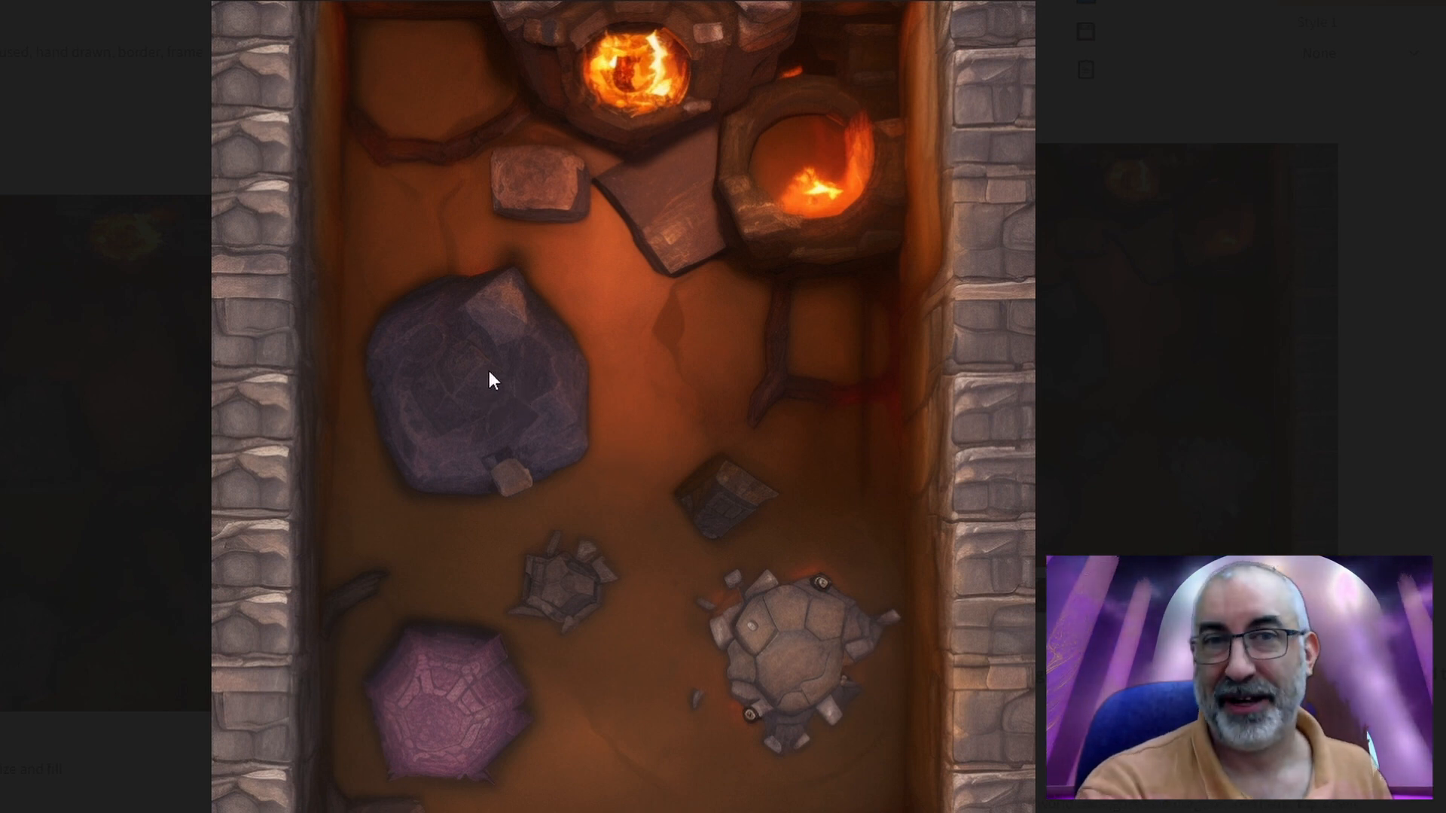
mouse_move(606, 318)
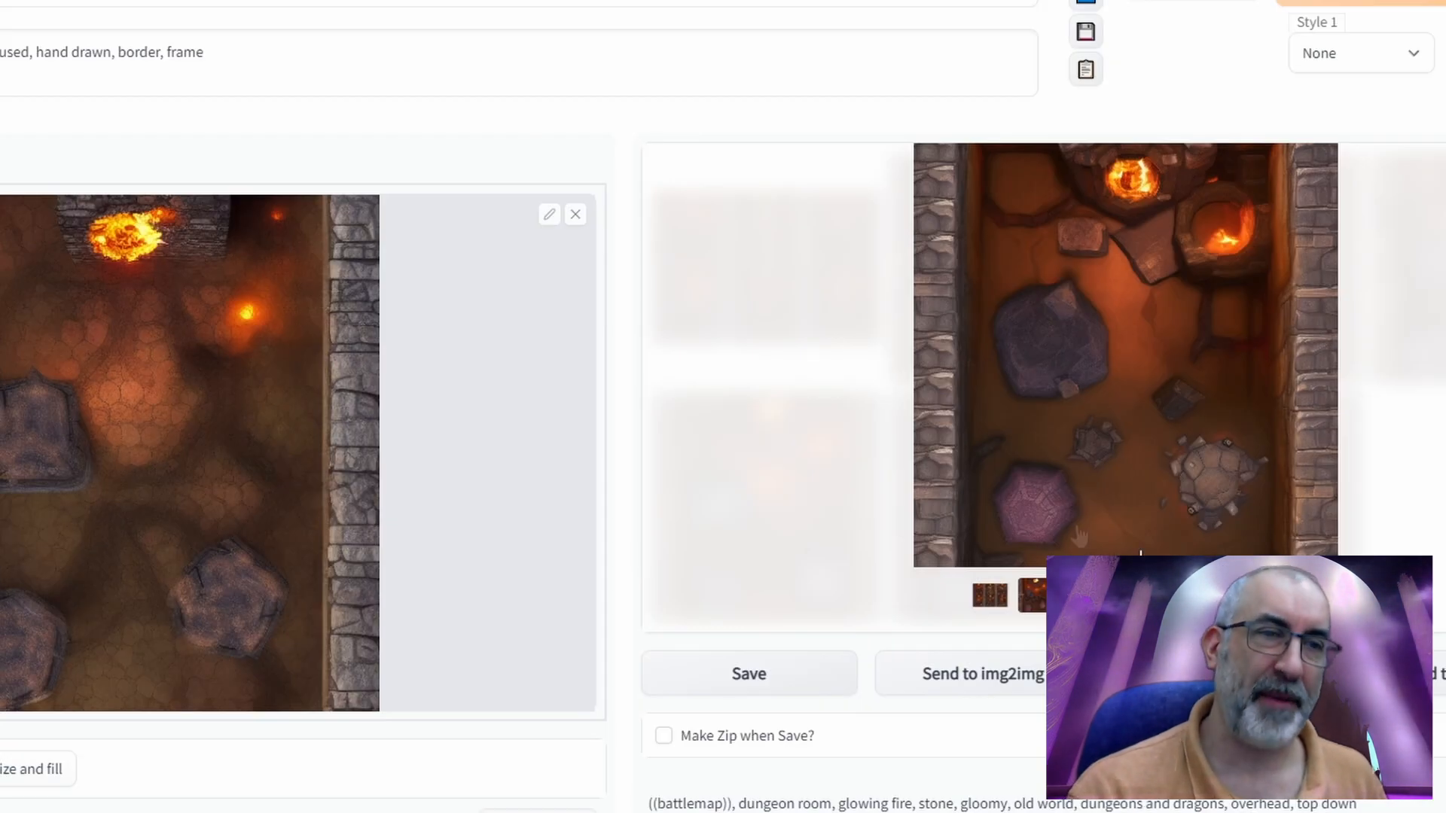
mouse_move(1236, 336)
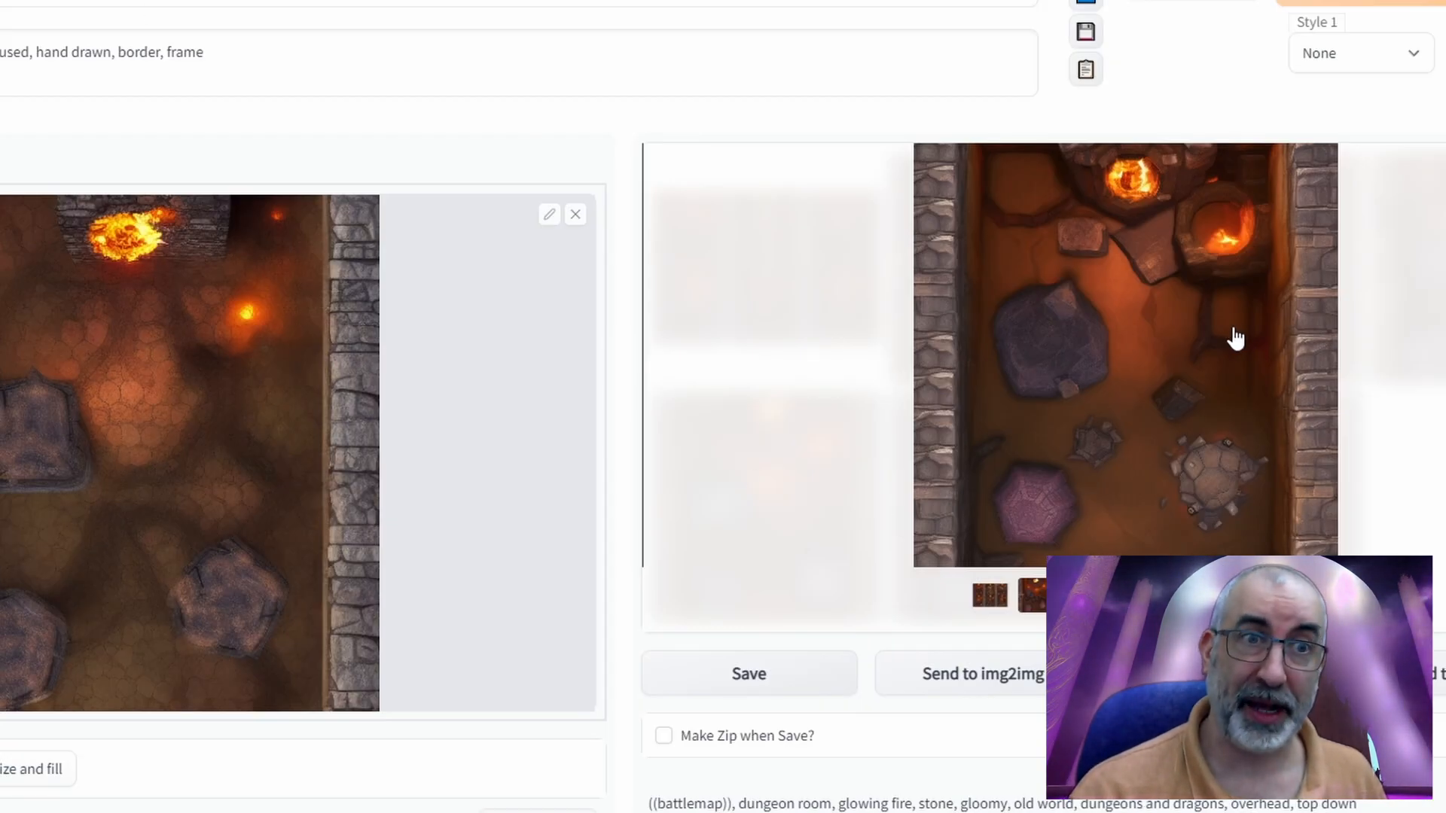
mouse_move(793, 226)
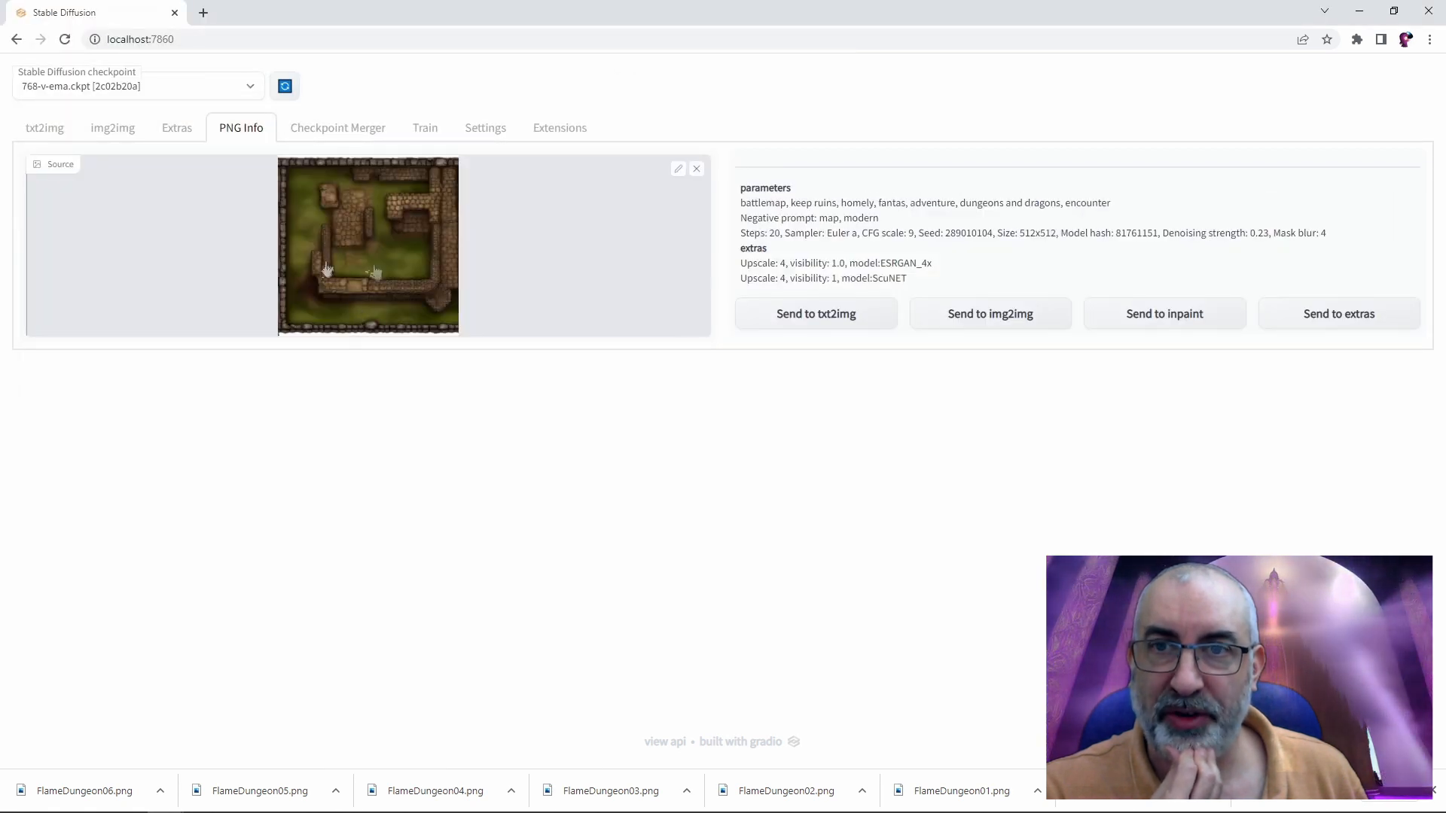
mouse_move(523, 379)
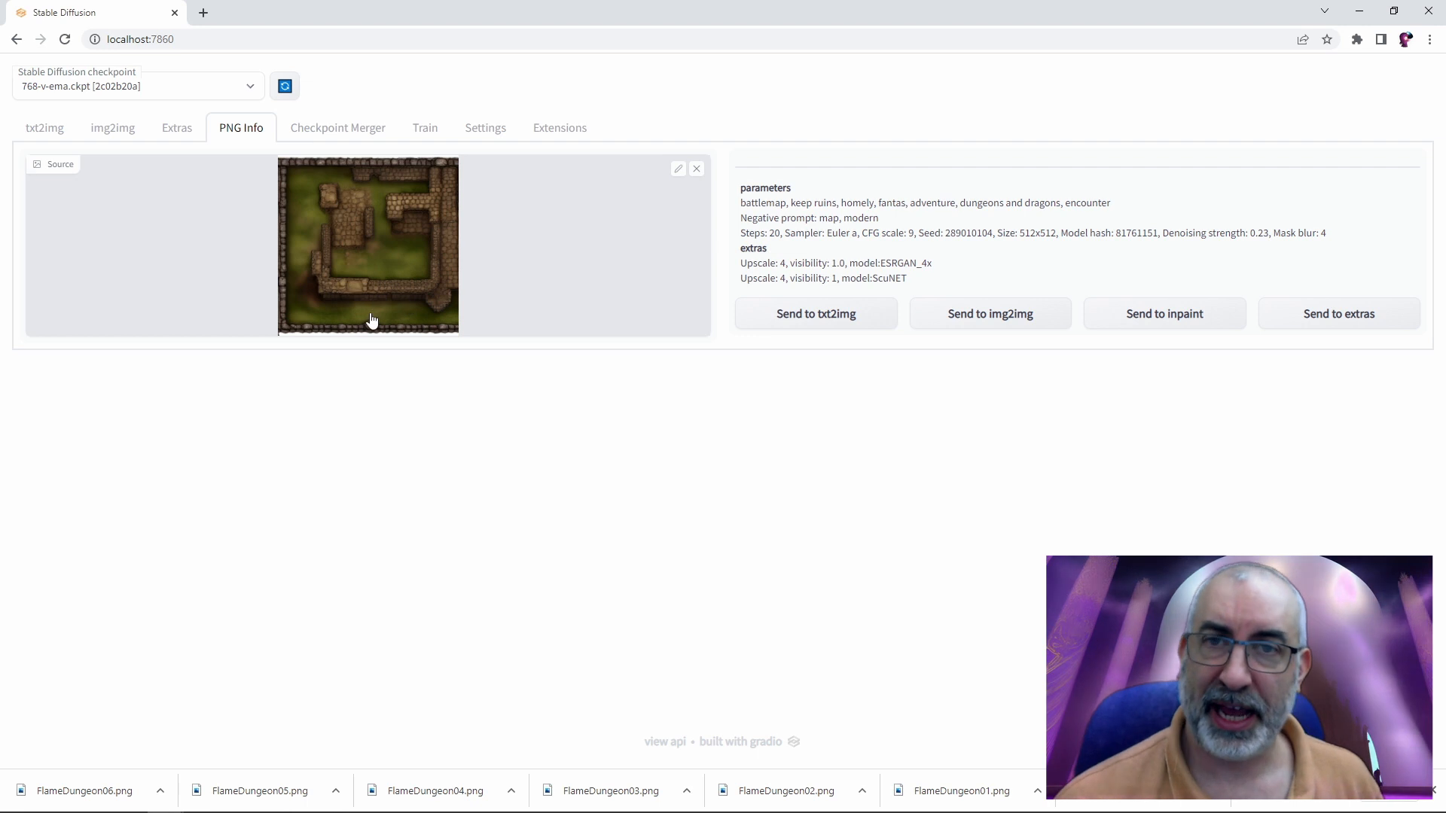
mouse_move(401, 274)
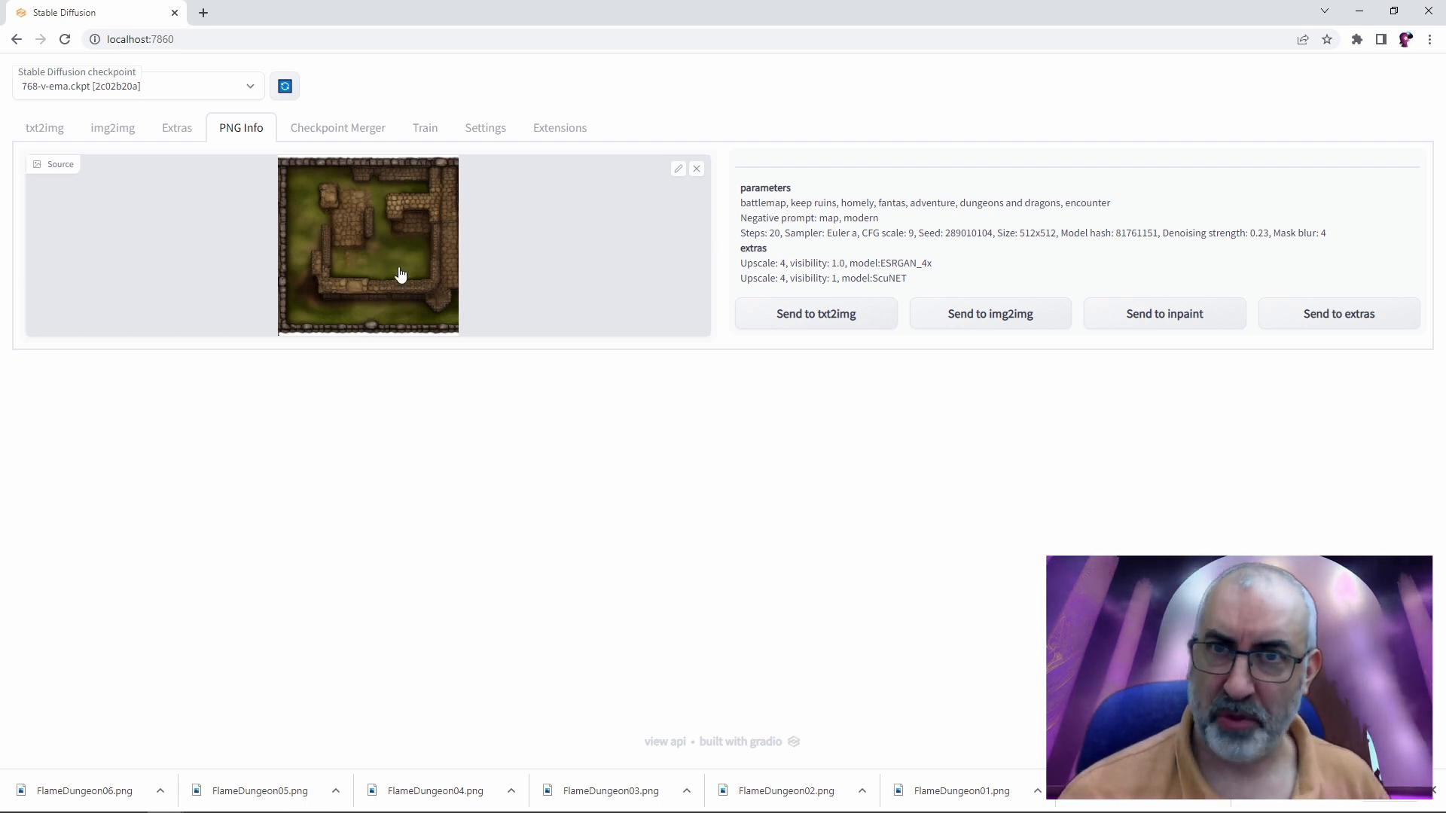
mouse_move(965, 350)
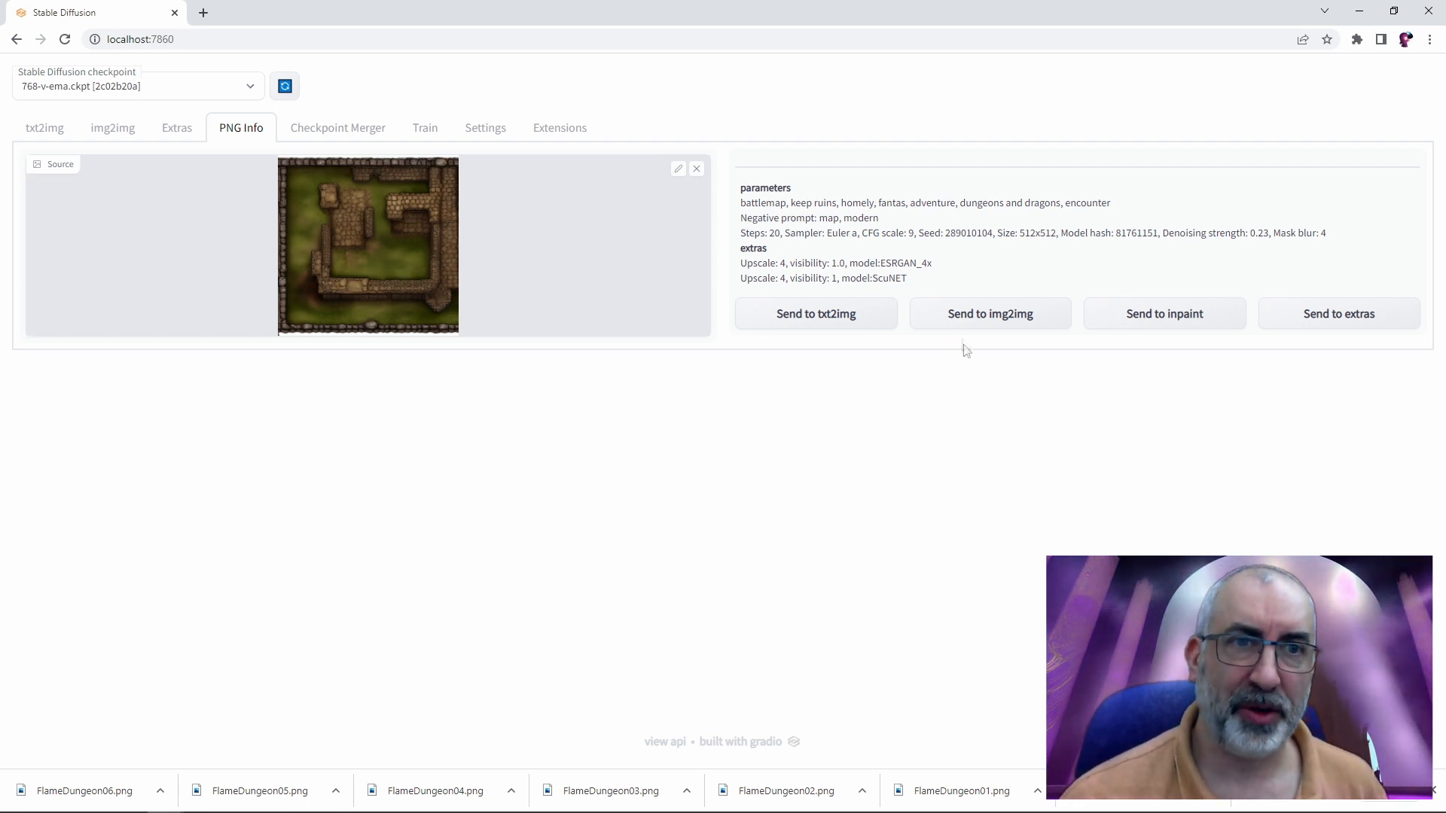
Send the grassy keep-ruins map and its prompt from PNG Info to img2img
left_click(989, 313)
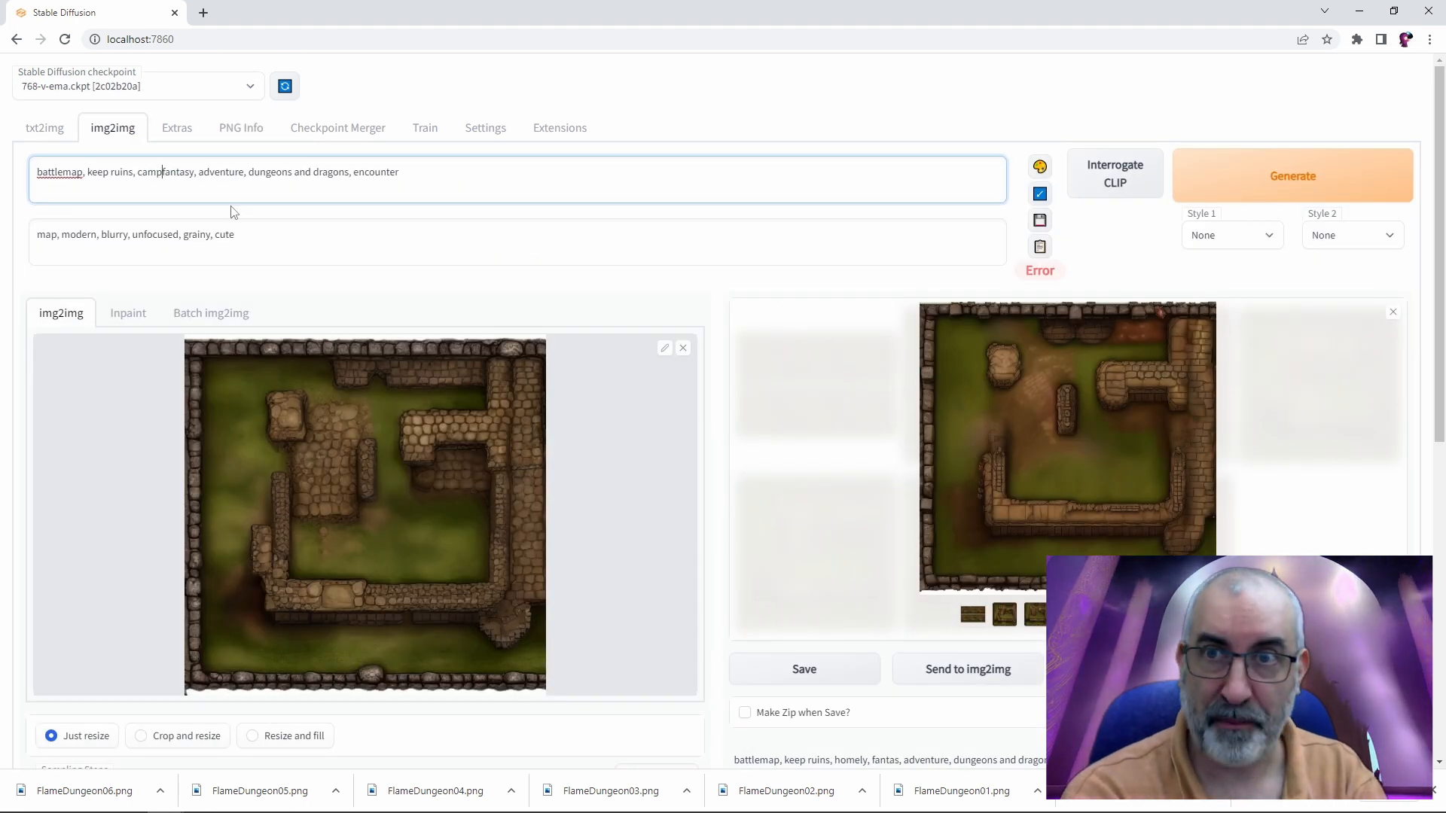
Rewrite the keep-ruins prompt to read 'camp, gloomy, gritty' and return to the prompt
type(",")
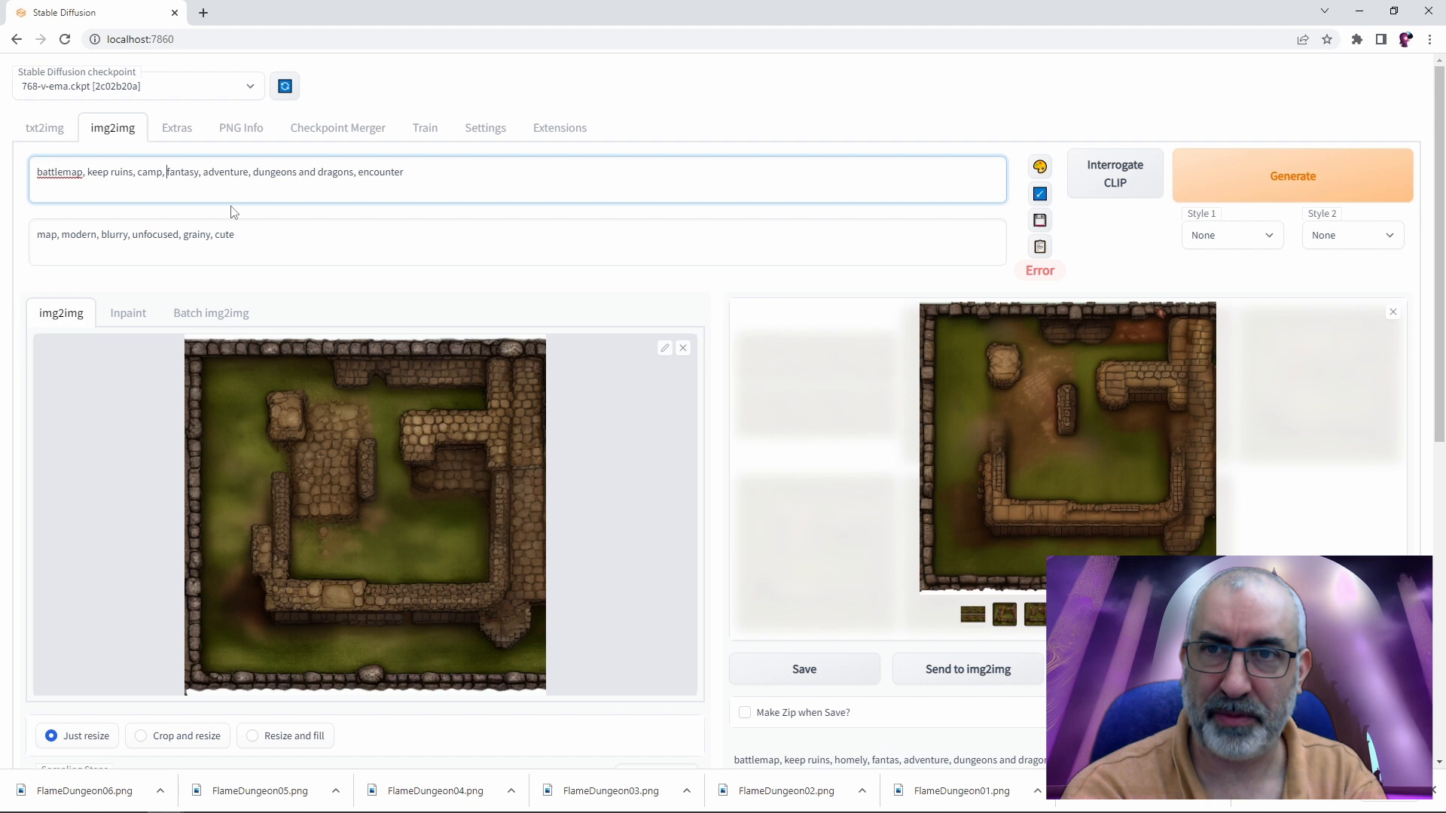
type("gloomy, gritty")
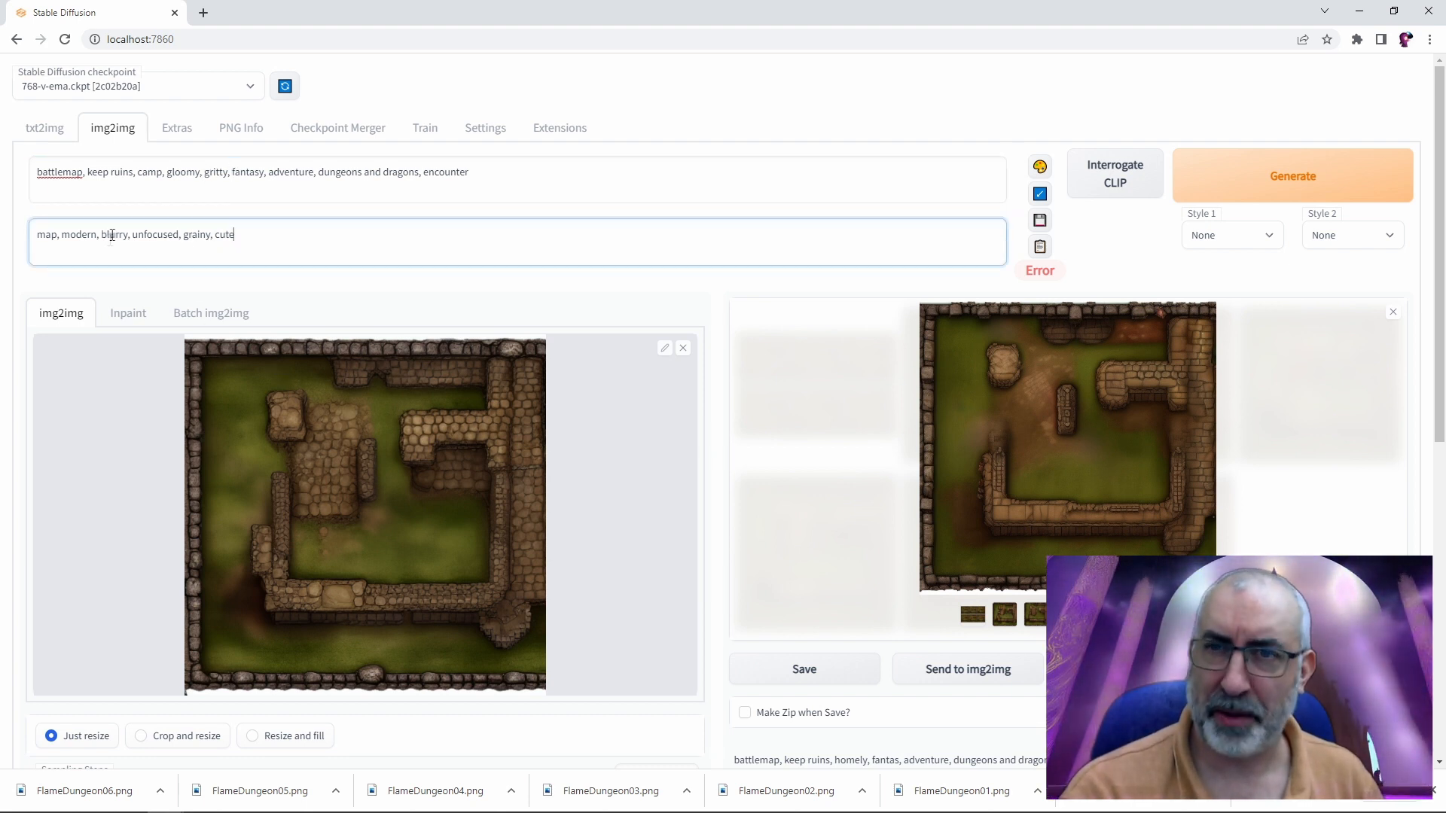
left_click(413, 179)
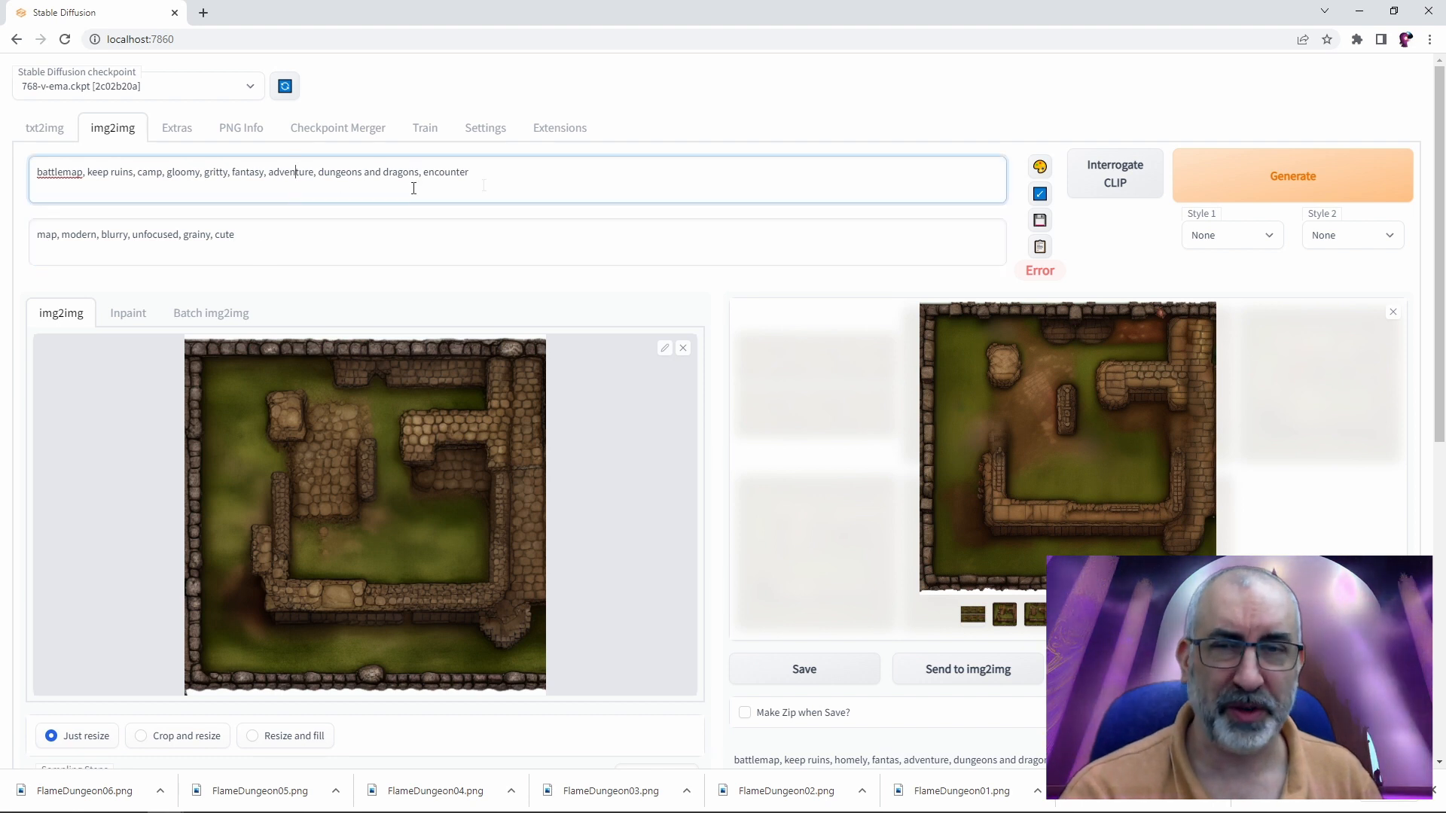
scroll("down", 3)
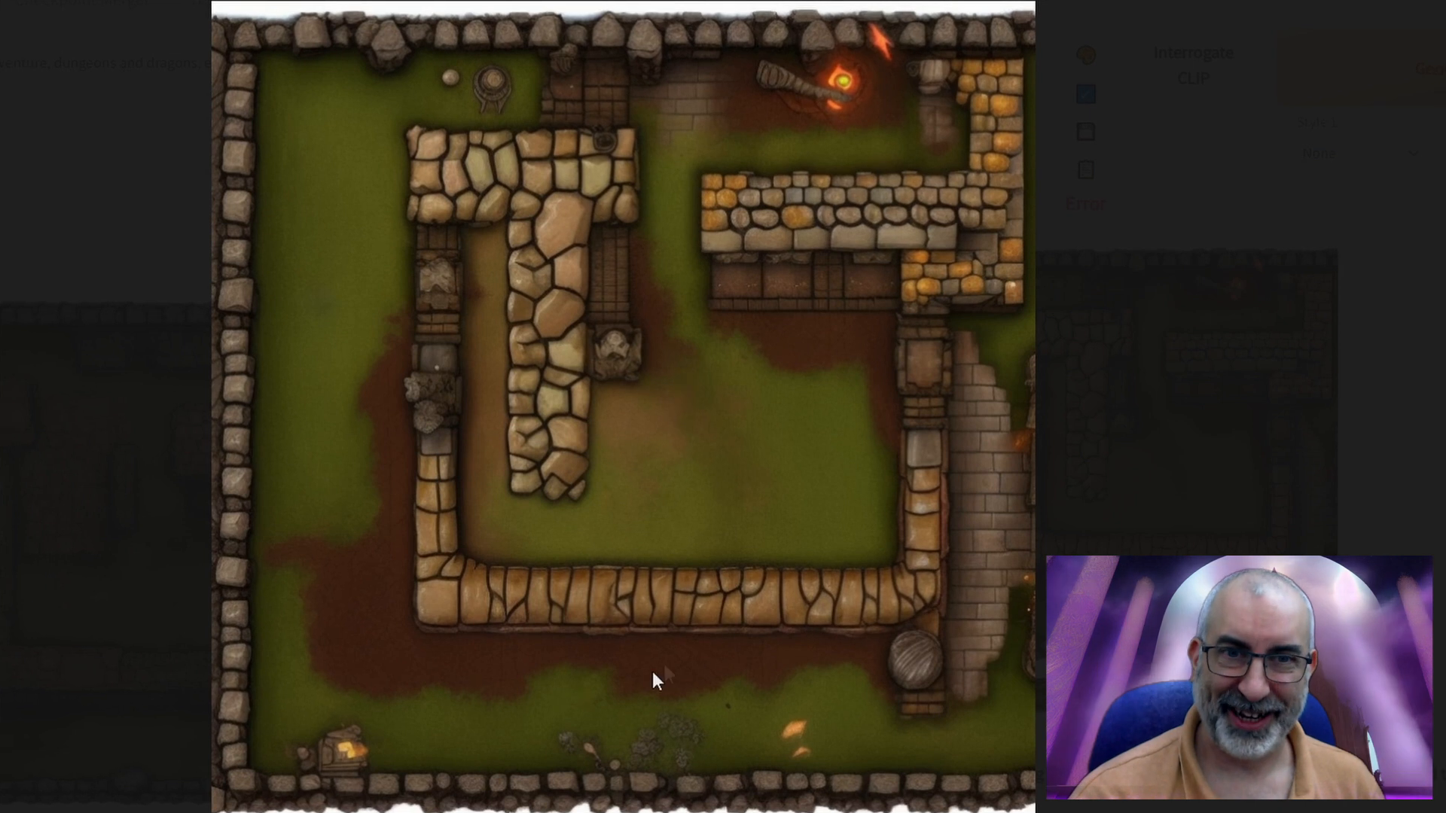
mouse_move(571, 251)
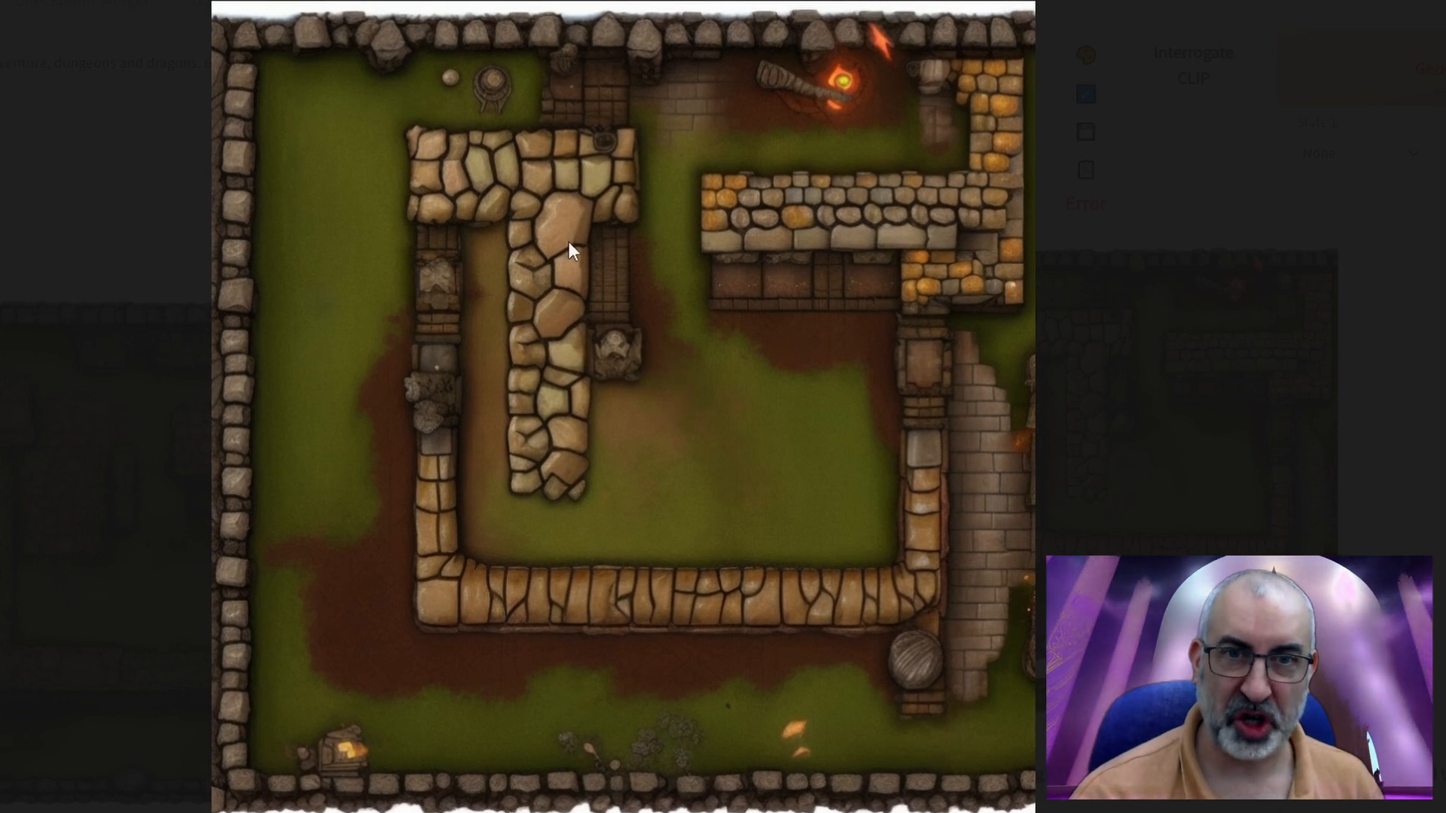
mouse_move(989, 266)
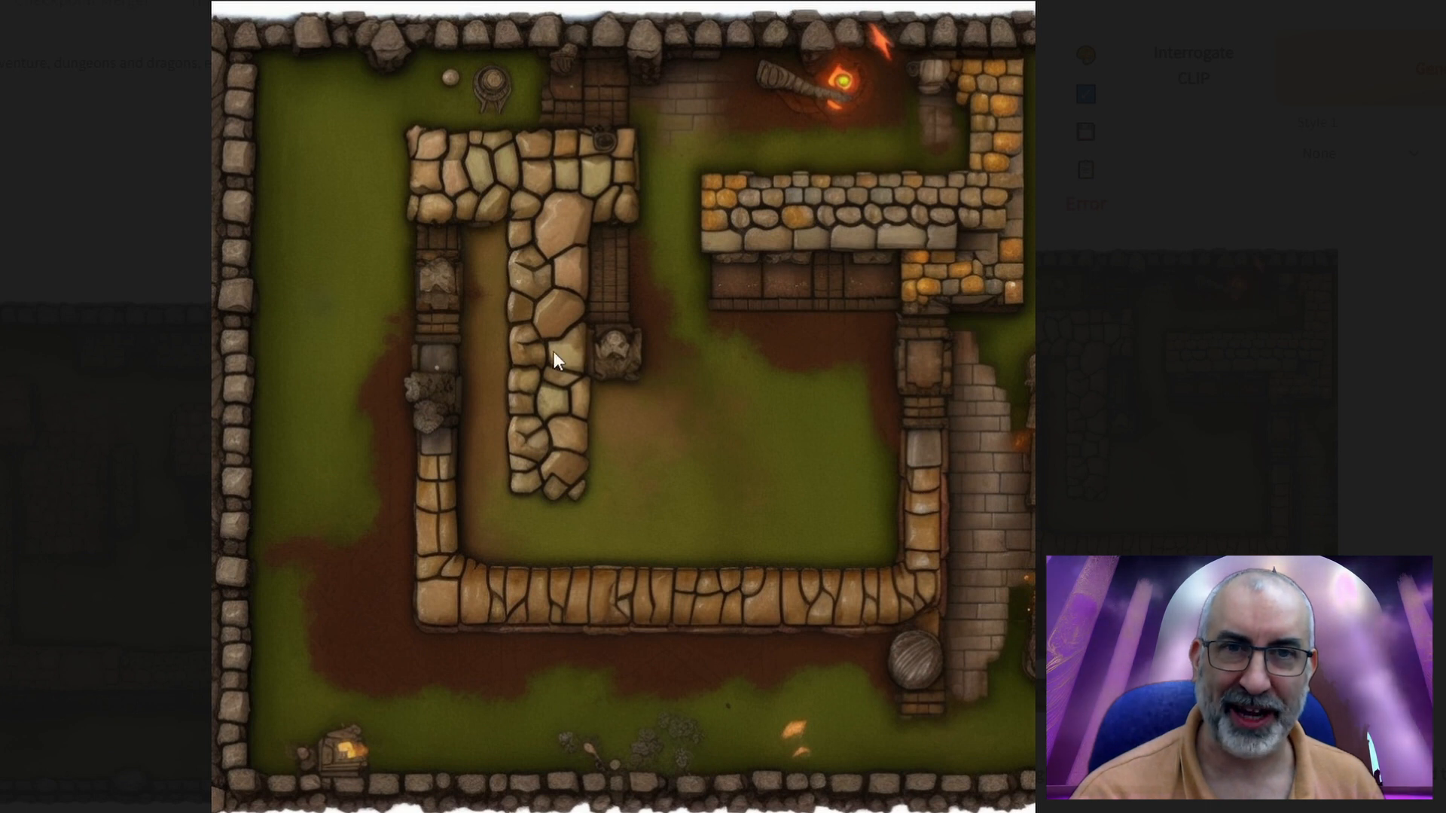
mouse_move(470, 134)
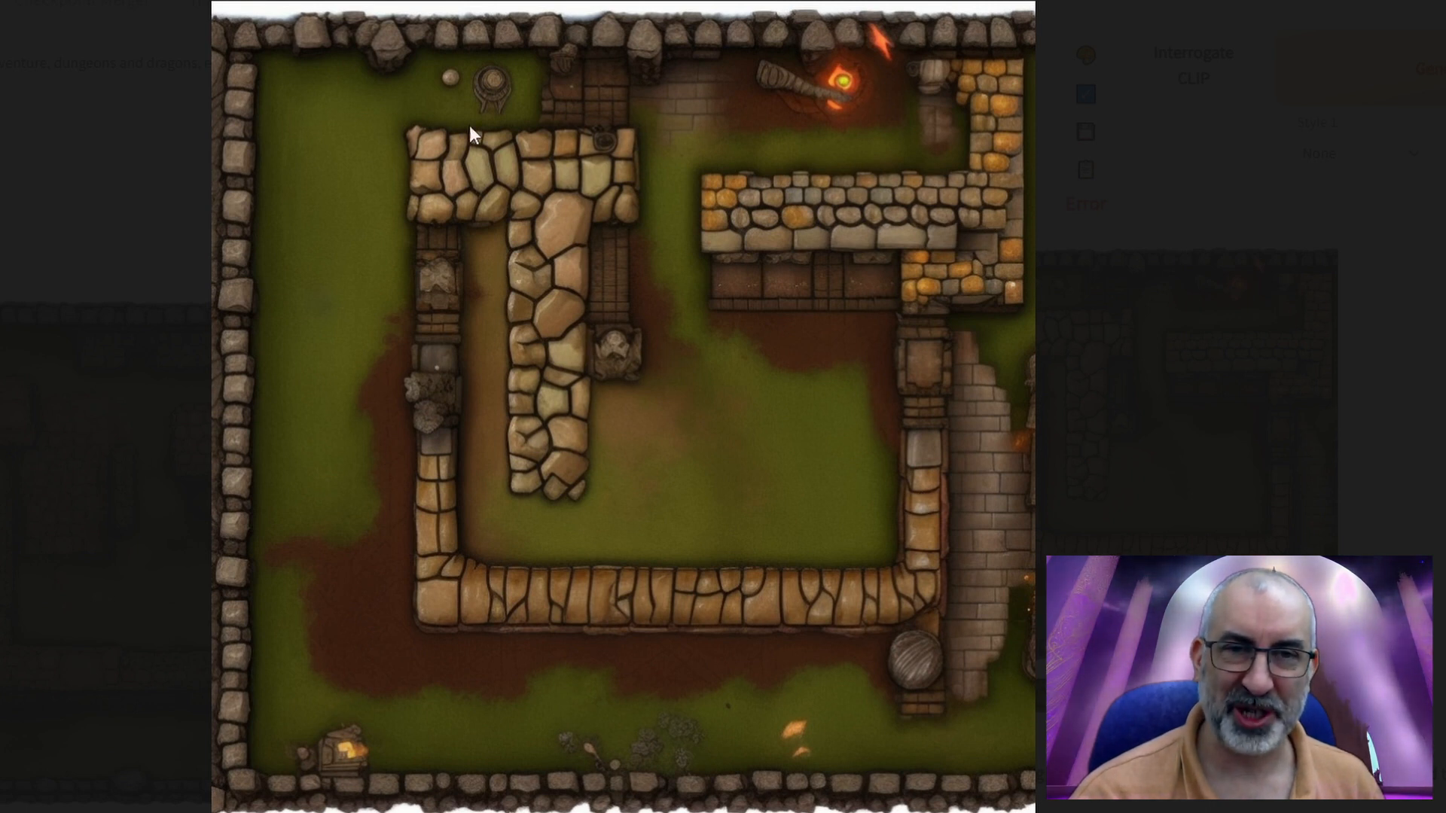
mouse_move(590, 286)
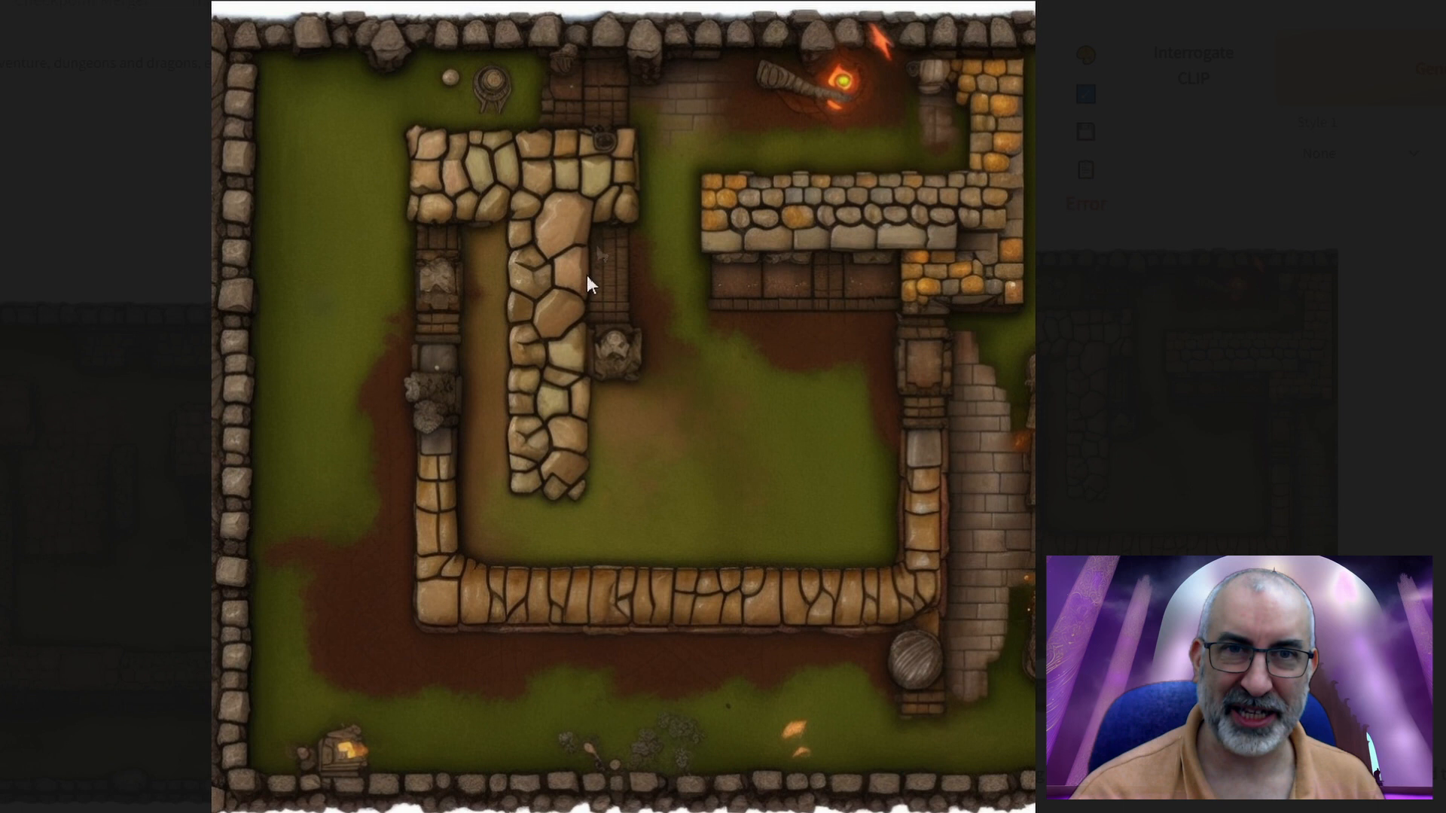
mouse_move(1009, 157)
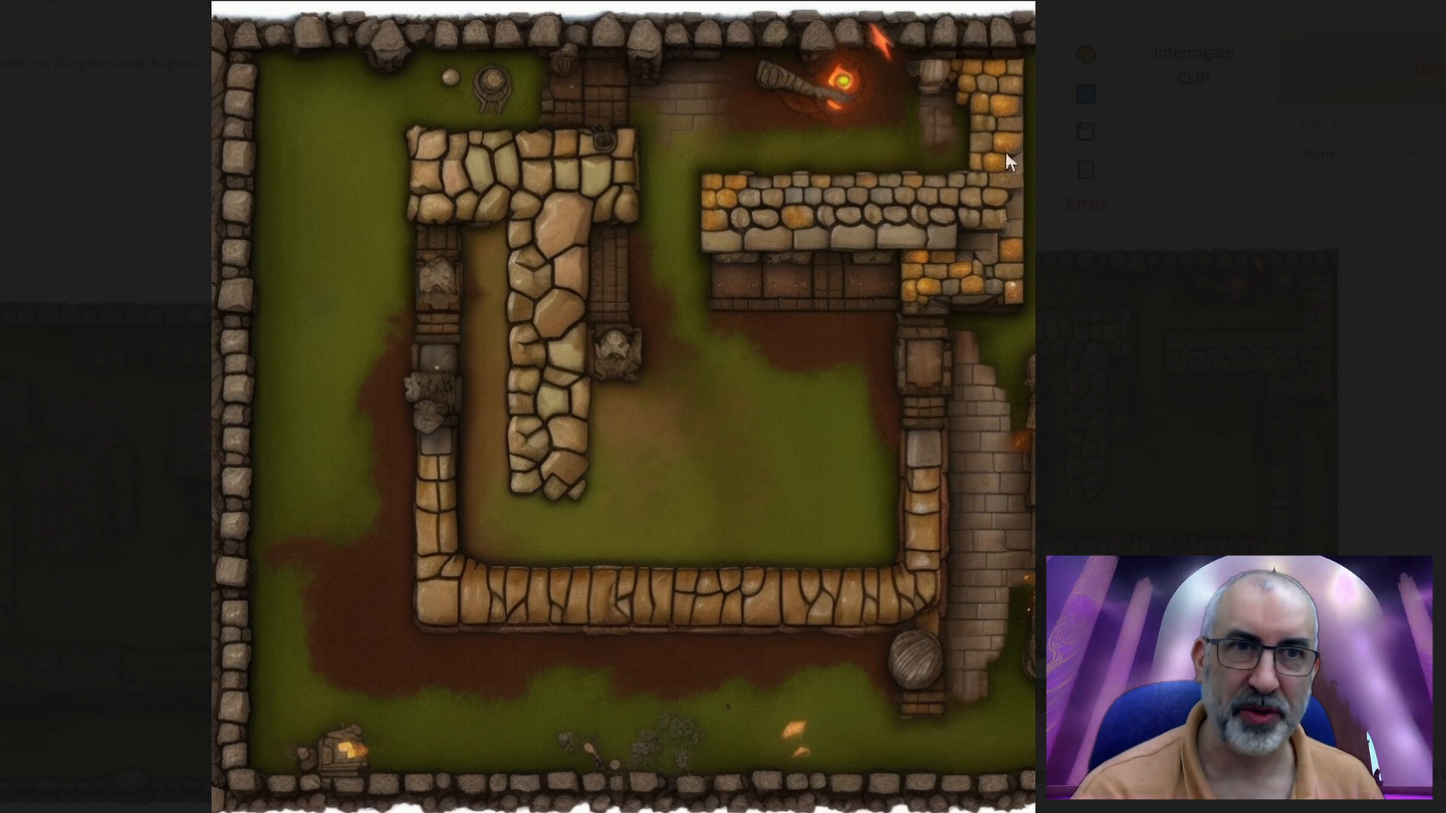
mouse_move(527, 662)
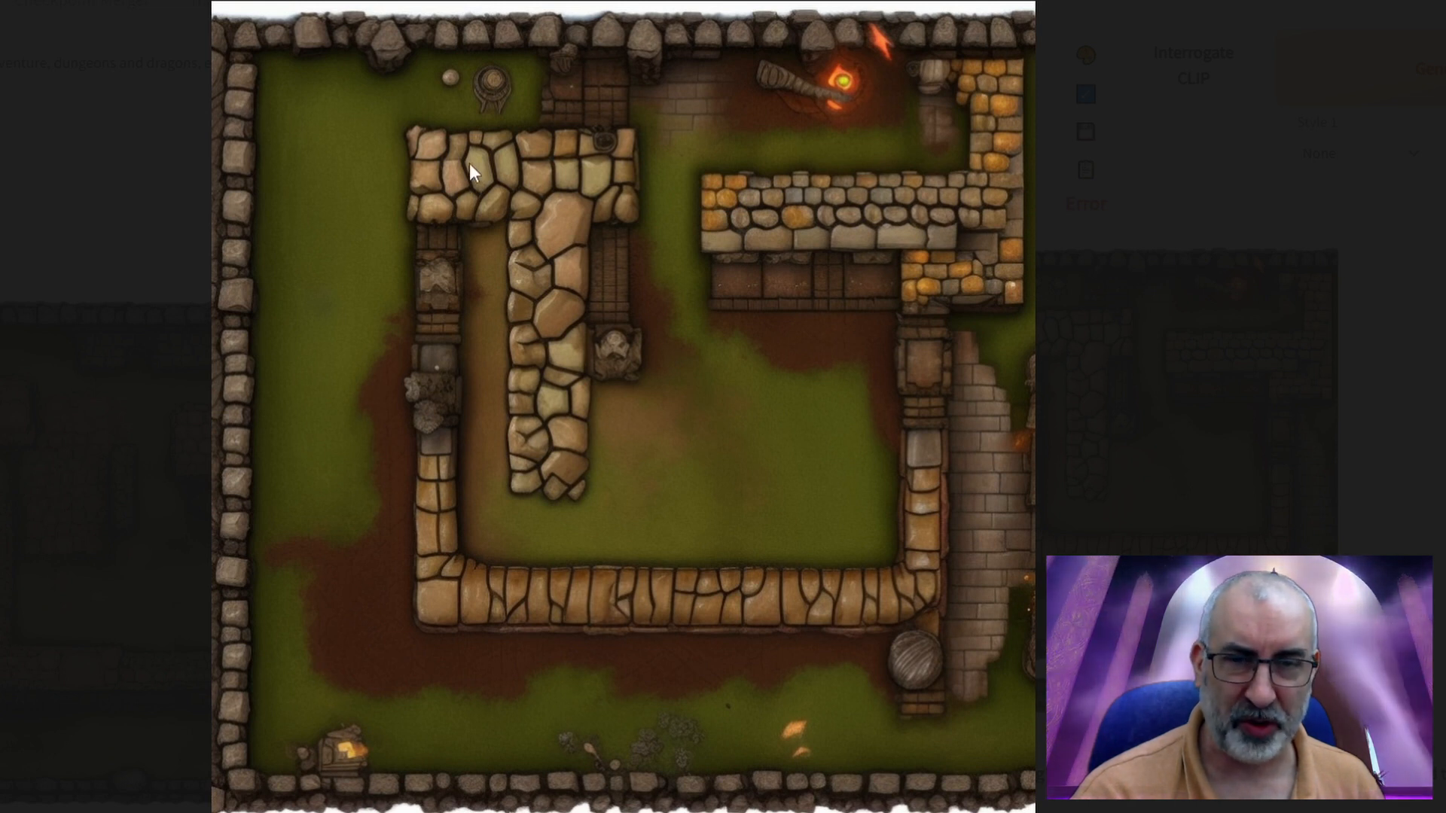
mouse_move(413, 394)
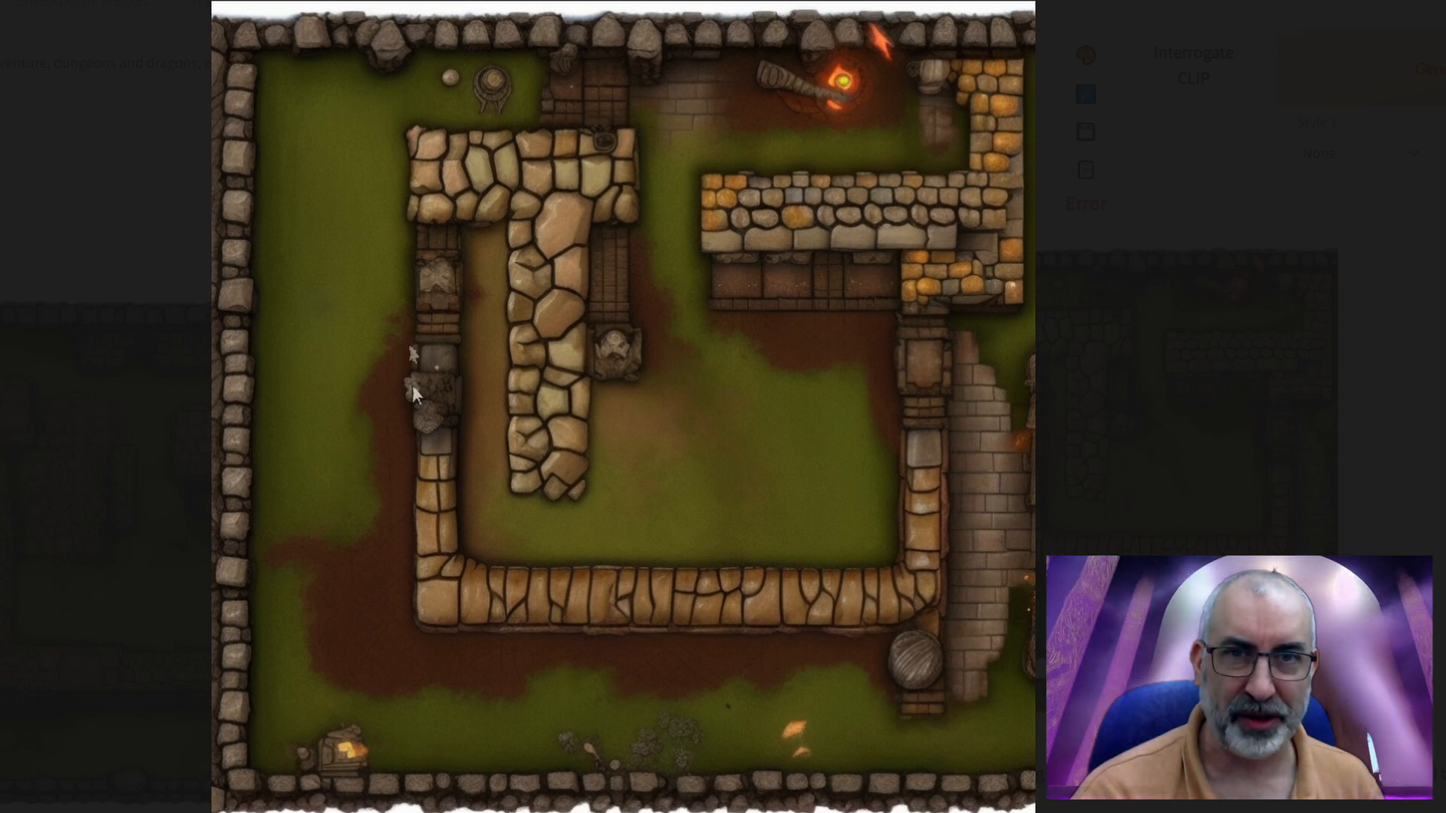
mouse_move(768, 535)
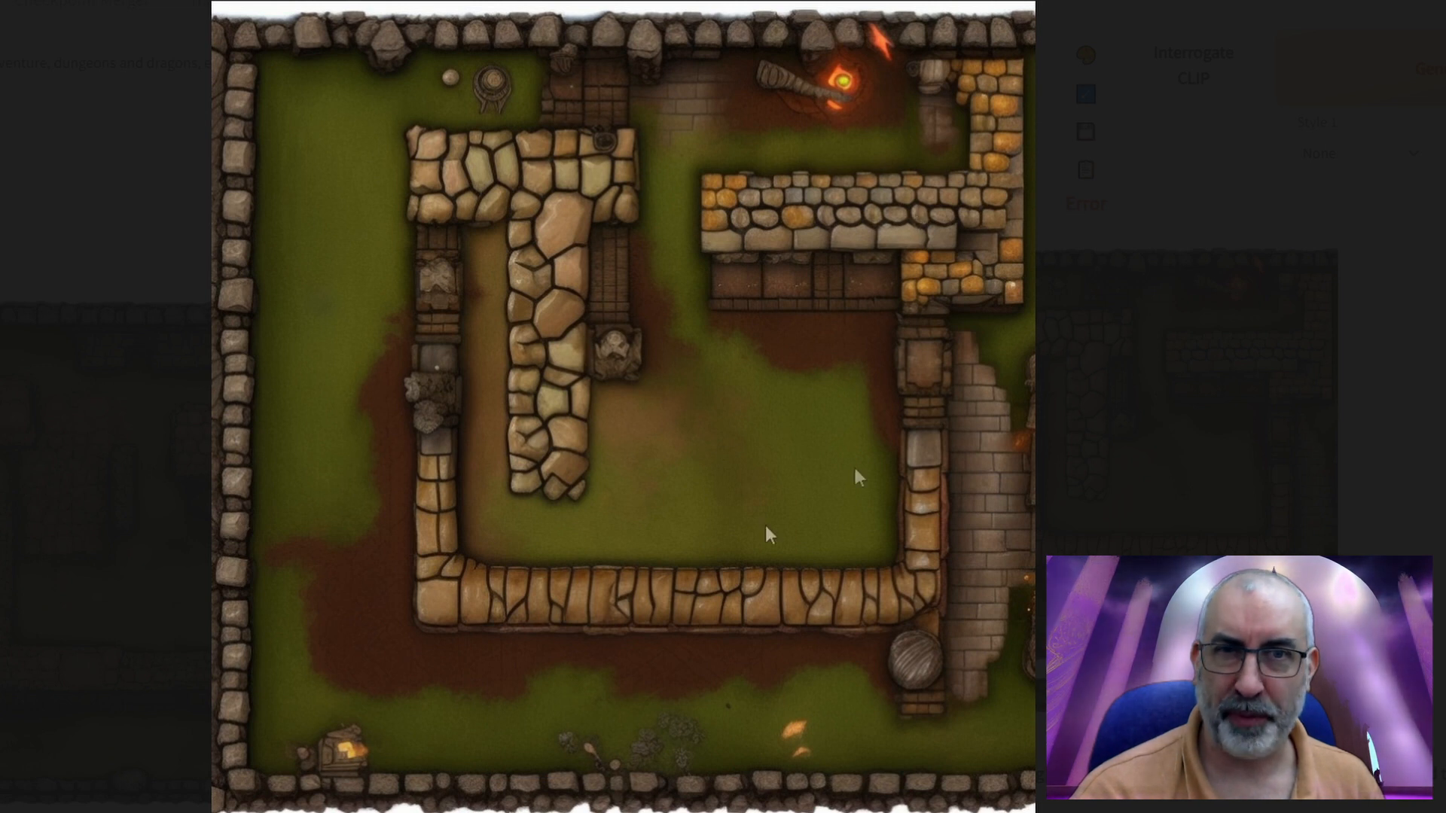
mouse_move(562, 579)
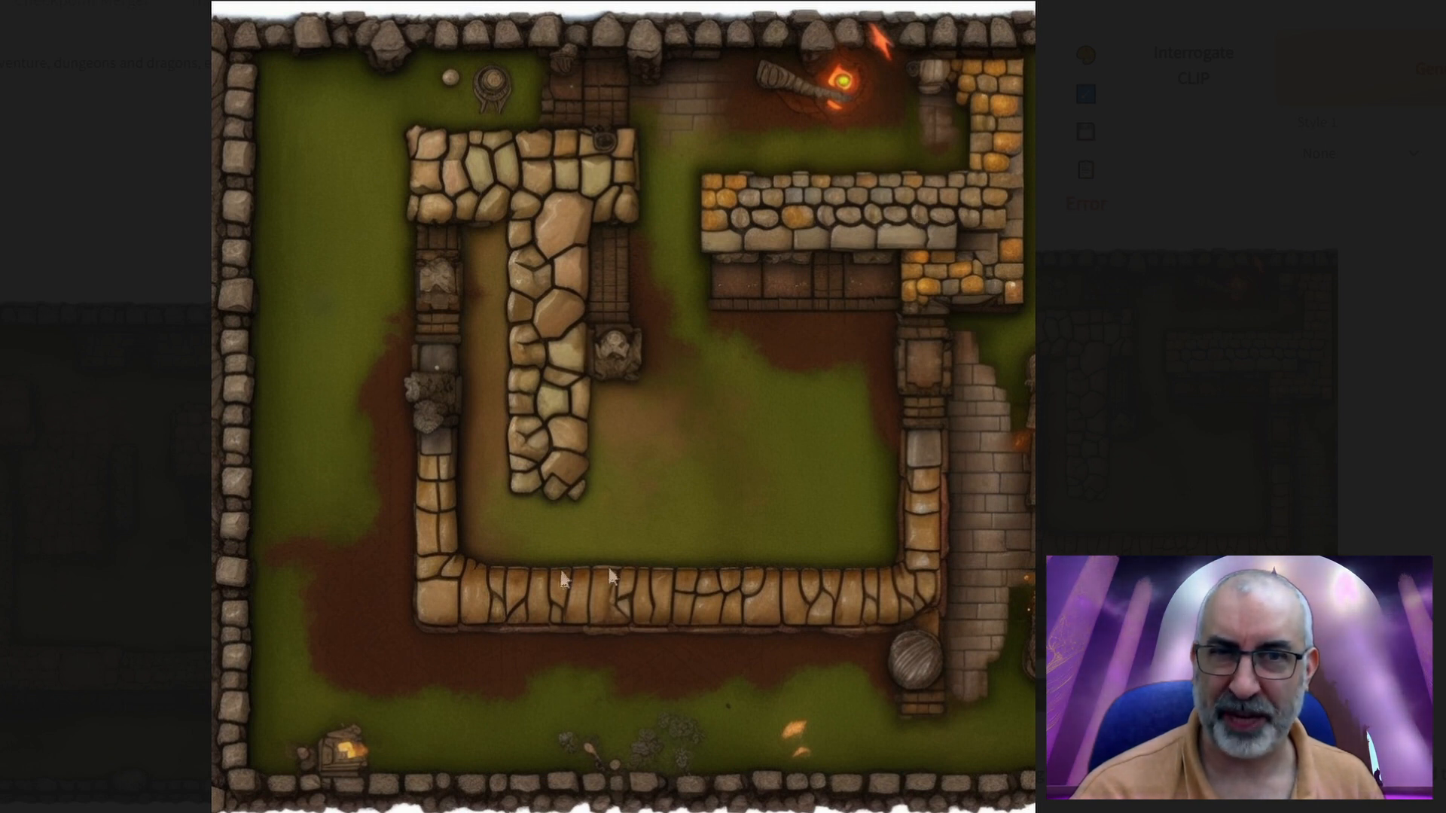
mouse_move(724, 549)
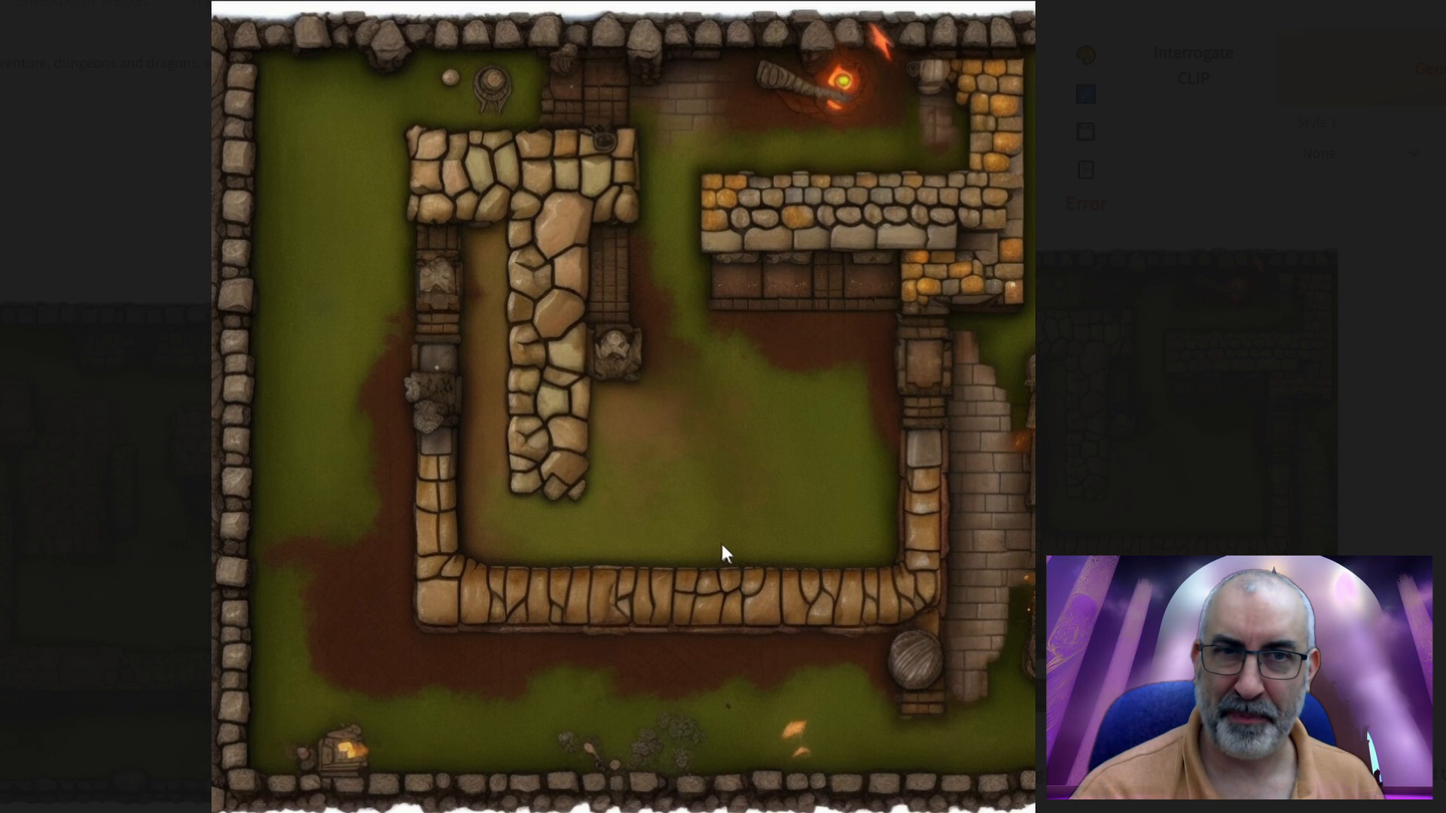
mouse_move(662, 512)
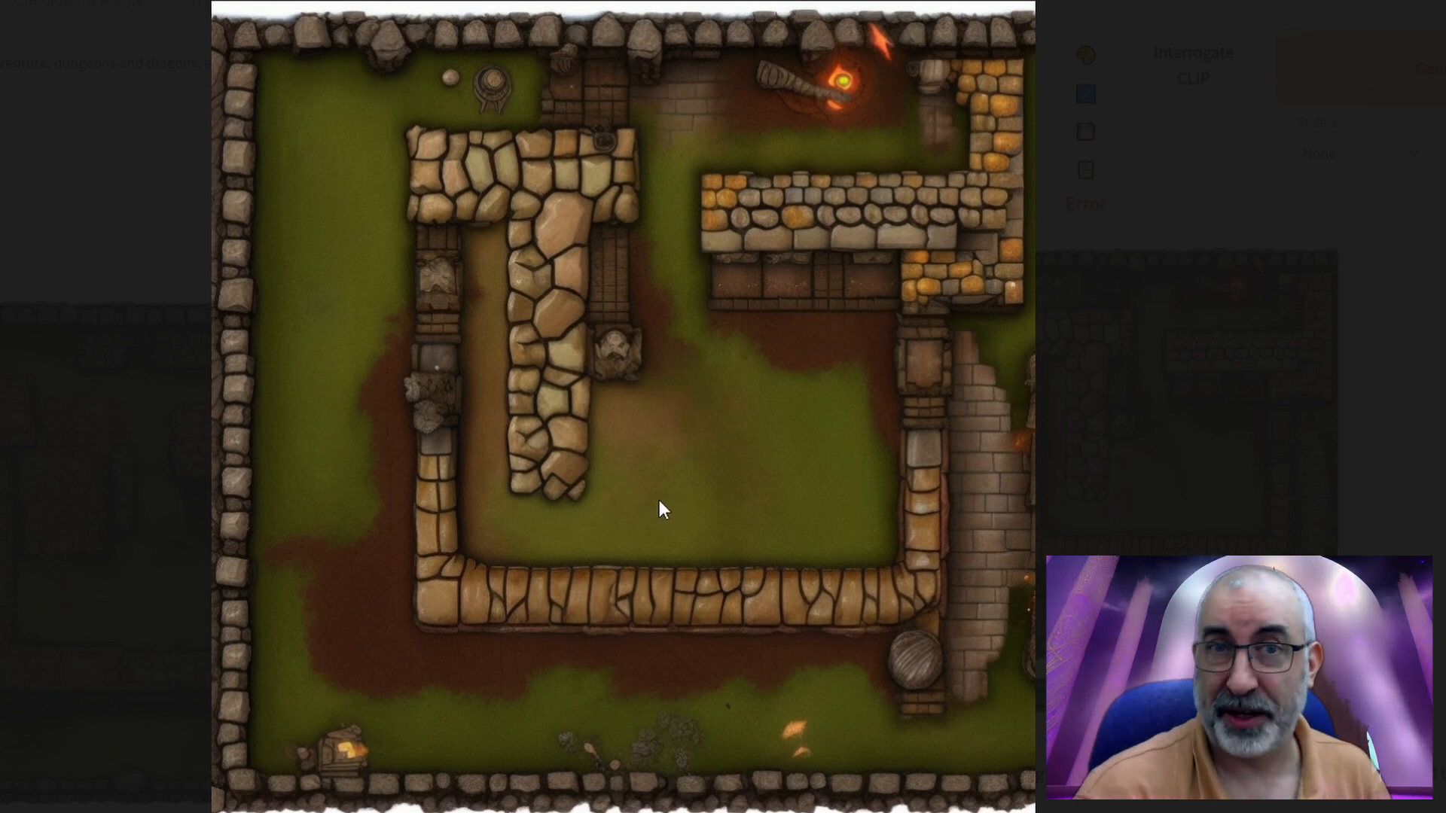
mouse_move(691, 594)
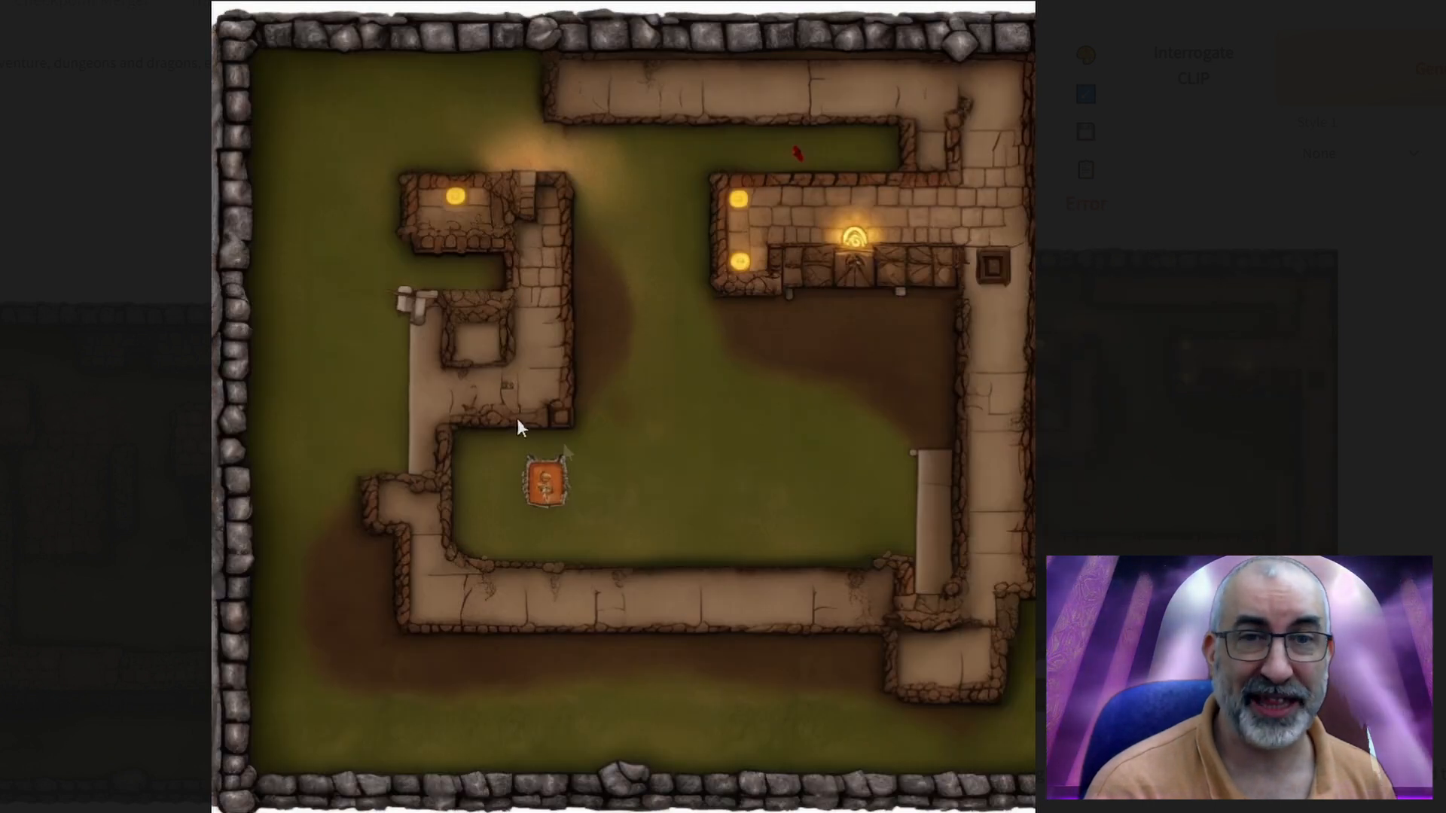
mouse_move(912, 800)
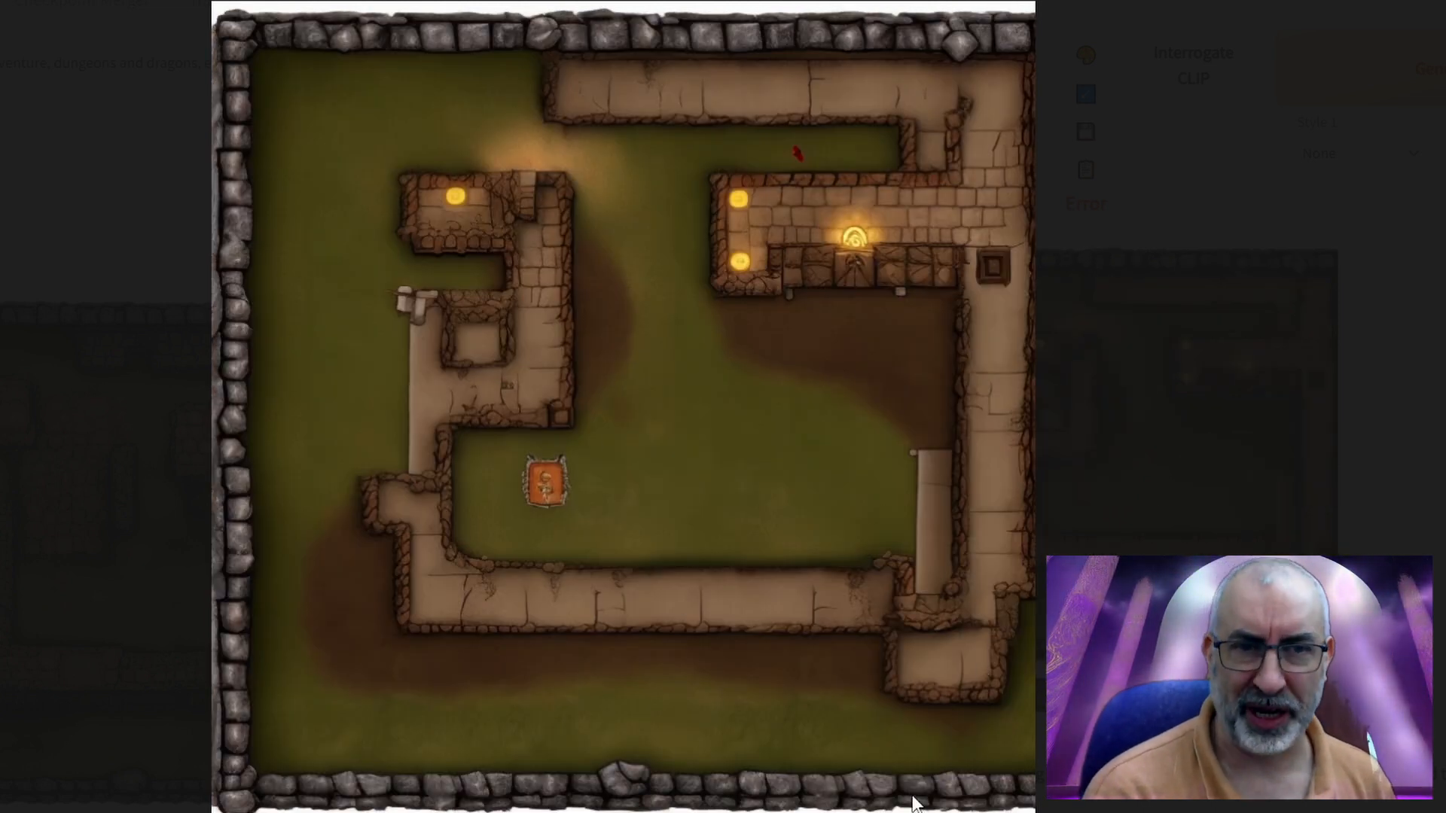
mouse_move(506, 489)
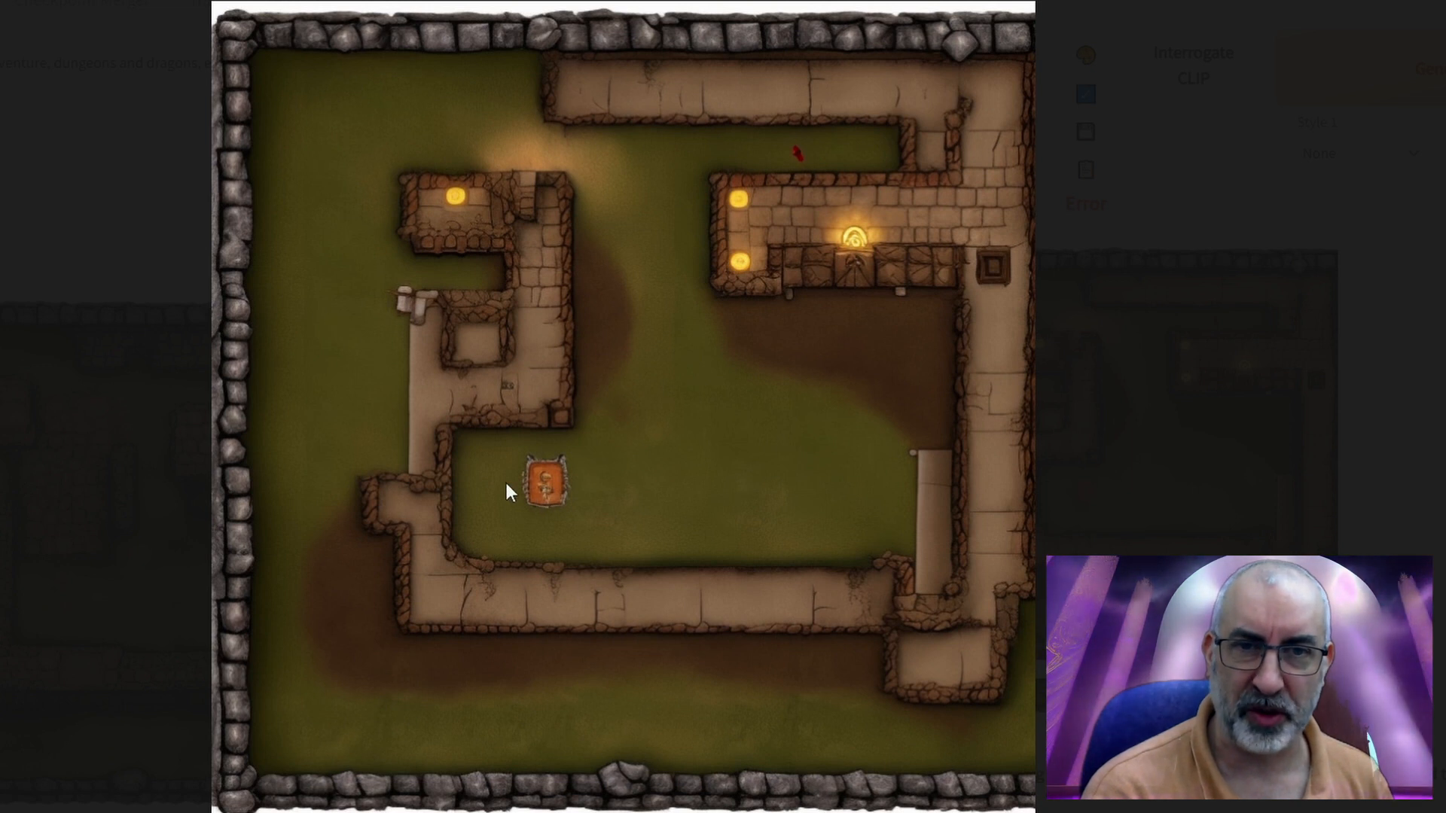
mouse_move(607, 541)
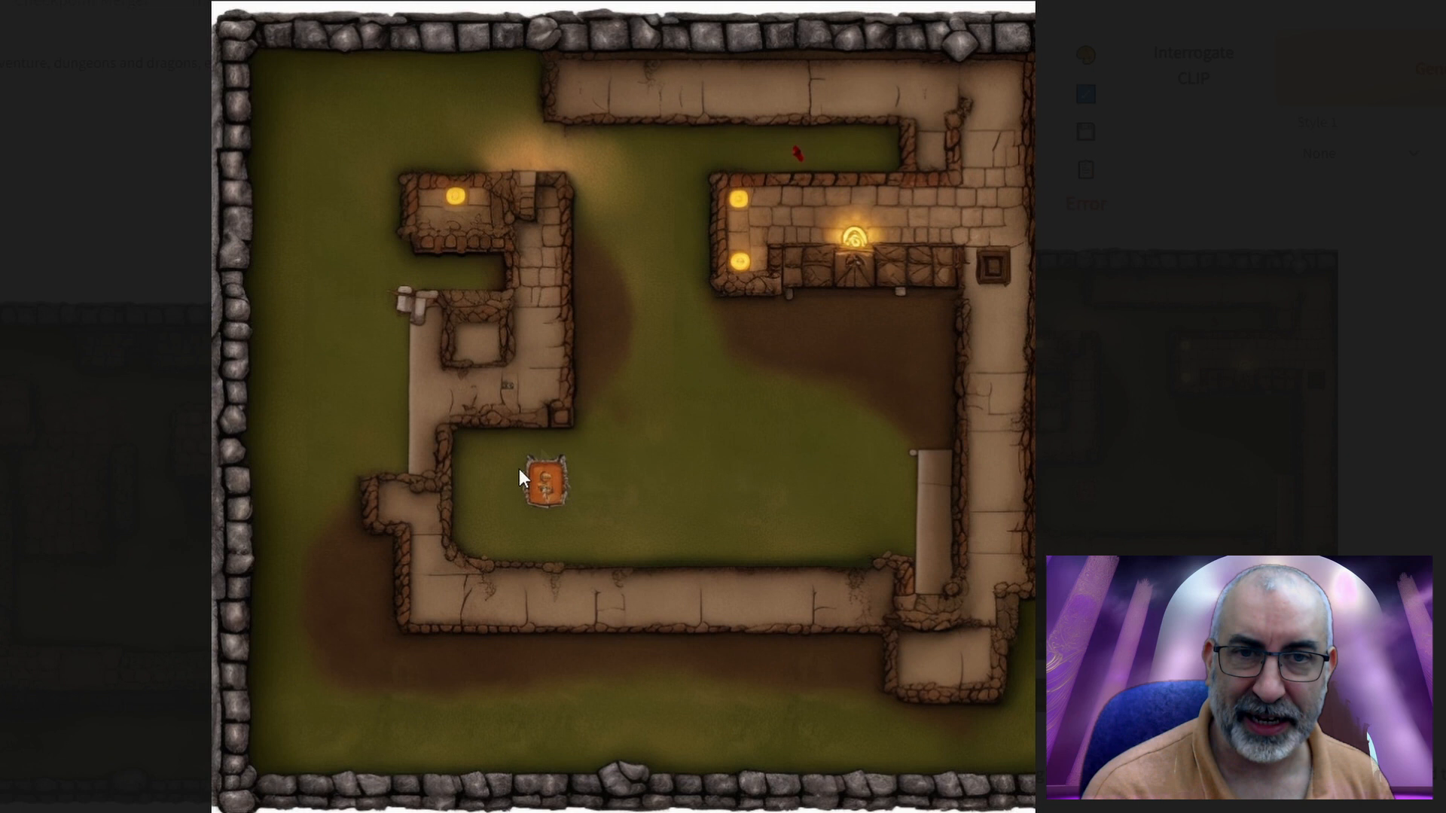
mouse_move(489, 608)
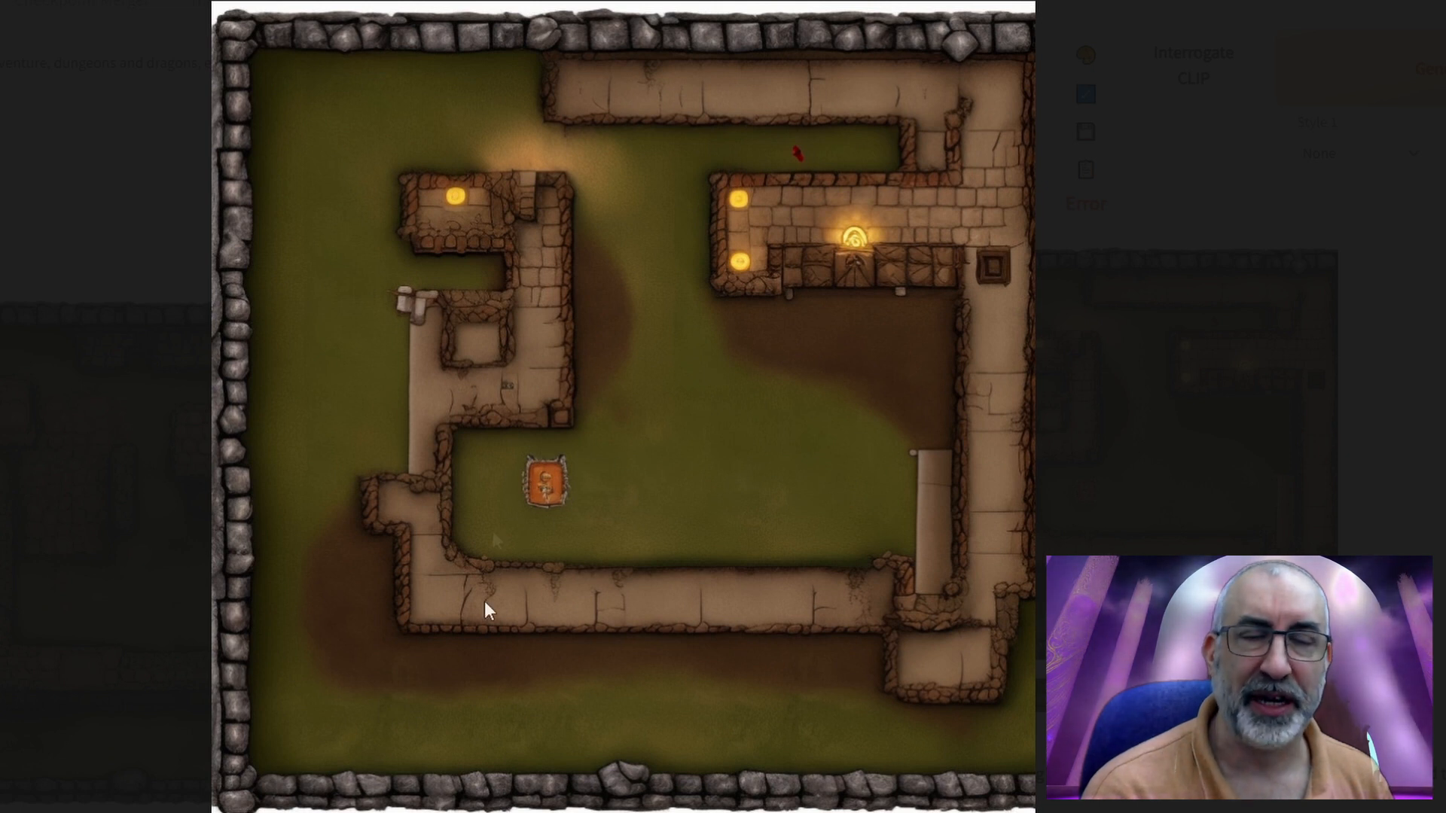
mouse_move(419, 611)
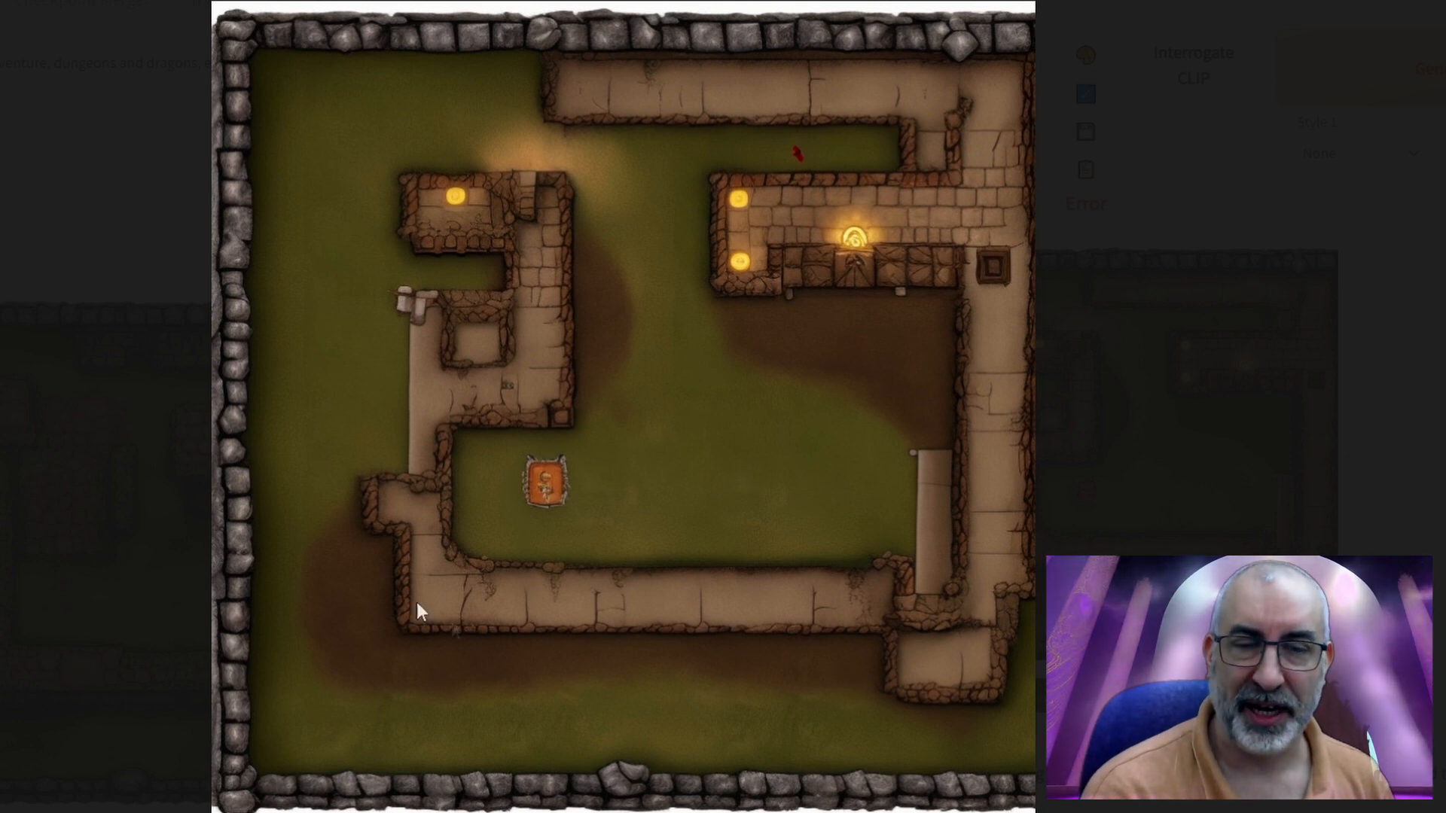
mouse_move(518, 518)
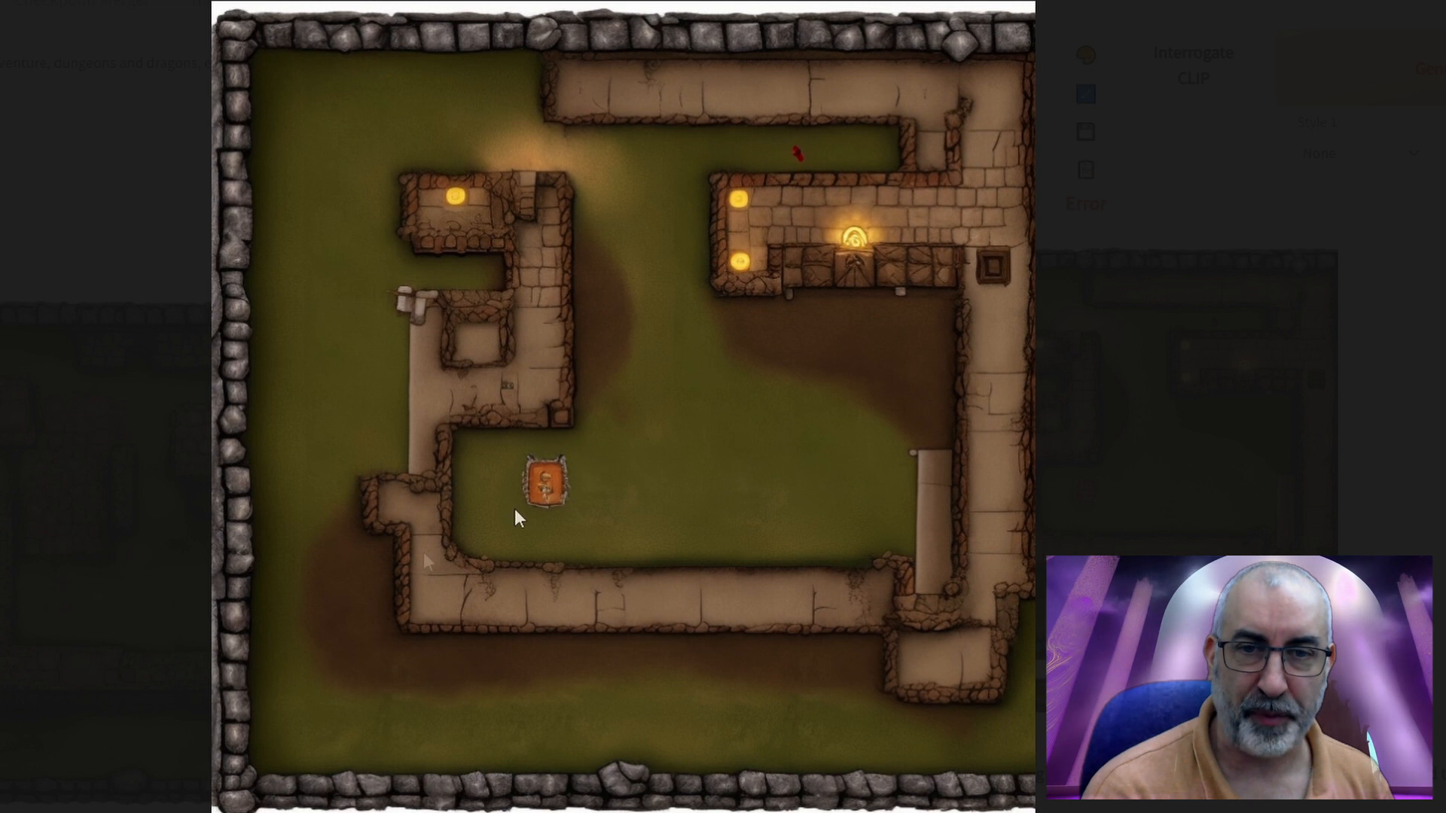
mouse_move(959, 414)
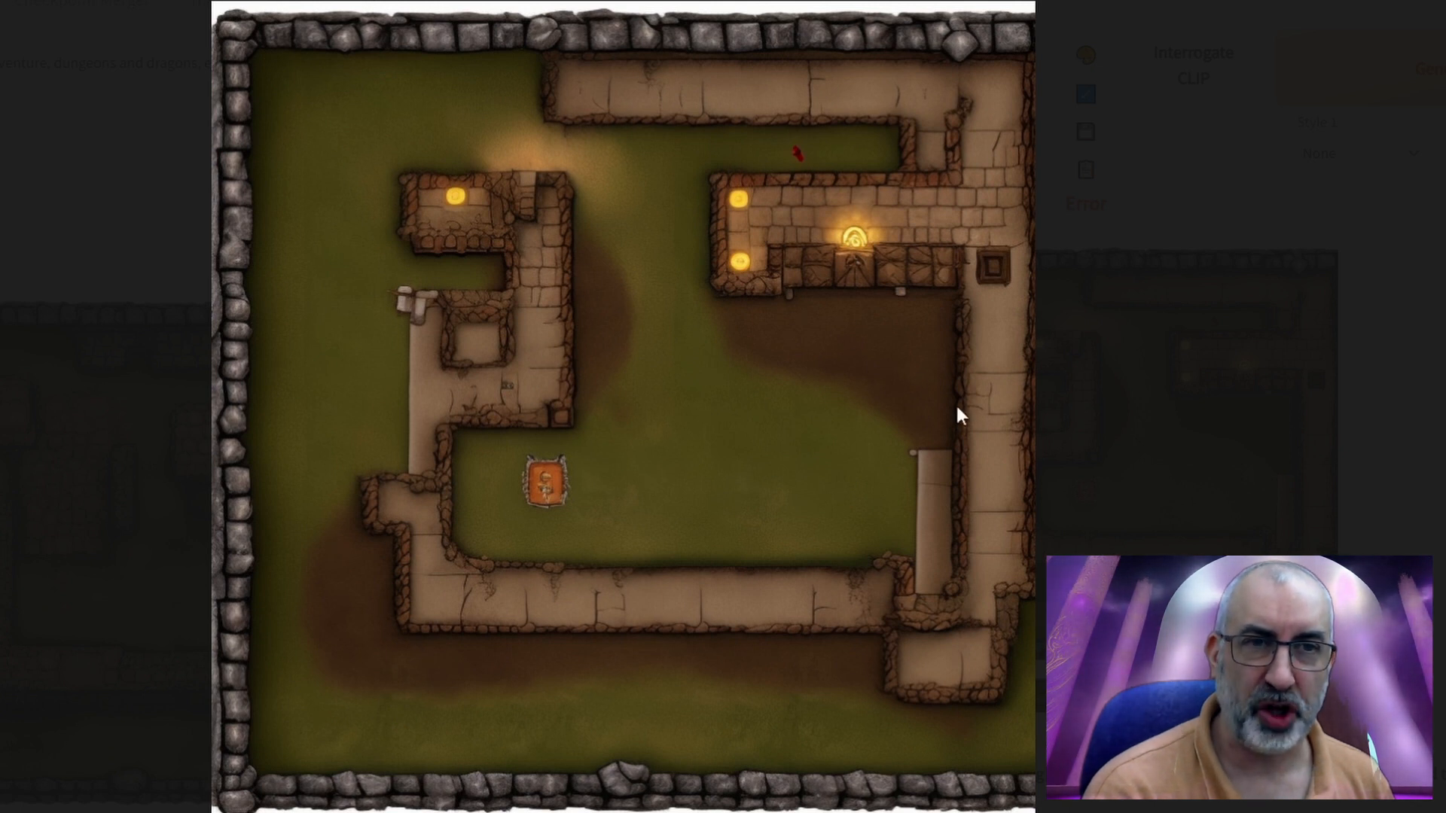
mouse_move(403, 590)
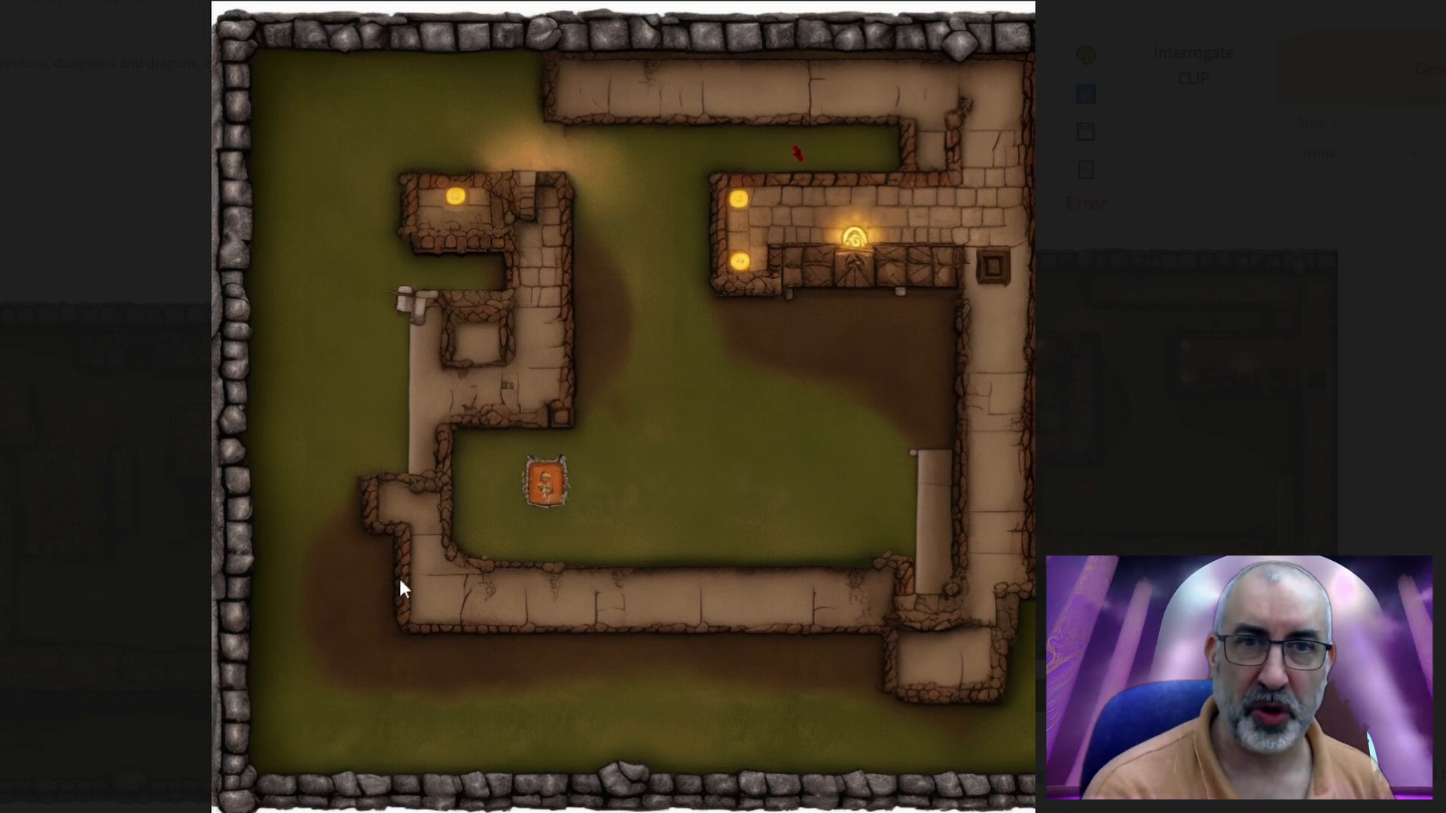
mouse_move(424, 610)
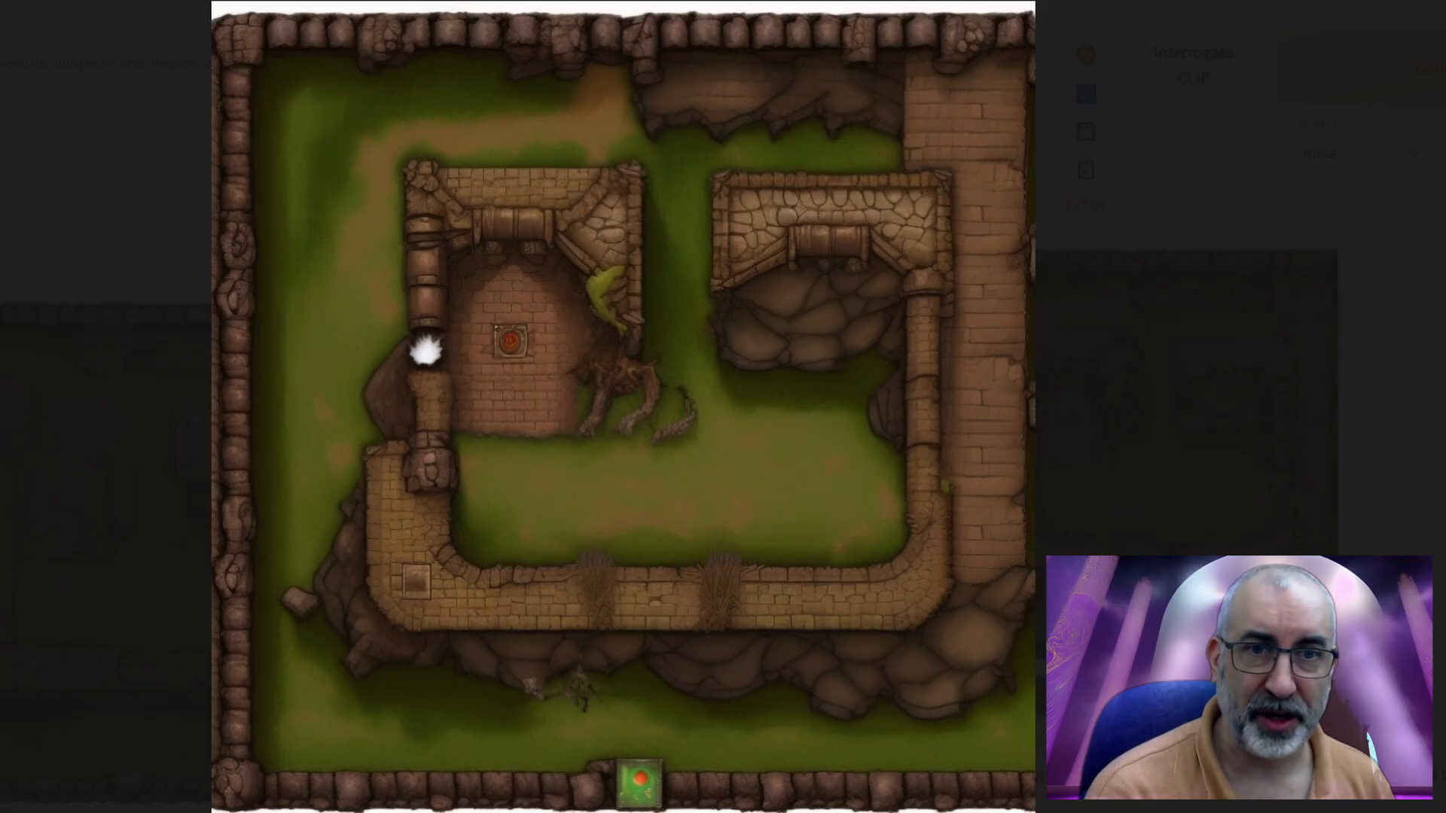
mouse_move(777, 643)
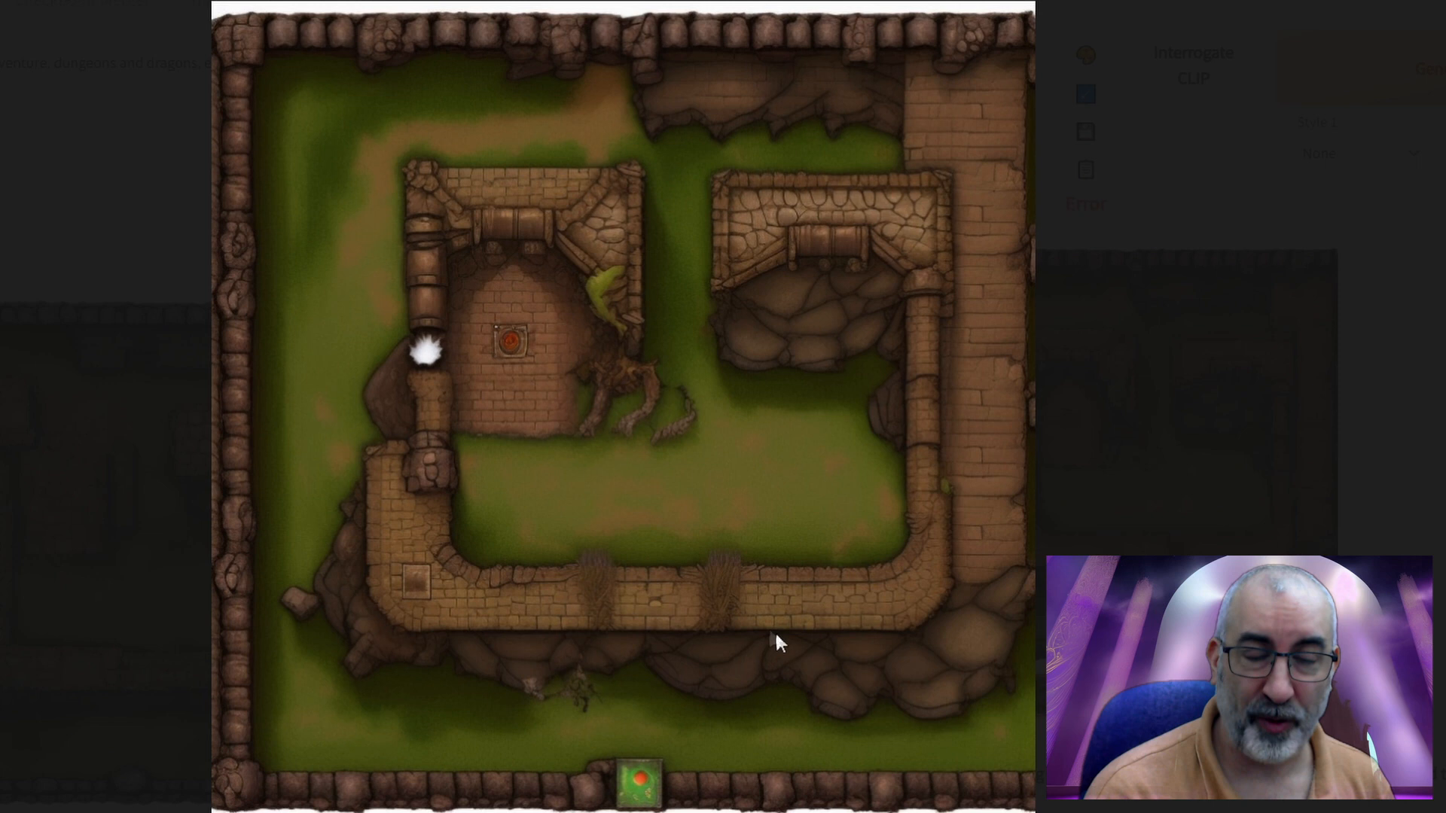
mouse_move(657, 425)
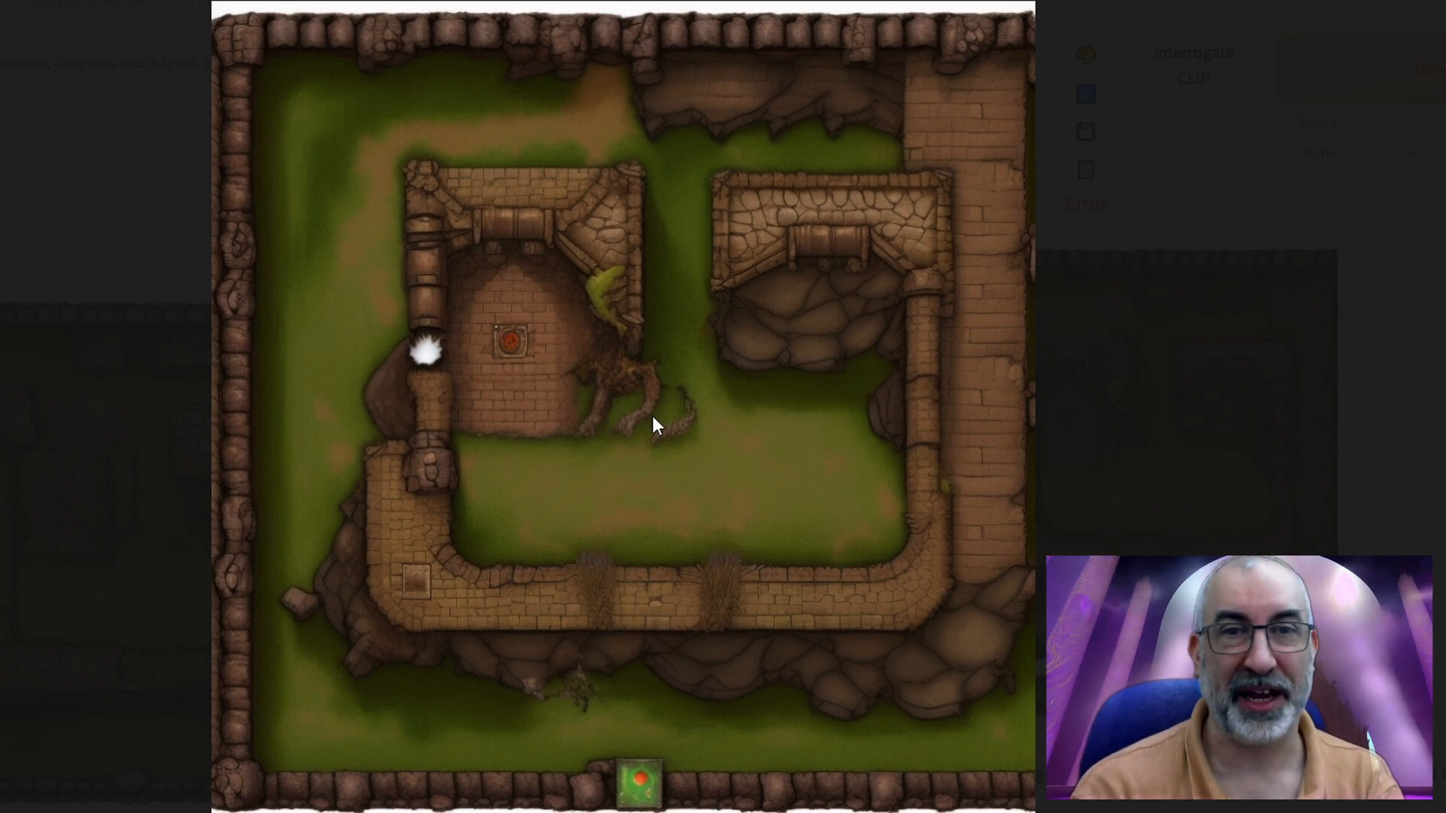
mouse_move(479, 124)
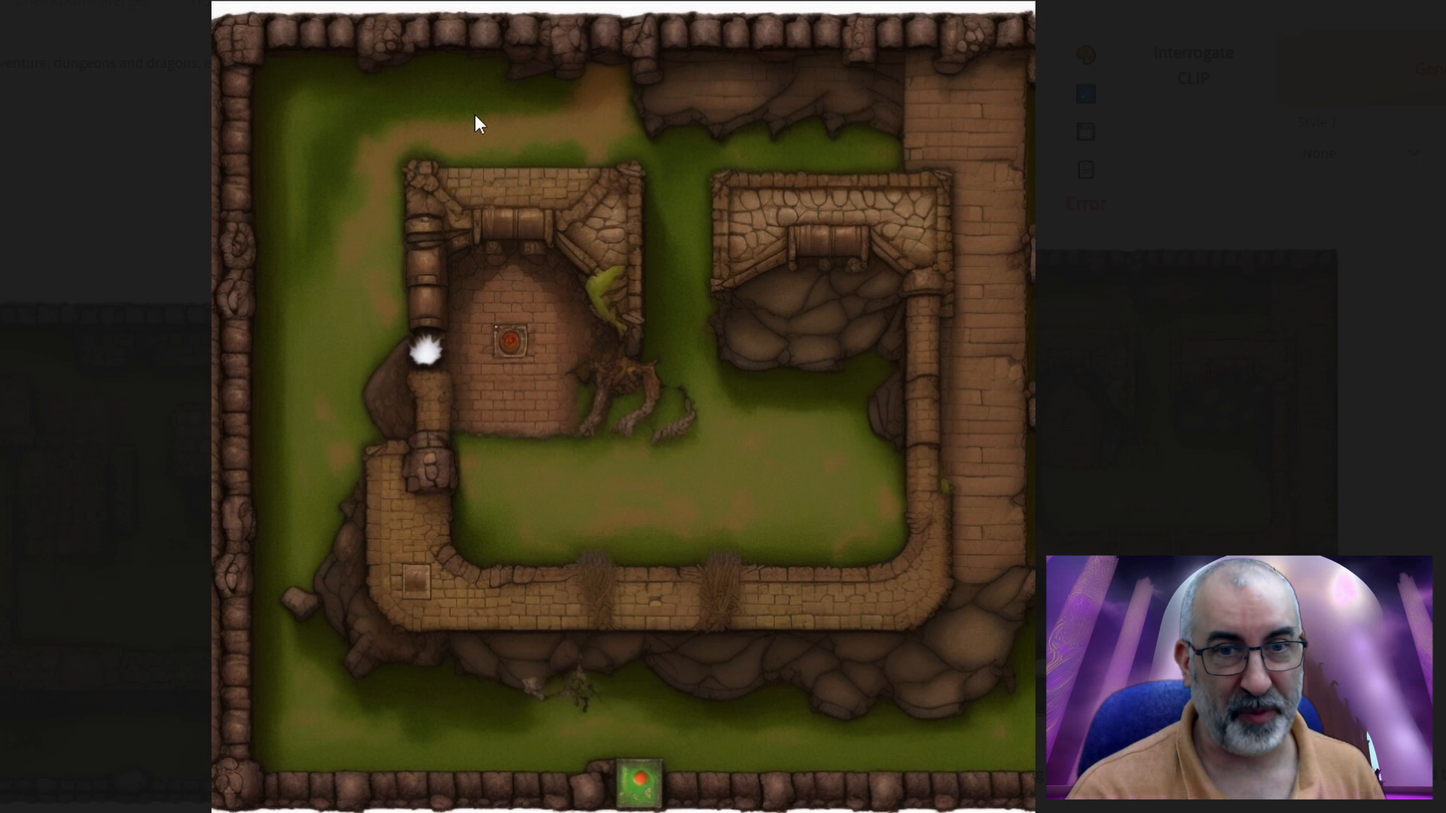
mouse_move(461, 650)
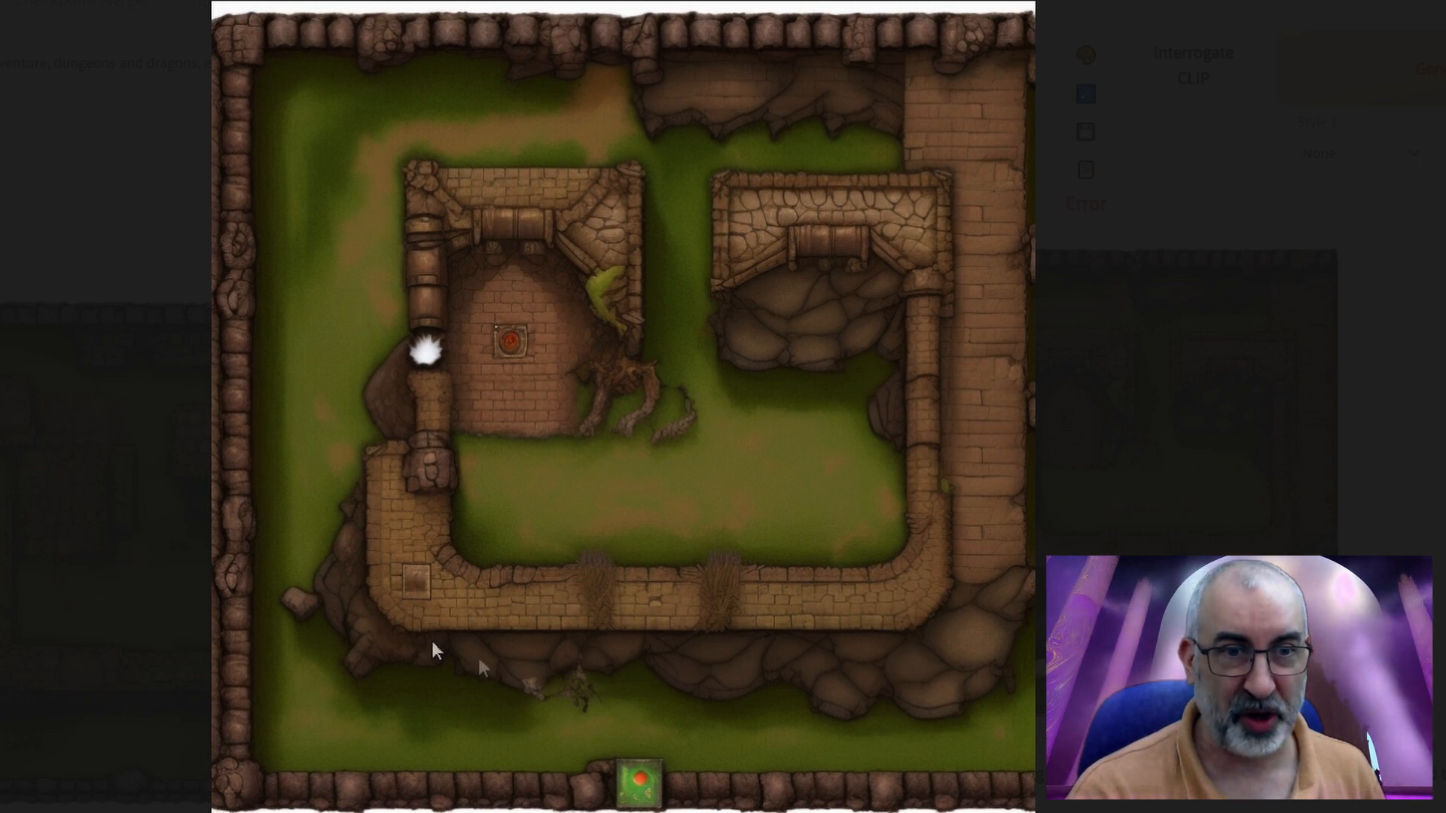
mouse_move(669, 122)
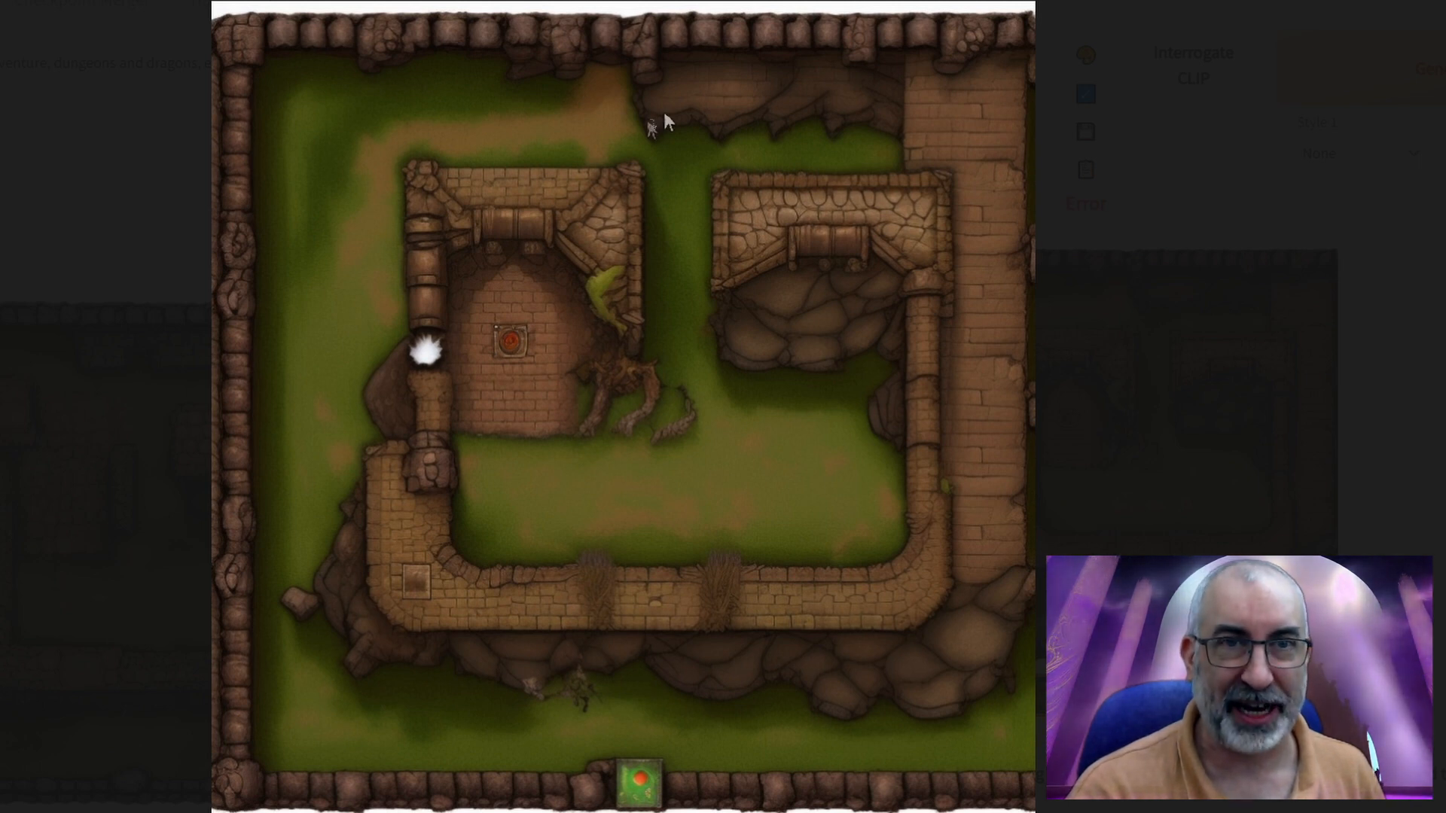
mouse_move(403, 594)
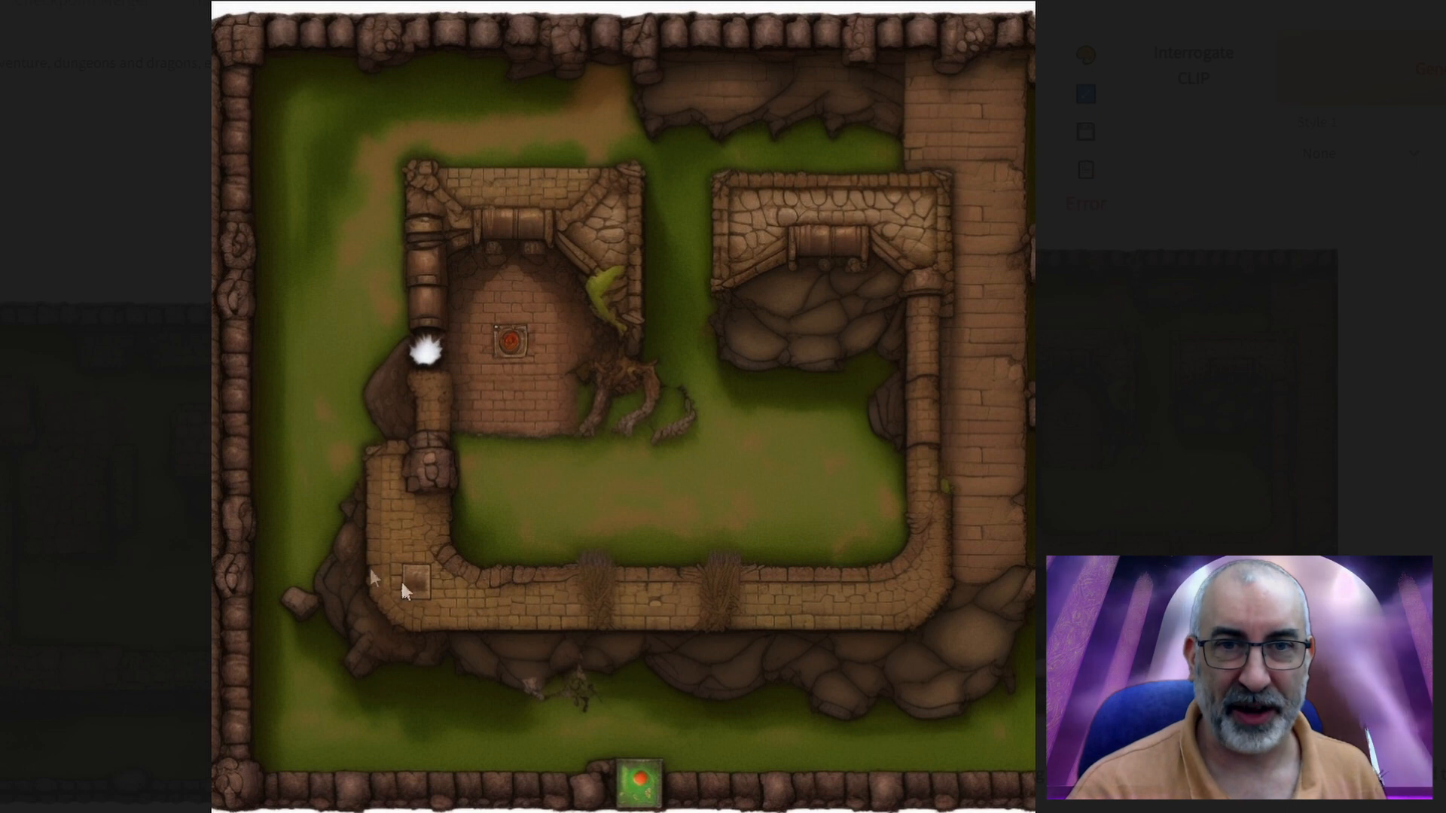
mouse_move(1203, 438)
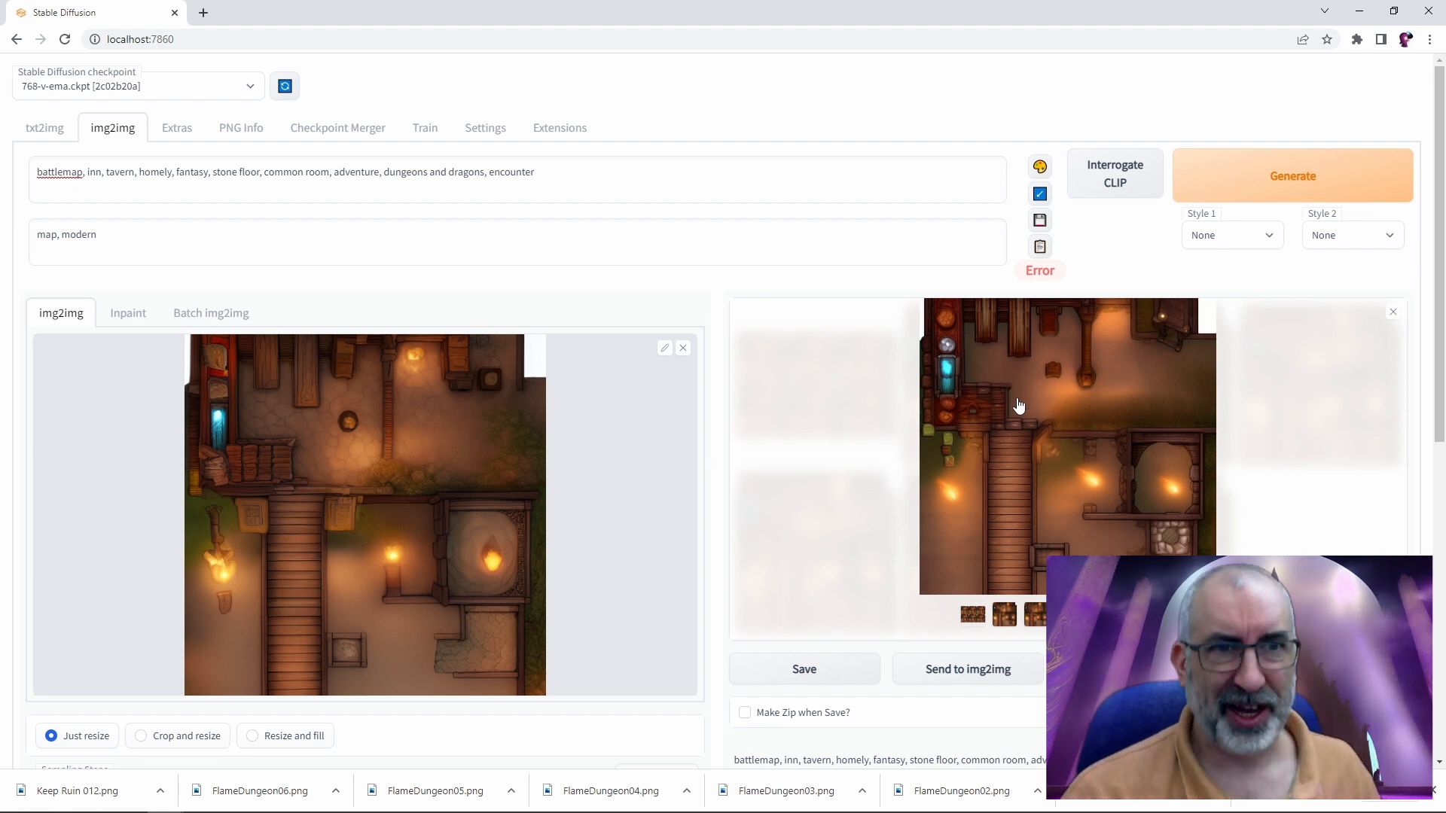
mouse_move(626, 410)
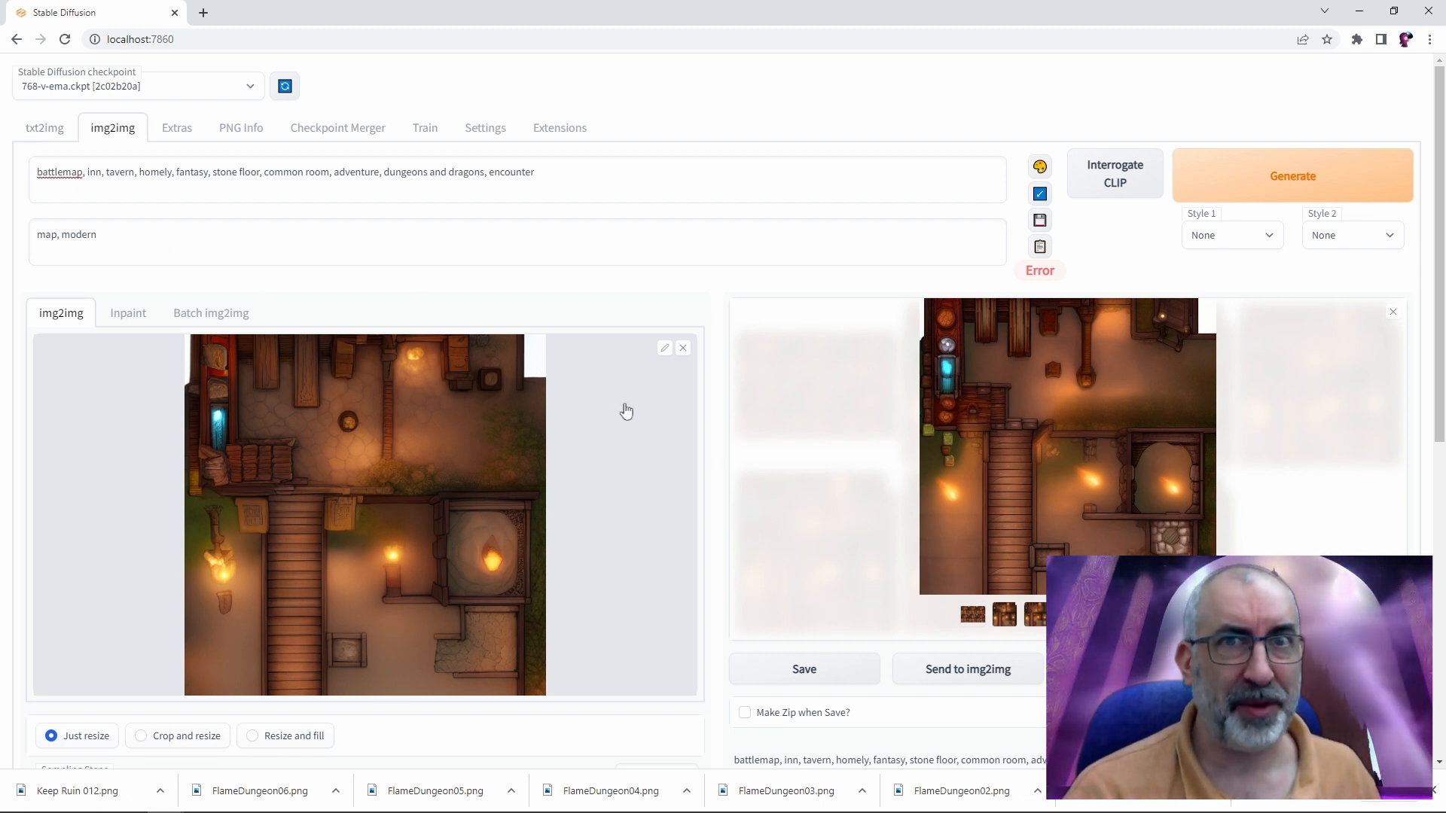
mouse_move(360, 276)
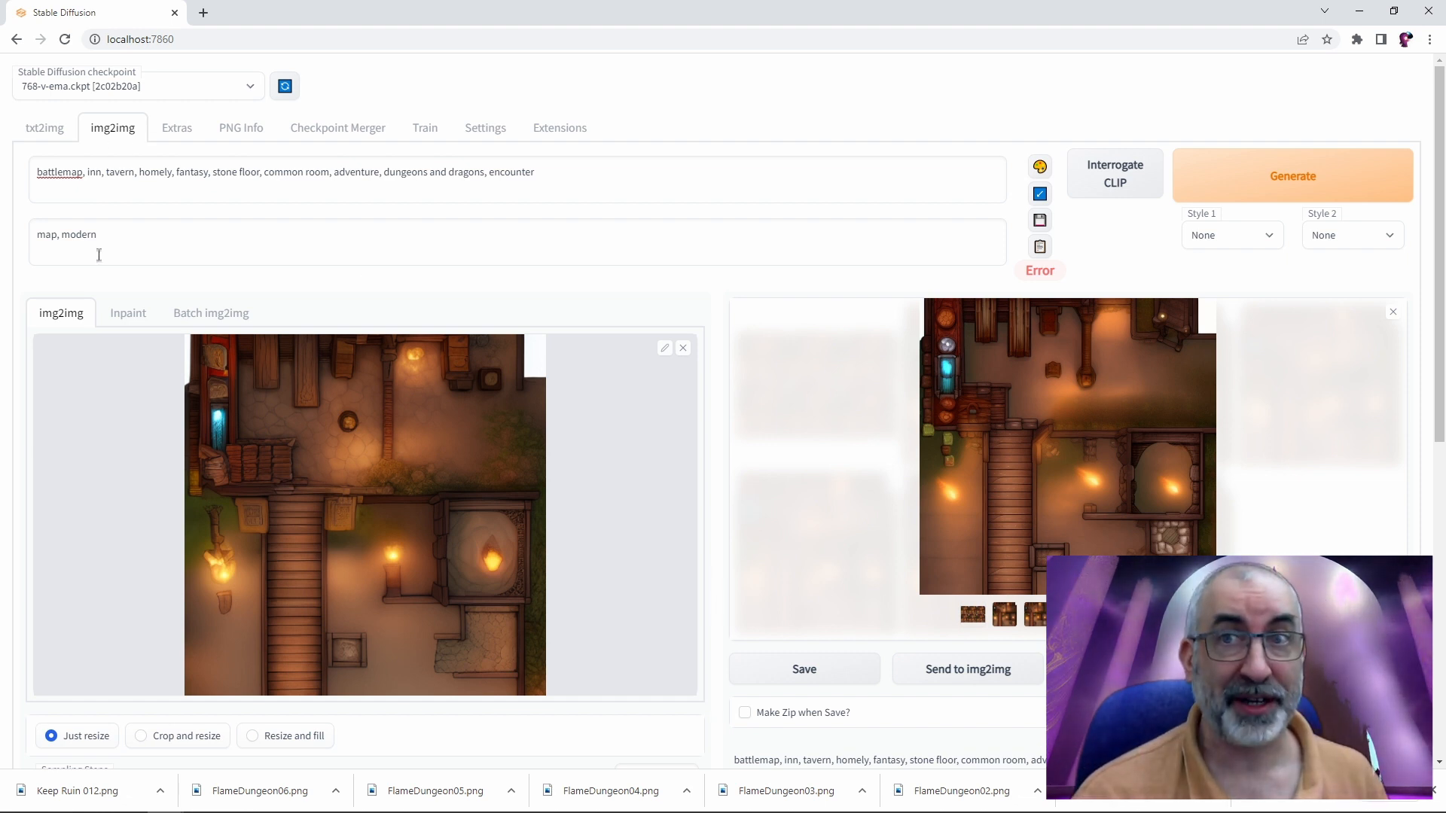
mouse_move(624, 338)
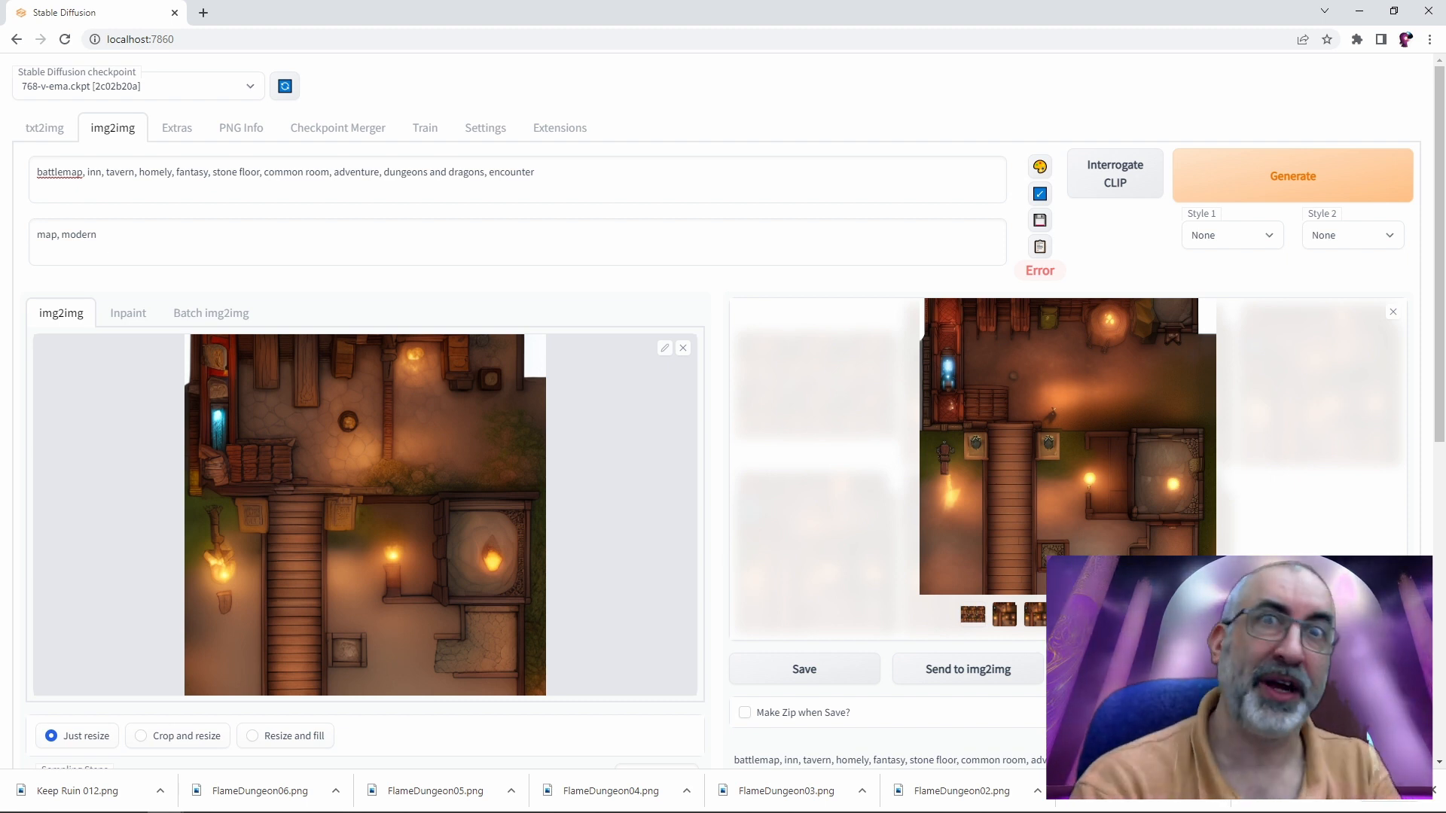
Generate a tavern map variation, view it full size, then close the viewer
left_click(174, 250)
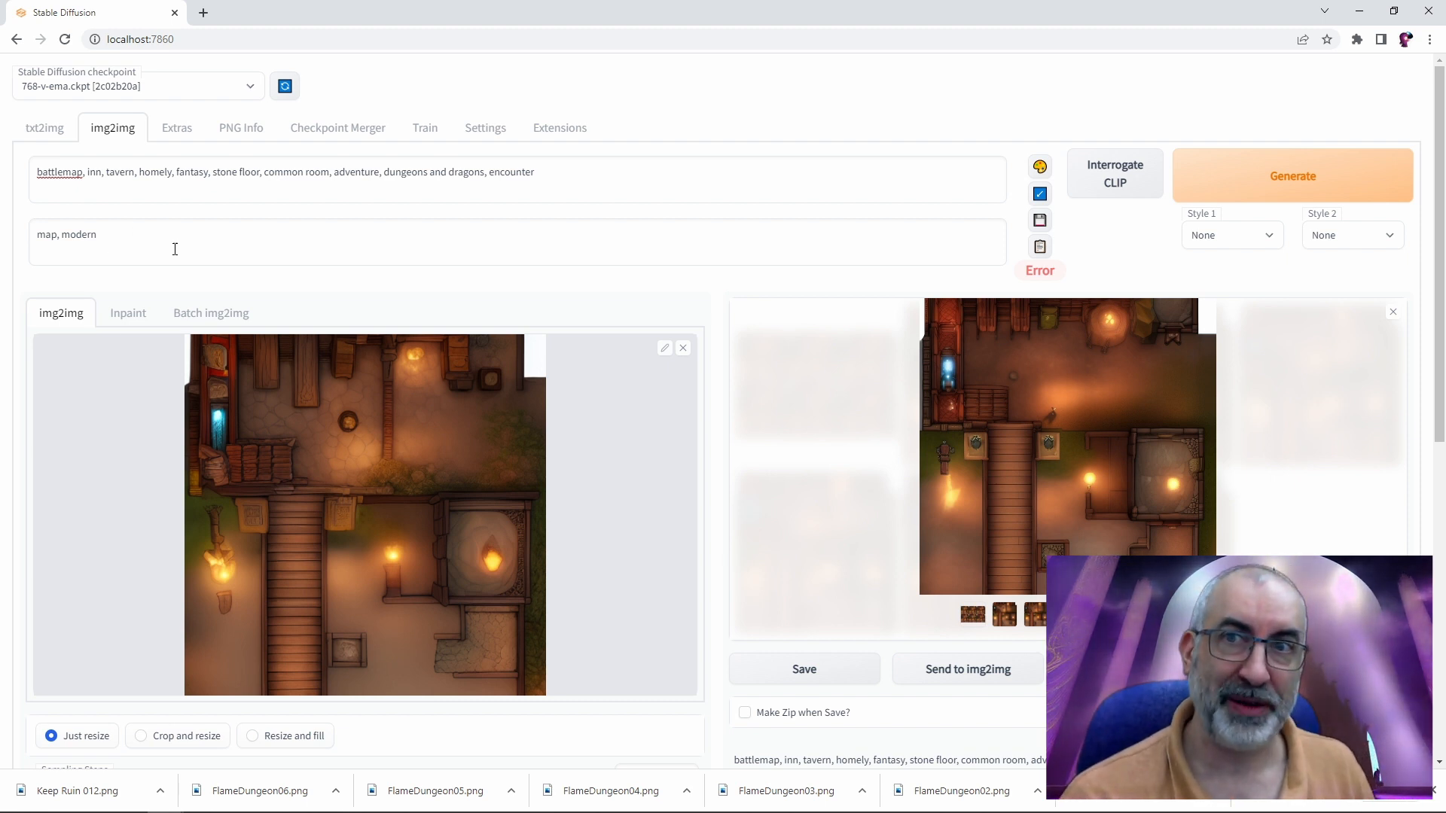
mouse_move(857, 447)
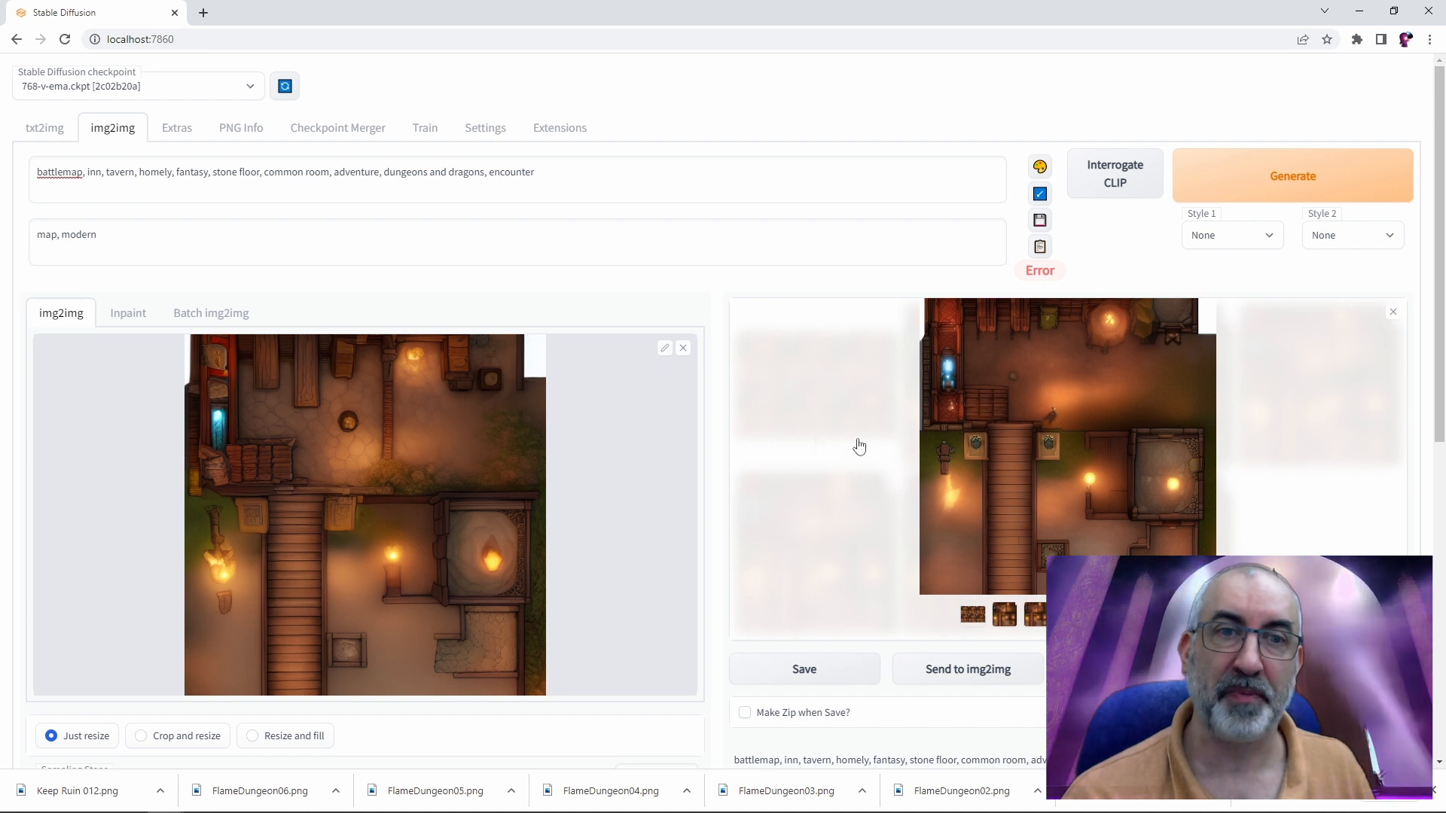
mouse_move(859, 569)
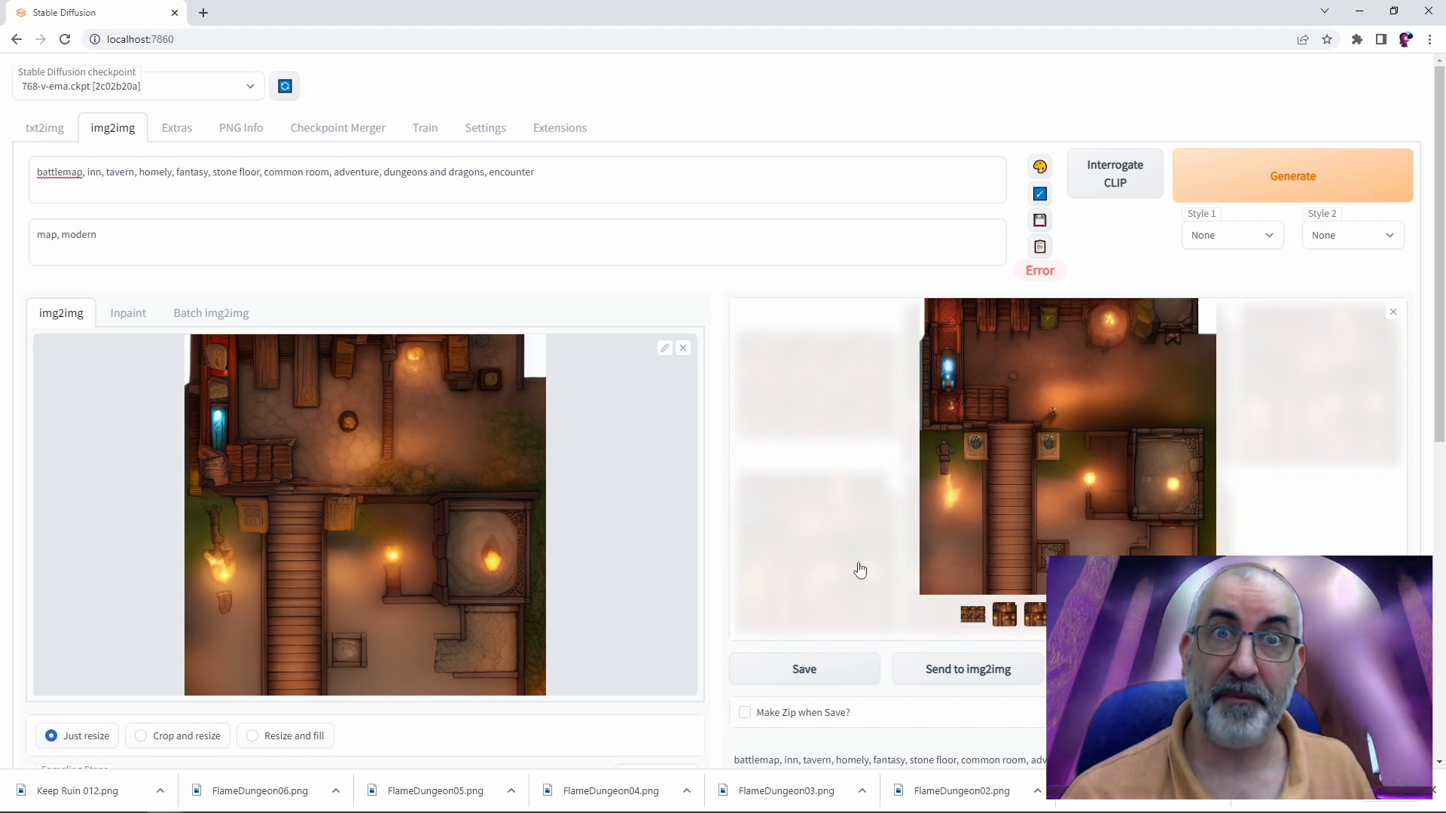
mouse_move(842, 459)
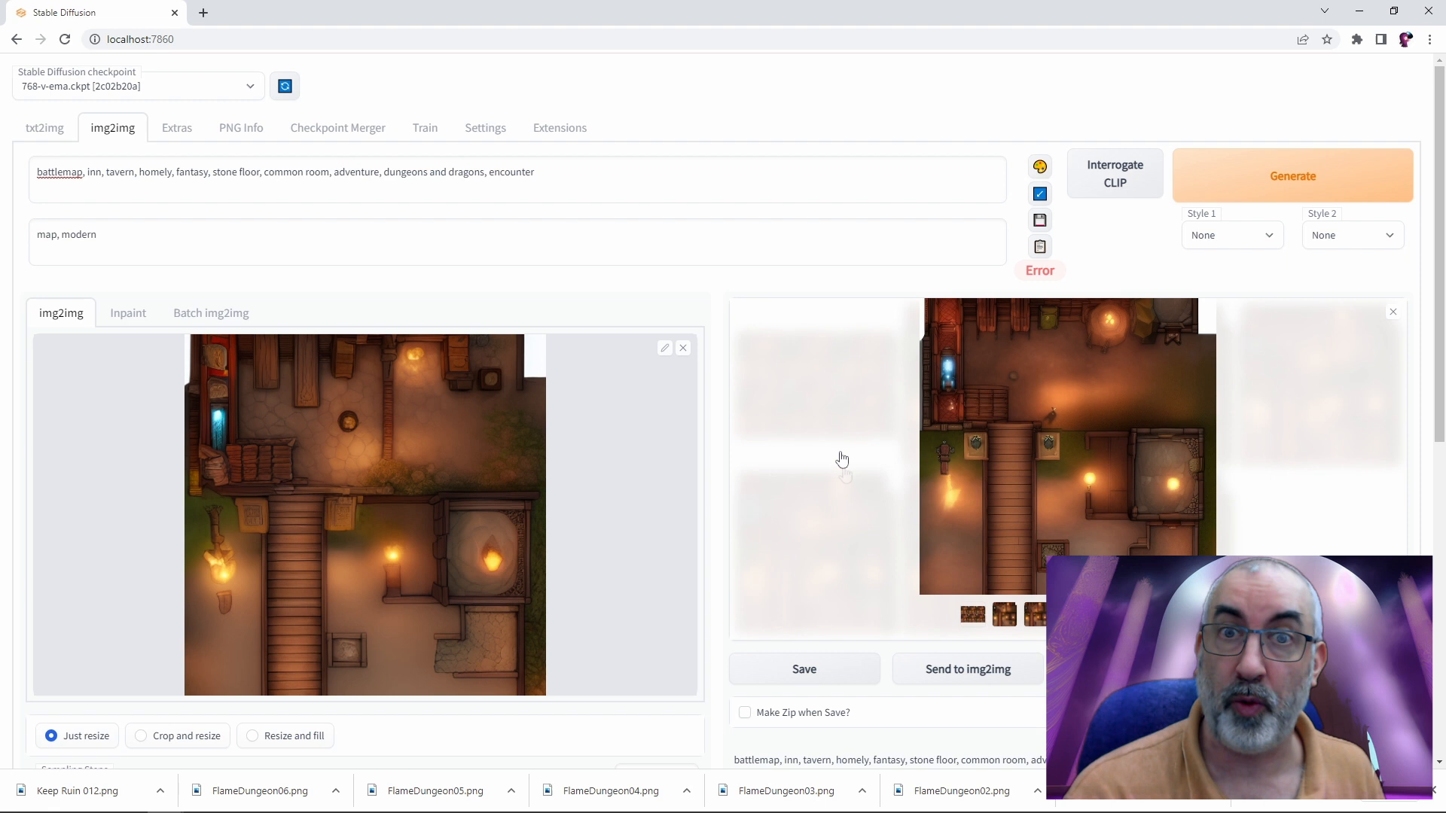
mouse_move(997, 449)
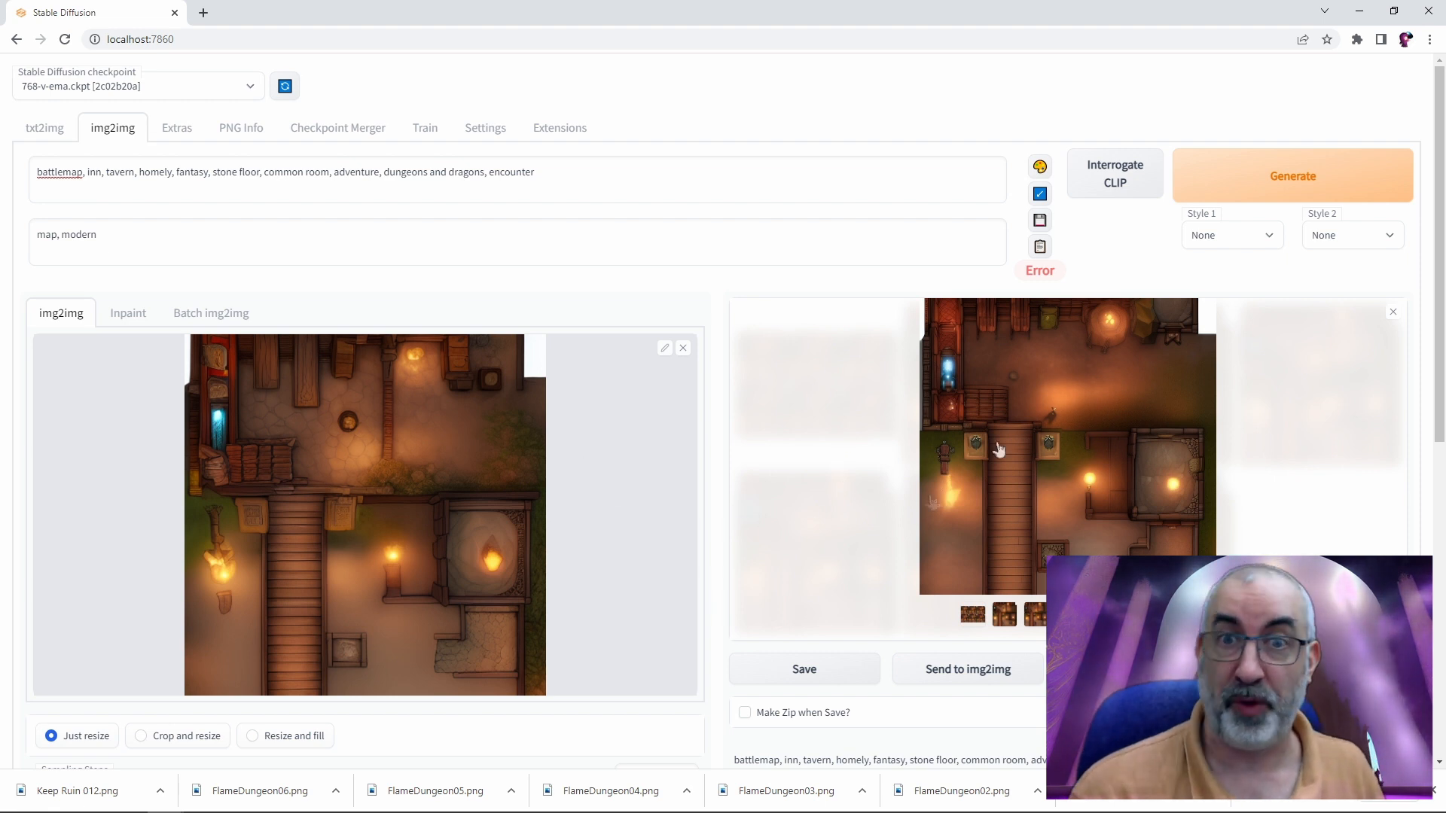
left_click(1068, 444)
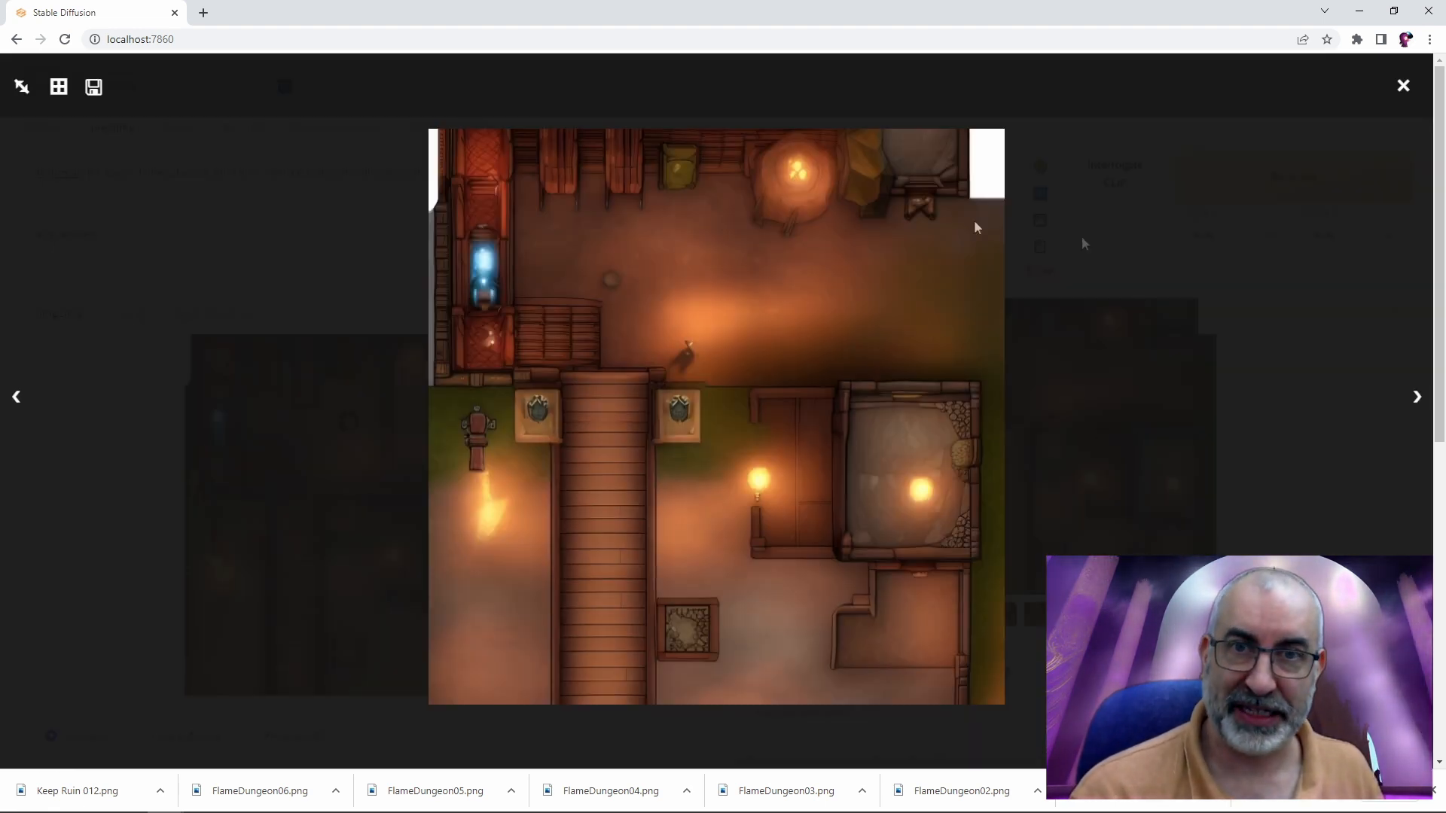
left_click(1402, 86)
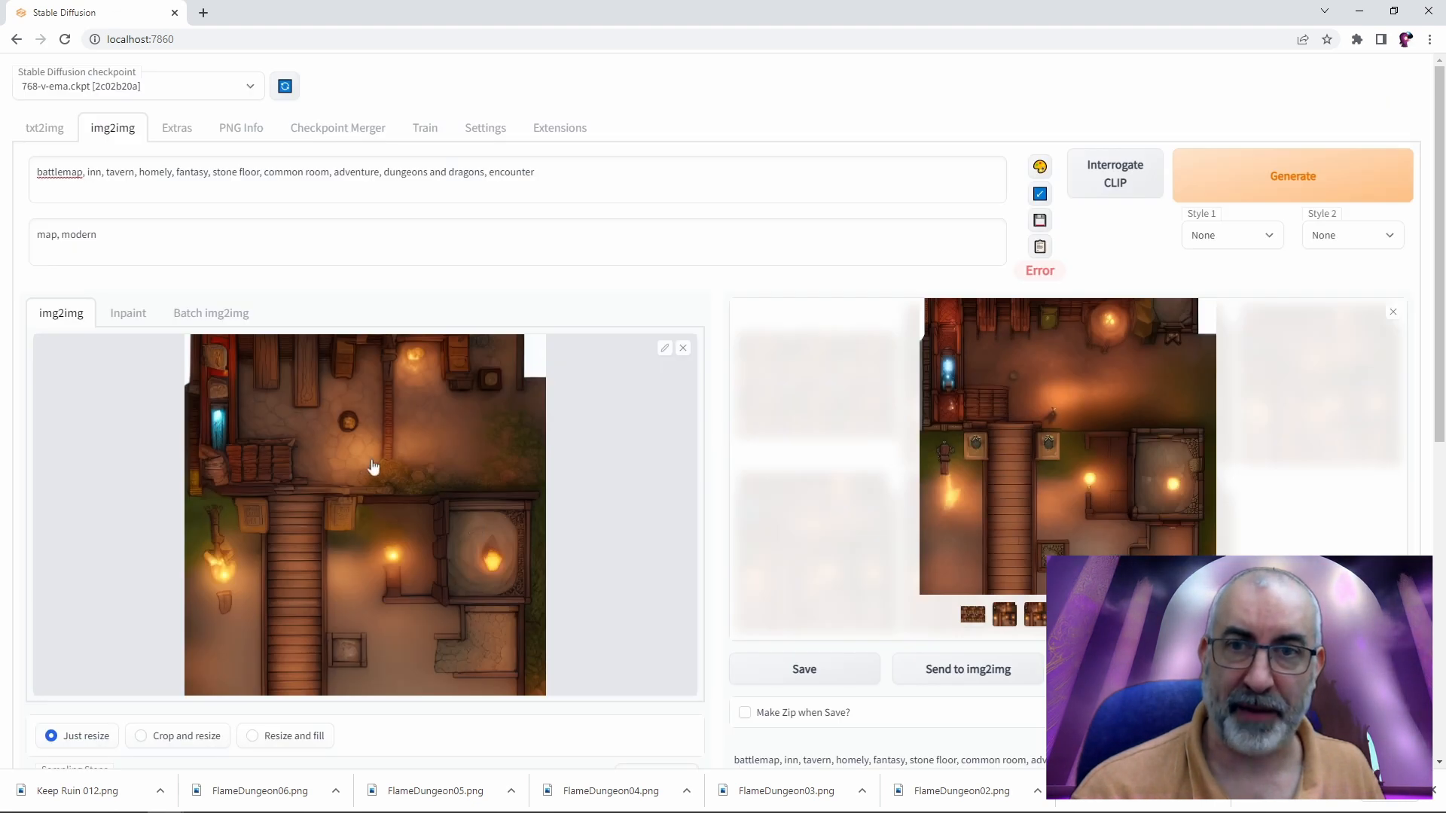
mouse_move(1322, 524)
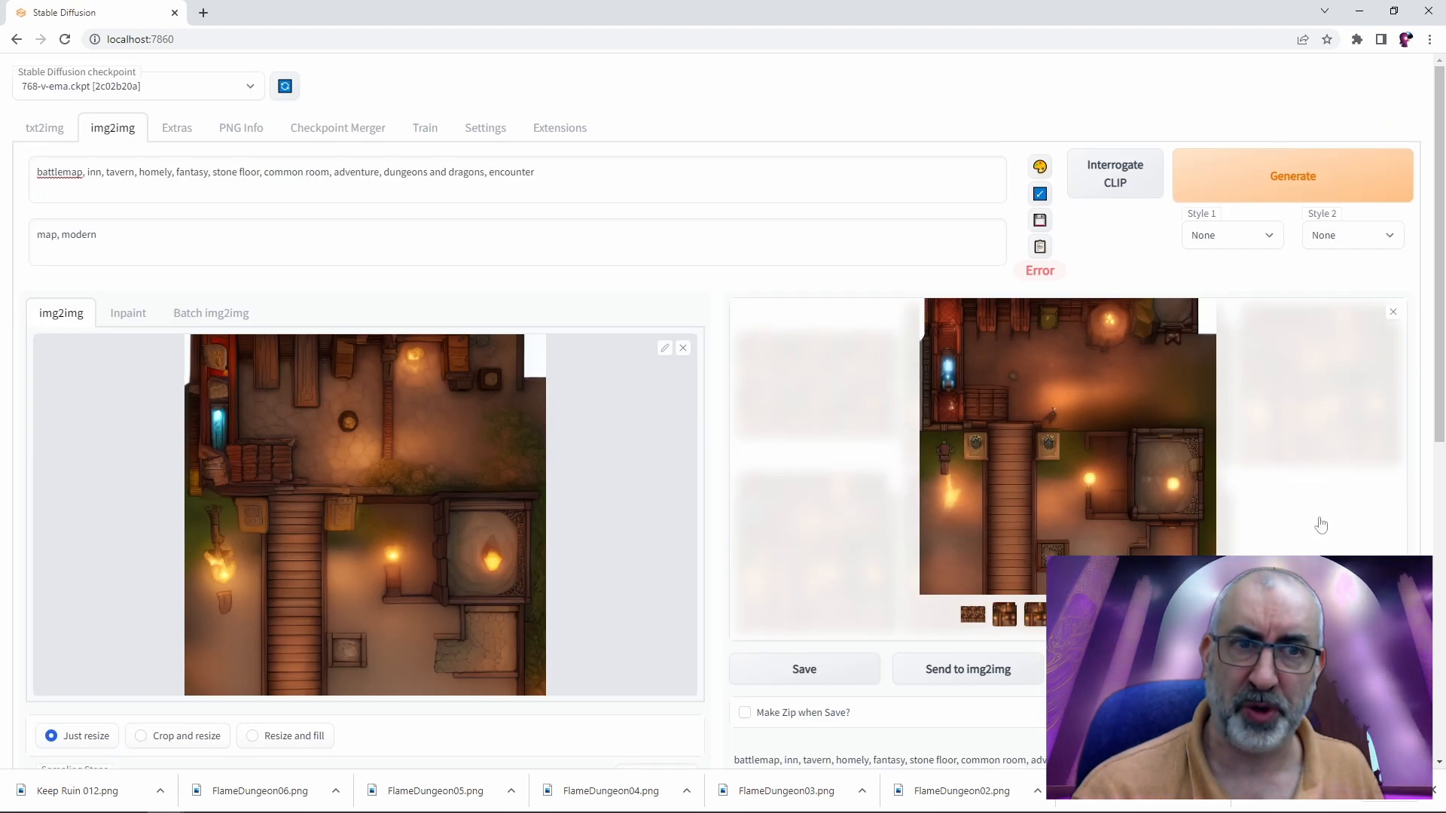
mouse_move(1298, 512)
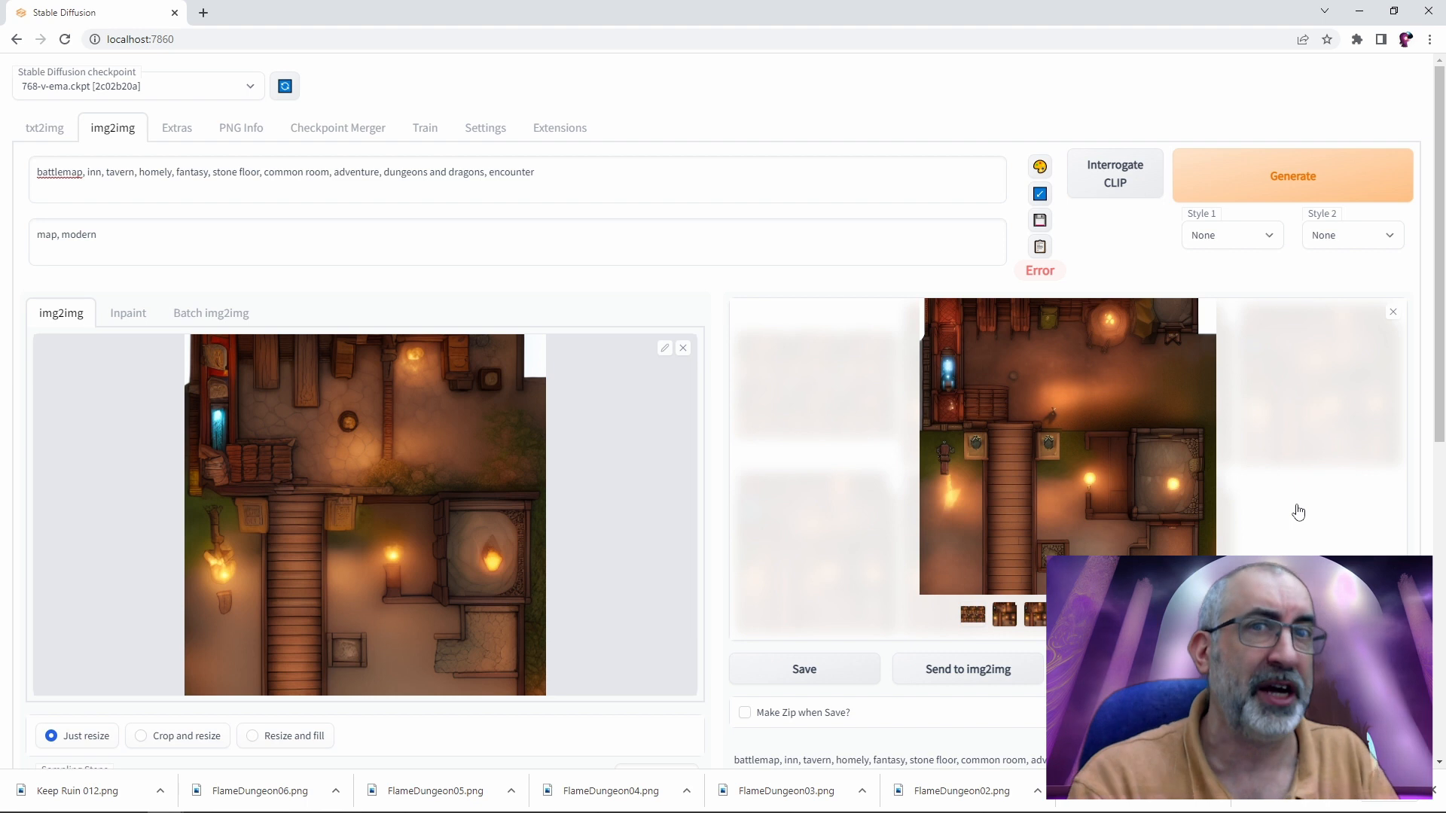
mouse_move(1285, 501)
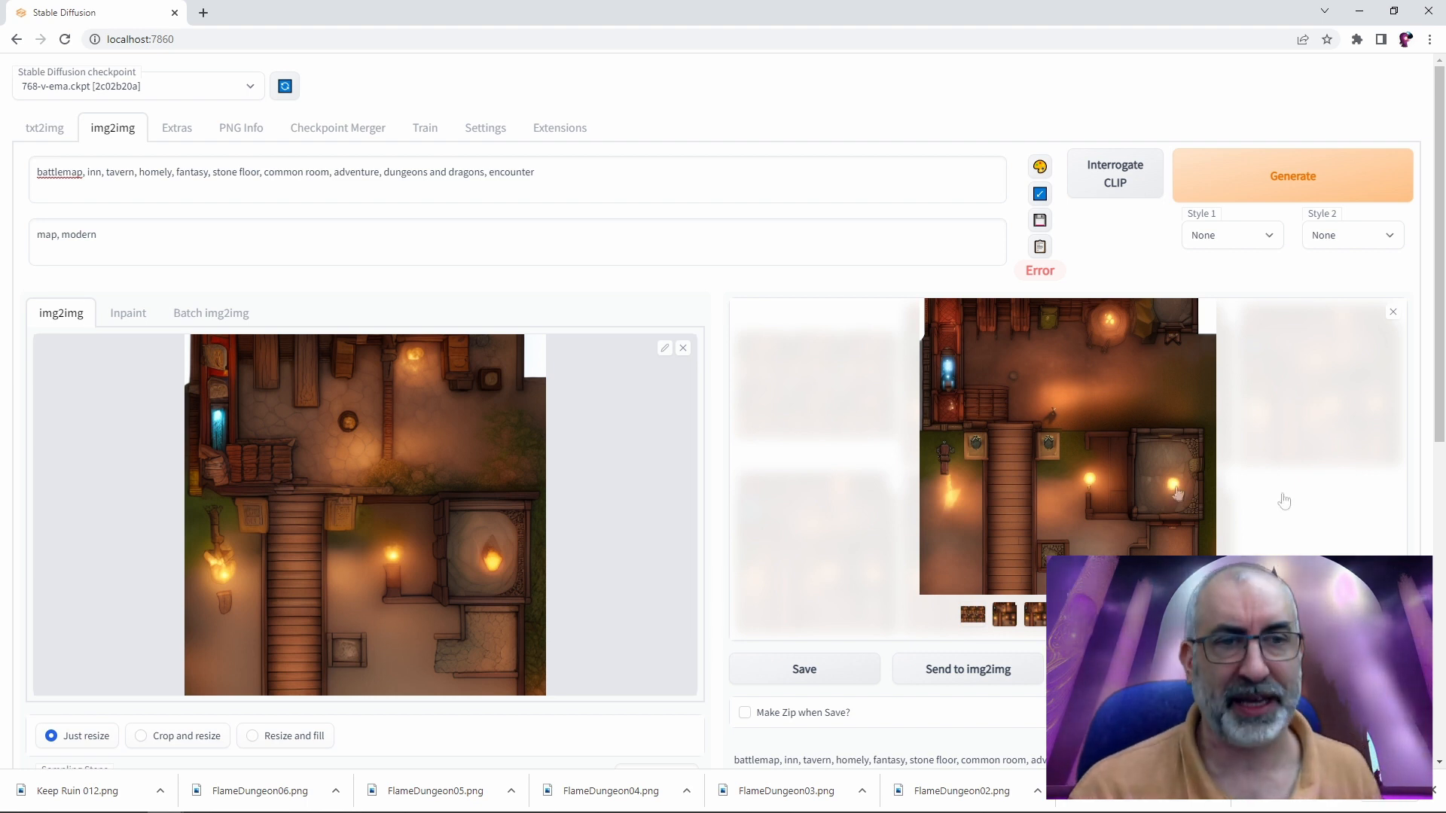
mouse_move(1097, 493)
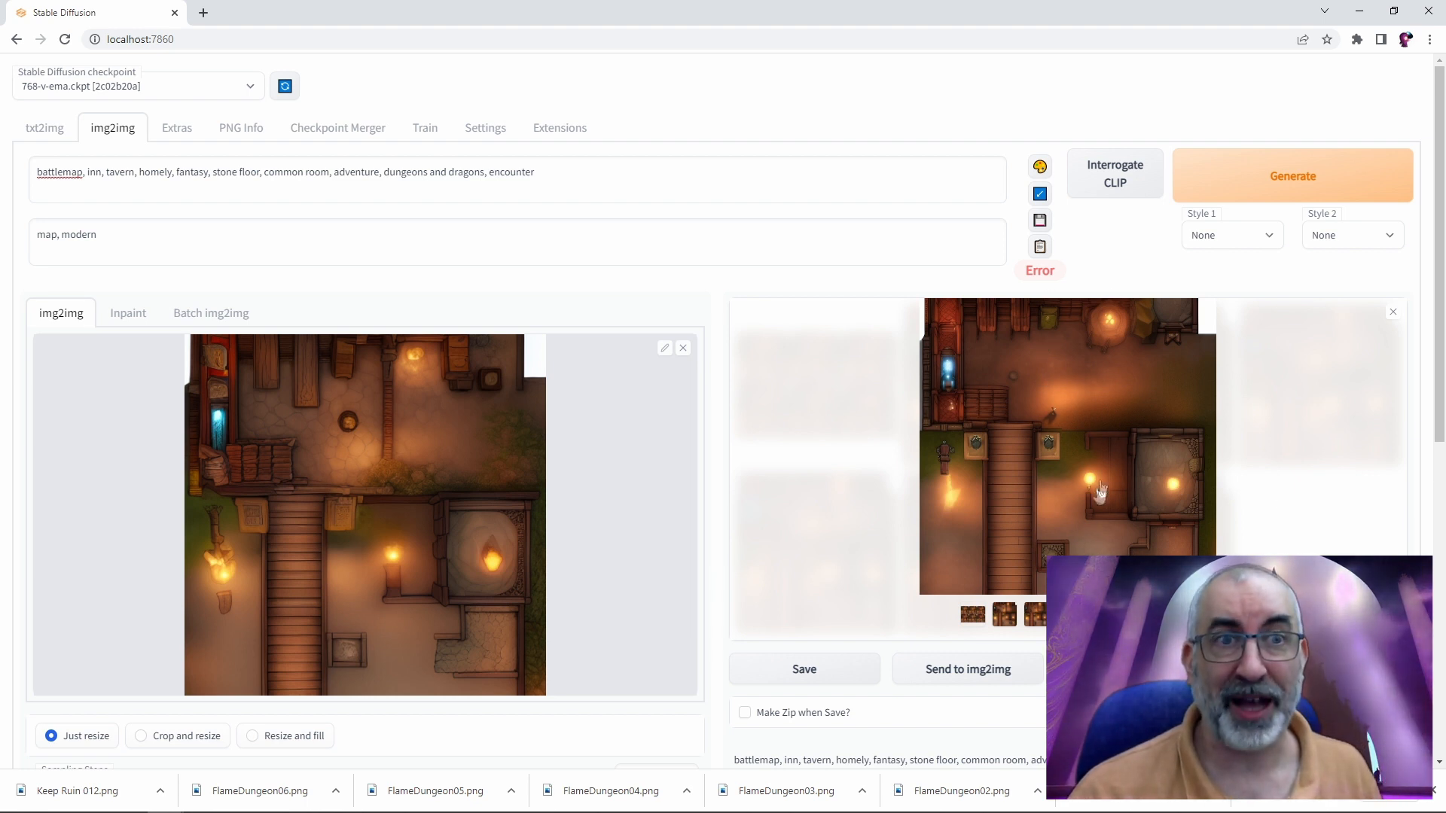
mouse_move(1023, 530)
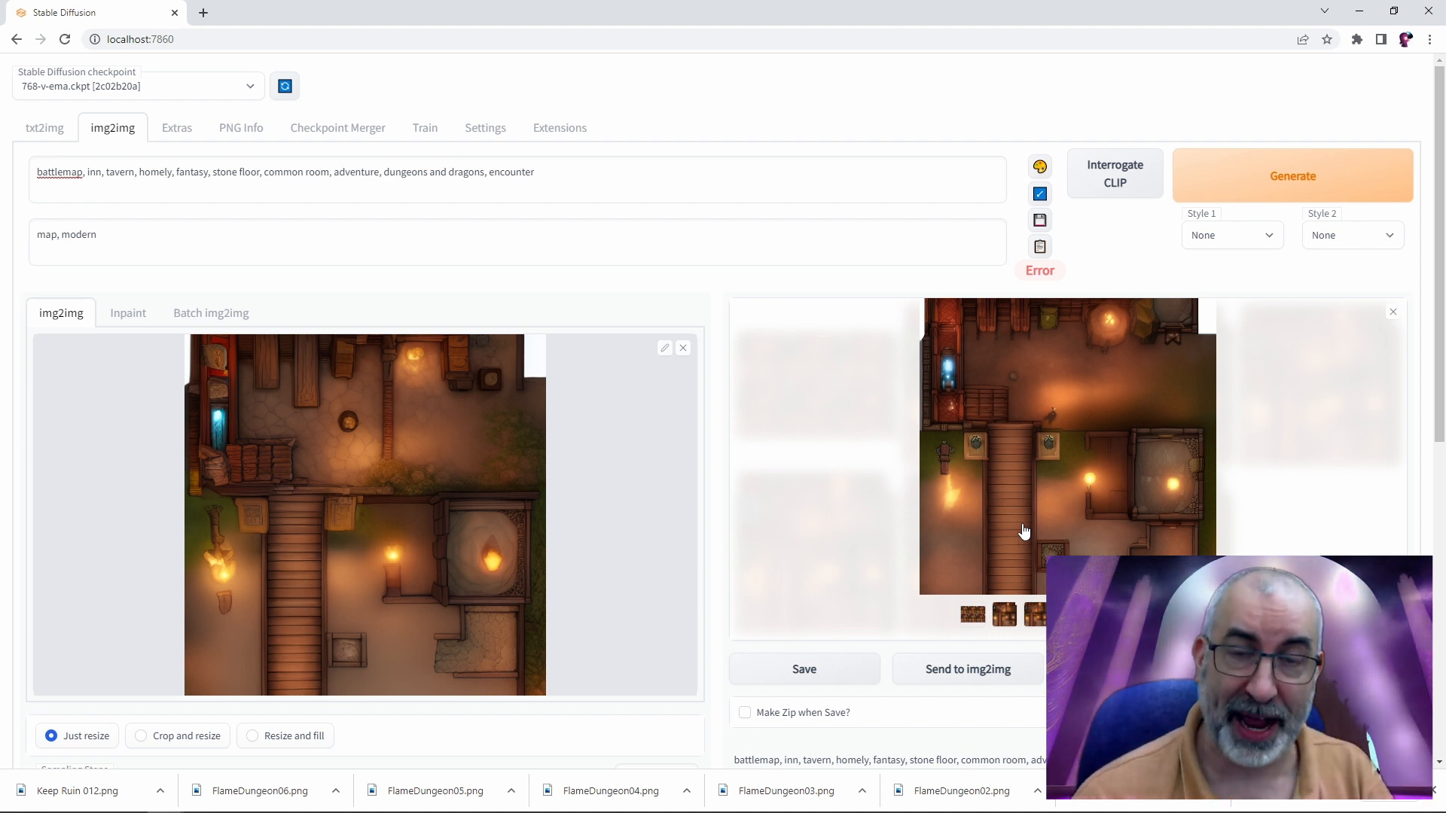
mouse_move(366, 464)
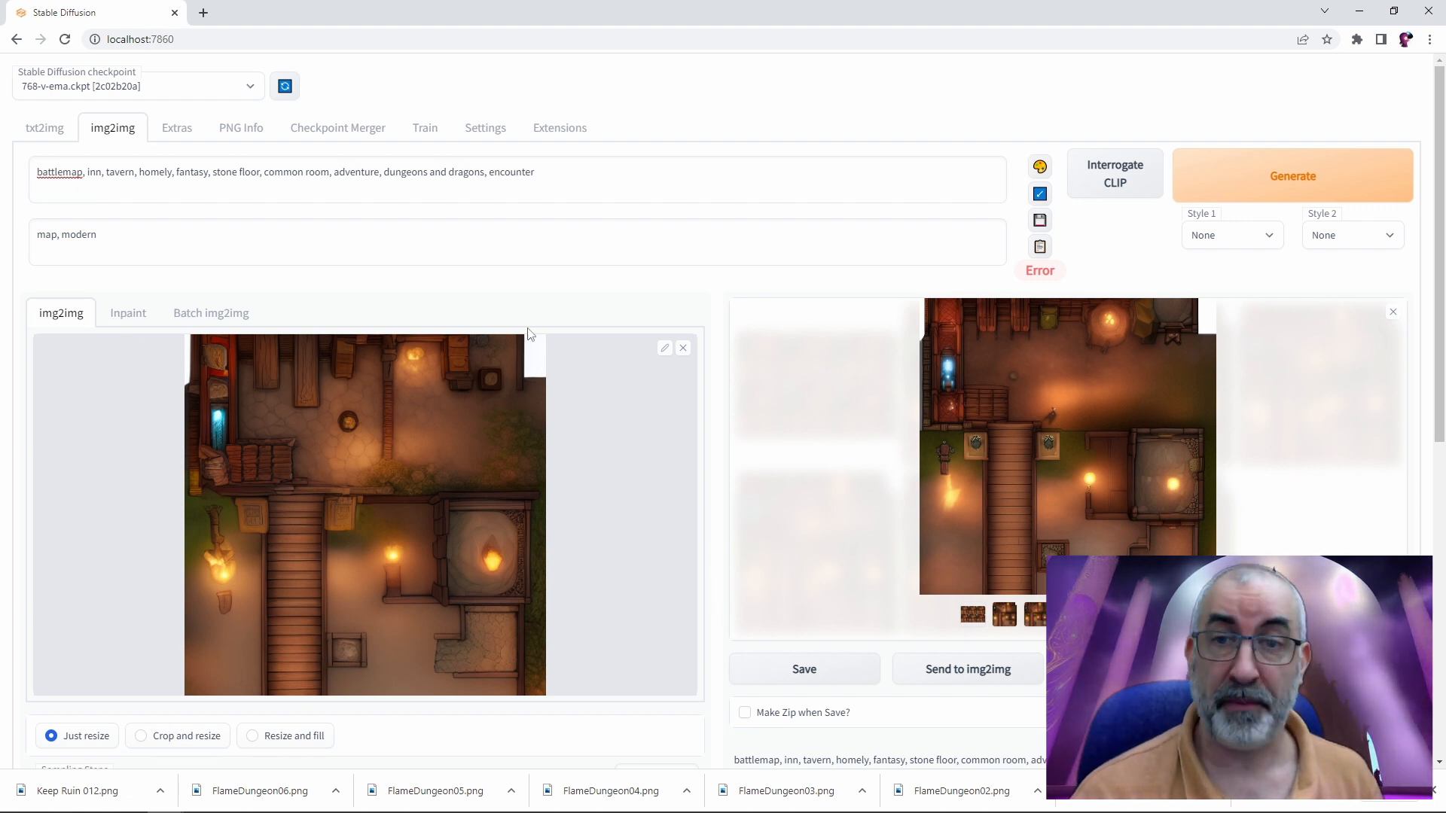
In Inpaint, mask the tavern map's top wall, set the prompt to 'Throne', and generate
left_click(128, 312)
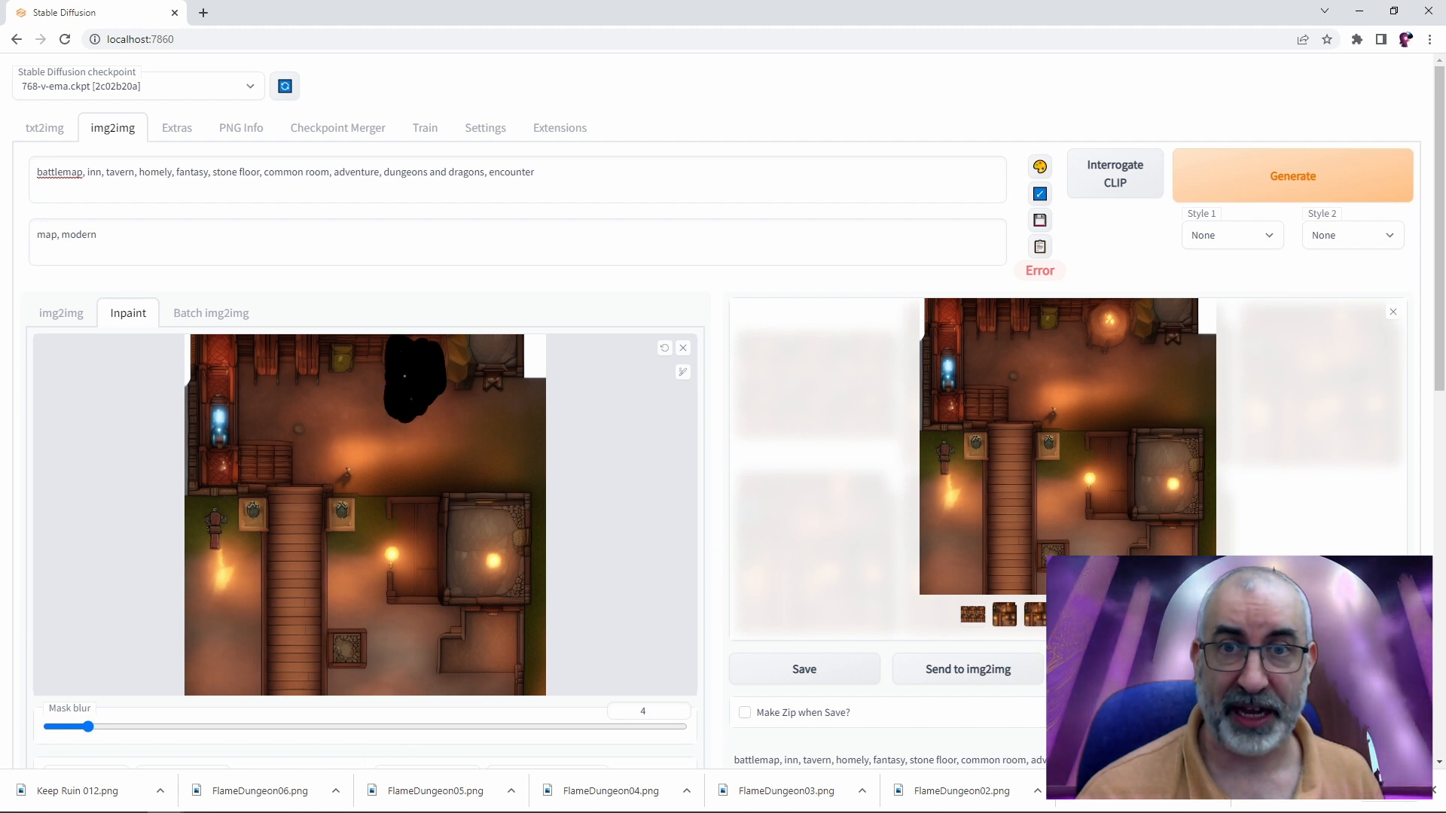
scroll("down", 3)
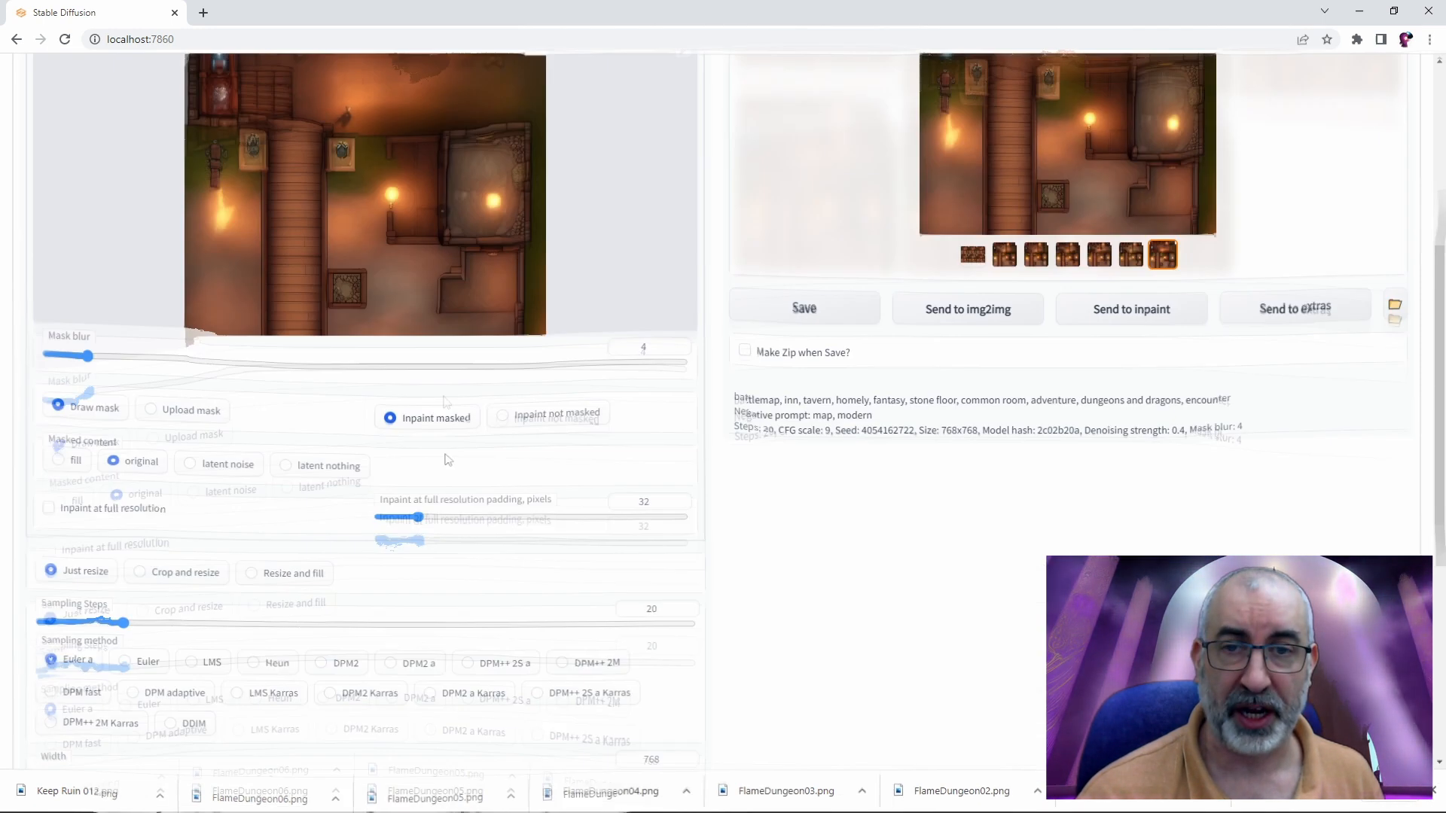
scroll("down", 3)
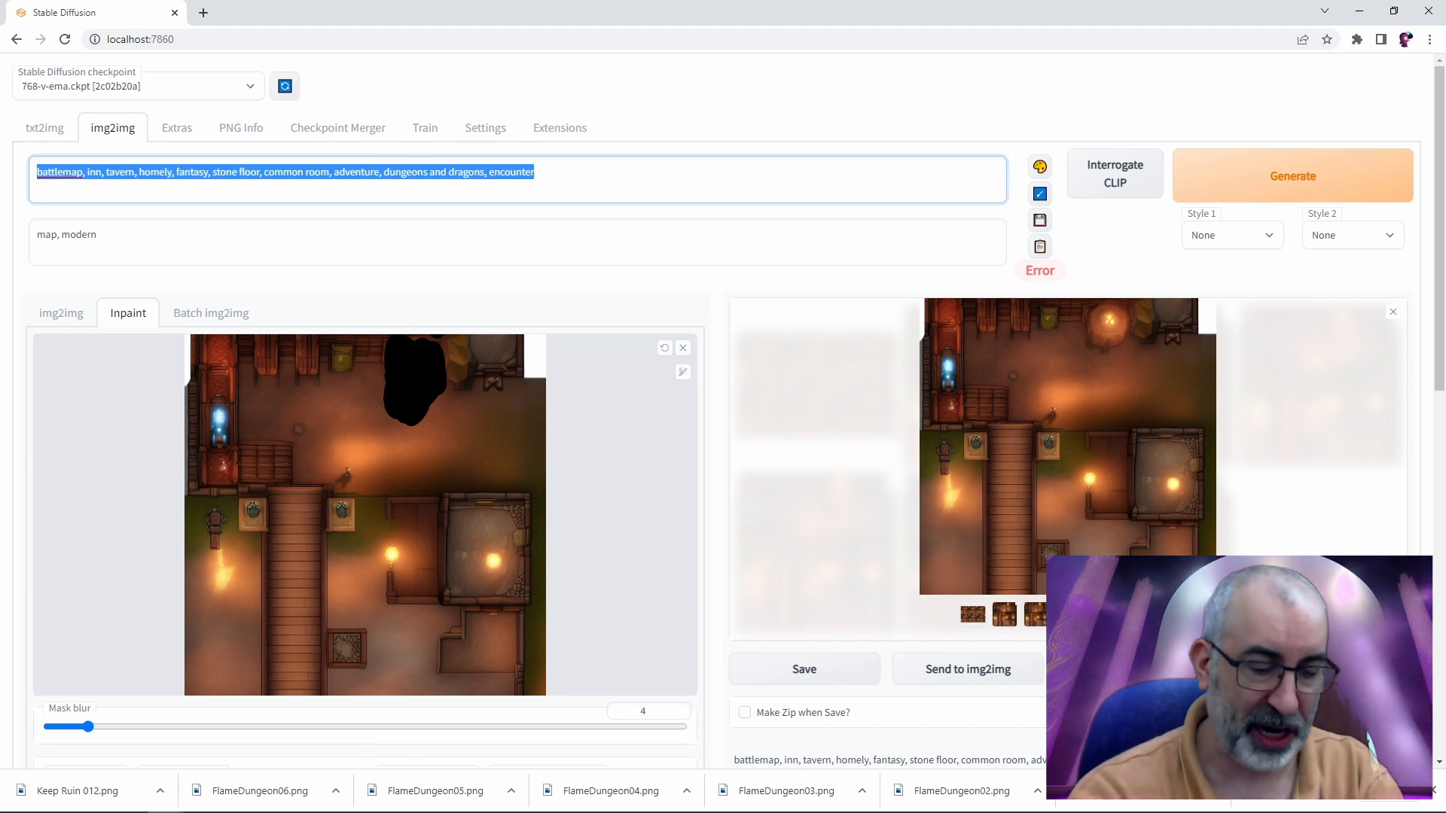
type("Throne")
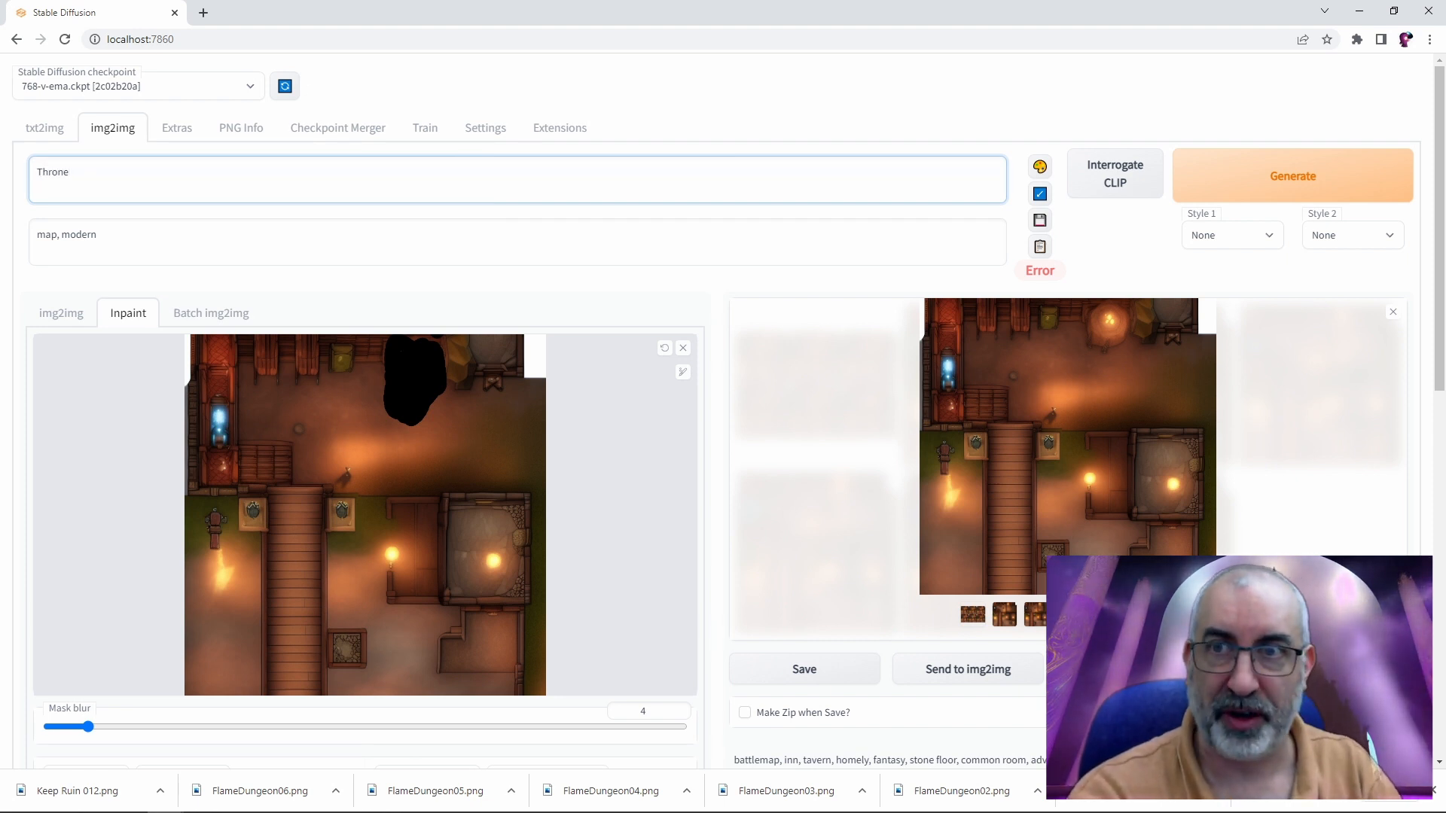
left_click(682, 371)
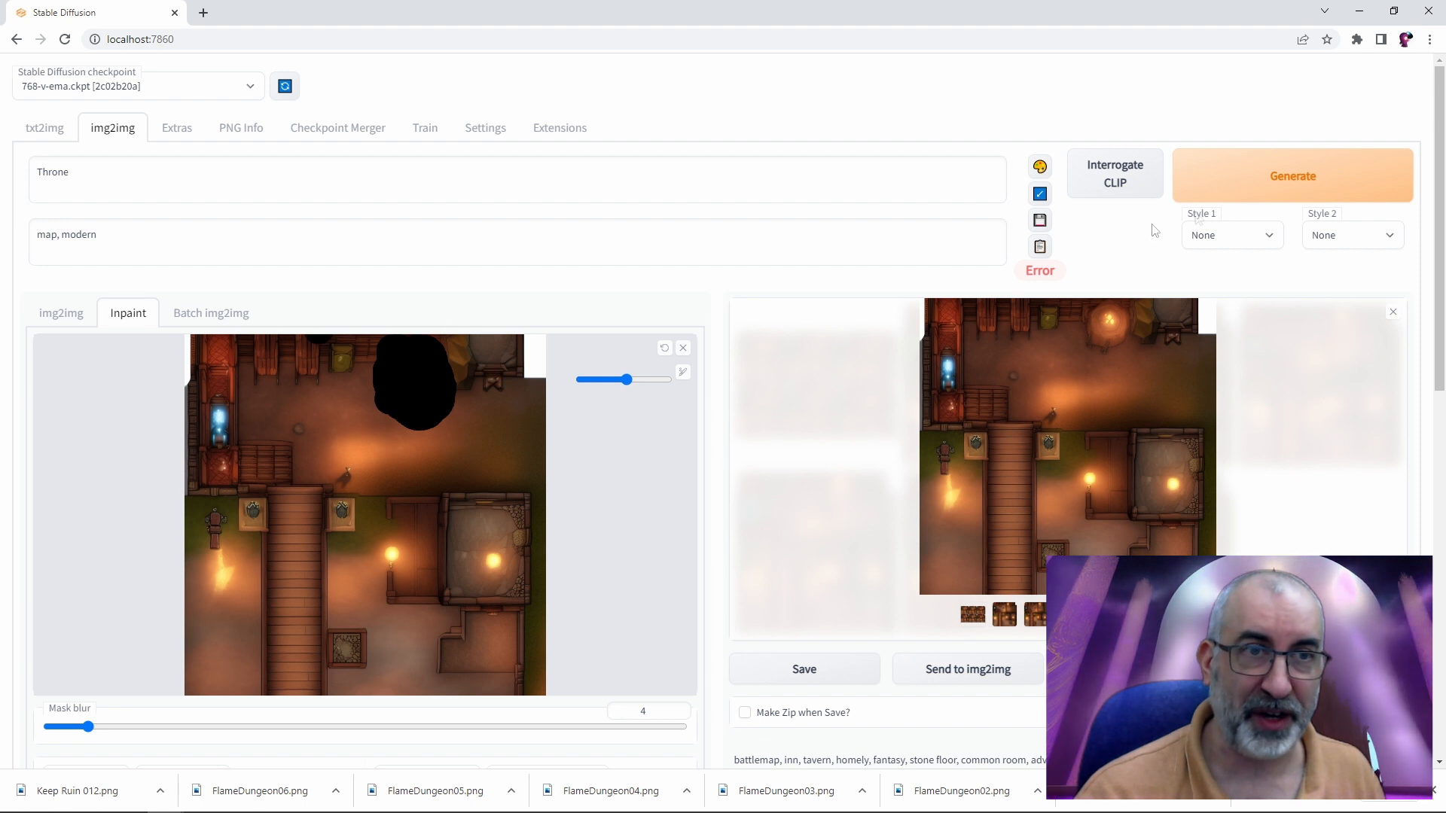
left_click(1291, 175)
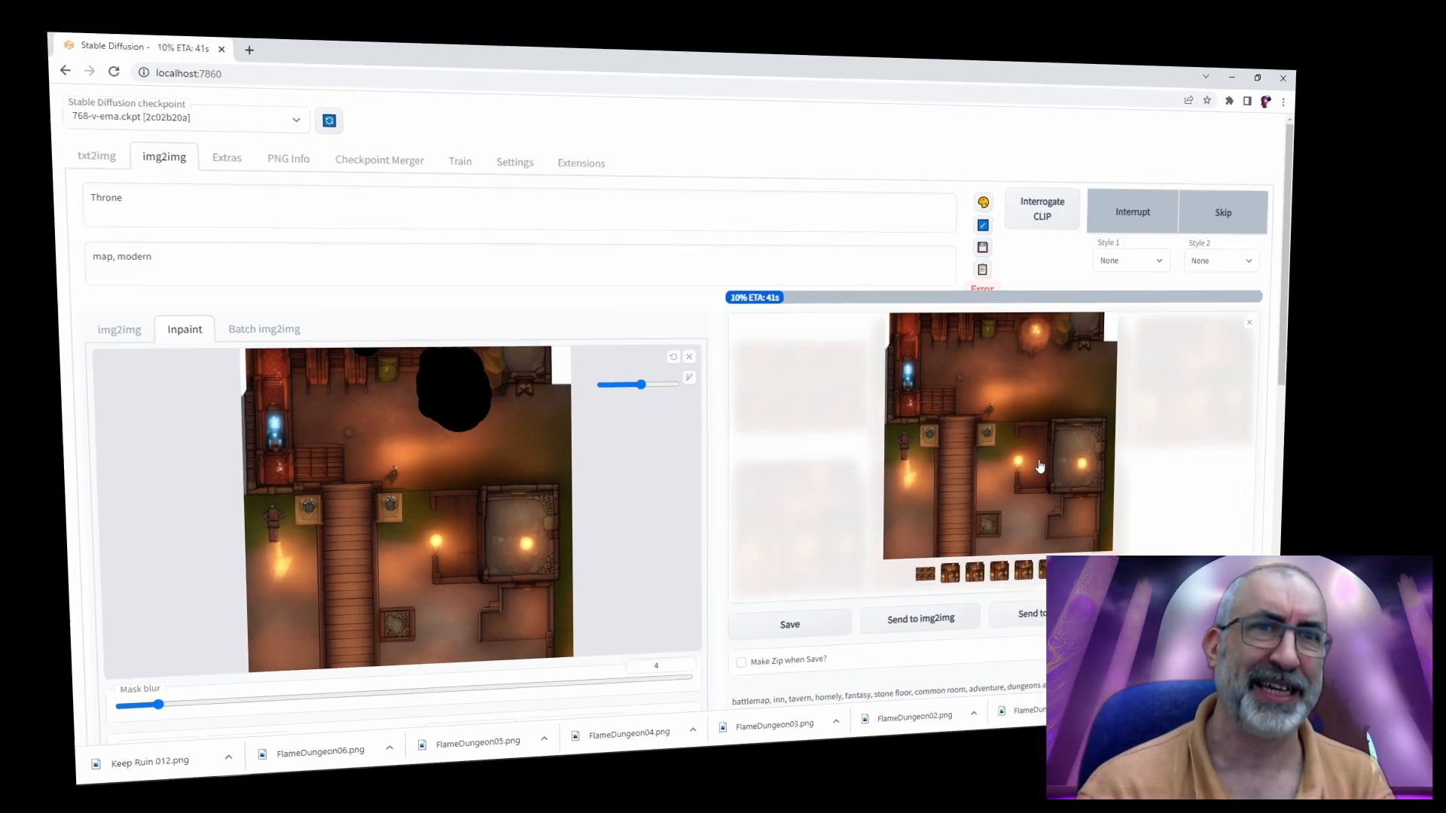
Page through the six throne inpainting variations full size, then close the viewer
left_click(1001, 434)
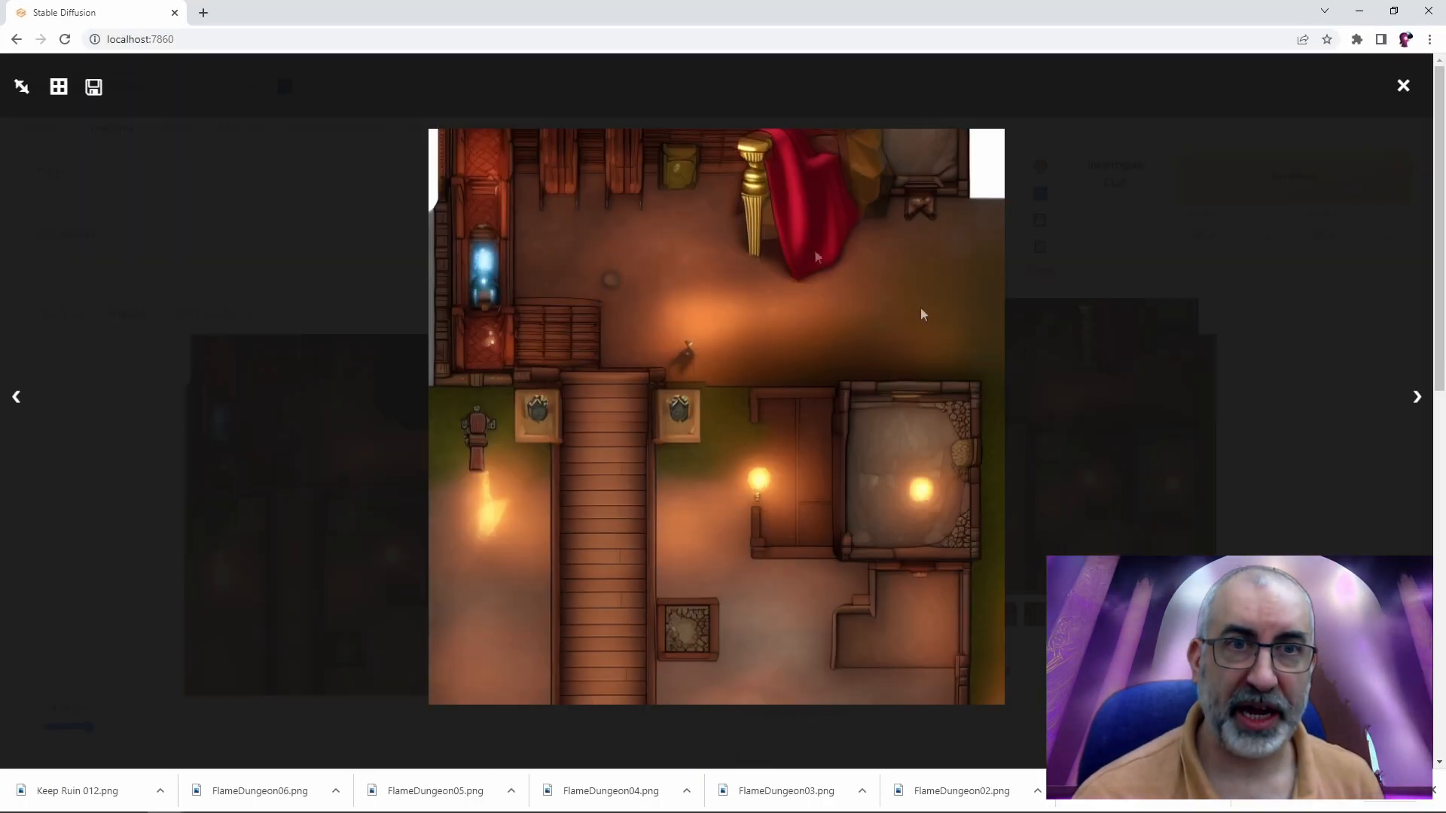
mouse_move(802, 263)
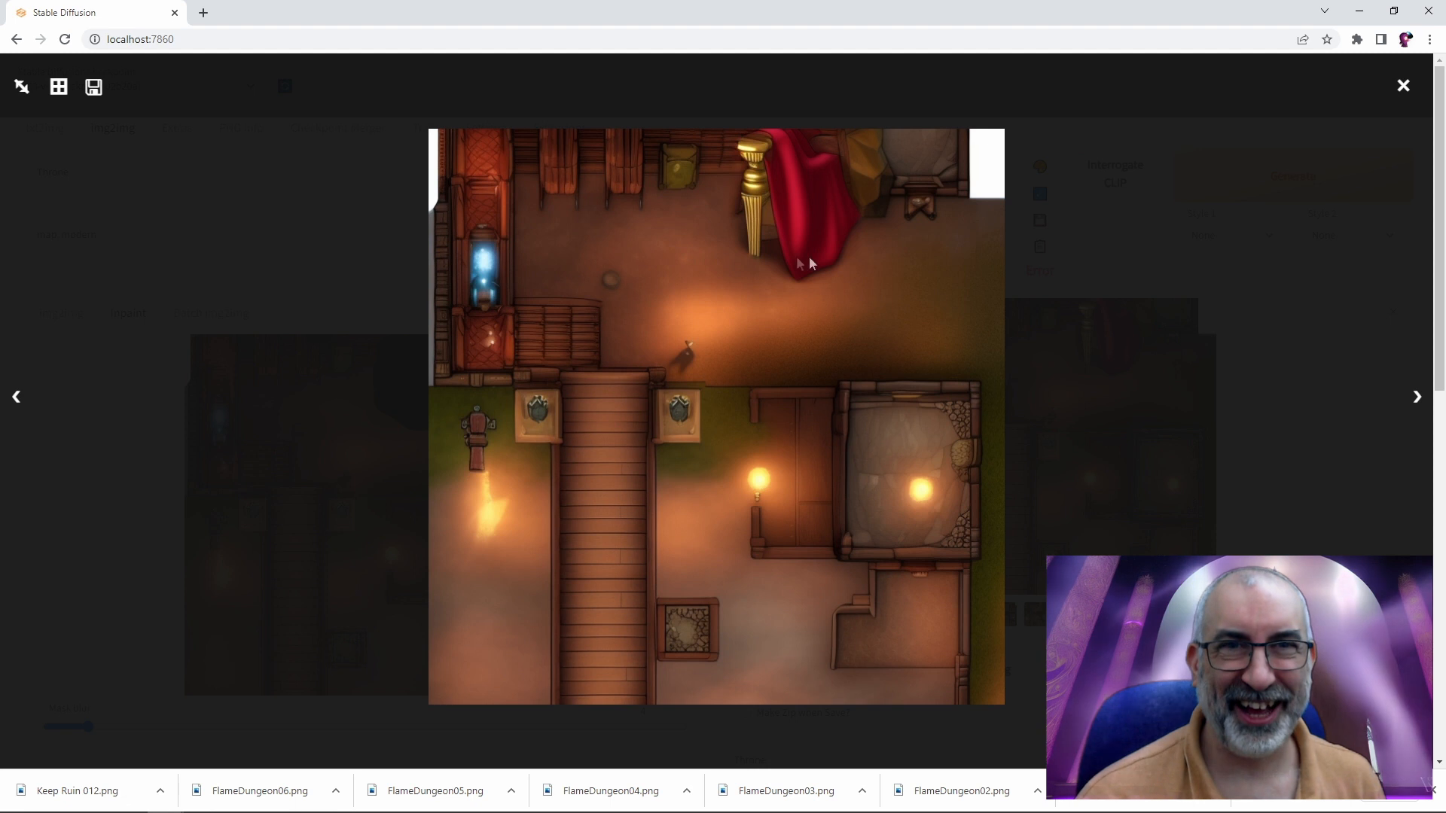
mouse_move(1401, 411)
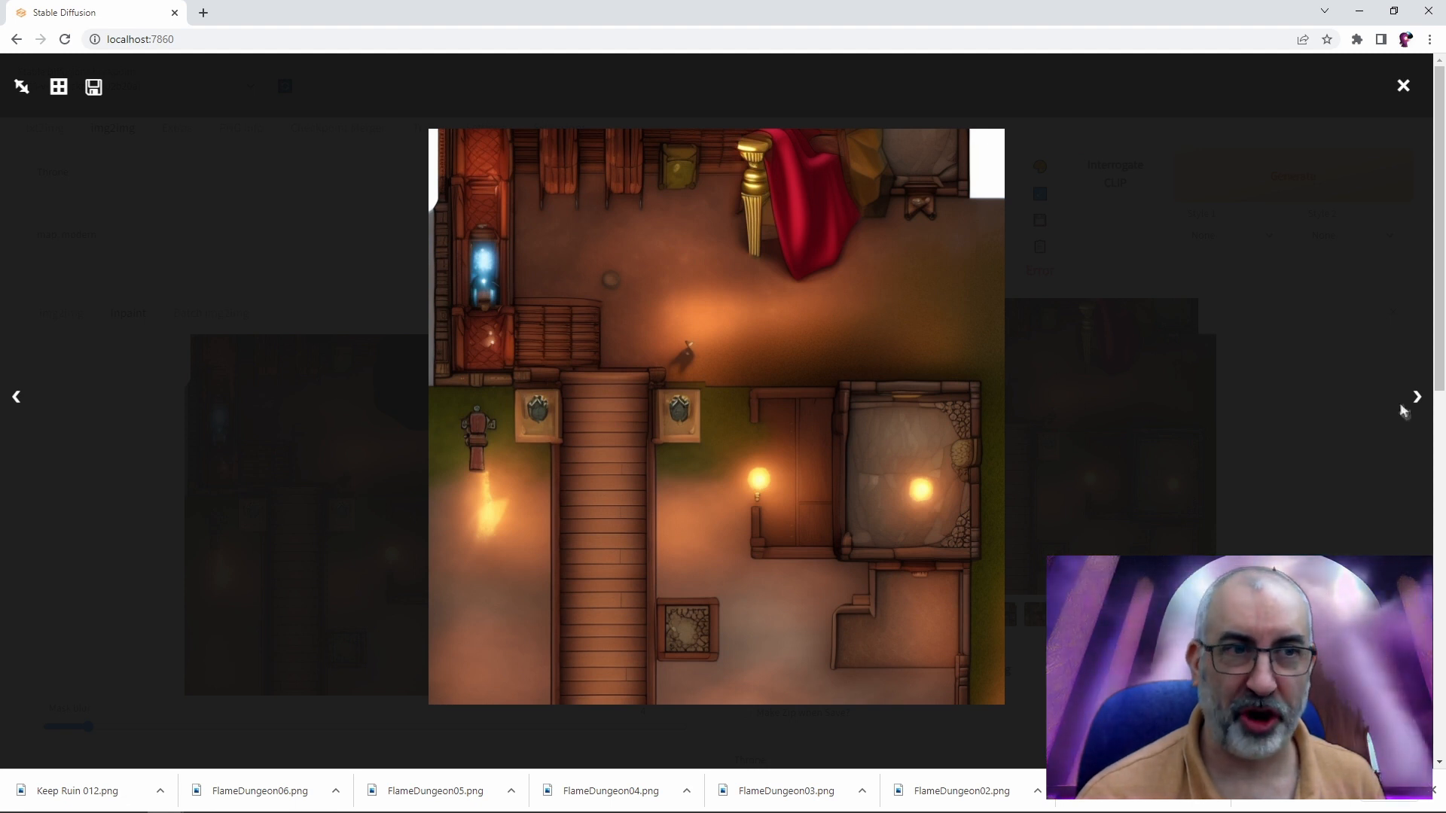
mouse_move(754, 284)
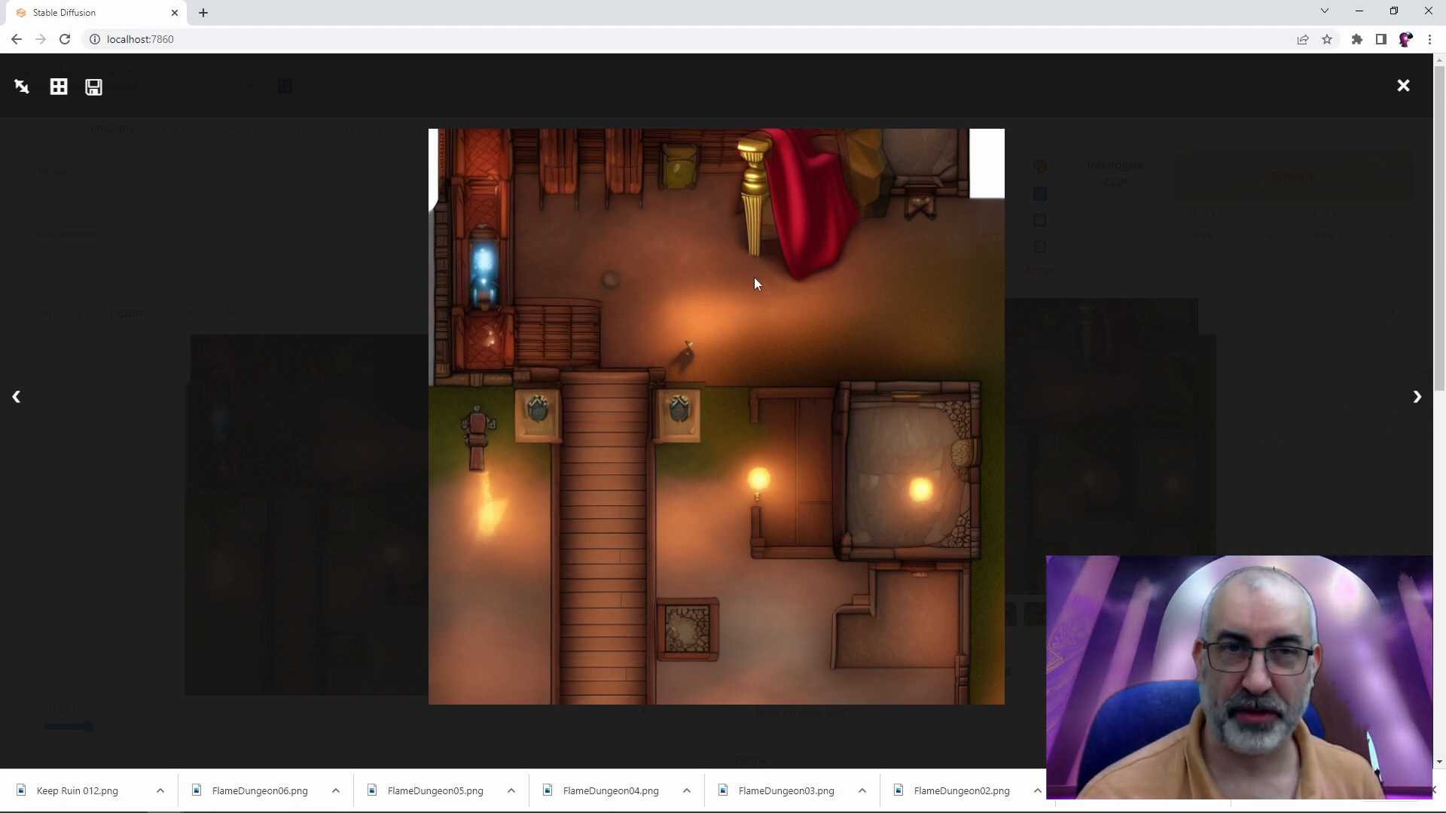
mouse_move(742, 221)
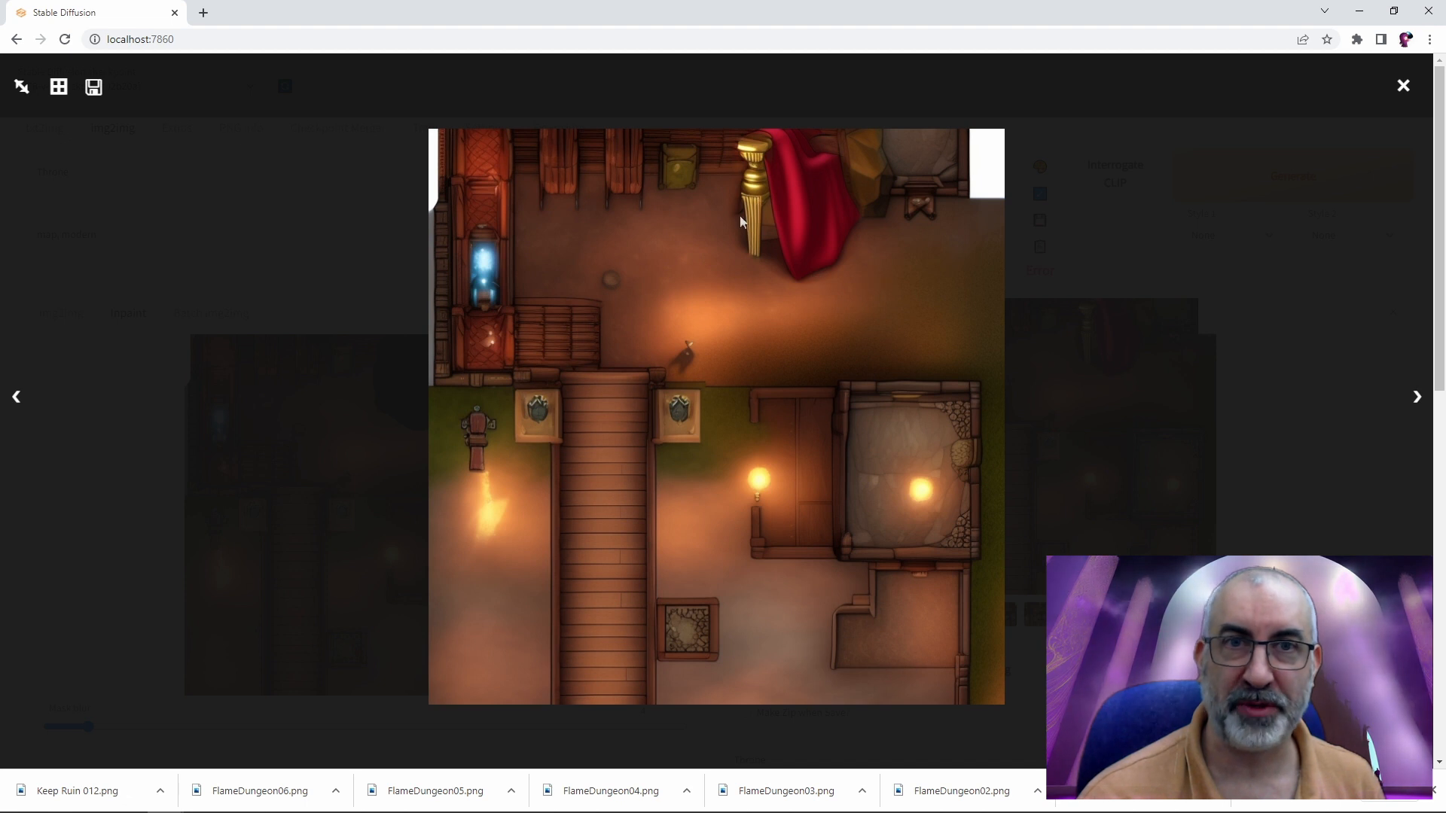
mouse_move(834, 230)
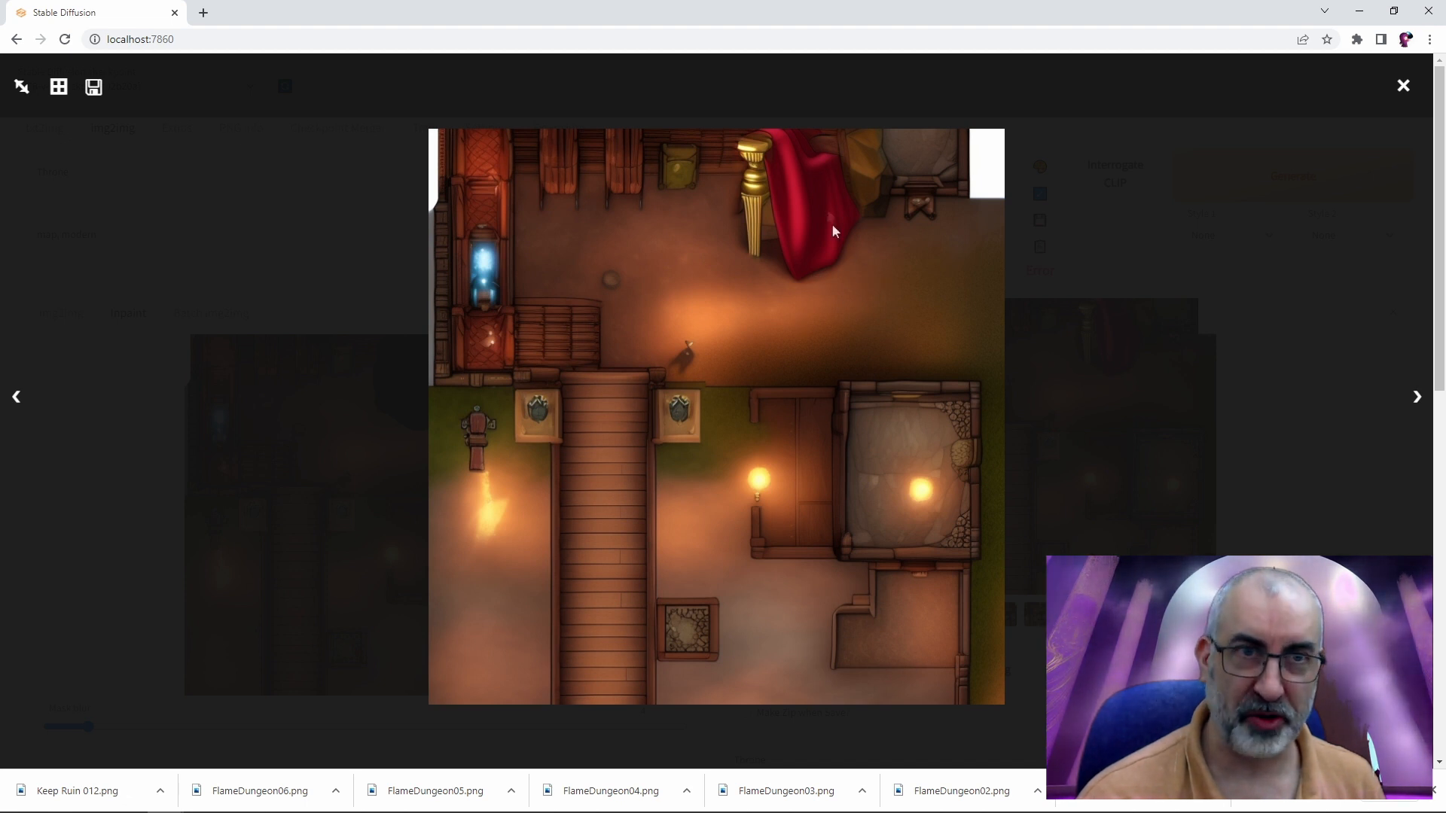
mouse_move(571, 280)
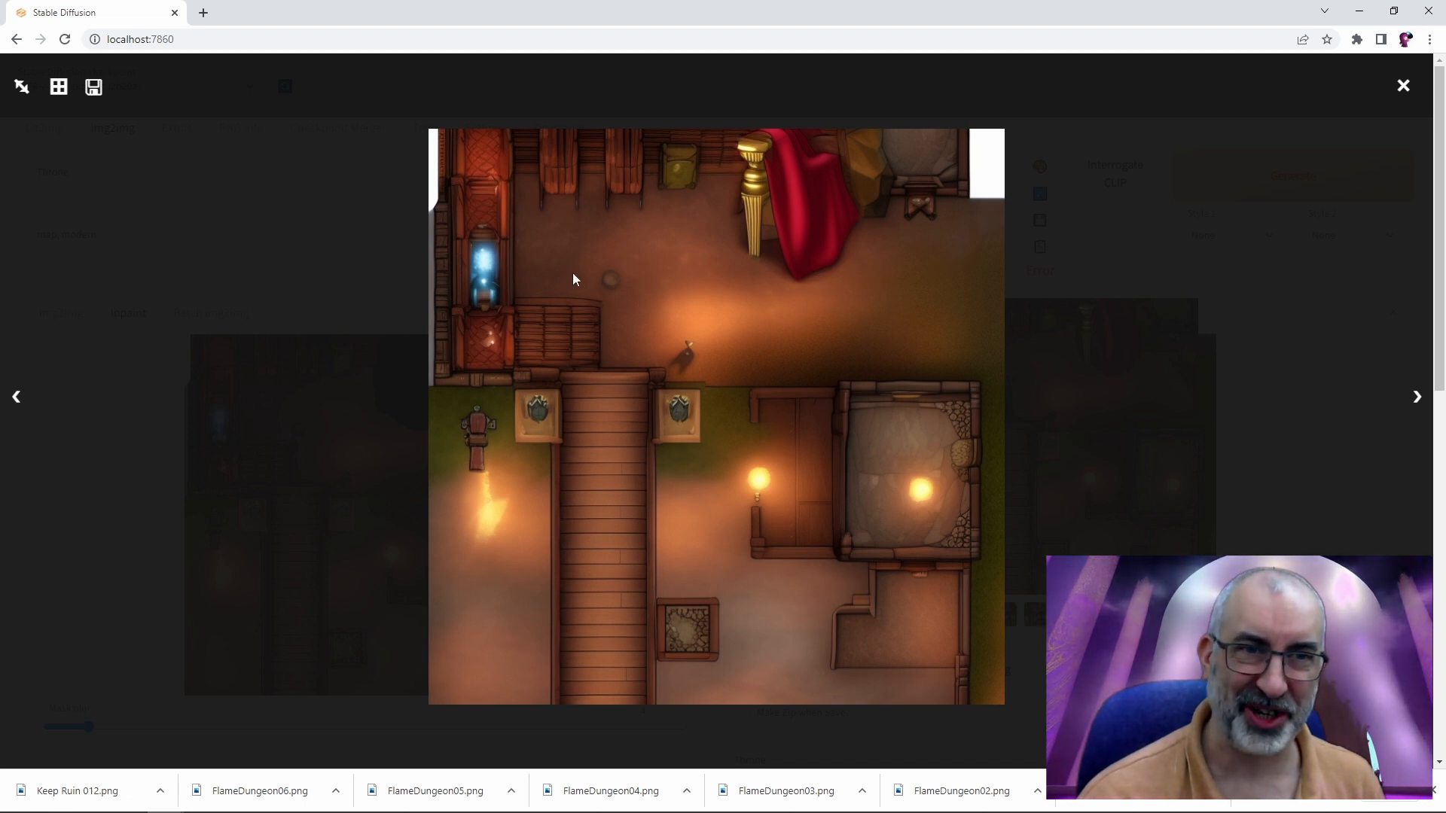
left_click(57, 86)
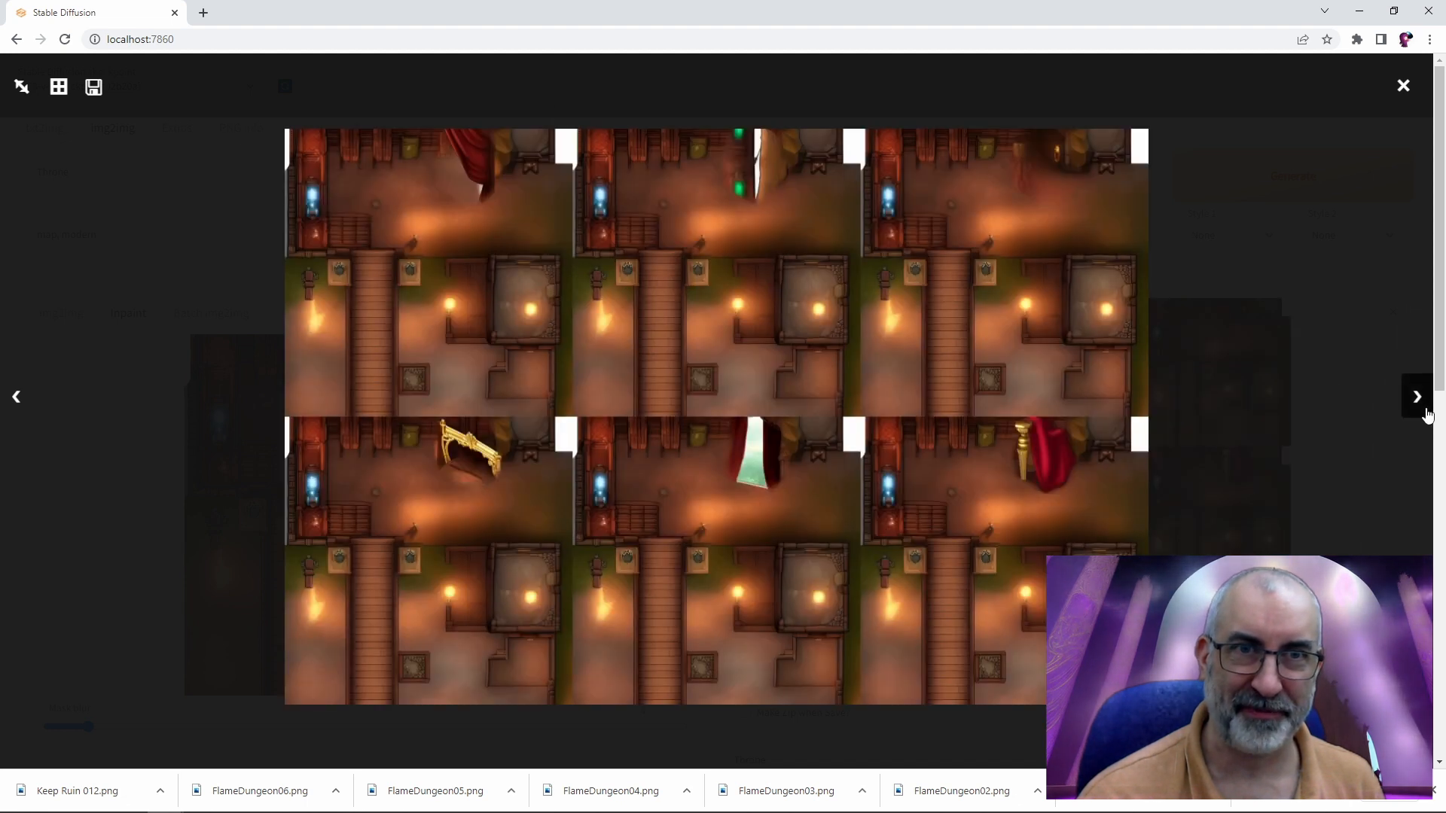
left_click(1417, 397)
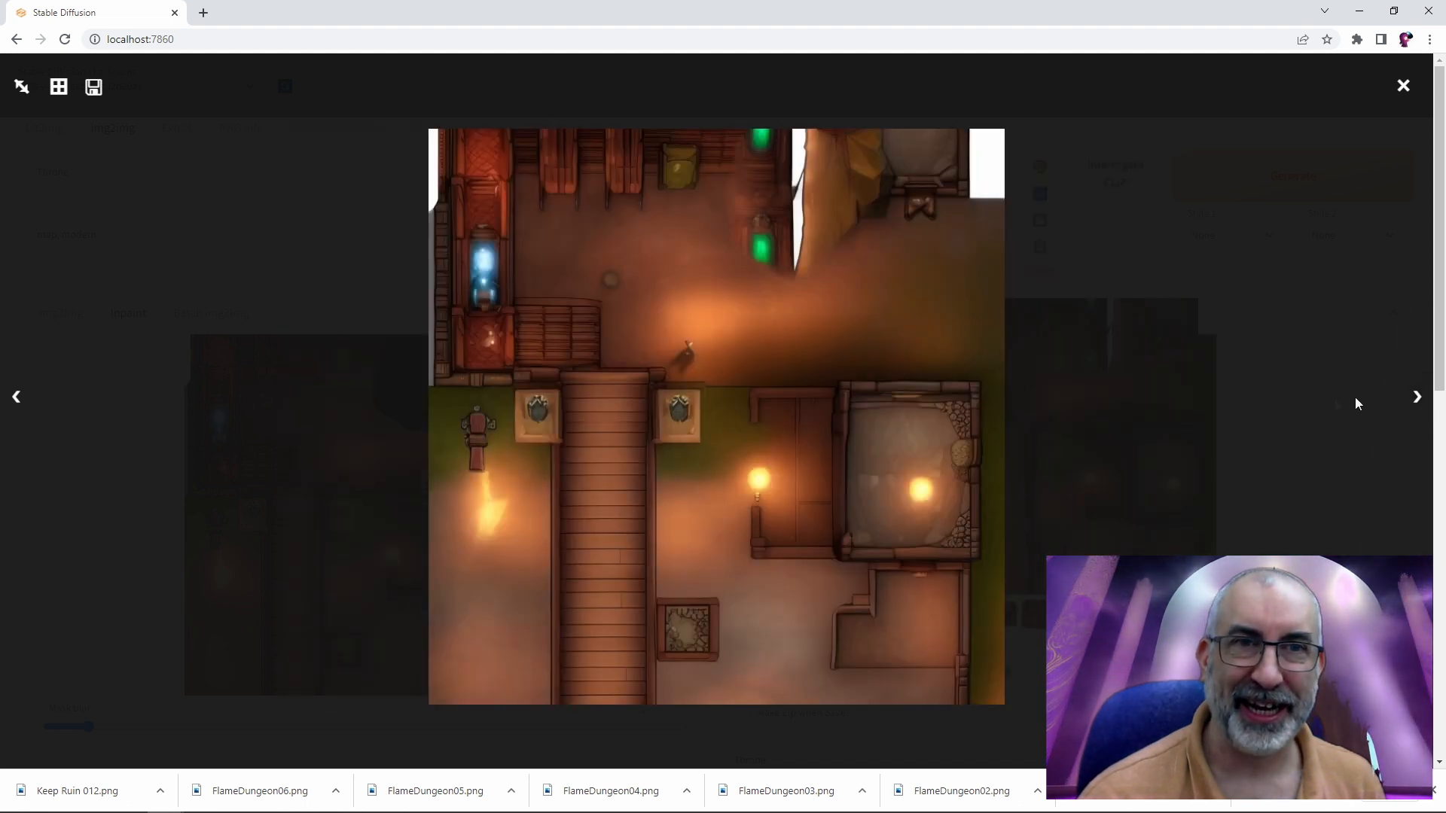
left_click(1417, 397)
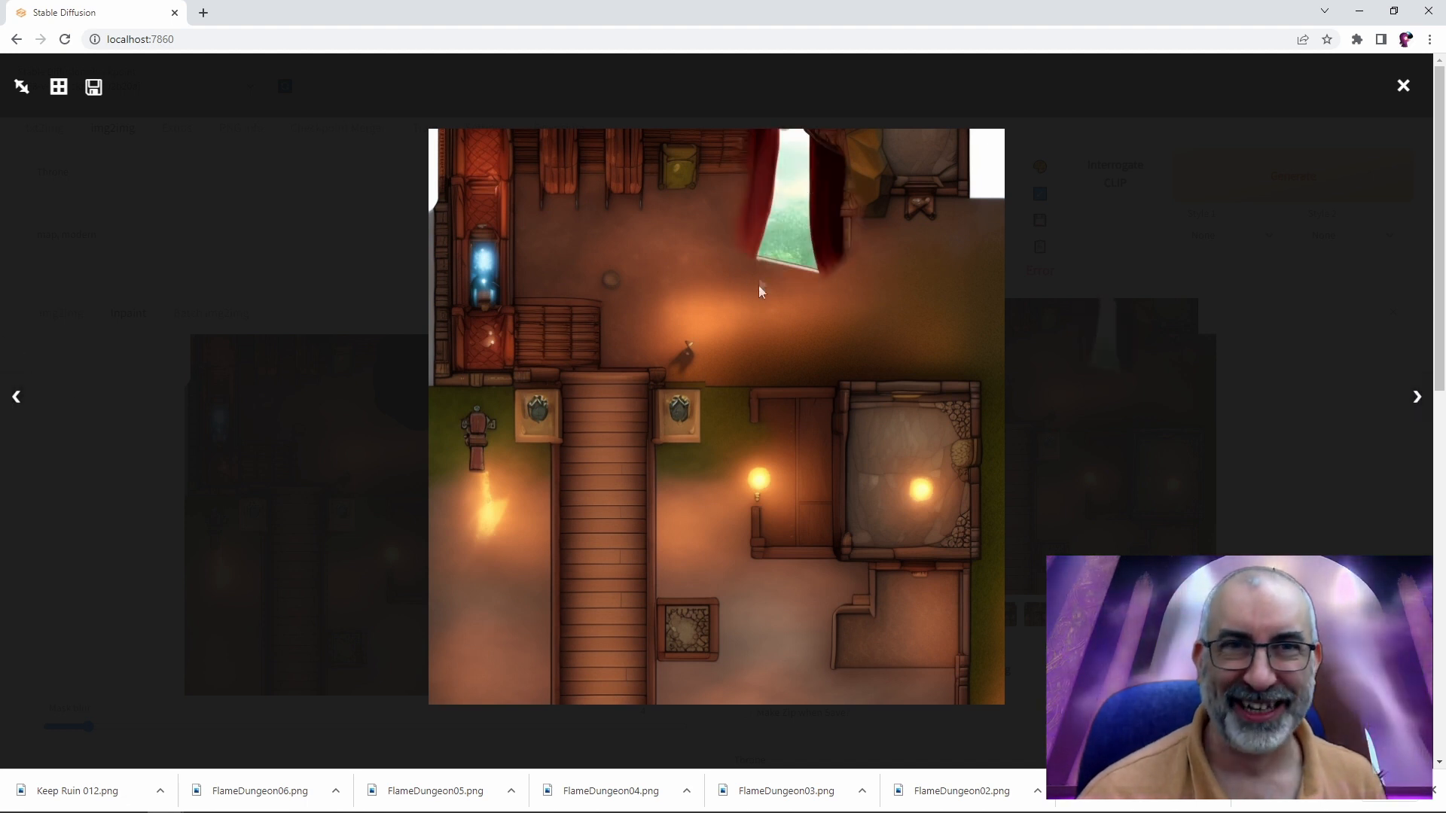
mouse_move(1426, 427)
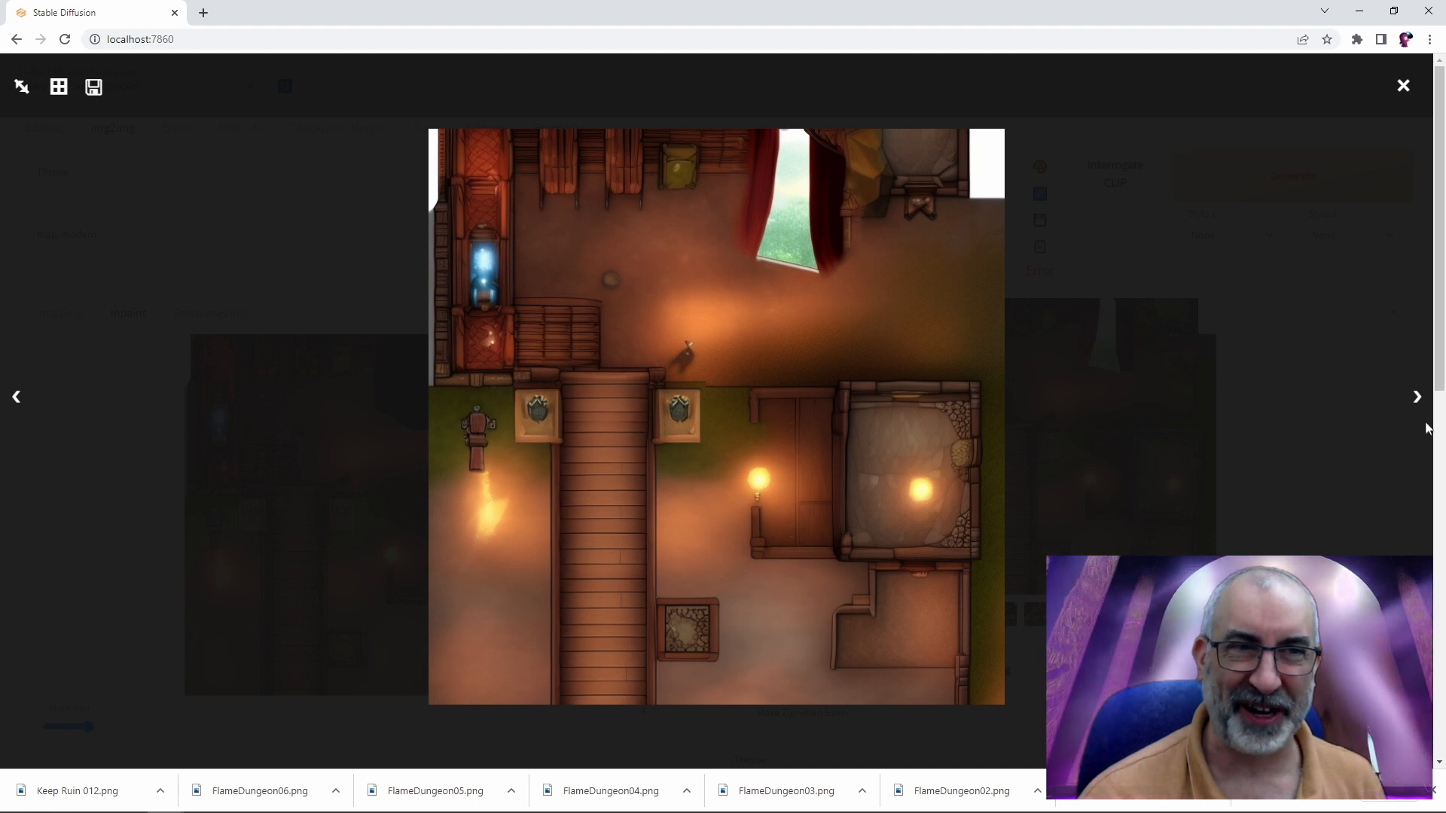
left_click(1402, 86)
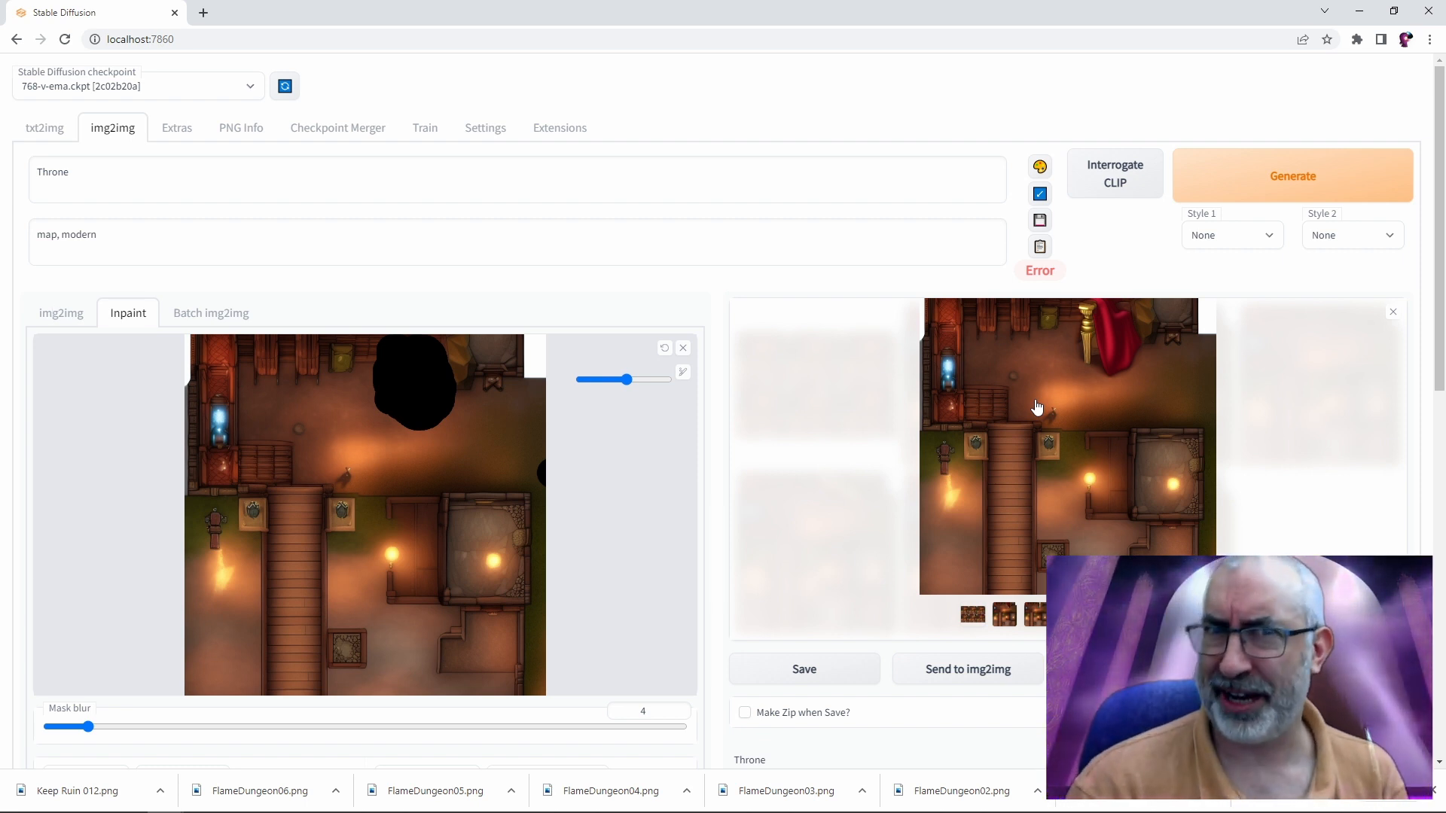
Switch back to the img2img sub-tab with the tavern source map loaded
left_click(61, 312)
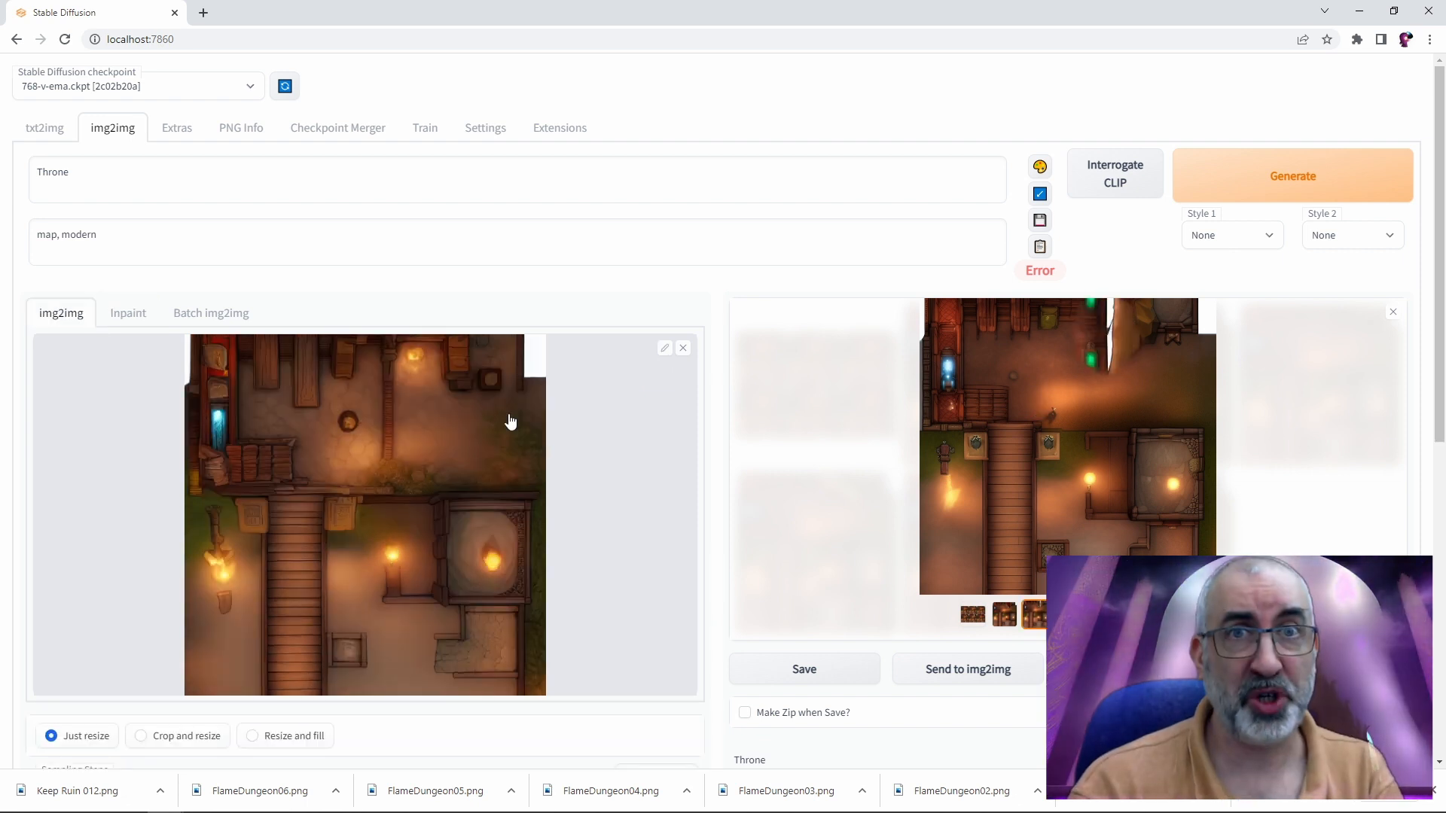